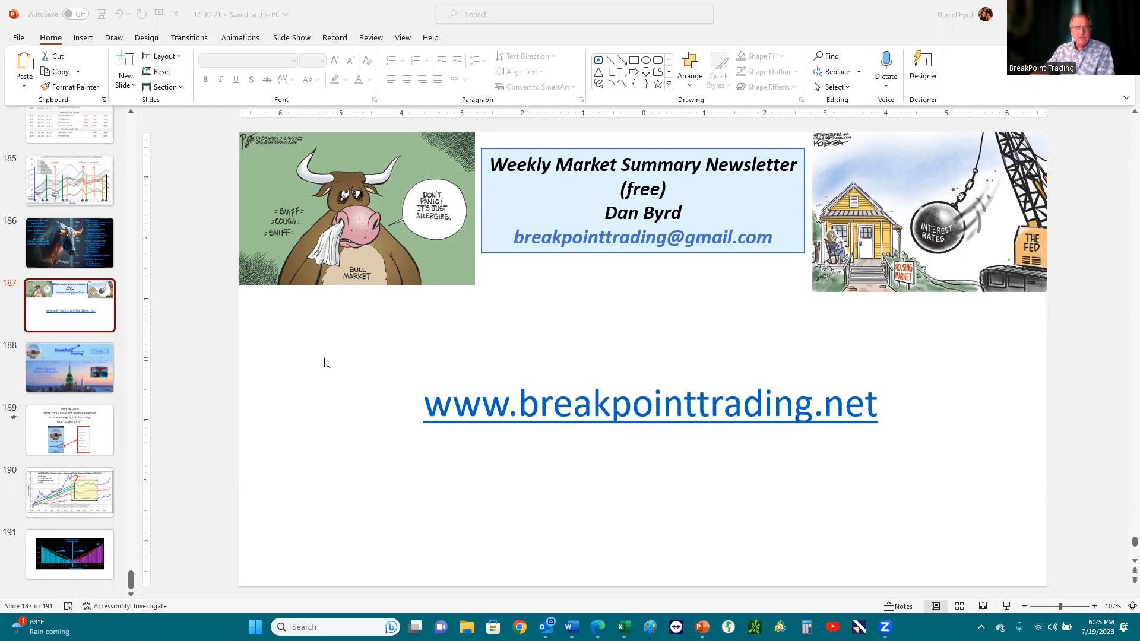
pyautogui.moveTo(370, 358)
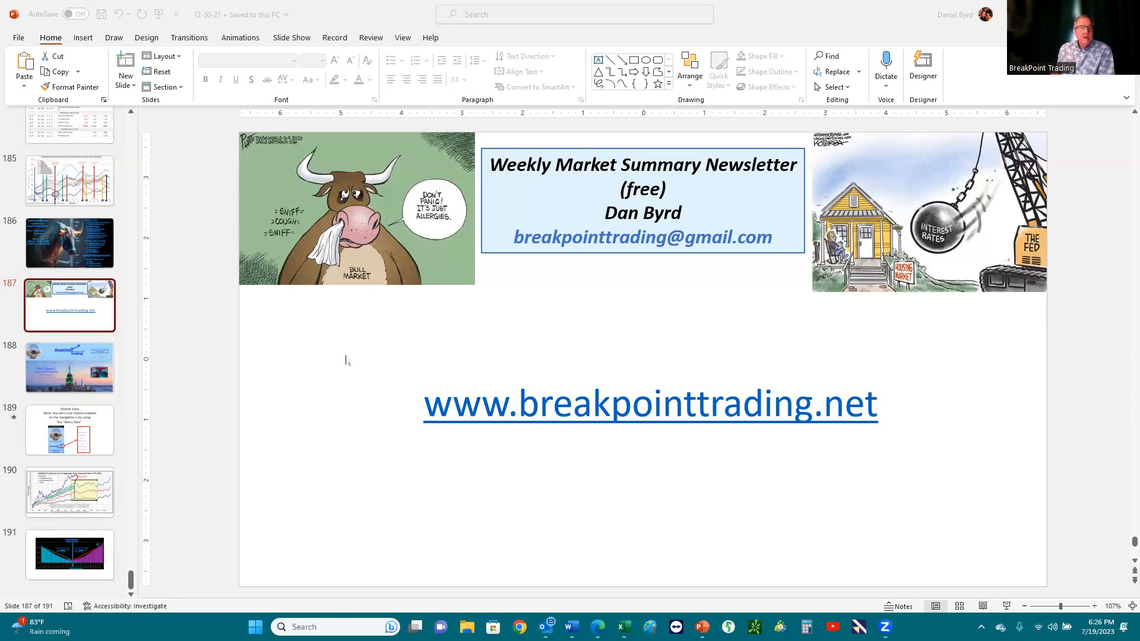
pyautogui.moveTo(127, 454)
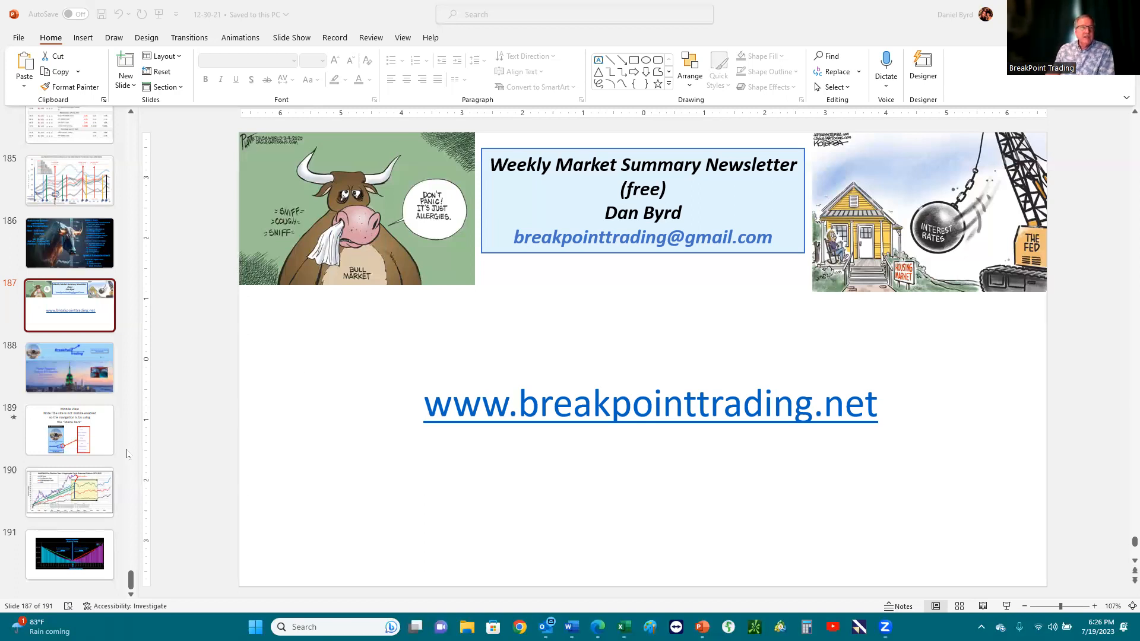
# Step: Jump from newsletter slide 187 to NASDAQ seasonal chart slide 190
pyautogui.click(70, 492)
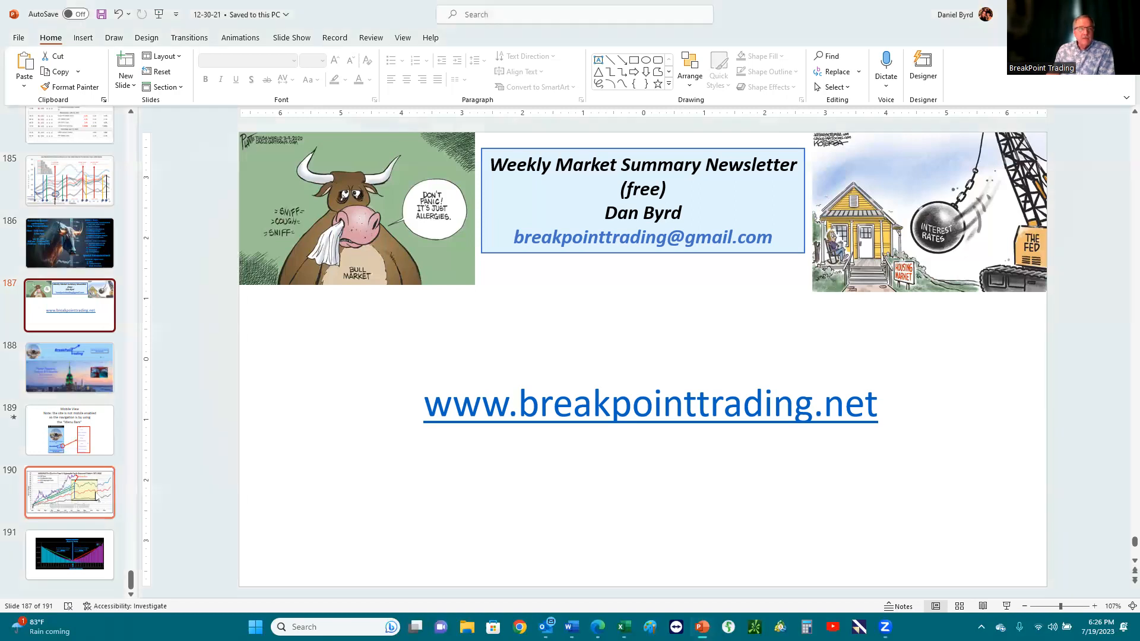
# Step: Show the NASDAQ Pre-Election Year seasonal chart as a full-screen slideshow
pyautogui.click(68, 493)
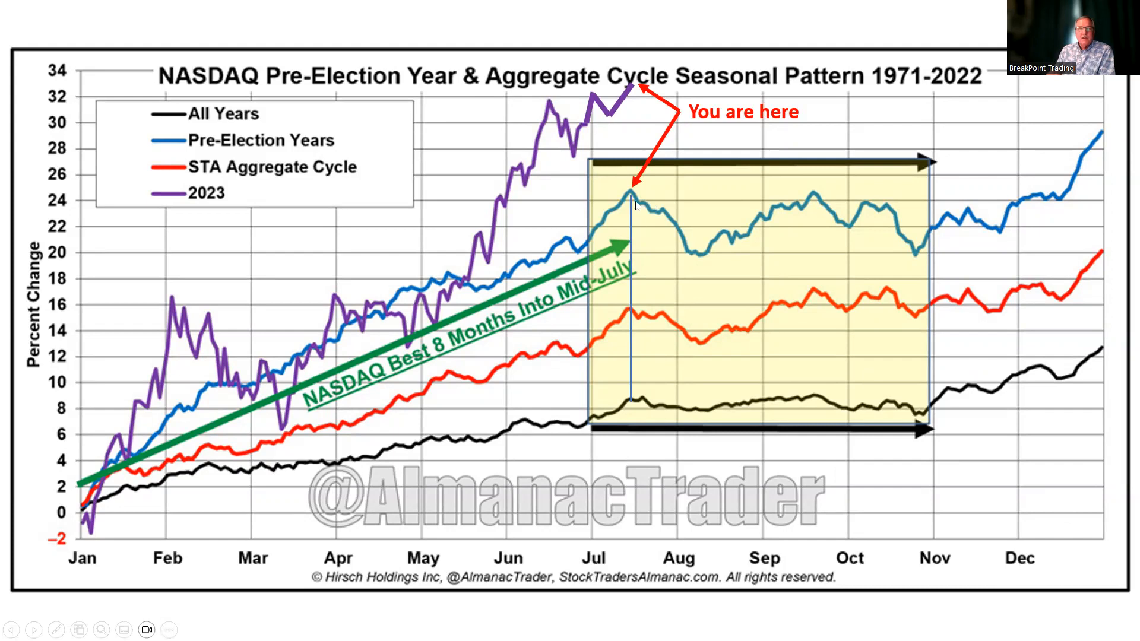
pyautogui.moveTo(637, 204)
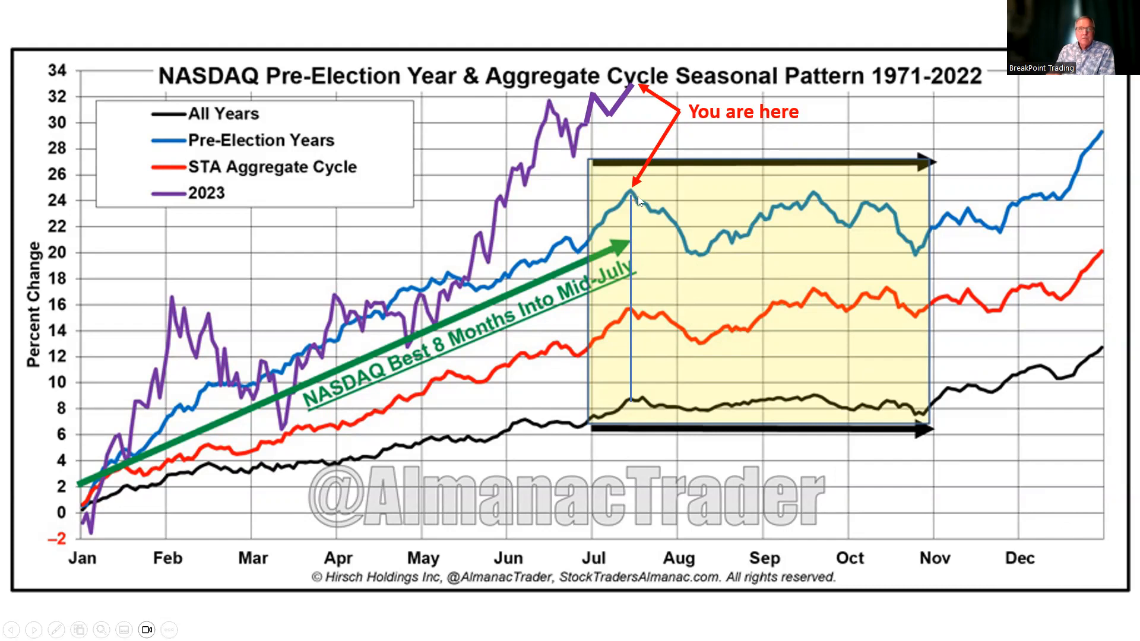
pyautogui.moveTo(634, 202)
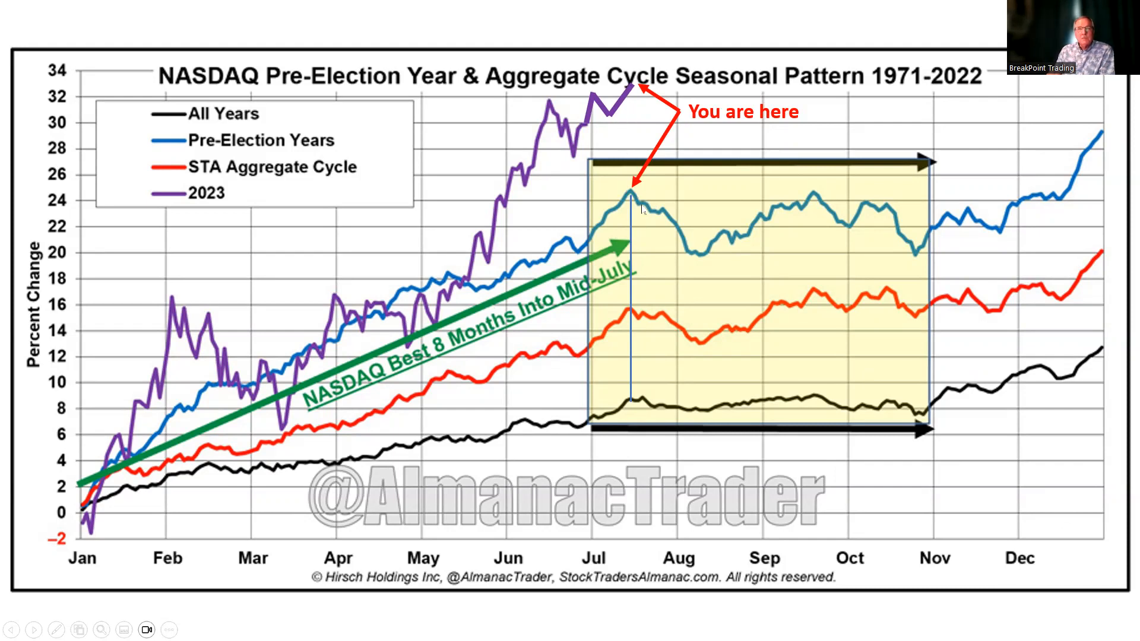
pyautogui.moveTo(742, 246)
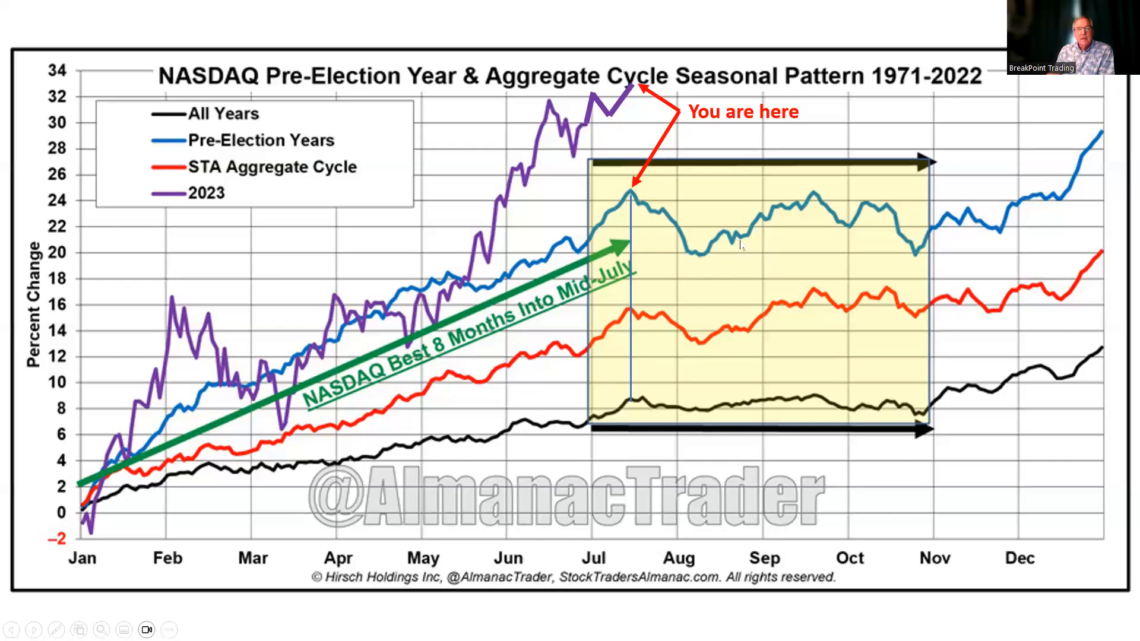
pyautogui.moveTo(711, 220)
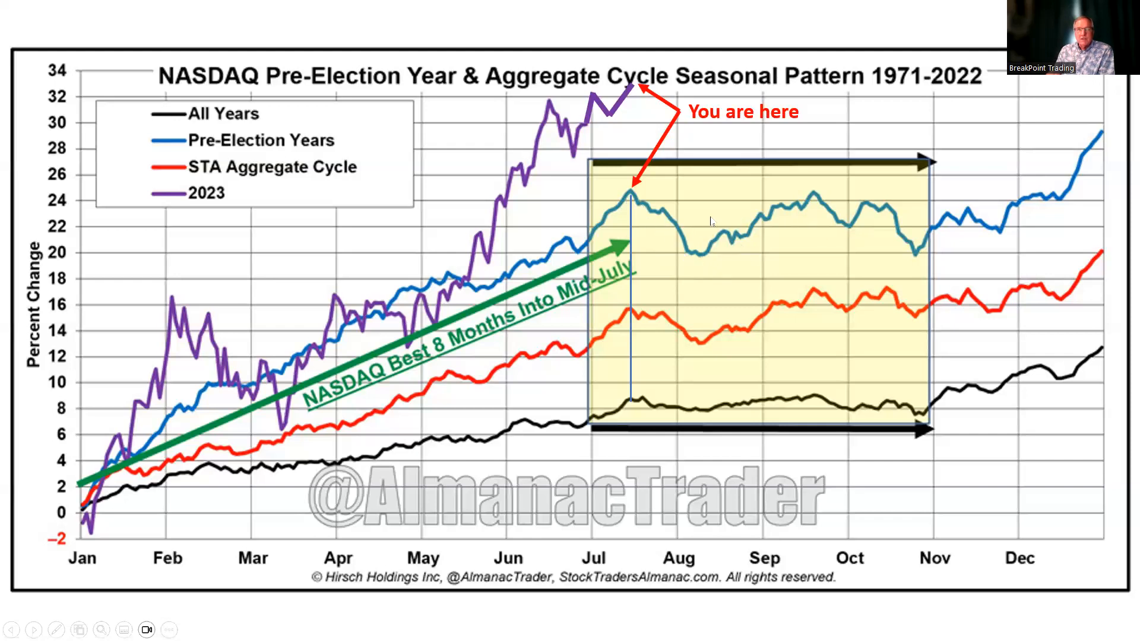
pyautogui.moveTo(805, 256)
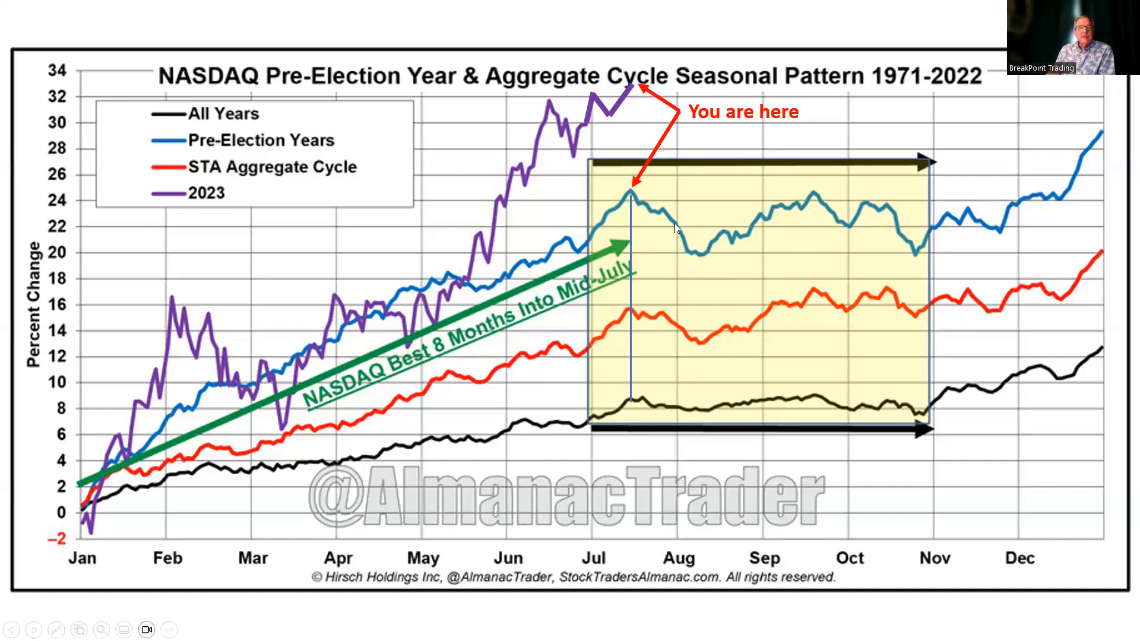
pyautogui.moveTo(825, 244)
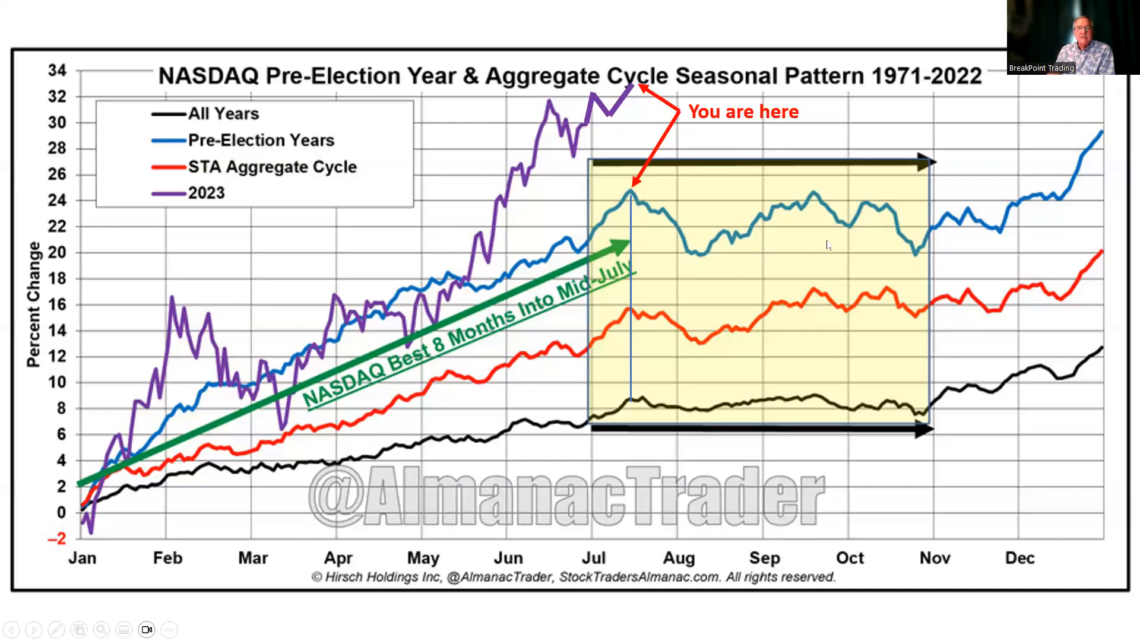
pyautogui.moveTo(698, 221)
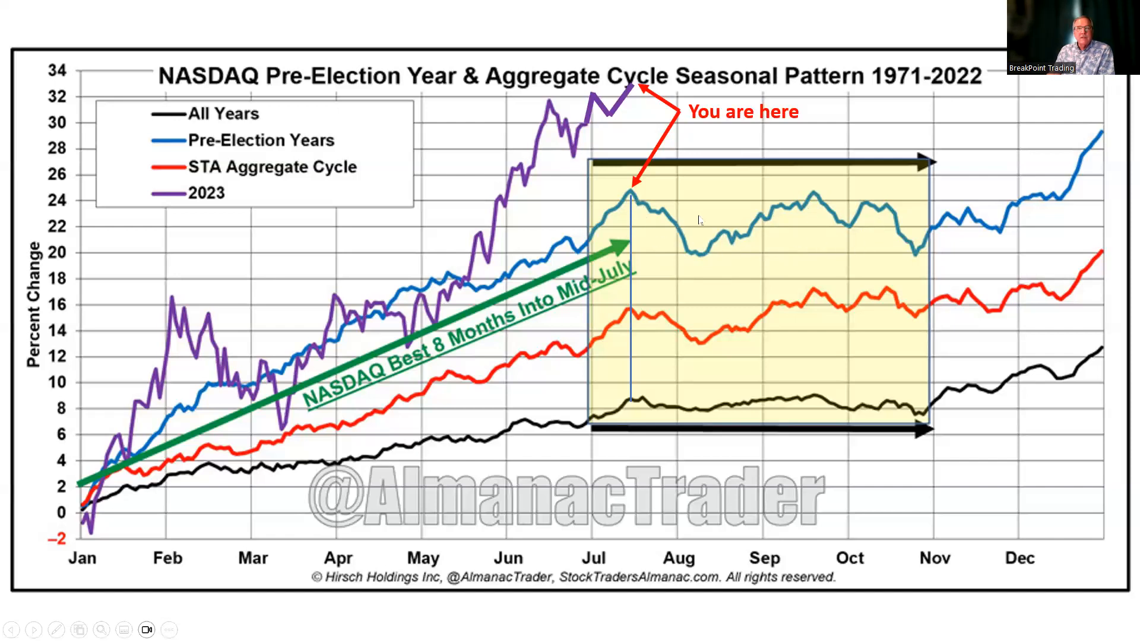
pyautogui.moveTo(785, 231)
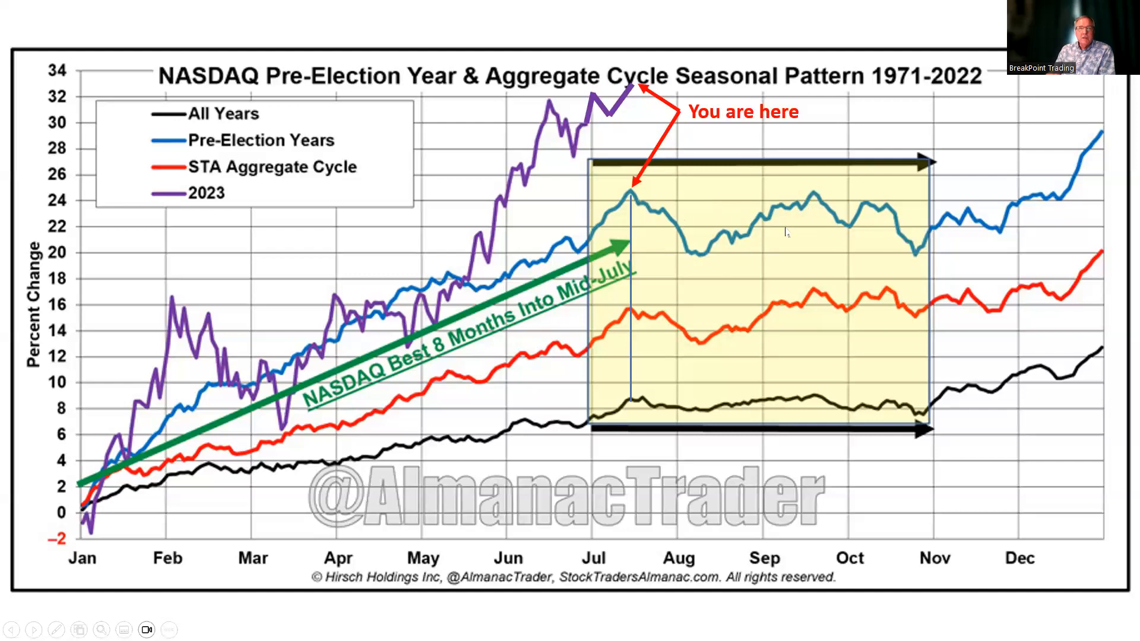
pyautogui.moveTo(224, 284)
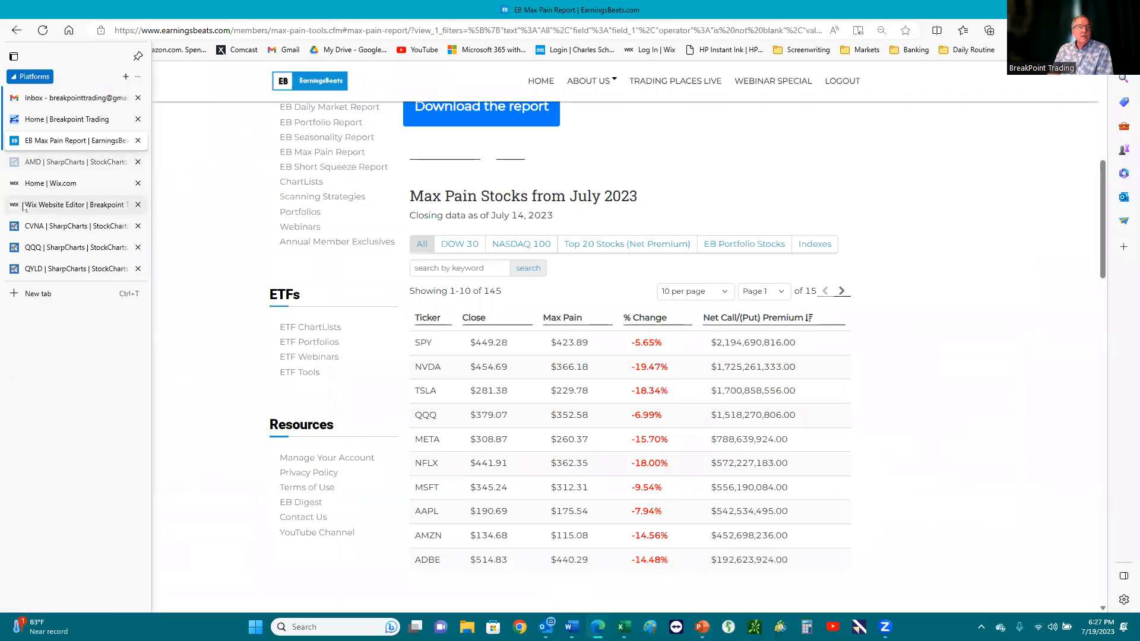
# Step: Preview the BreakPoint Trading site's Home page, then scroll through the Book Corner page
pyautogui.click(65, 204)
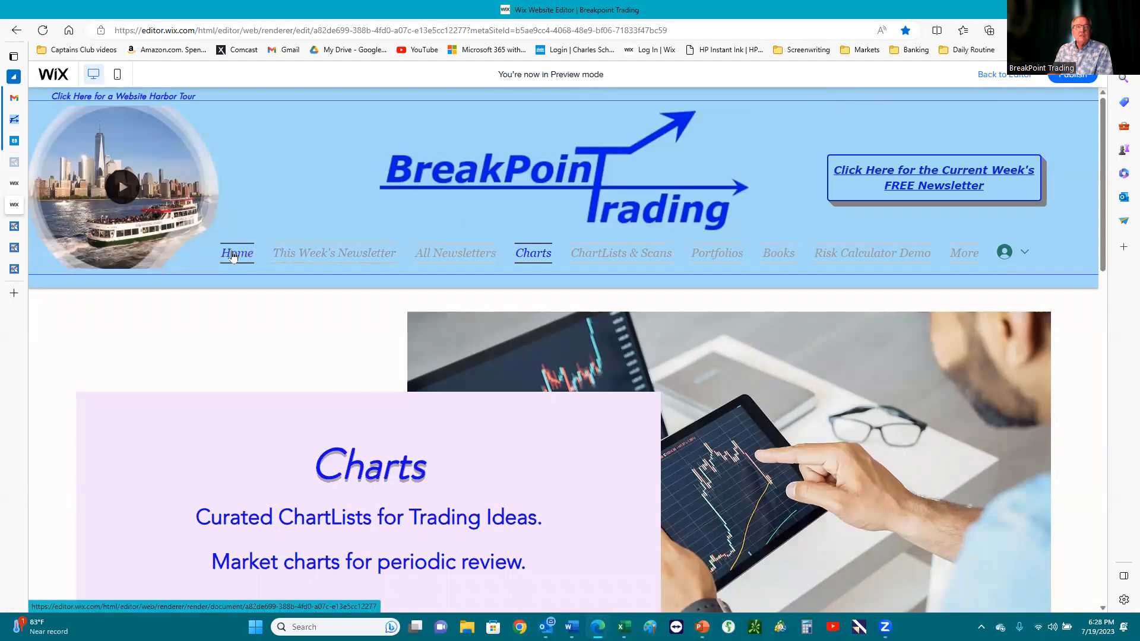
pyautogui.click(236, 253)
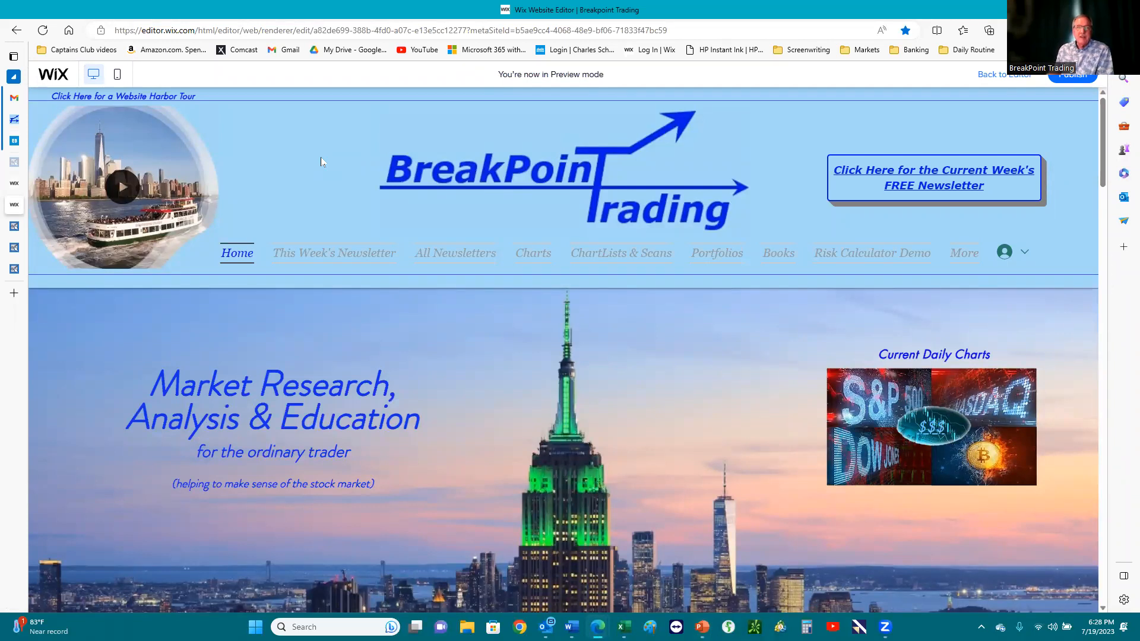
pyautogui.moveTo(333, 175)
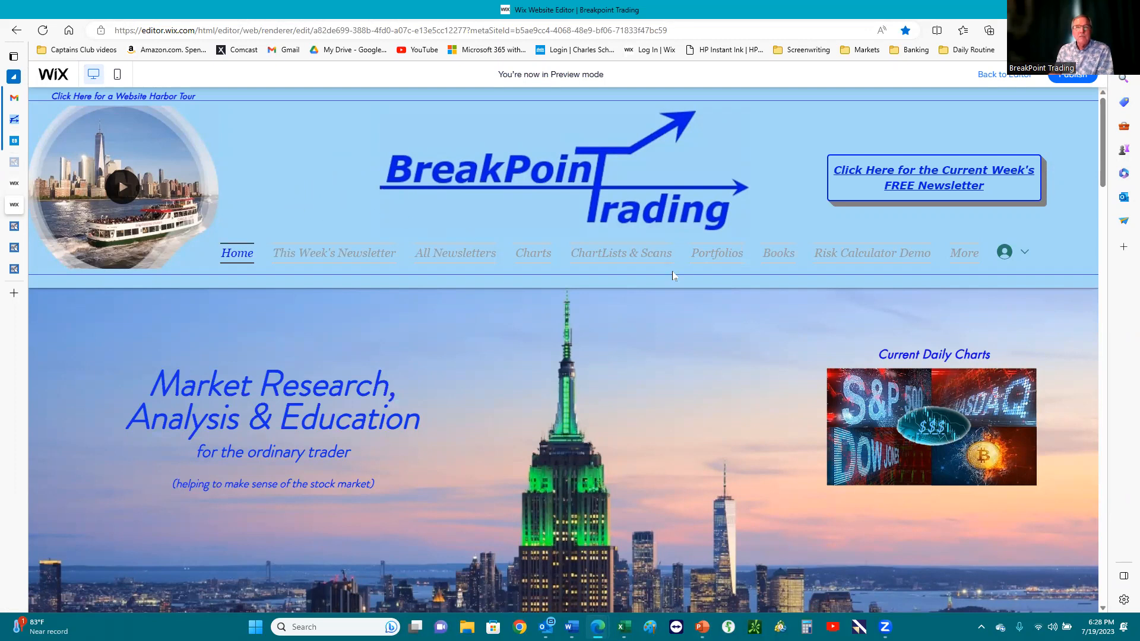
pyautogui.moveTo(778, 253)
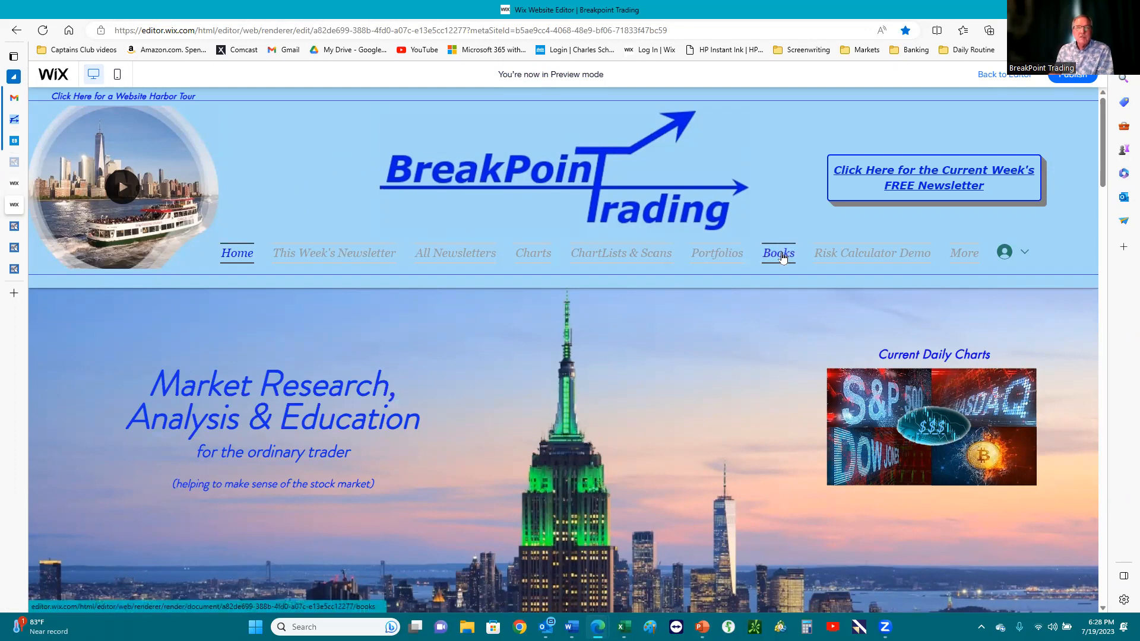
pyautogui.click(777, 252)
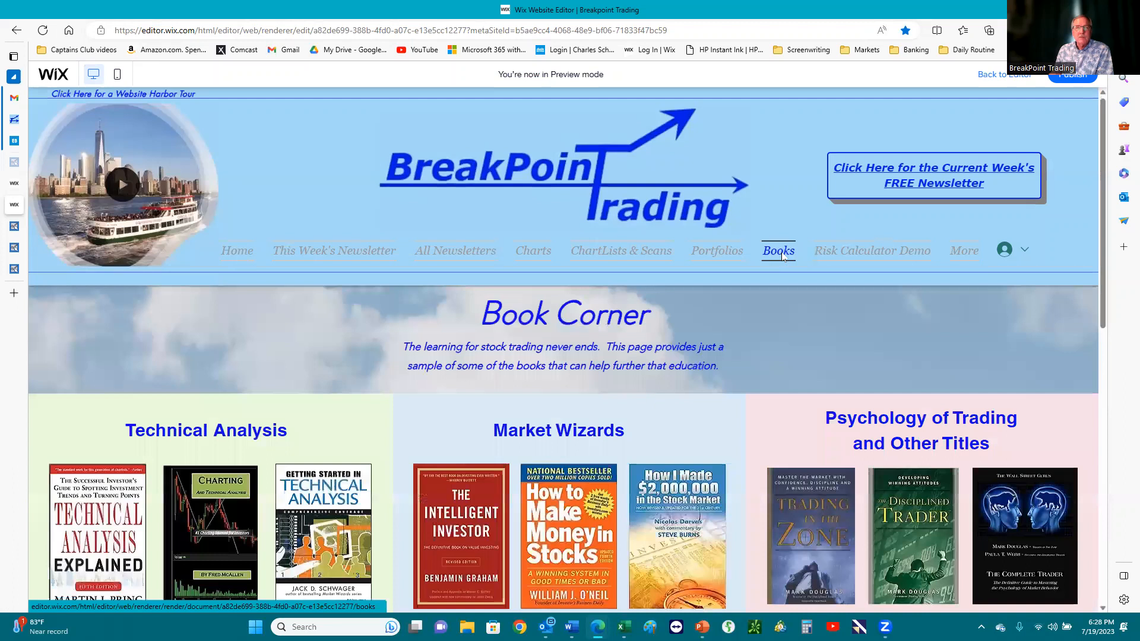
pyautogui.scroll(-3)
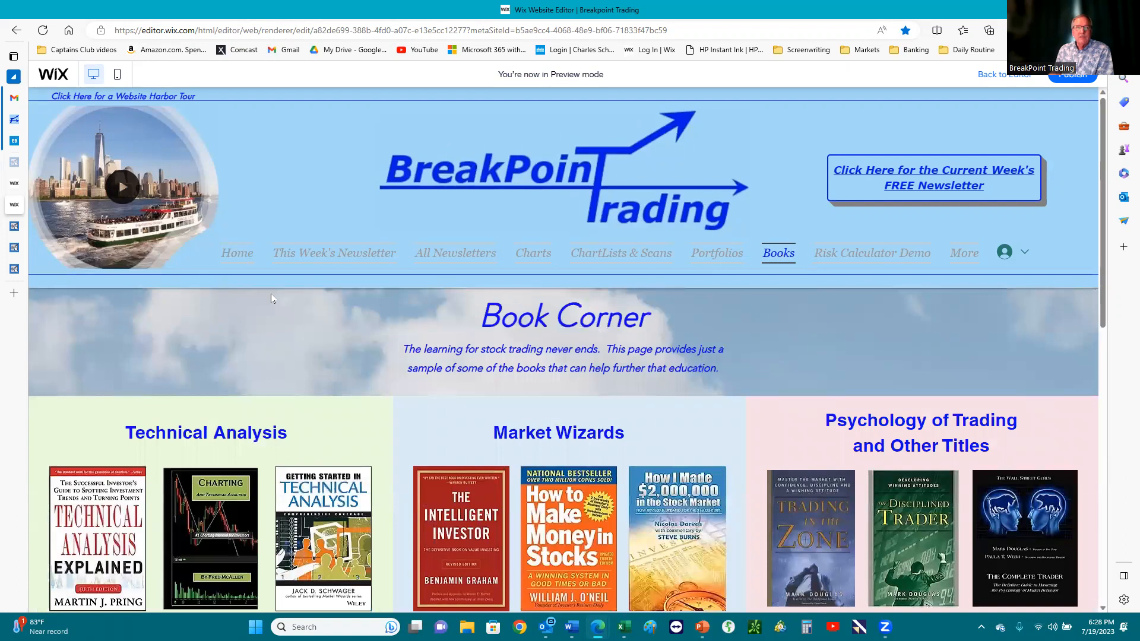
pyautogui.moveTo(324, 301)
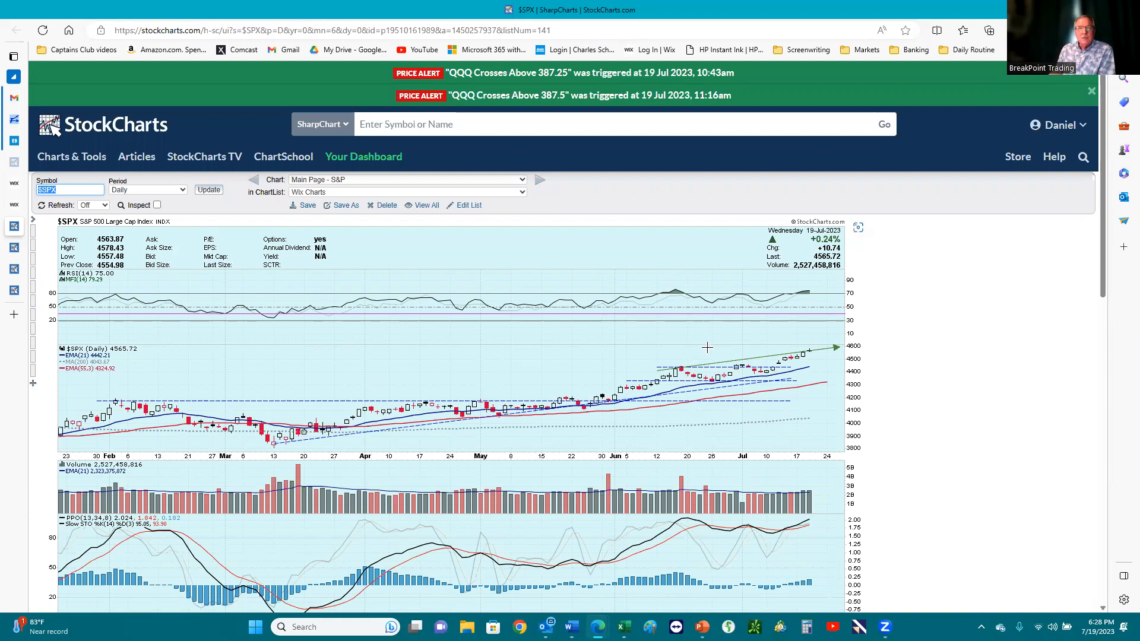
pyautogui.moveTo(638, 330)
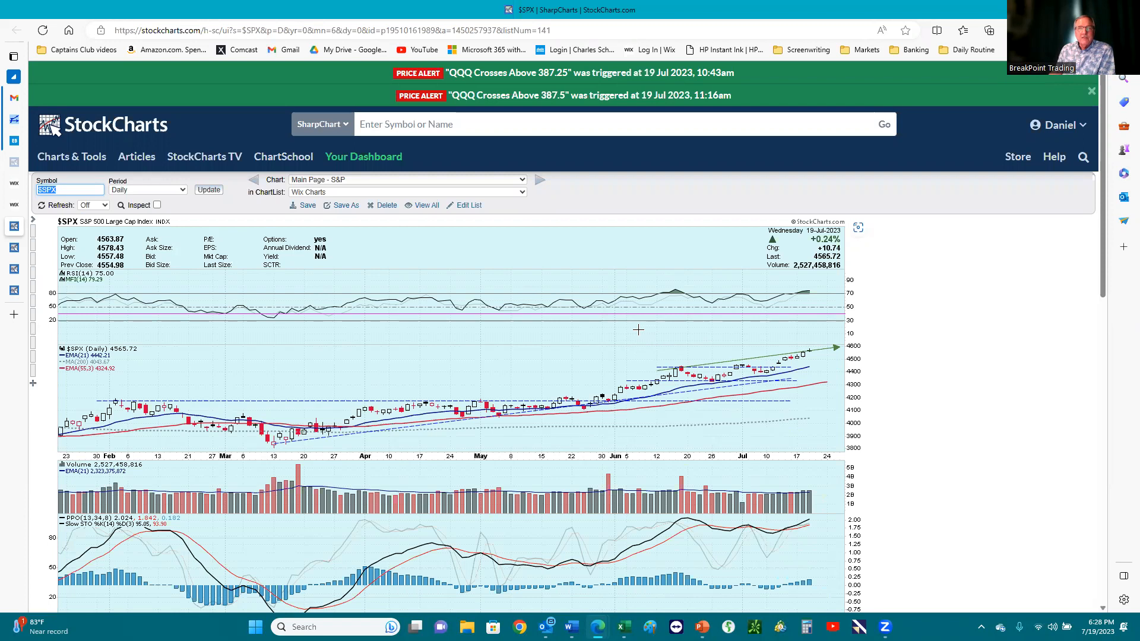
pyautogui.moveTo(653, 364)
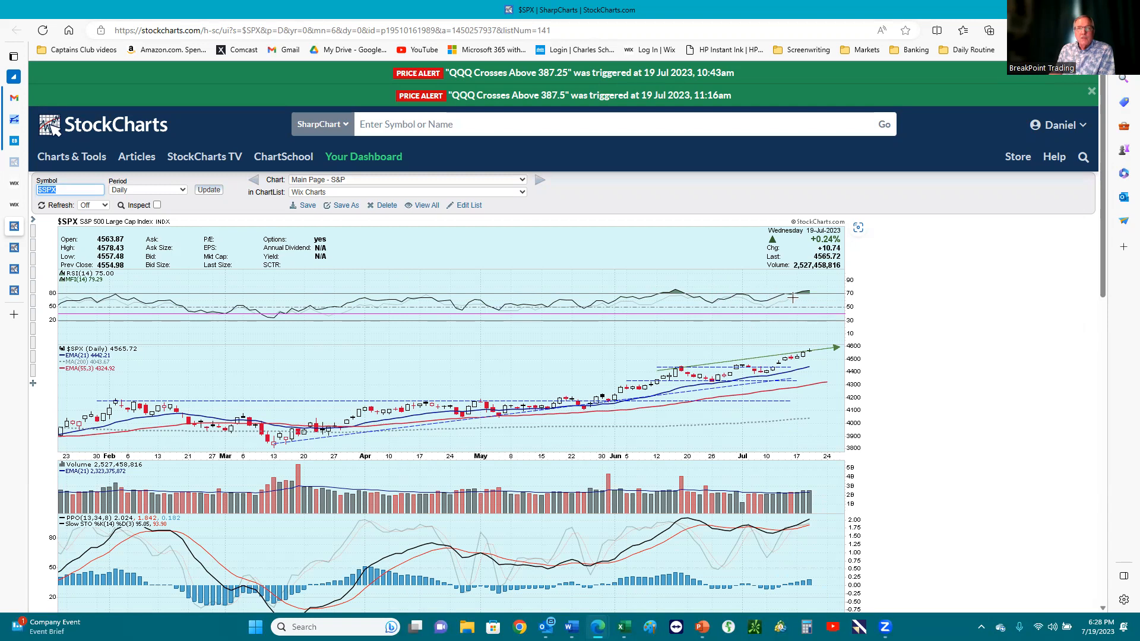
pyautogui.moveTo(742, 296)
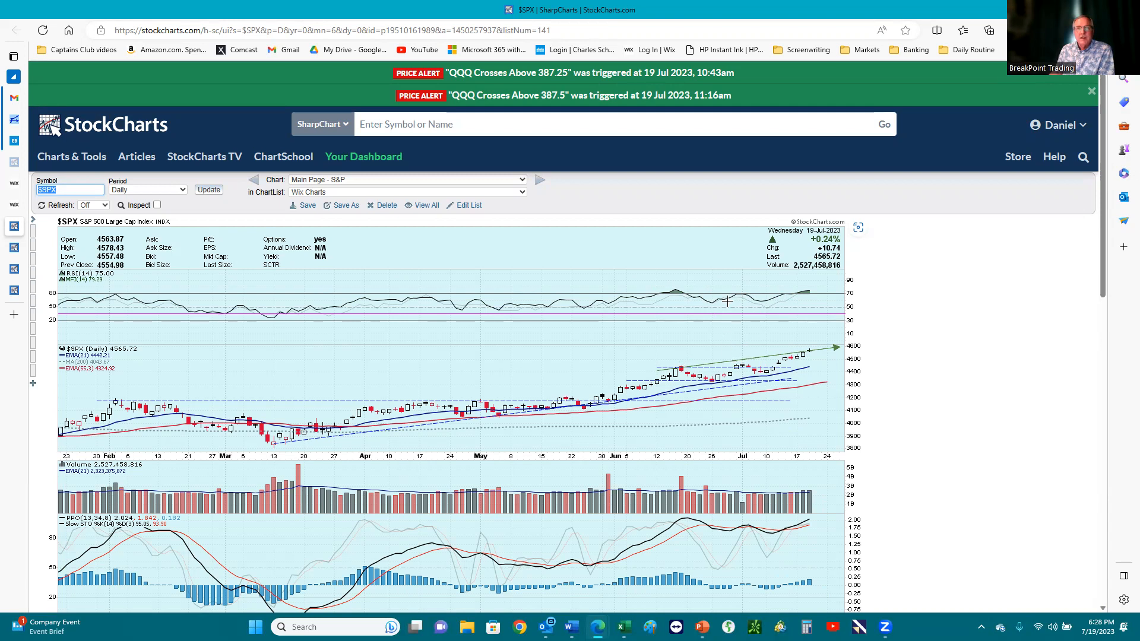
pyautogui.moveTo(698, 518)
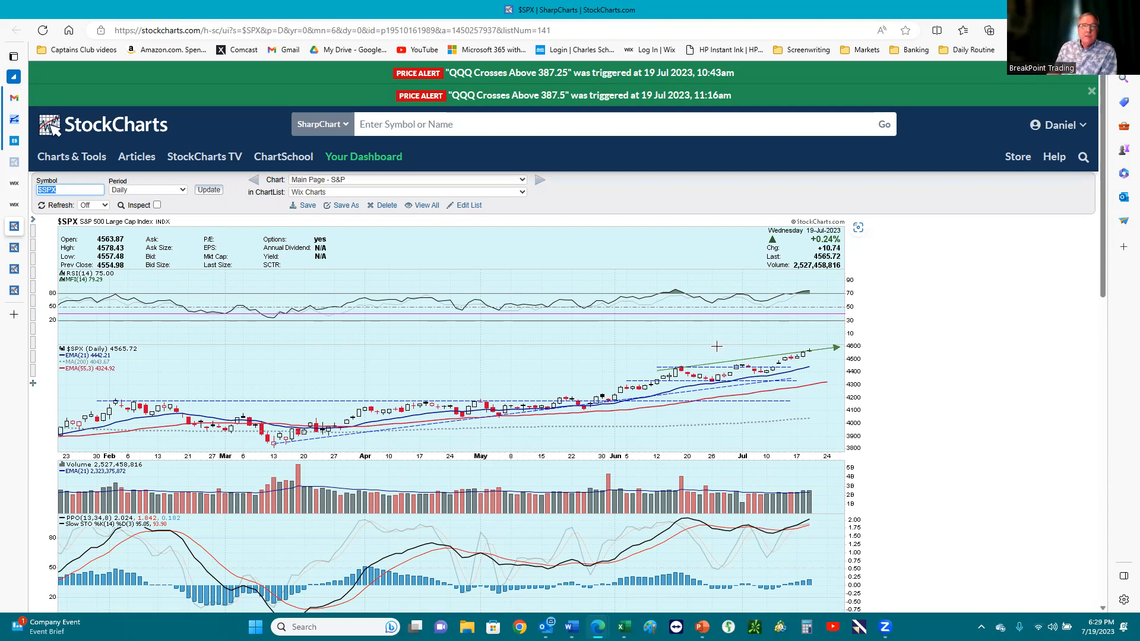
pyautogui.moveTo(748, 339)
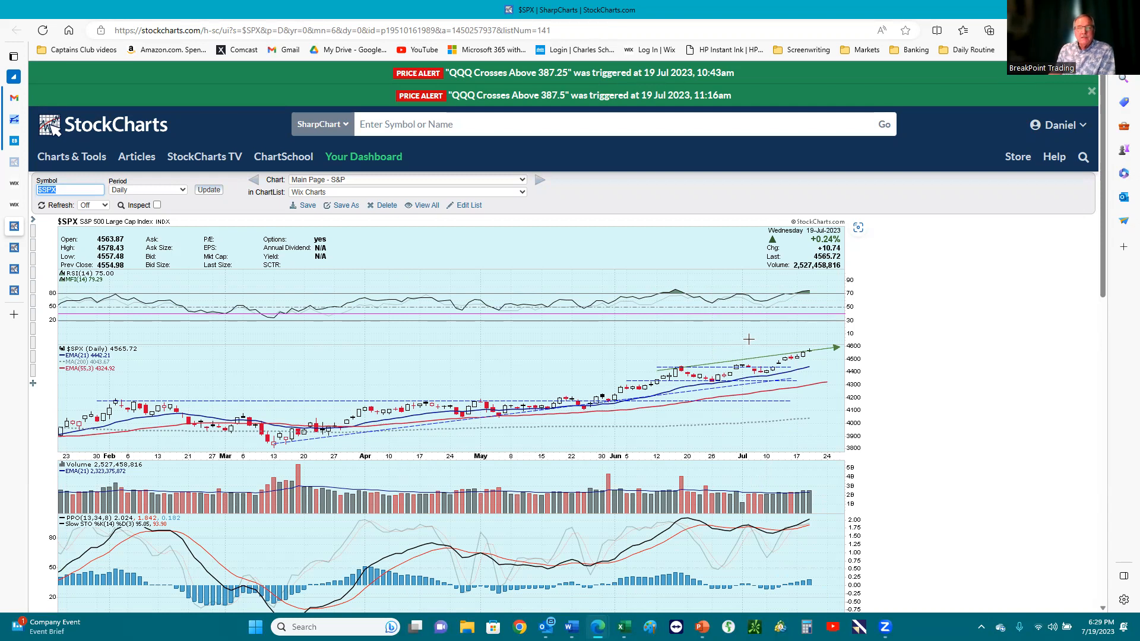
pyautogui.moveTo(785, 295)
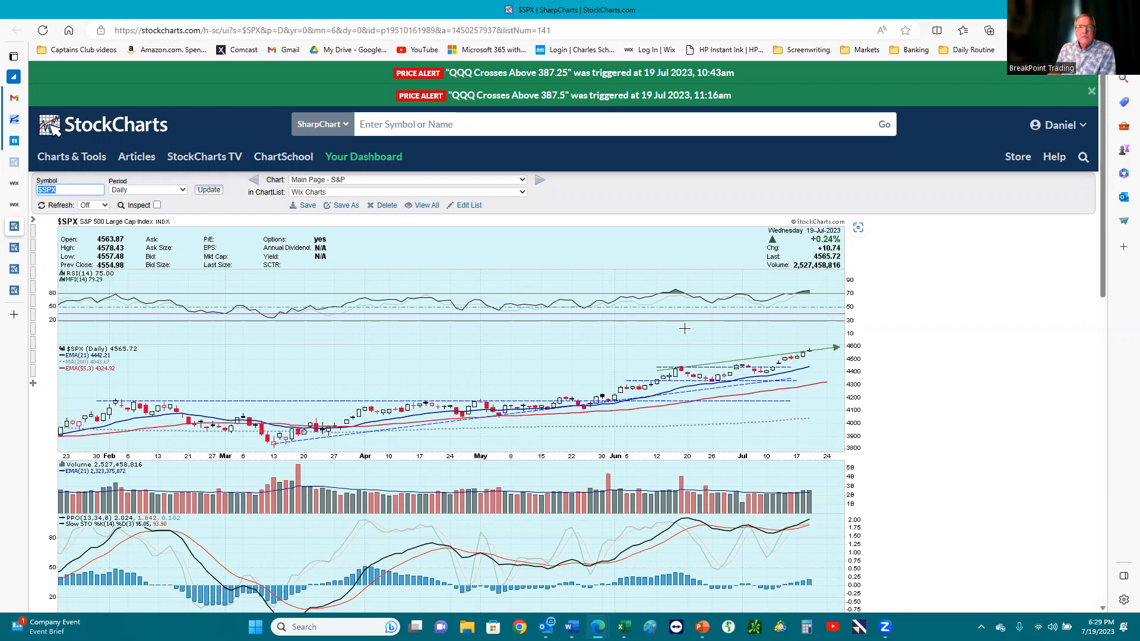
pyautogui.moveTo(658, 336)
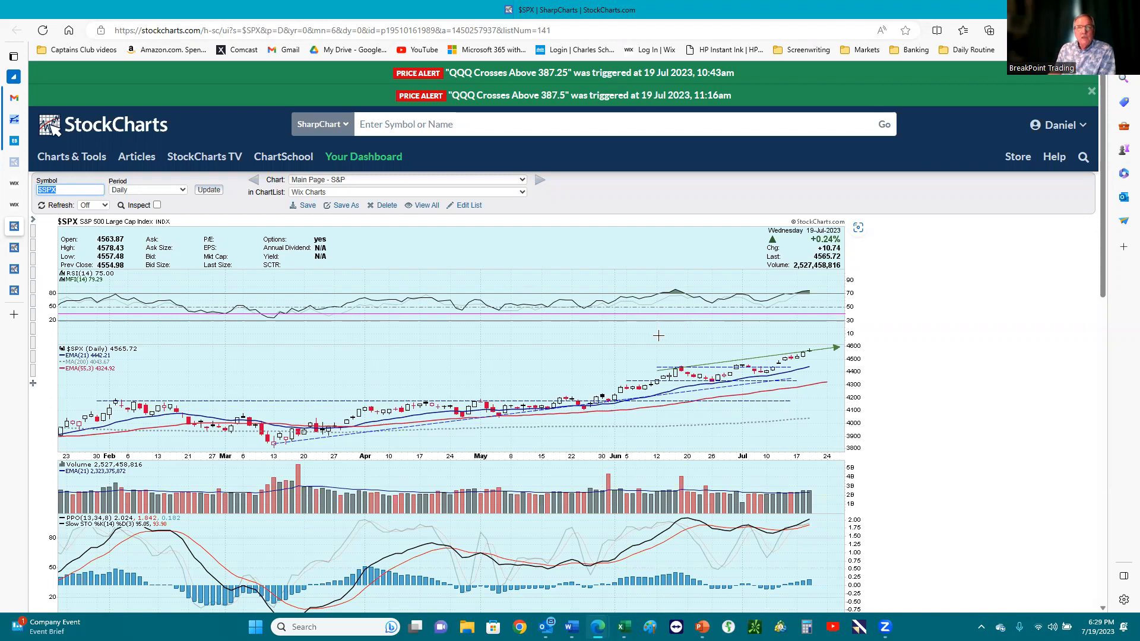
# Step: Scroll down and select the daily $SPX chart with its moving averages and indicators
pyautogui.scroll(-3)
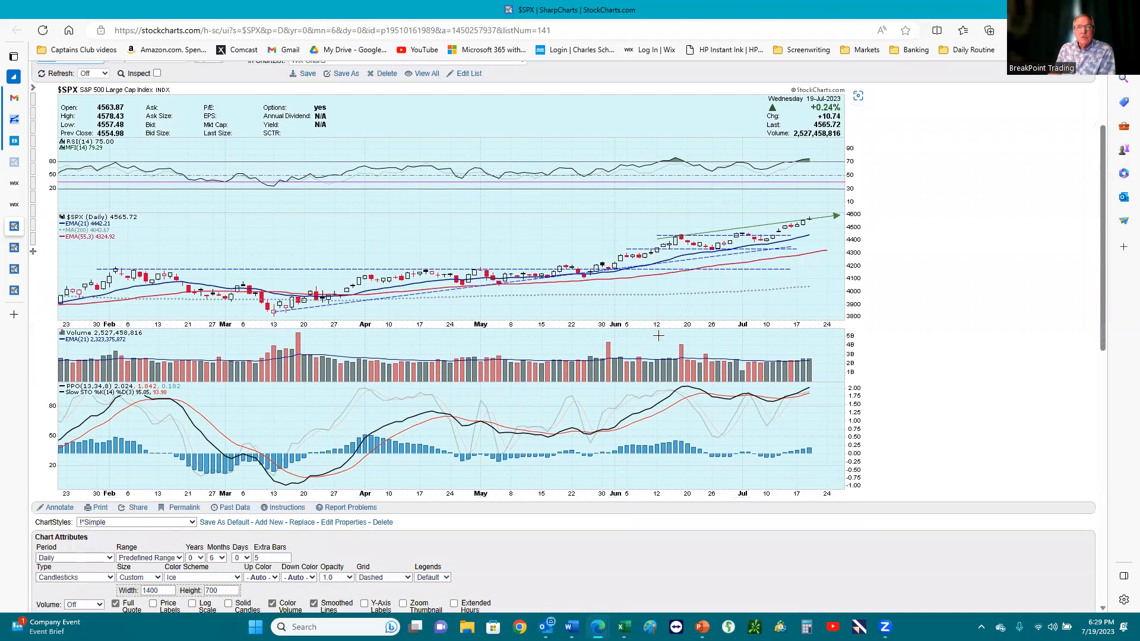
pyautogui.scroll(-3)
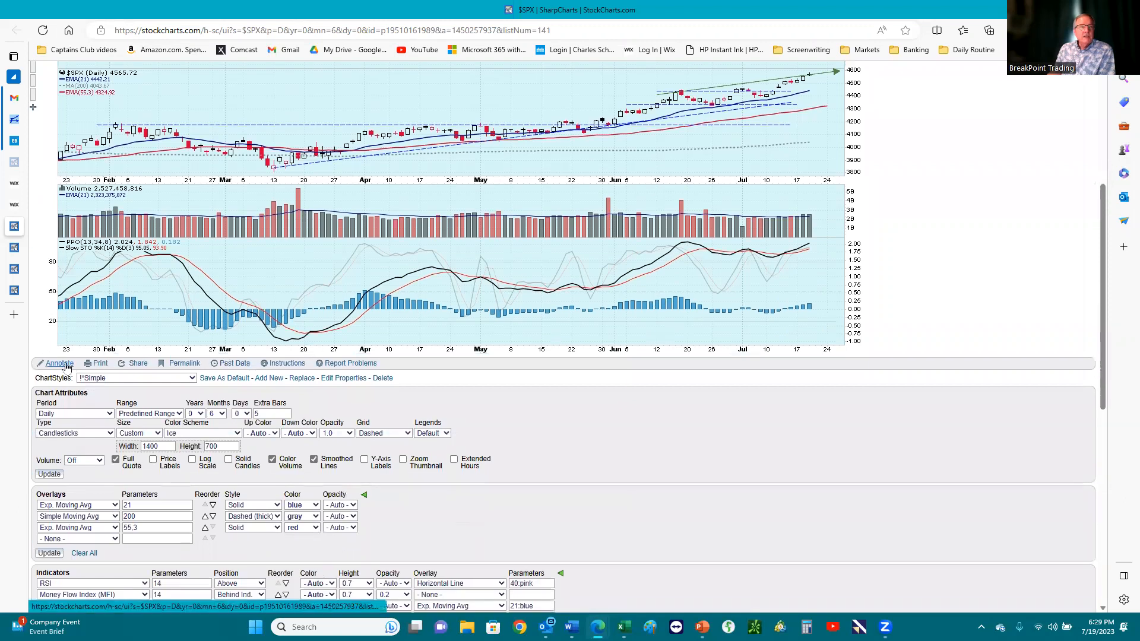
pyautogui.click(59, 363)
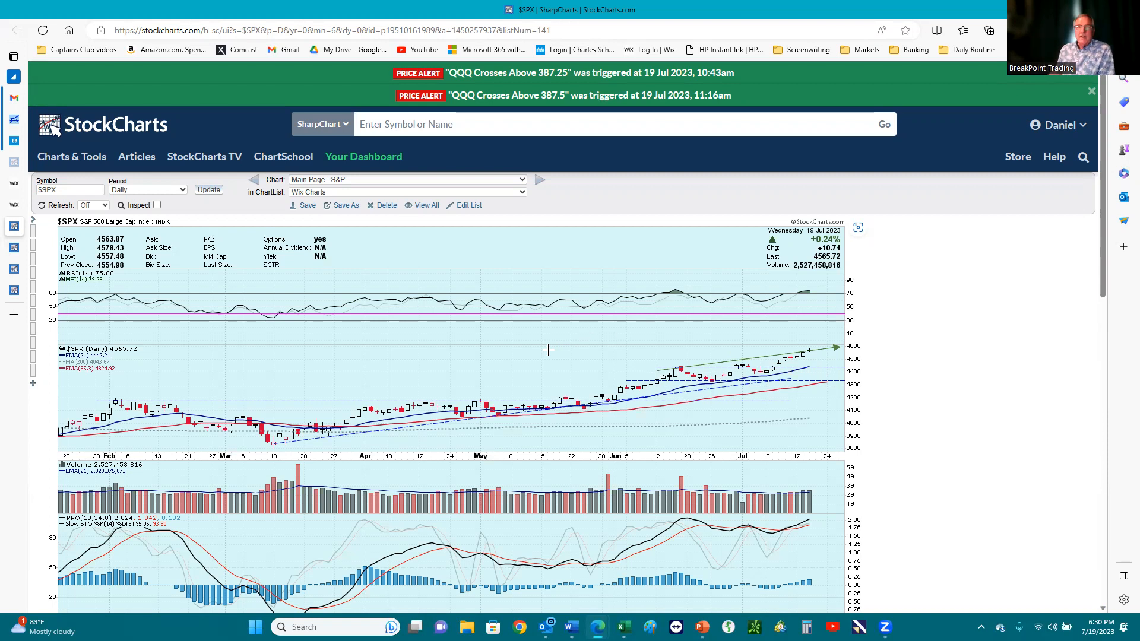
pyautogui.moveTo(803, 349)
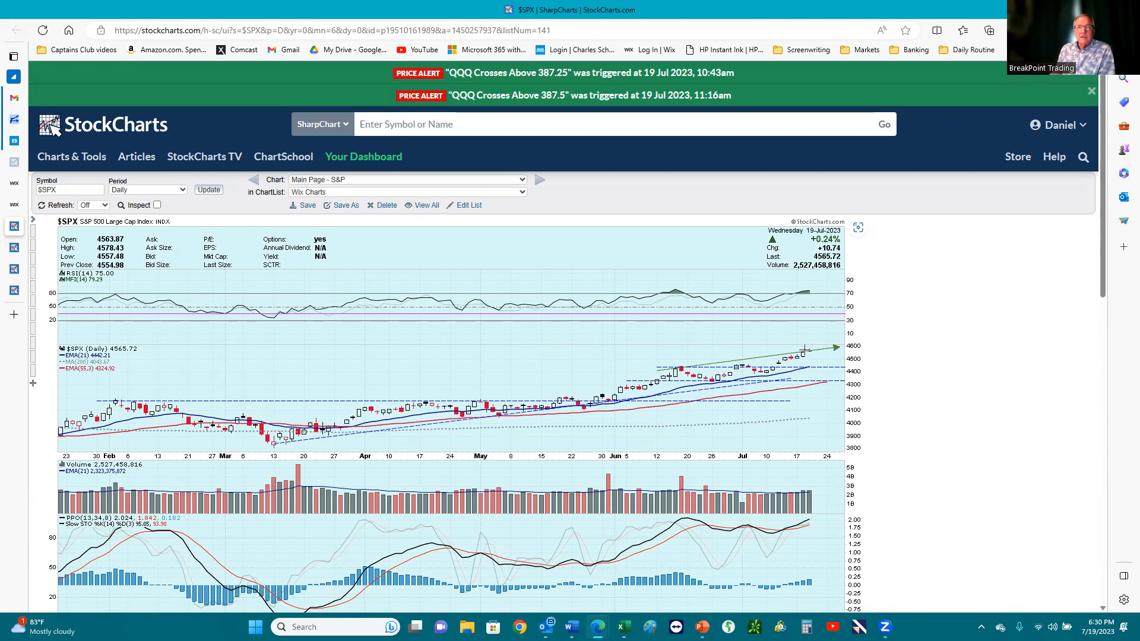
pyautogui.moveTo(780, 344)
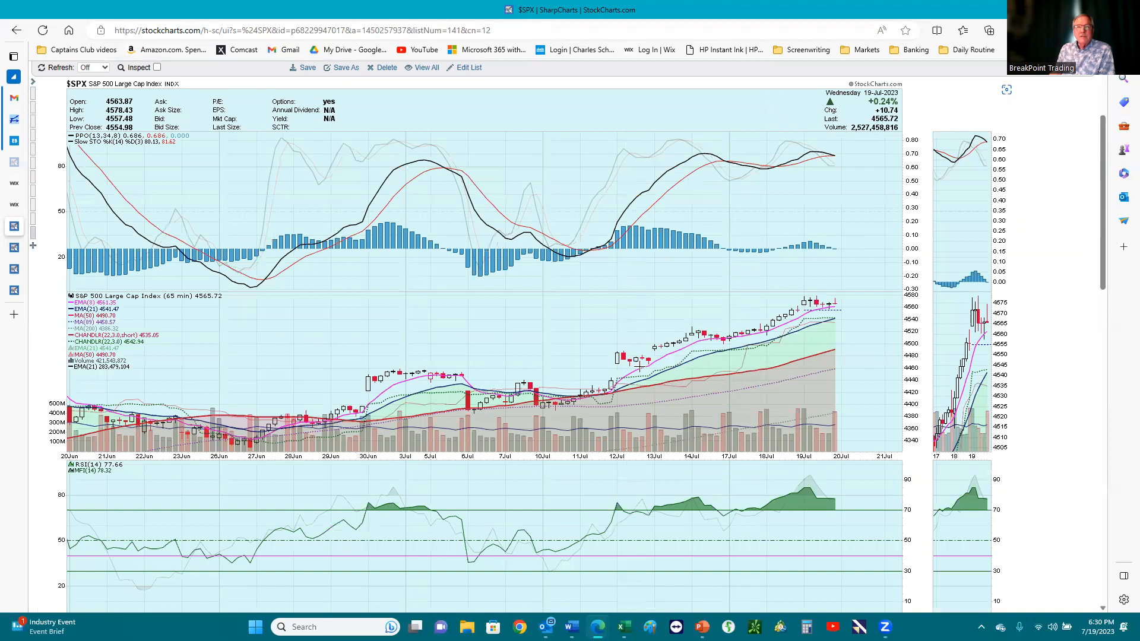
pyautogui.moveTo(811, 302)
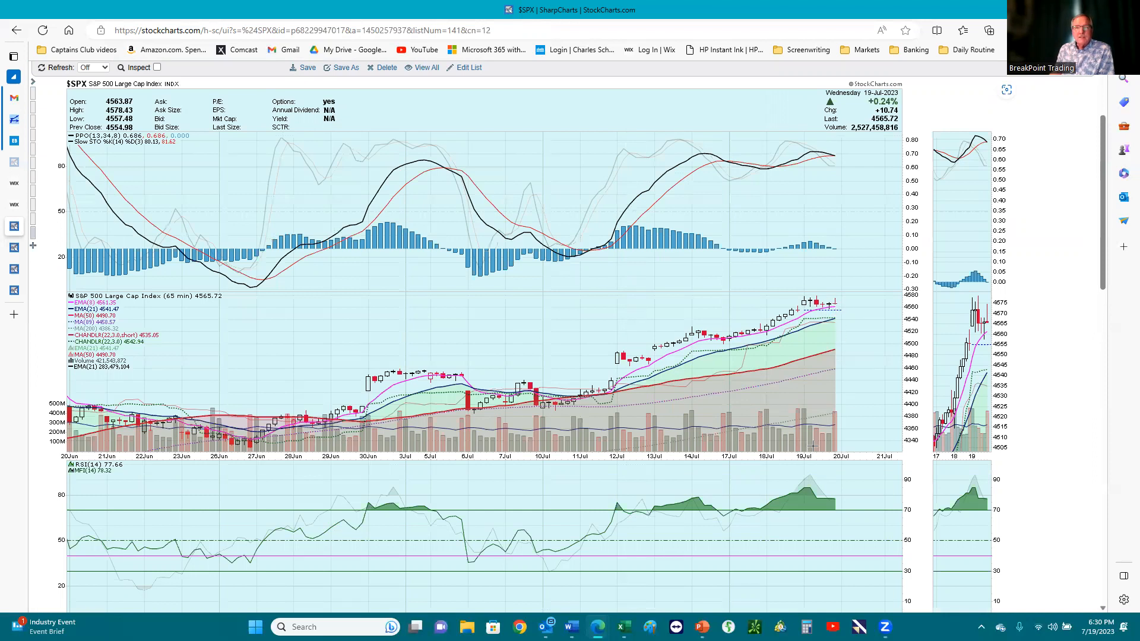
pyautogui.moveTo(813, 446)
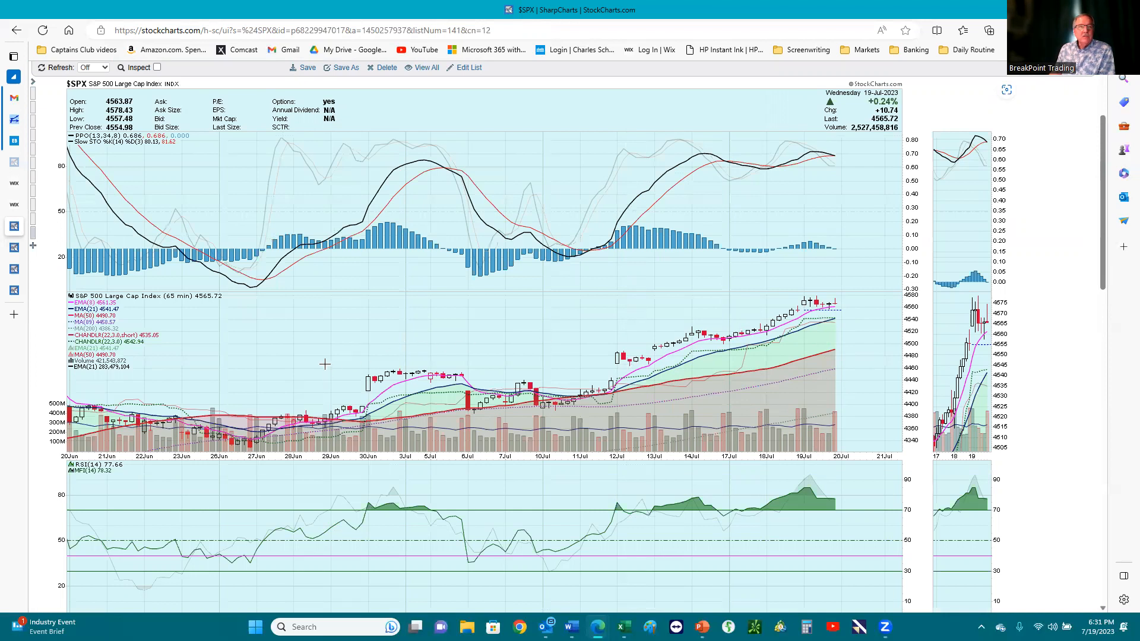
pyautogui.moveTo(245, 335)
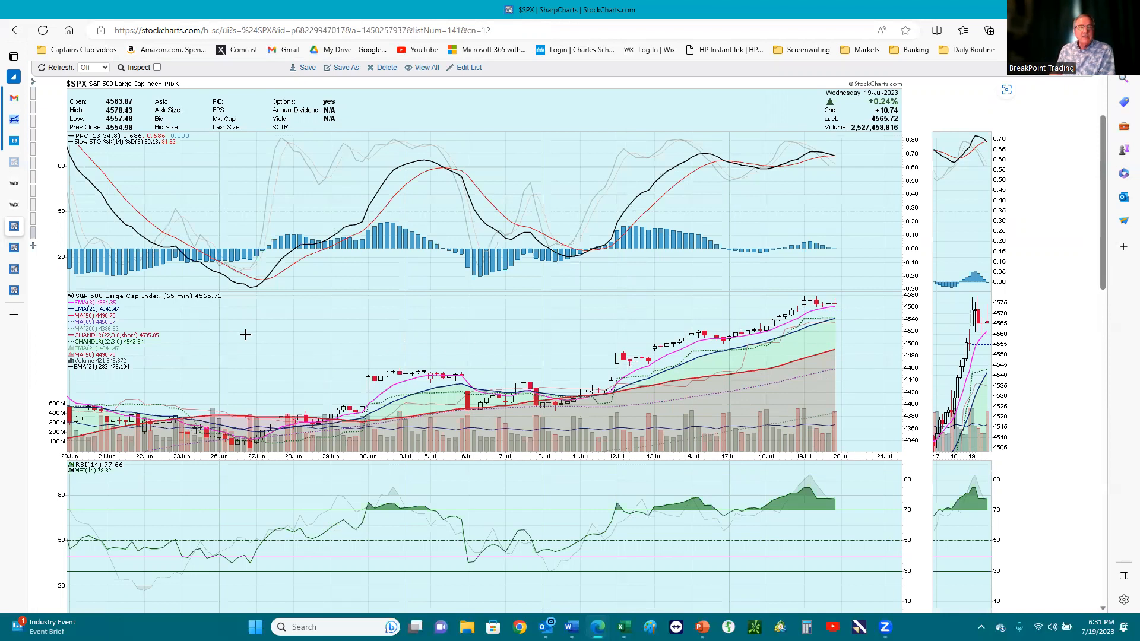
pyautogui.moveTo(570, 351)
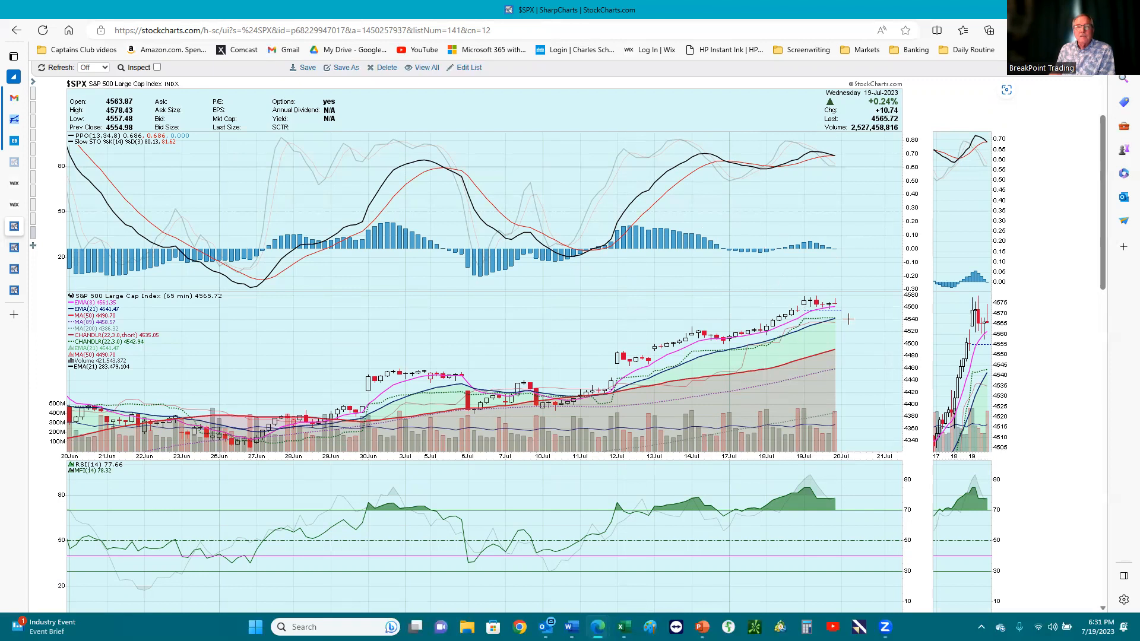
pyautogui.moveTo(74, 173)
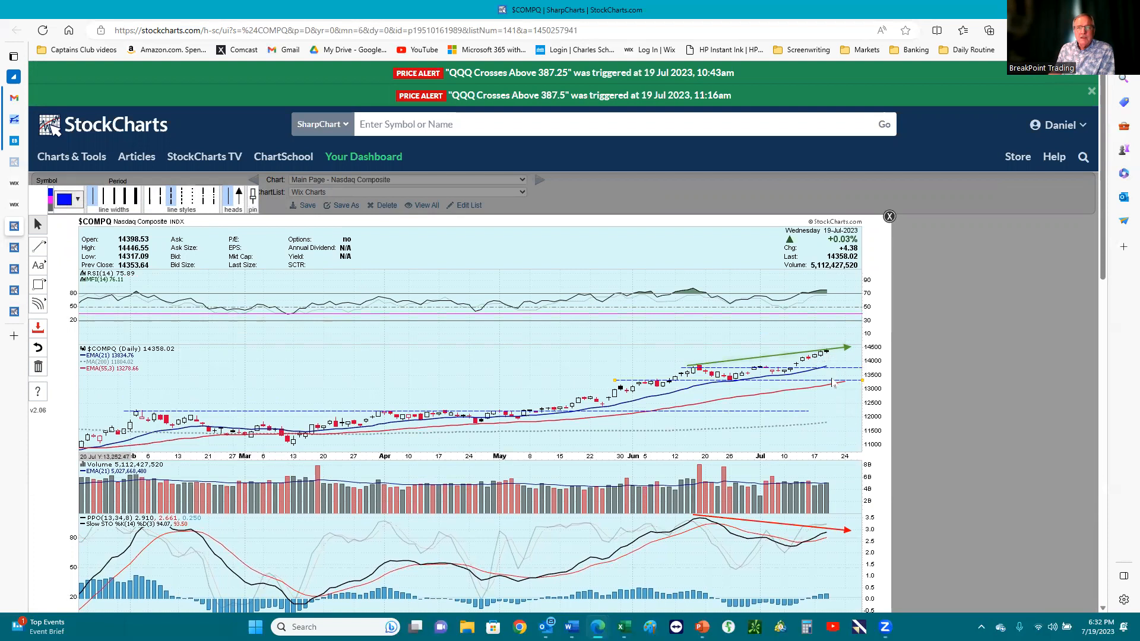
pyautogui.moveTo(585, 363)
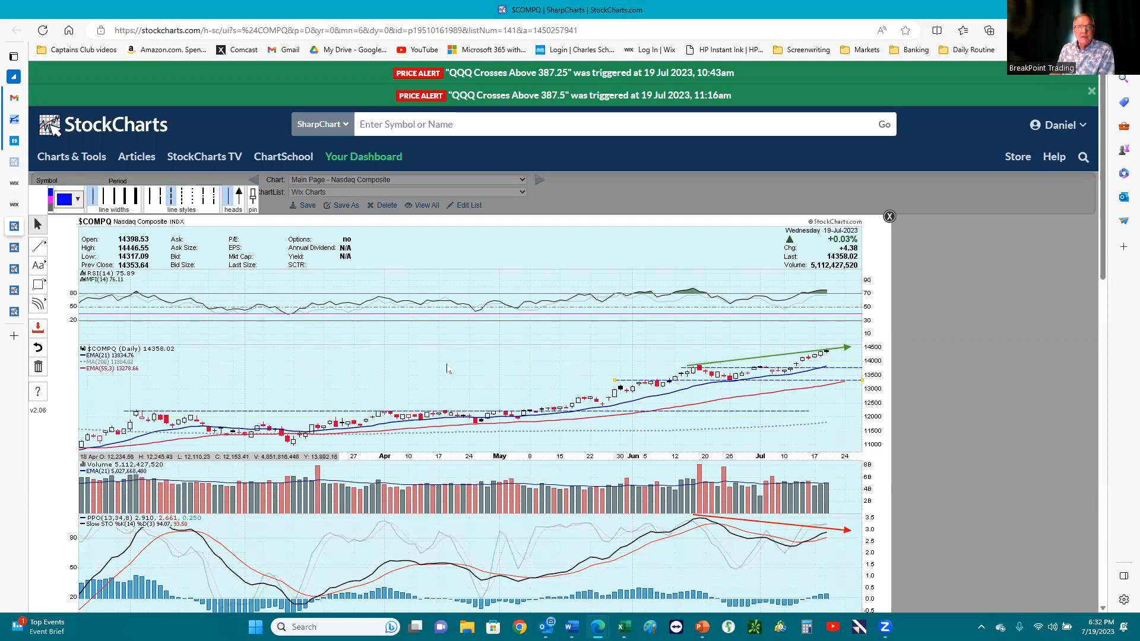
pyautogui.moveTo(371, 363)
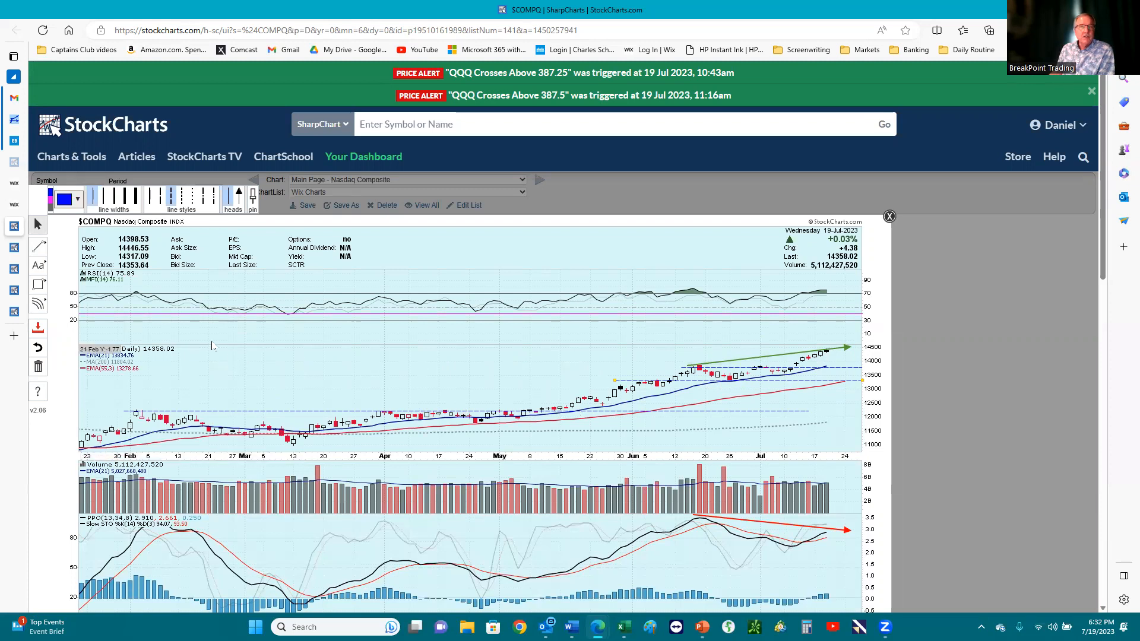
# Step: Advance from the Nasdaq Composite to the next chart, the Dow Jones Industrial Average
pyautogui.click(73, 204)
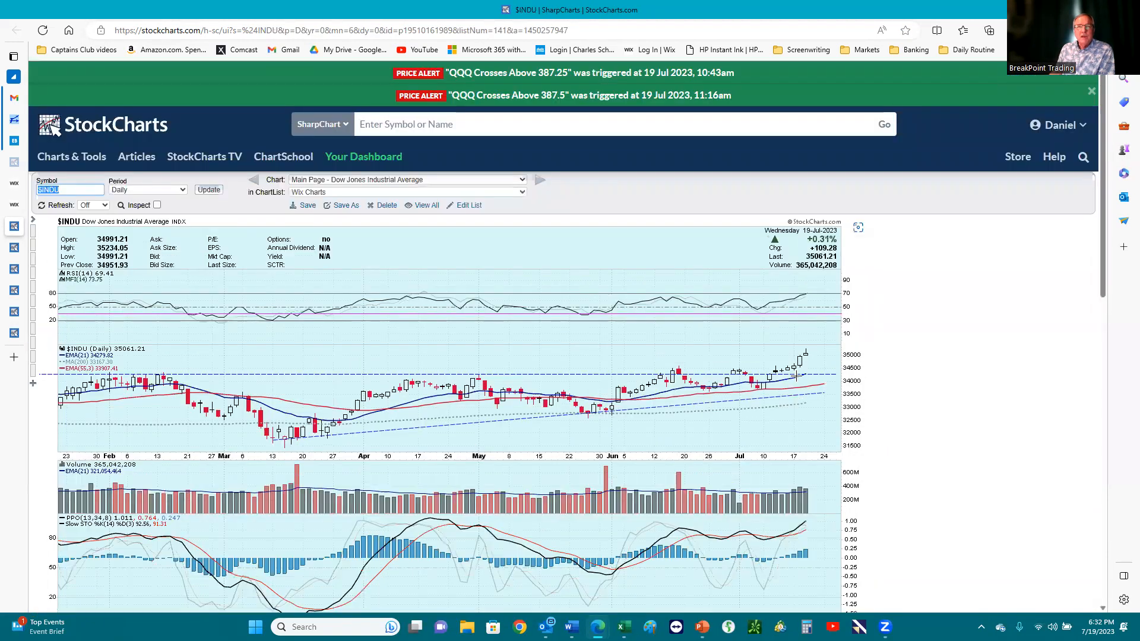
pyautogui.moveTo(827, 356)
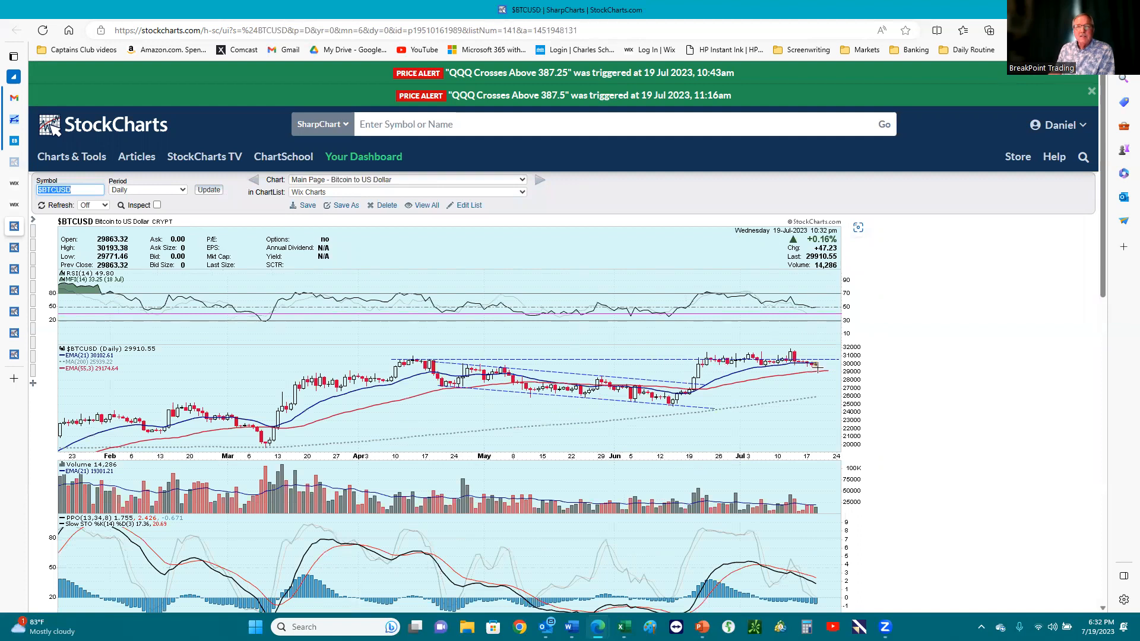
pyautogui.moveTo(814, 371)
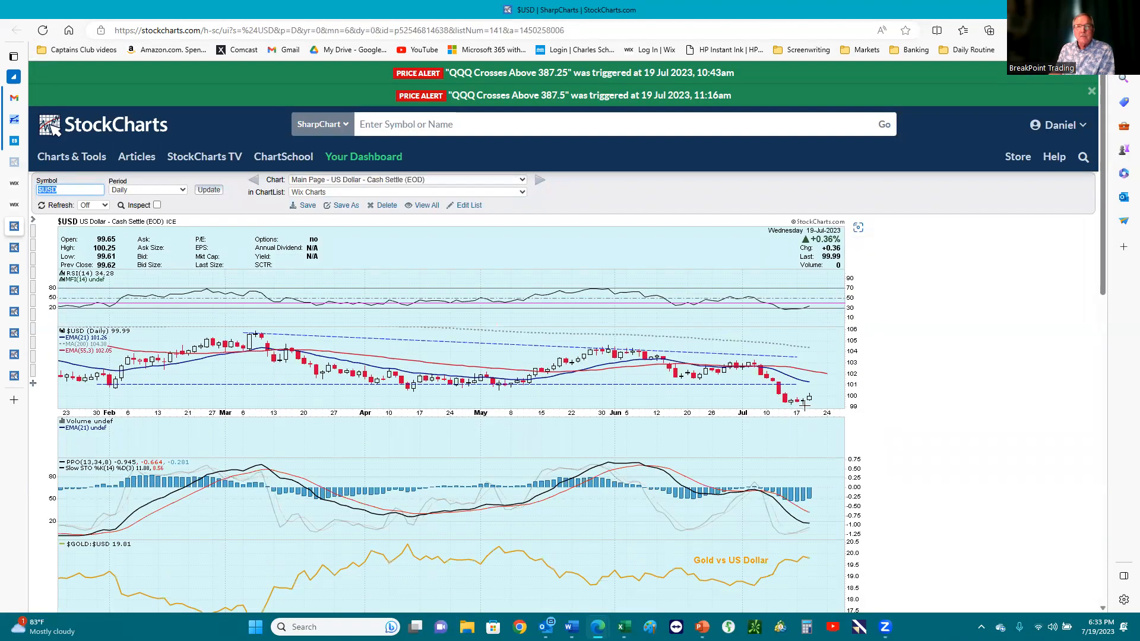
pyautogui.moveTo(805, 405)
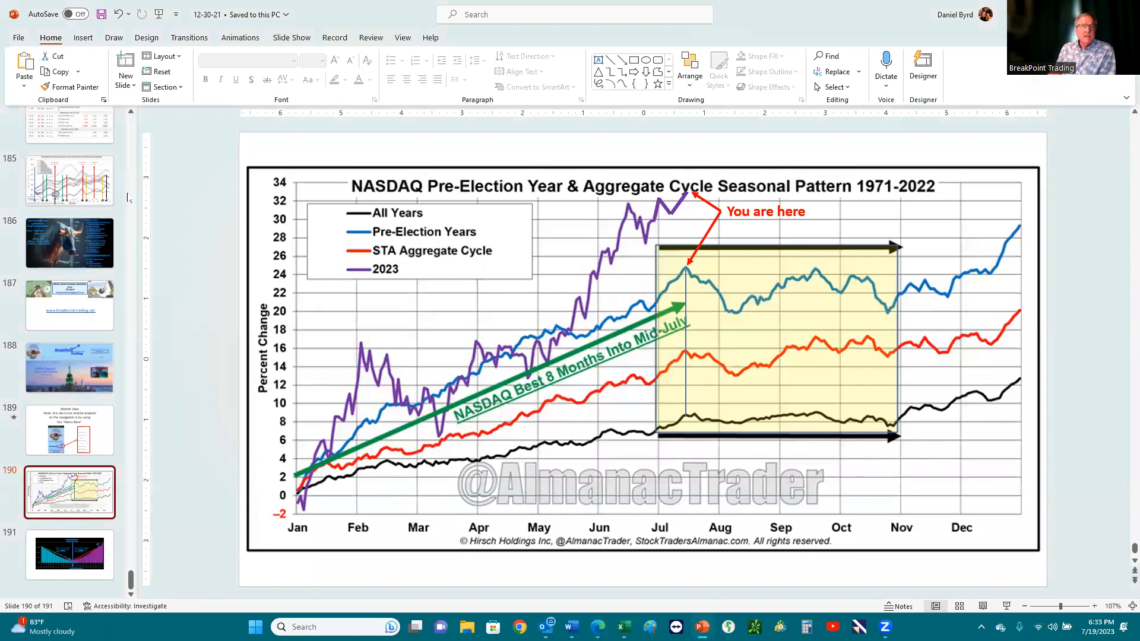
# Step: Show July Market Performance slide 185, then present slides full screen
pyautogui.click(69, 181)
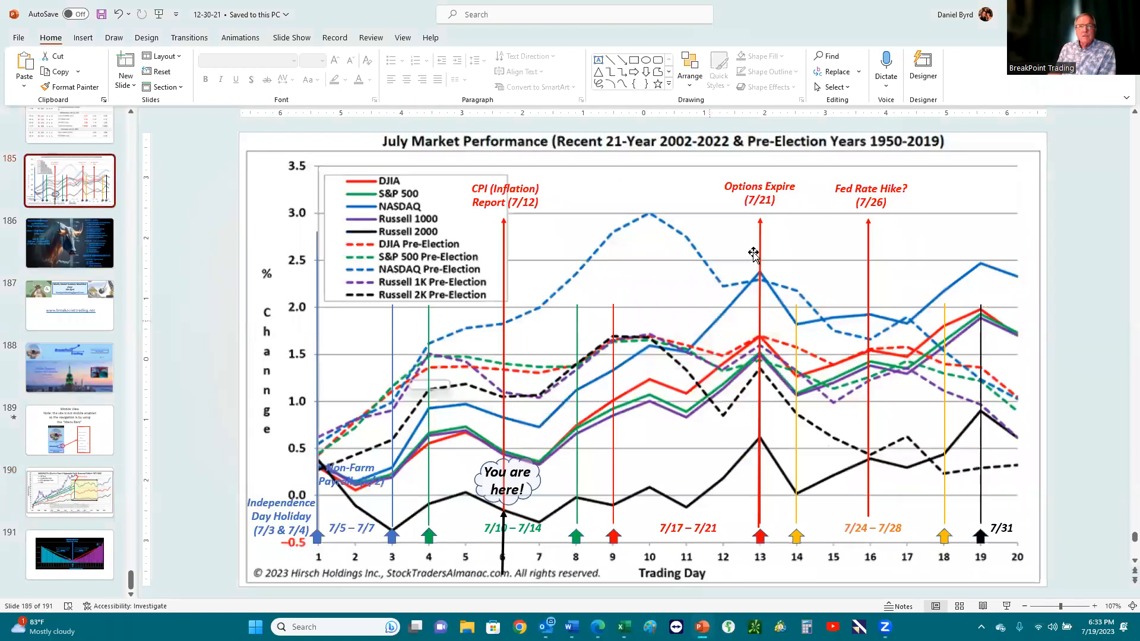
pyautogui.moveTo(755, 234)
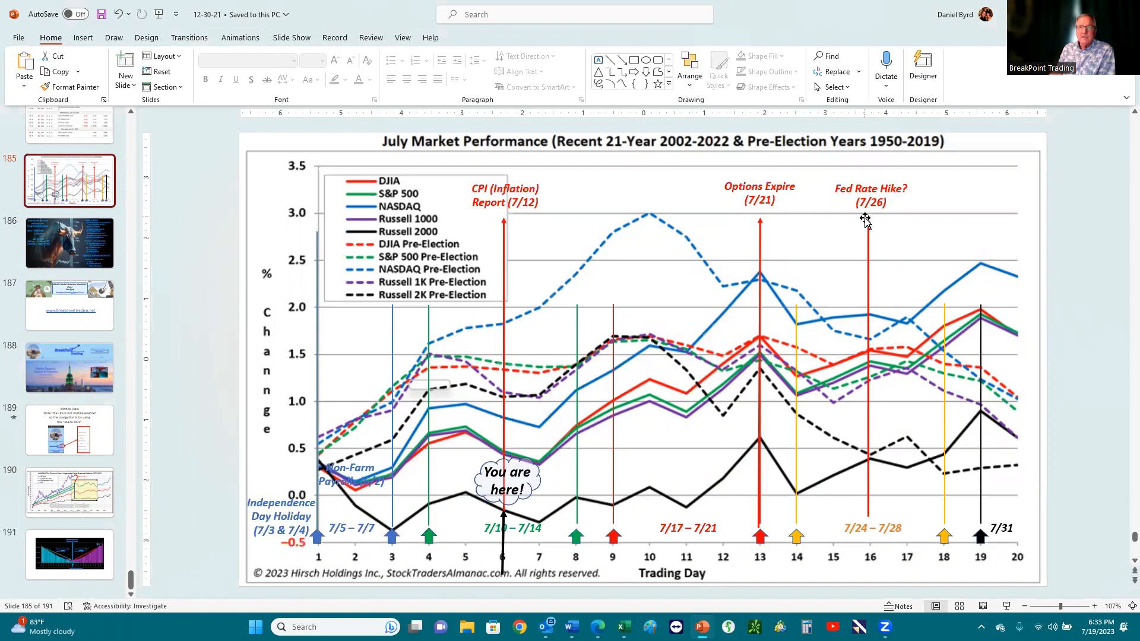
pyautogui.moveTo(770, 244)
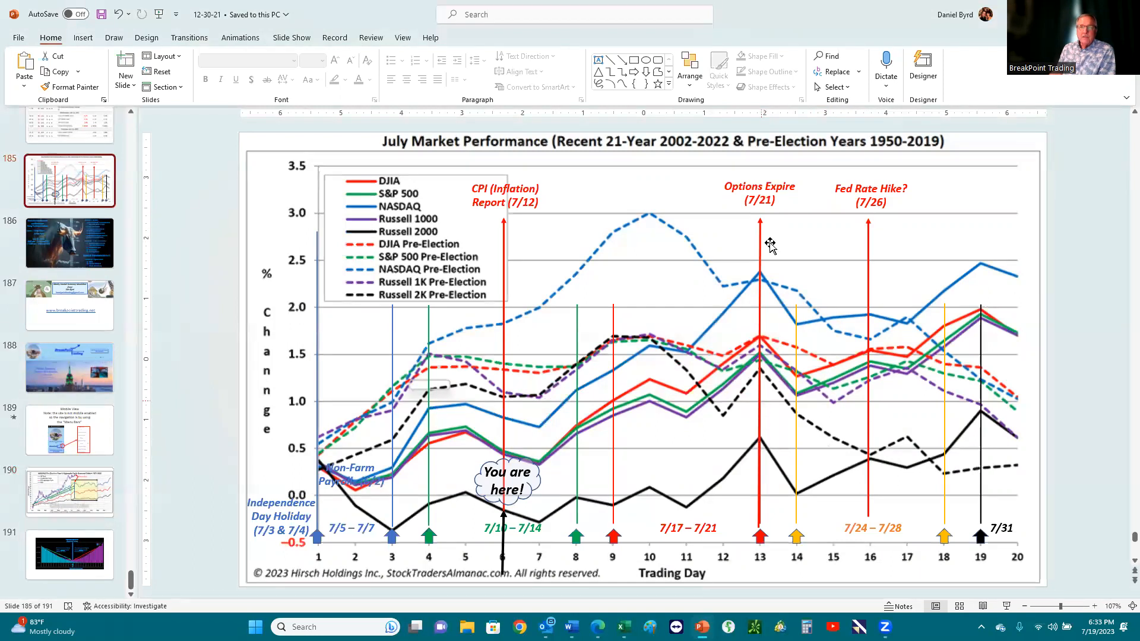
pyautogui.moveTo(800, 538)
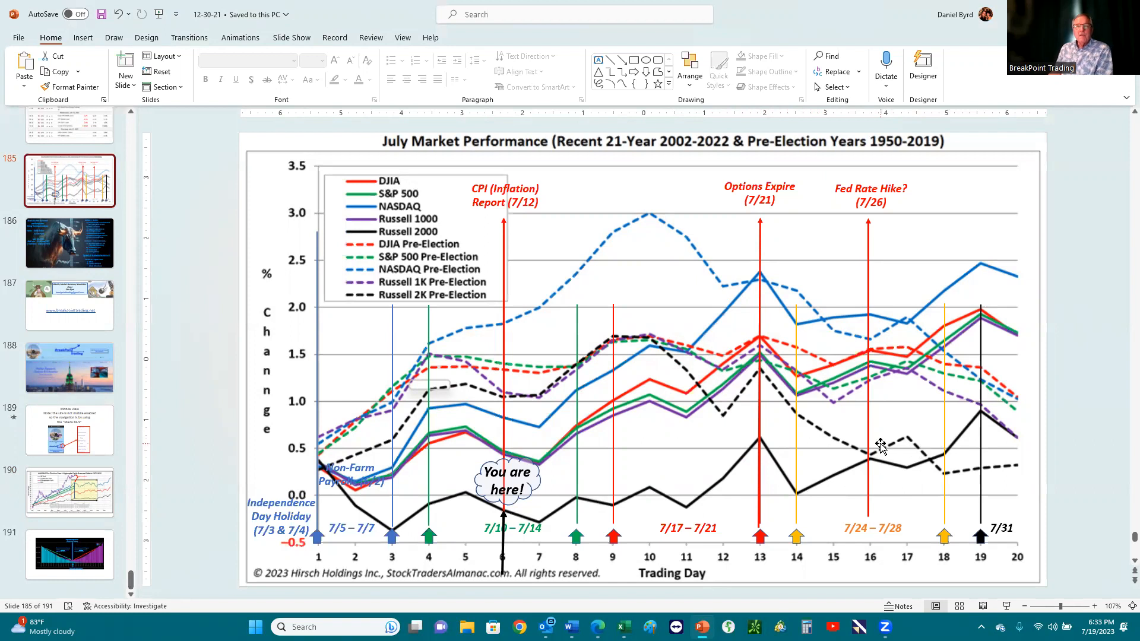
pyautogui.moveTo(803, 377)
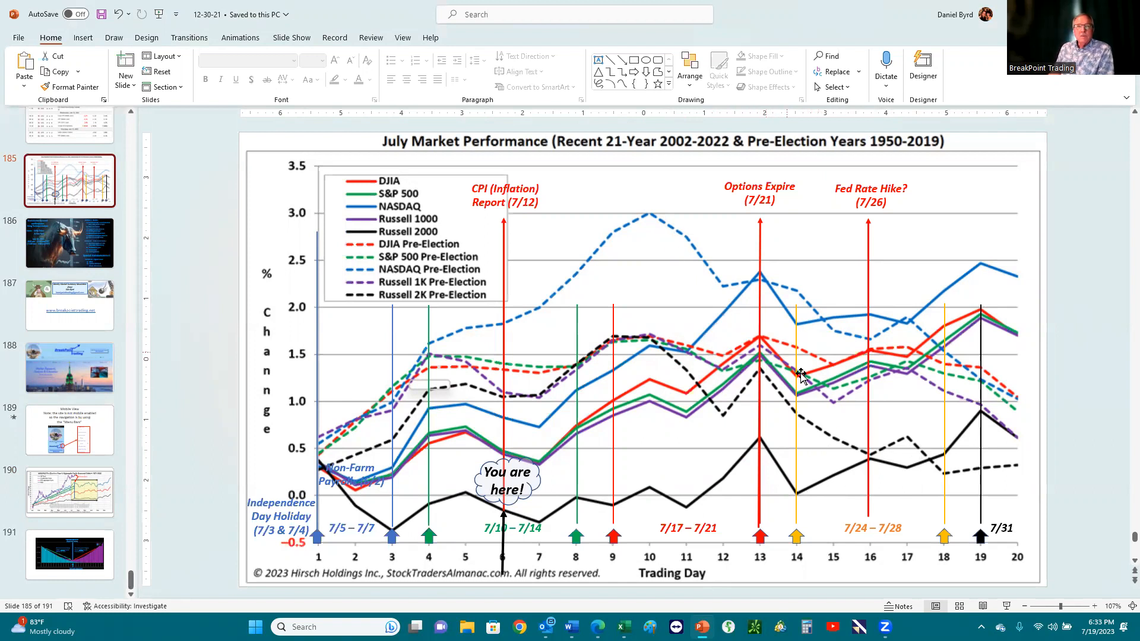
pyautogui.moveTo(907, 150)
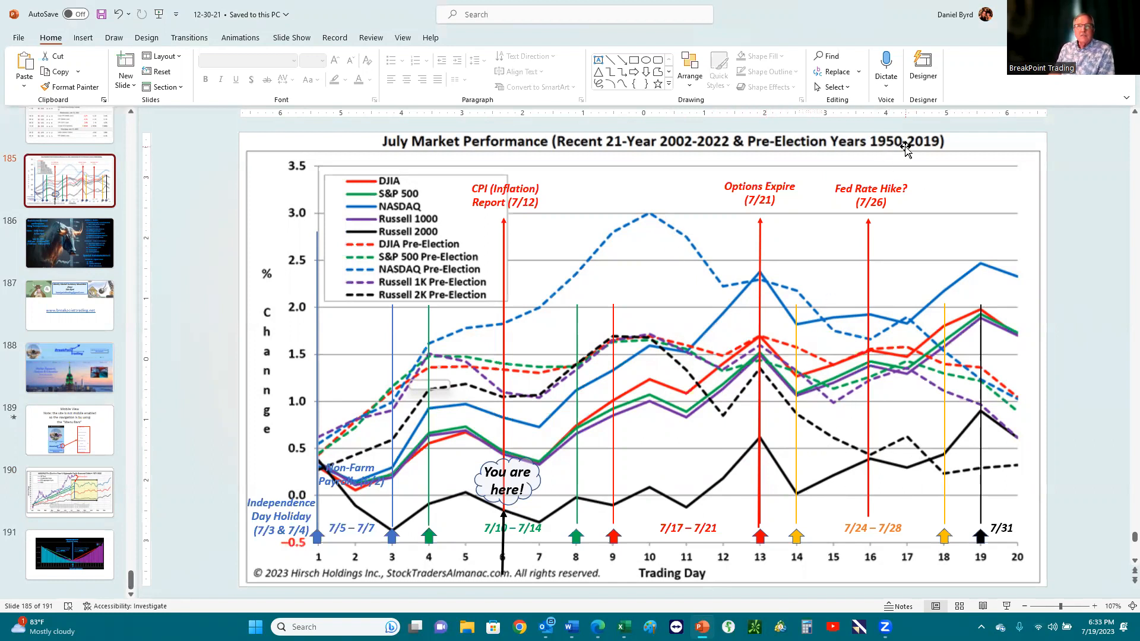
pyautogui.moveTo(810, 399)
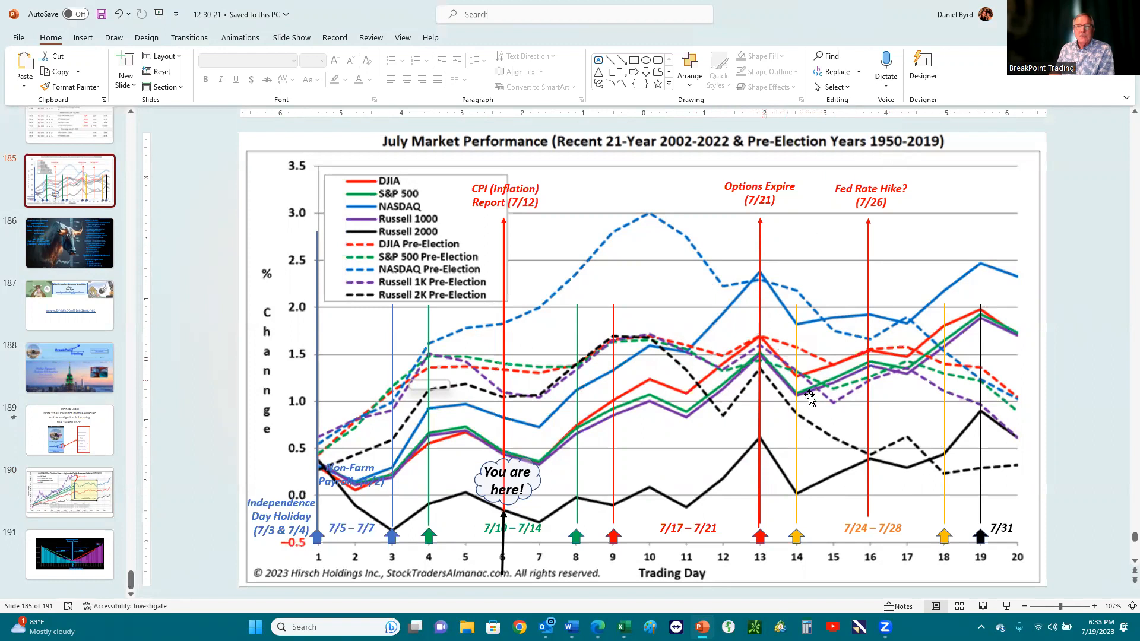
pyautogui.moveTo(756, 273)
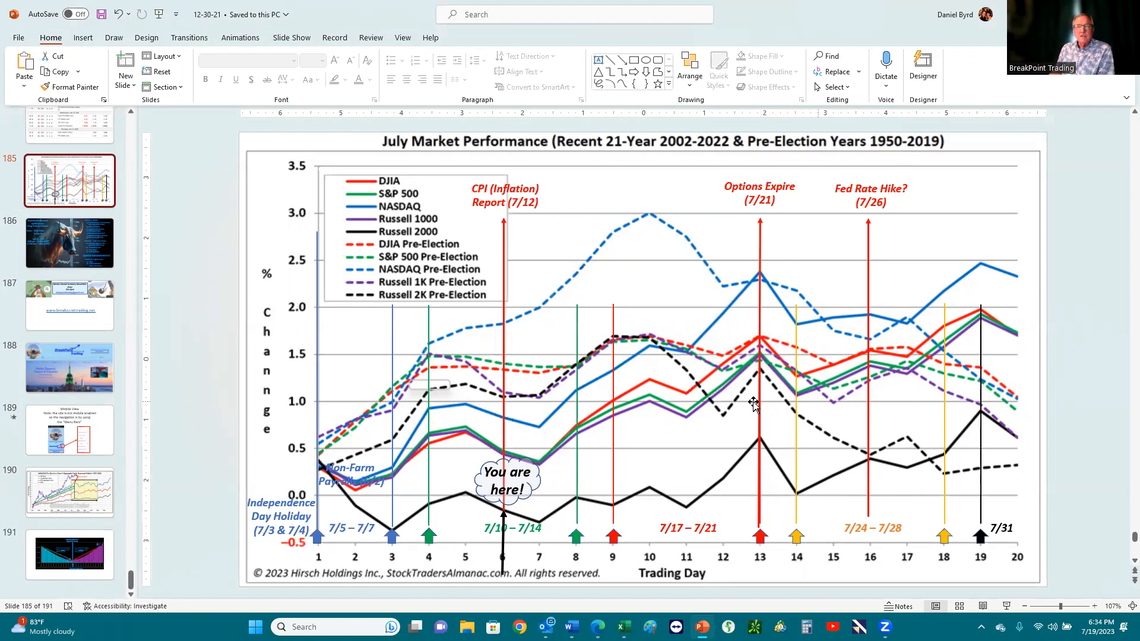
pyautogui.moveTo(769, 307)
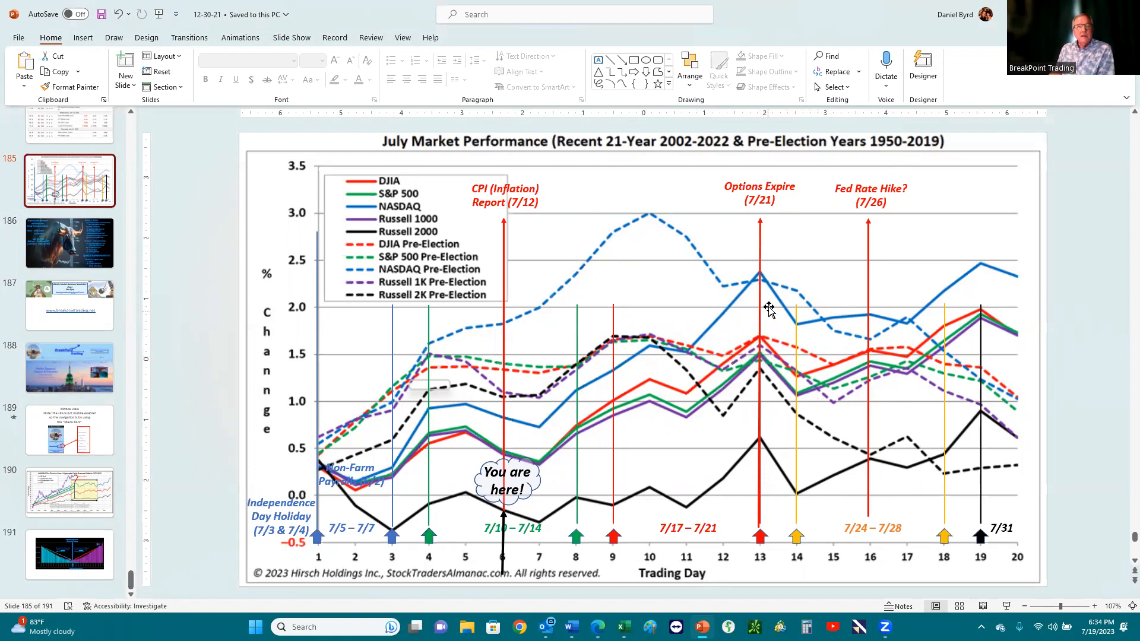
pyautogui.click(69, 554)
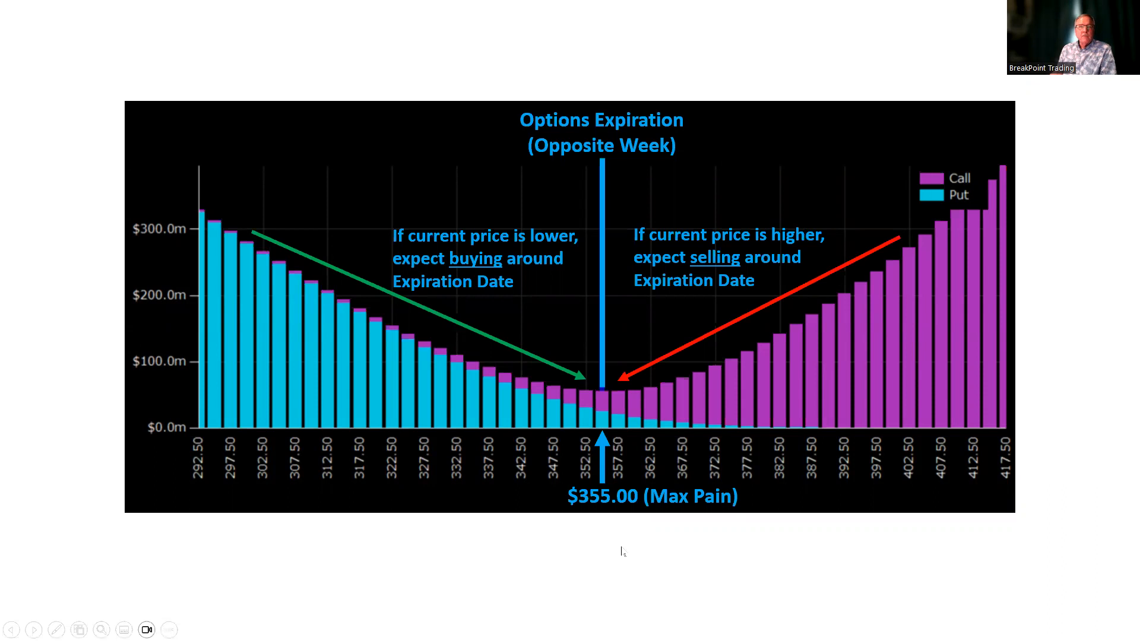
pyautogui.moveTo(798, 306)
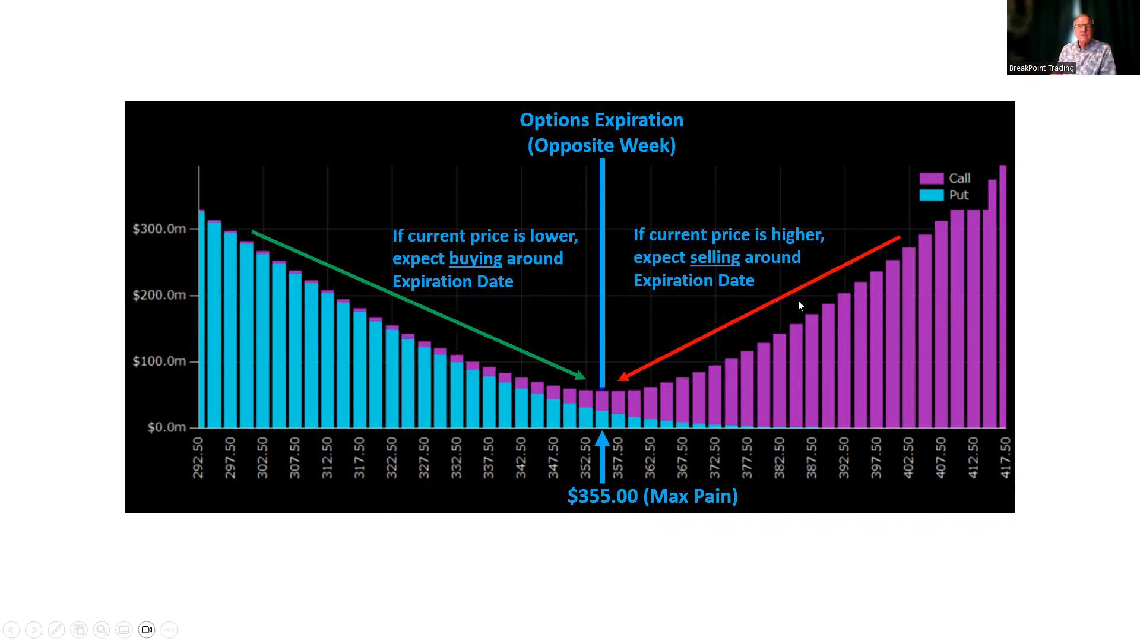
pyautogui.moveTo(660, 411)
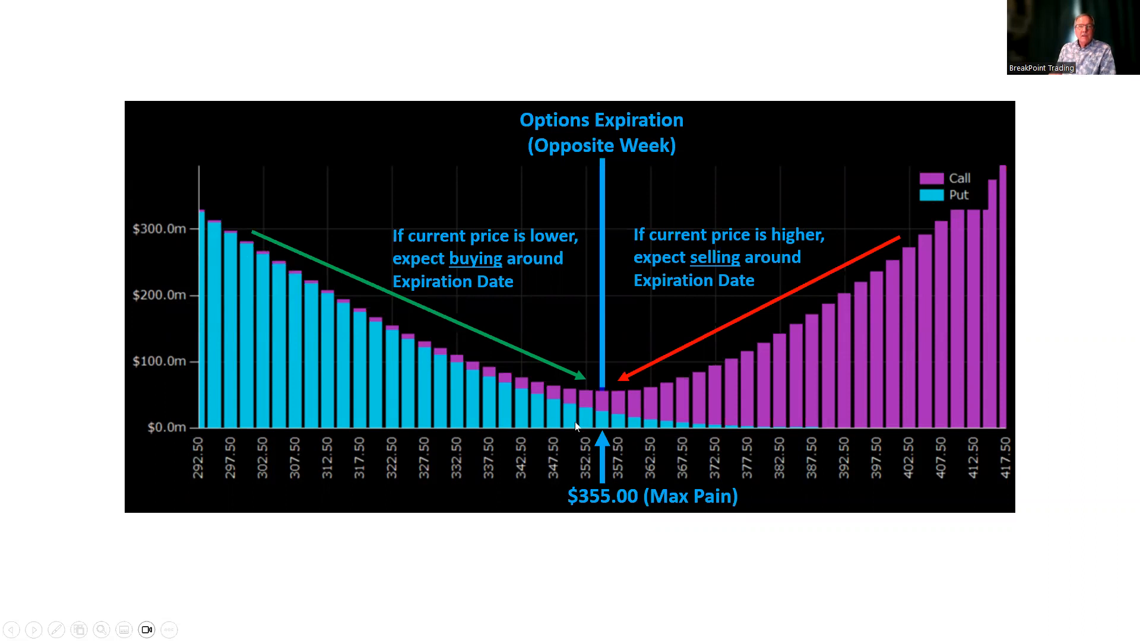
pyautogui.moveTo(623, 415)
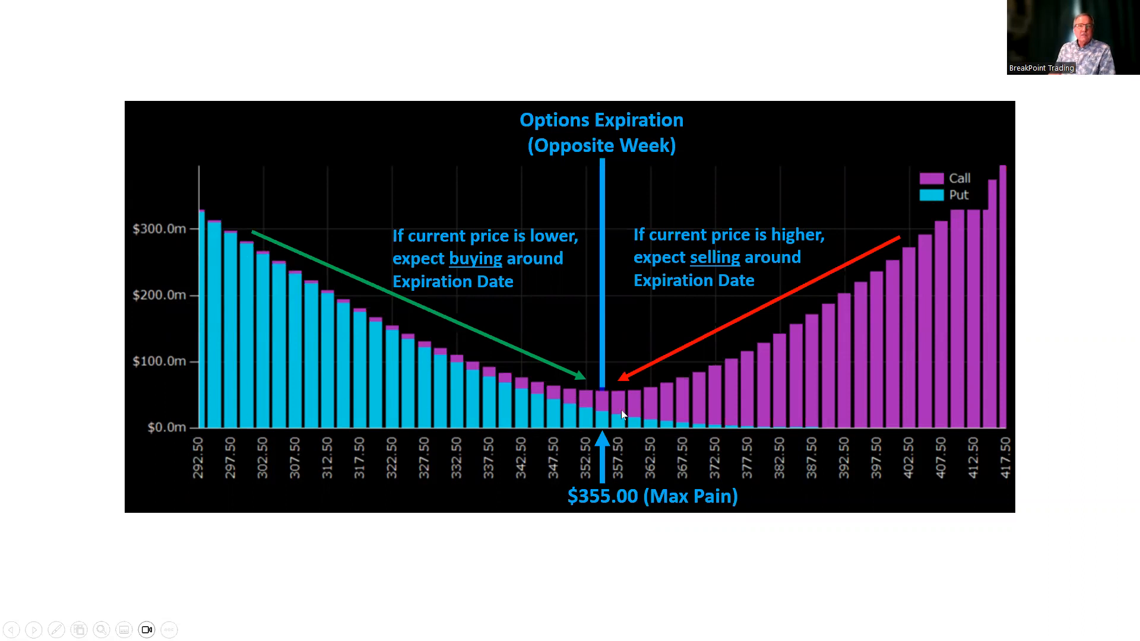
pyautogui.moveTo(877, 326)
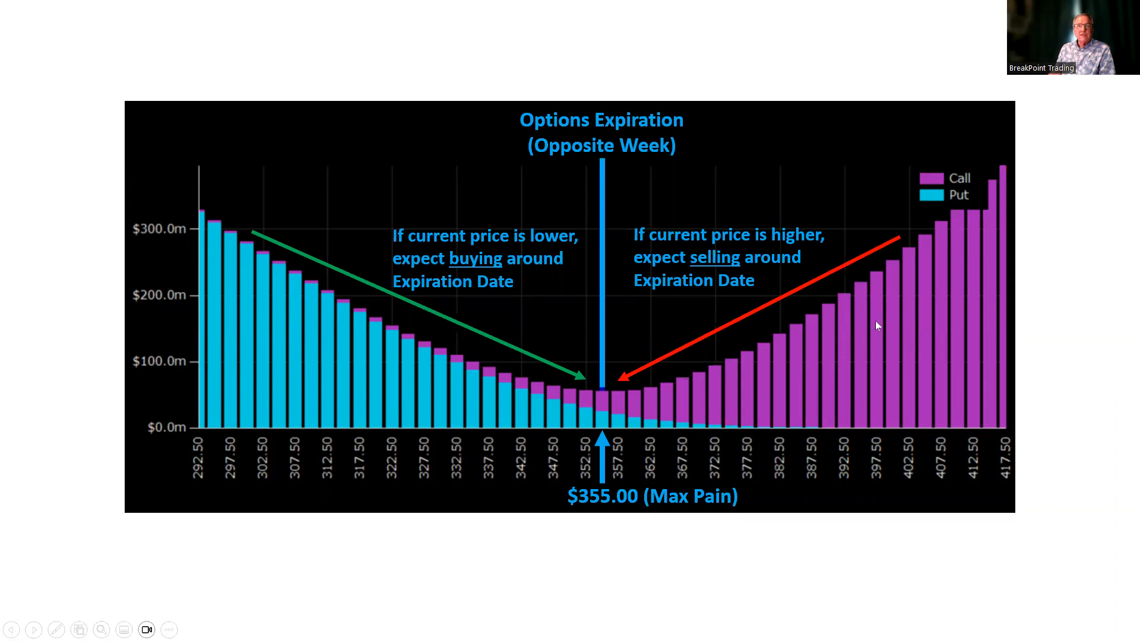
pyautogui.moveTo(639, 398)
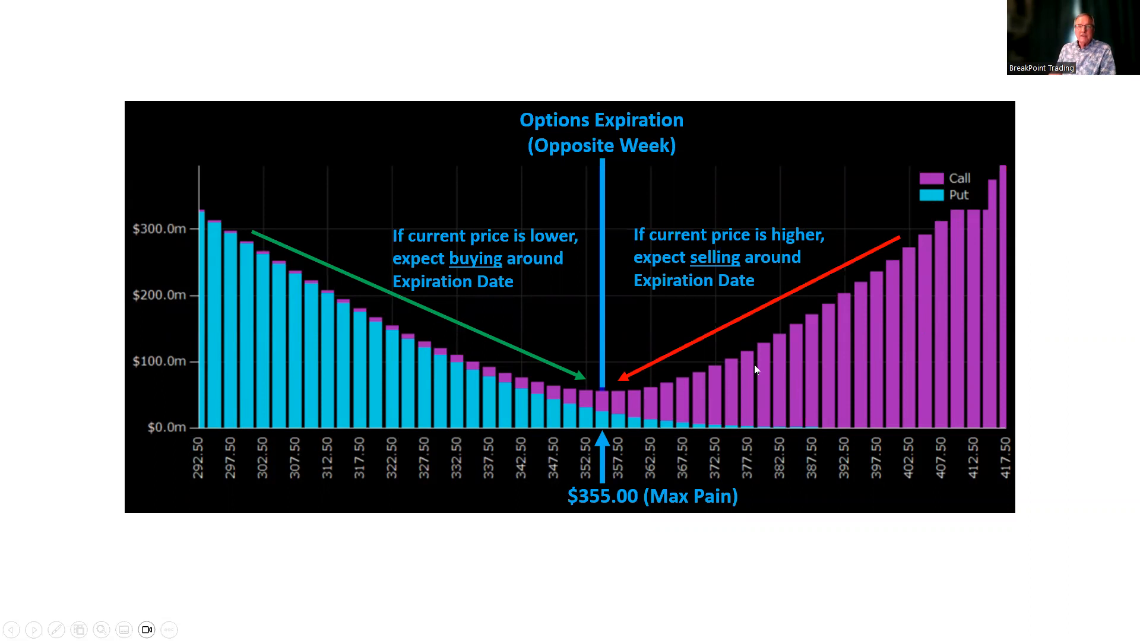
pyautogui.moveTo(1010, 205)
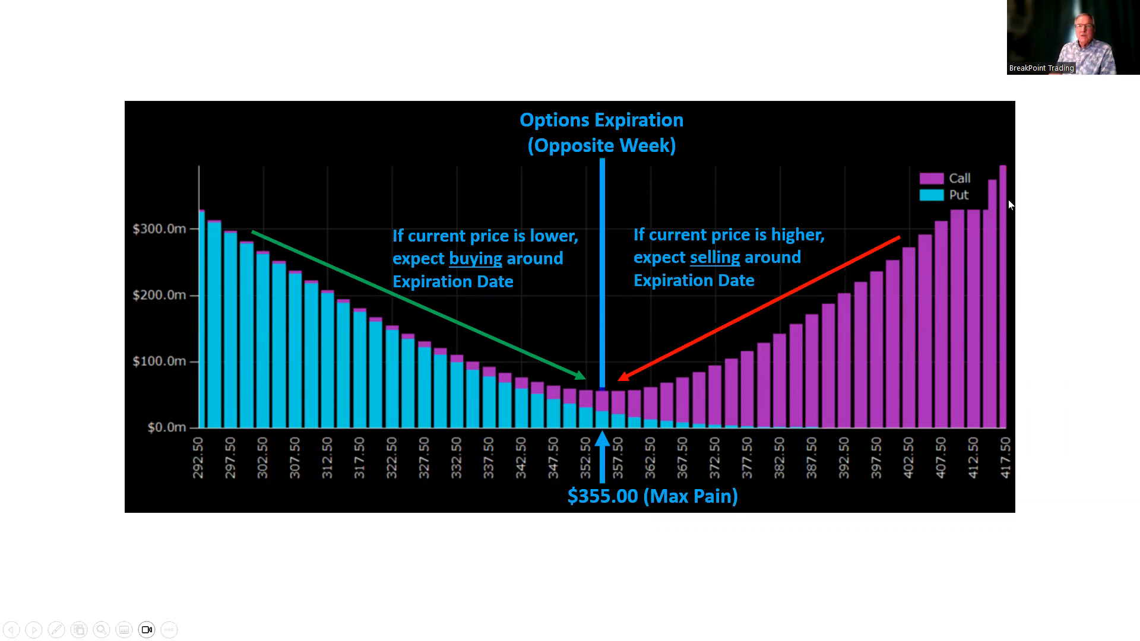
pyautogui.moveTo(995, 187)
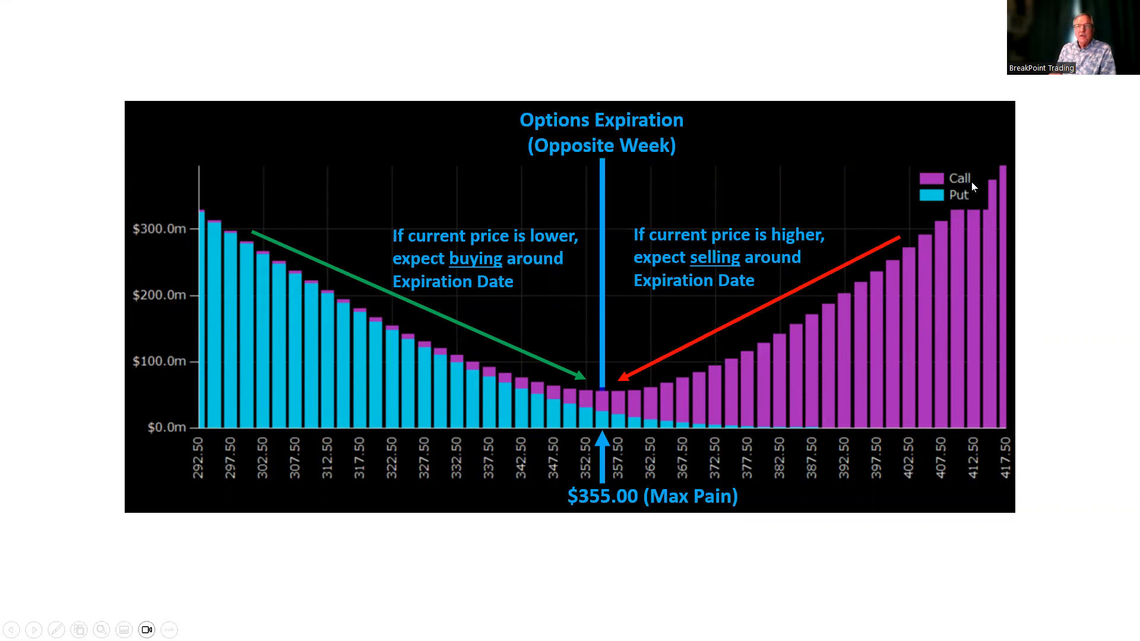
pyautogui.moveTo(969, 216)
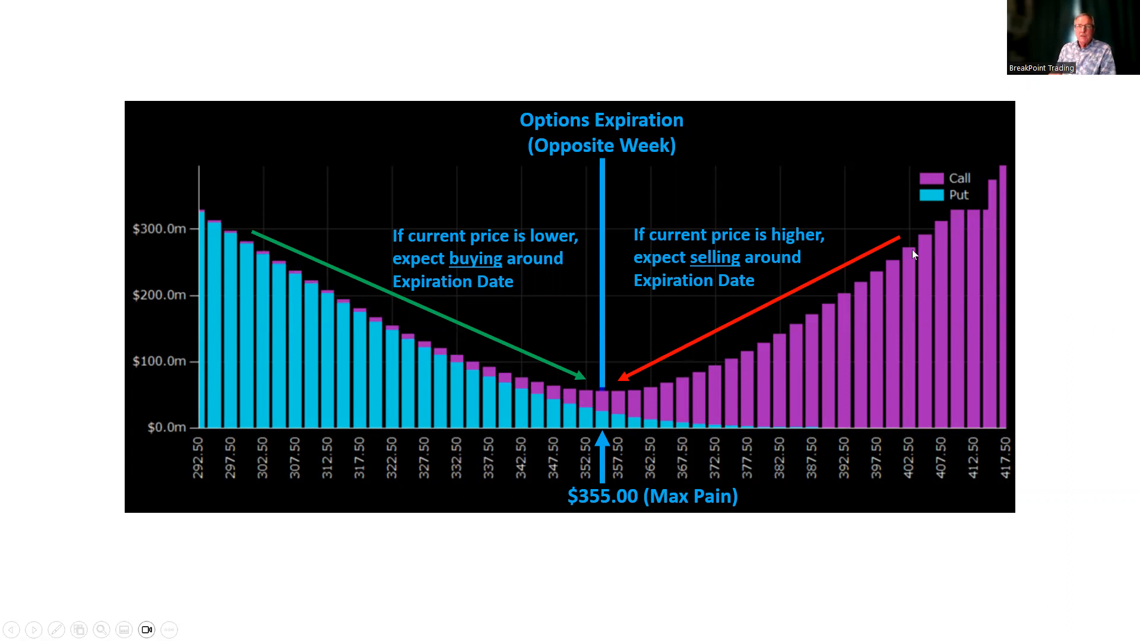
pyautogui.moveTo(601, 391)
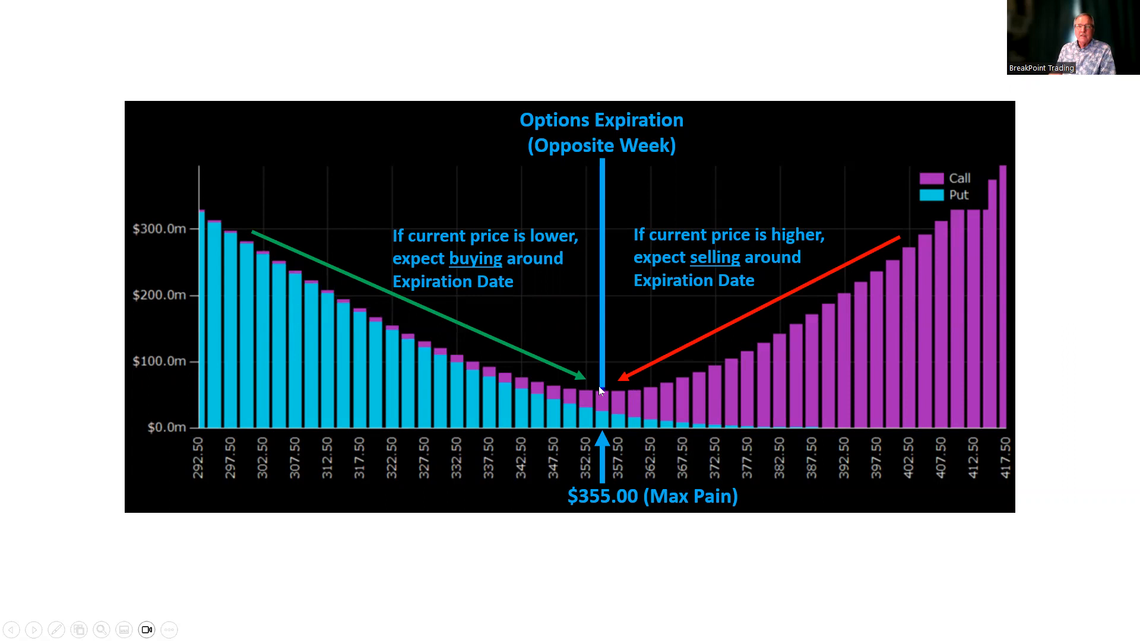
pyautogui.moveTo(931, 265)
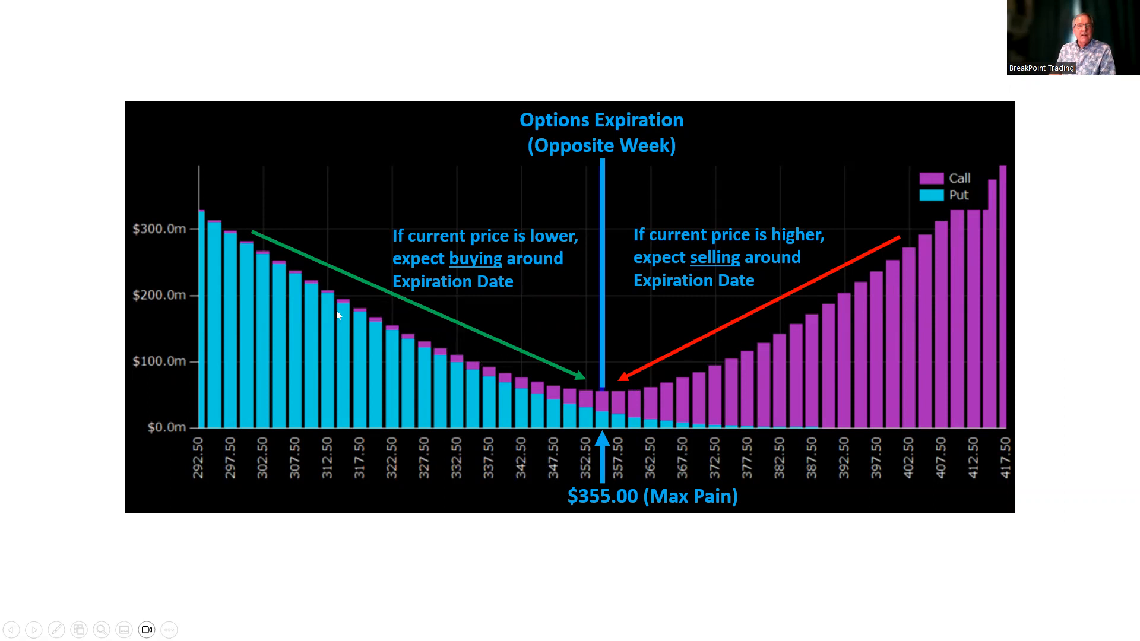
pyautogui.moveTo(240, 236)
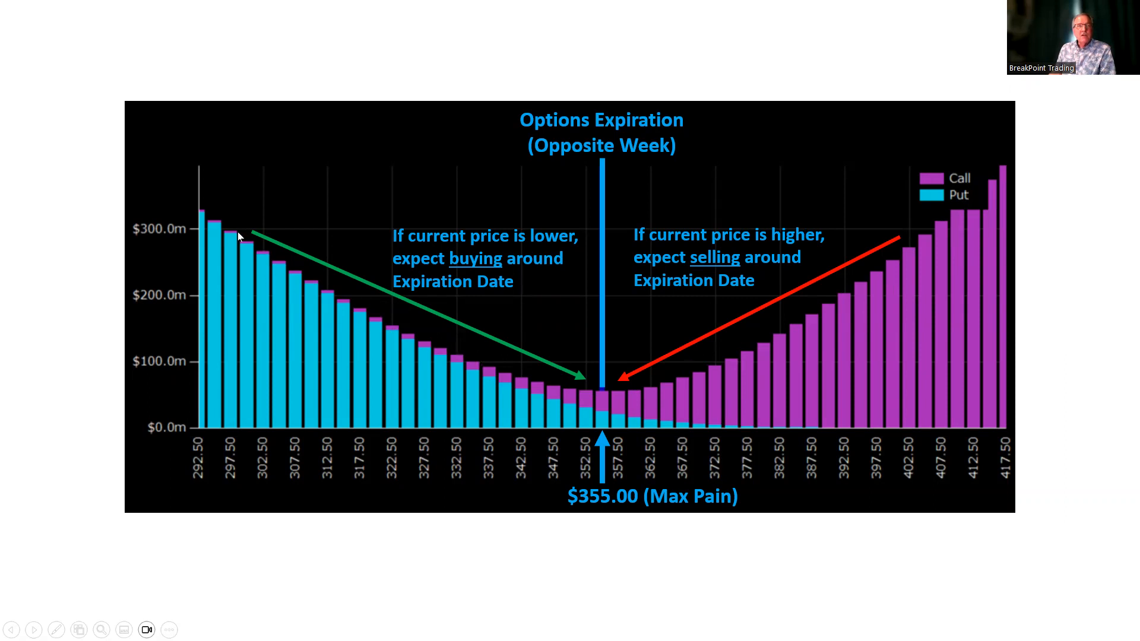
pyautogui.moveTo(211, 228)
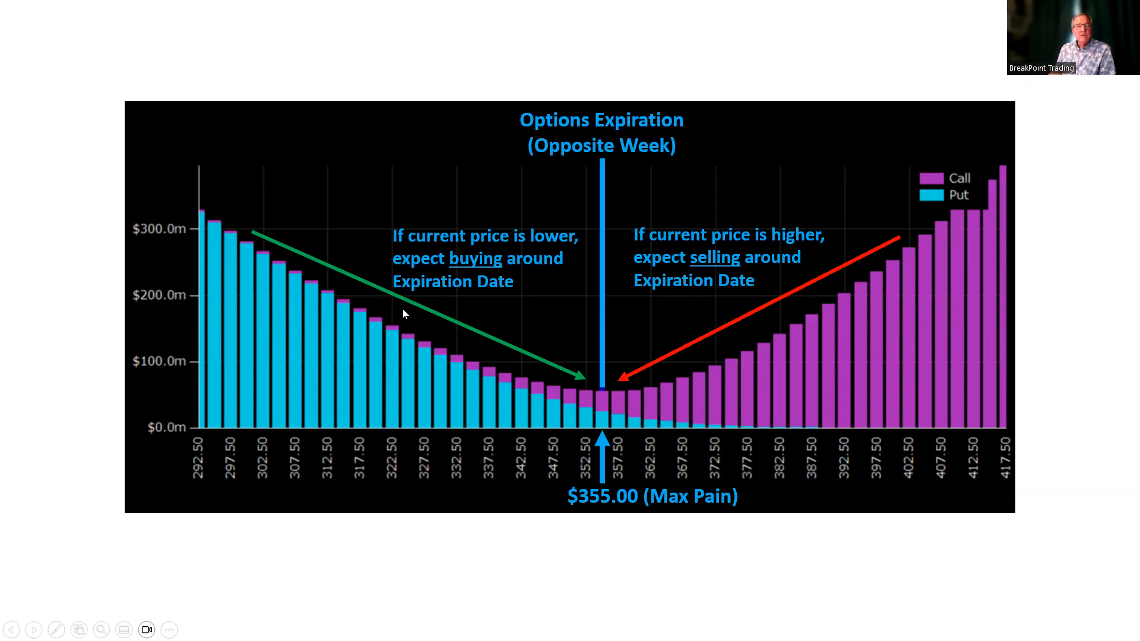
pyautogui.moveTo(384, 327)
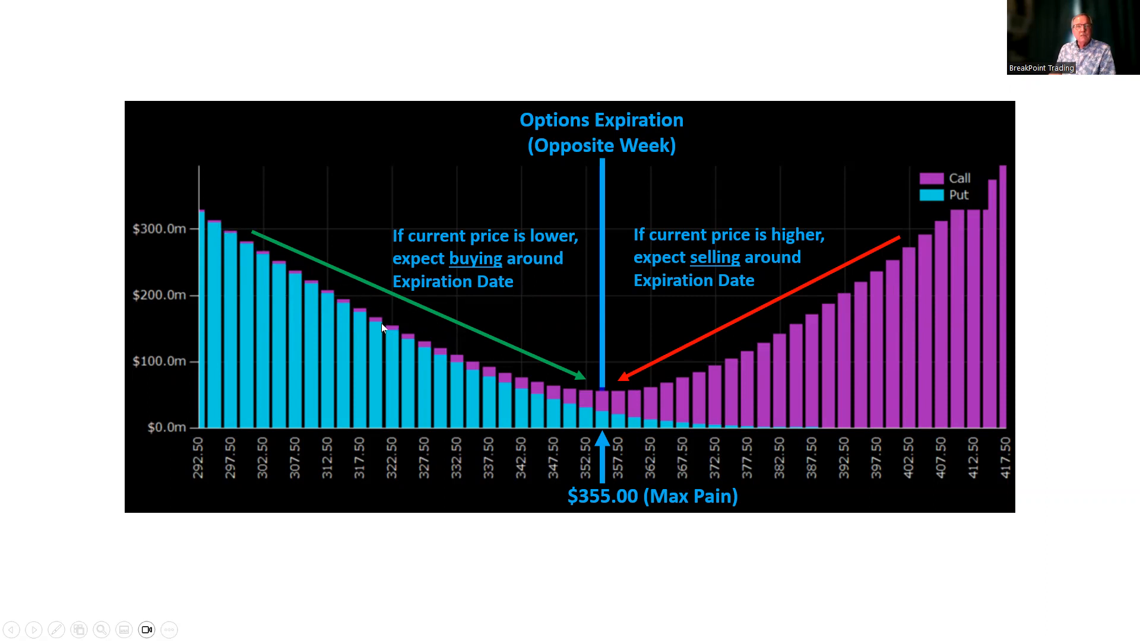
pyautogui.moveTo(224, 225)
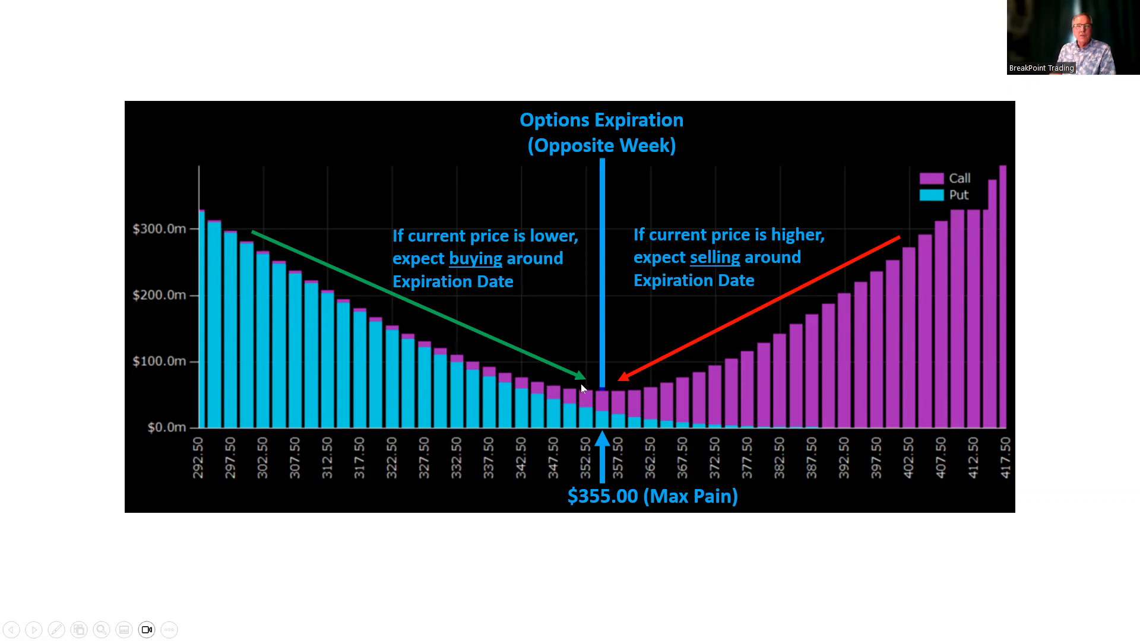
pyautogui.moveTo(741, 379)
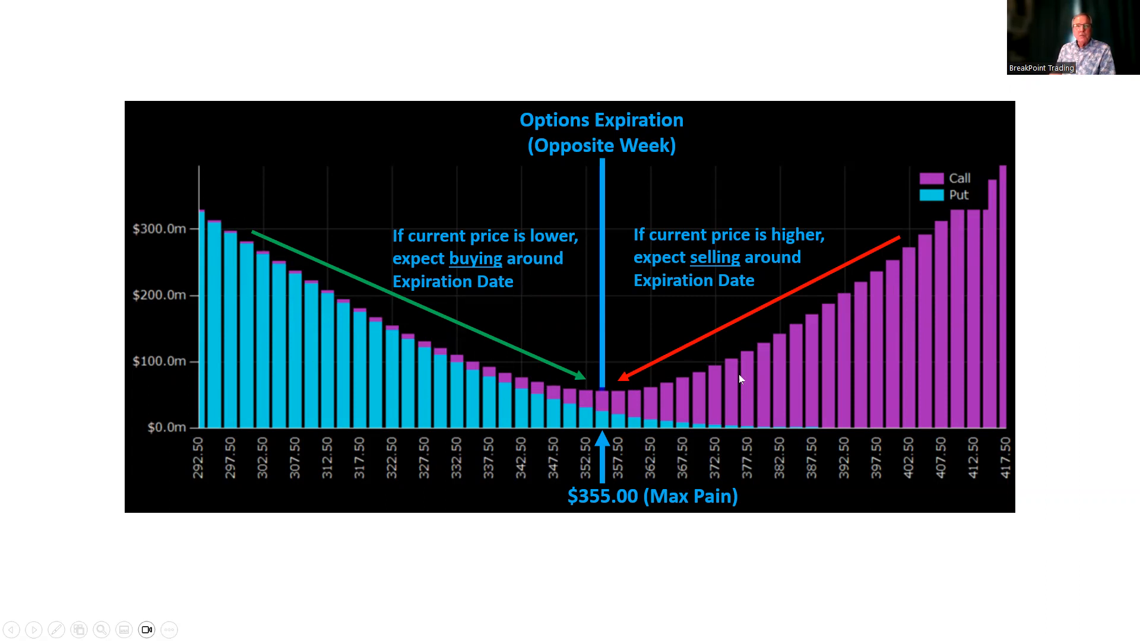
pyautogui.moveTo(606, 402)
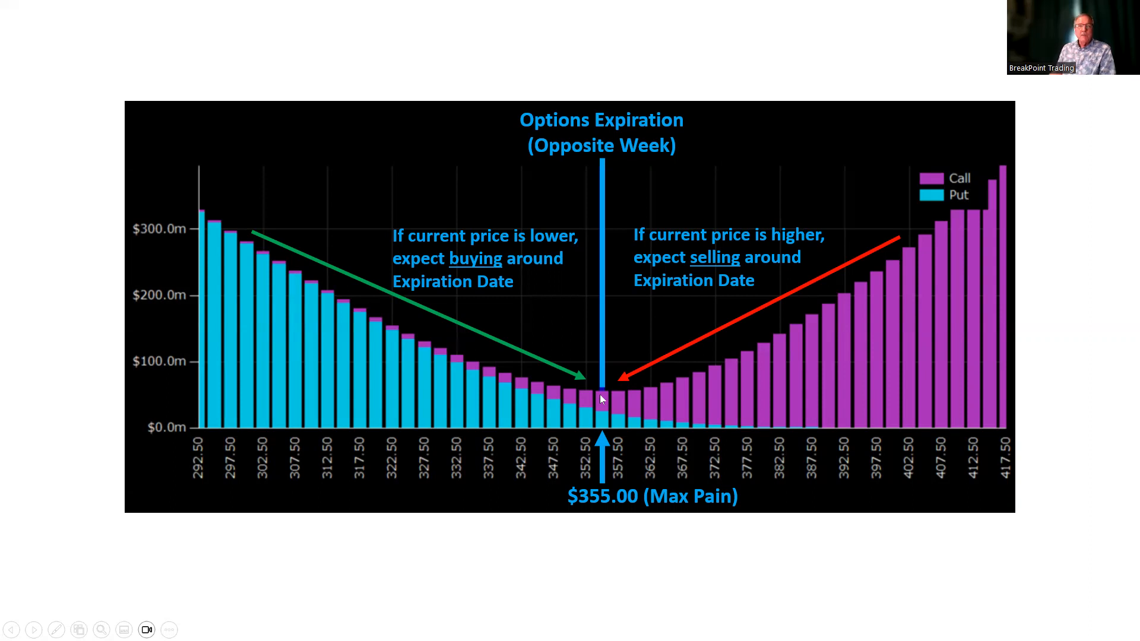
pyautogui.moveTo(635, 291)
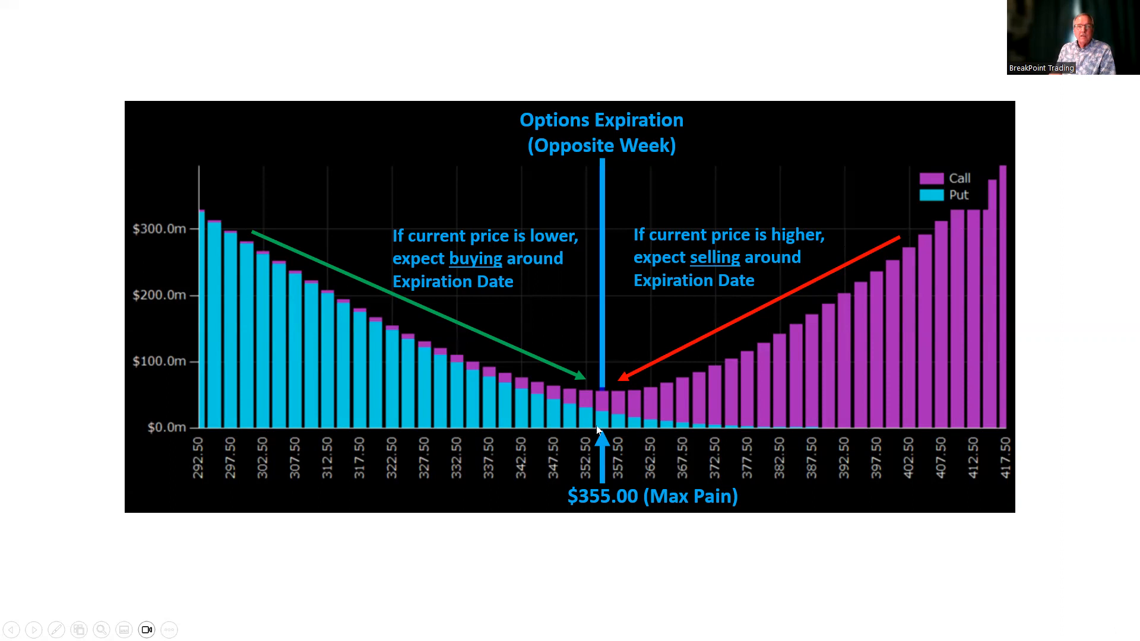
pyautogui.moveTo(438, 298)
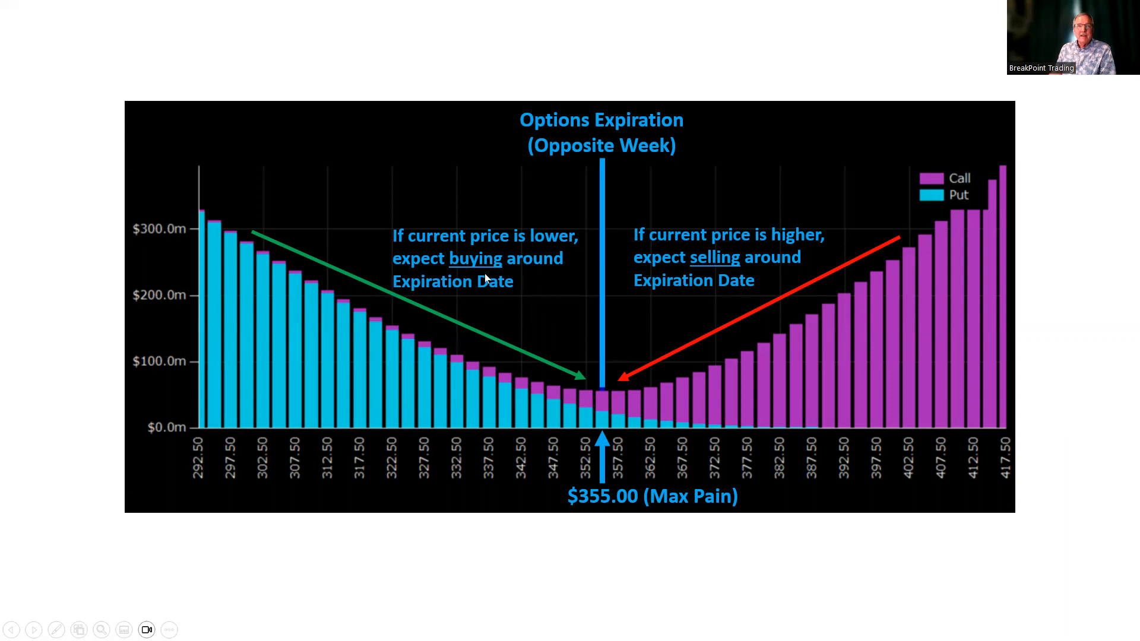
pyautogui.moveTo(590, 401)
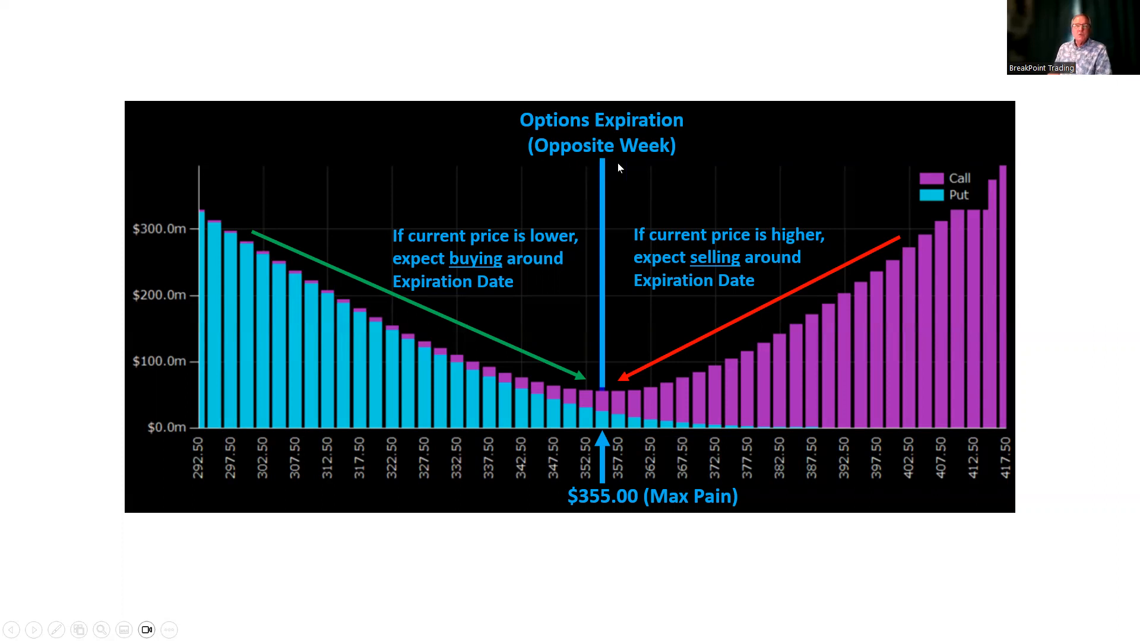
pyautogui.moveTo(607, 192)
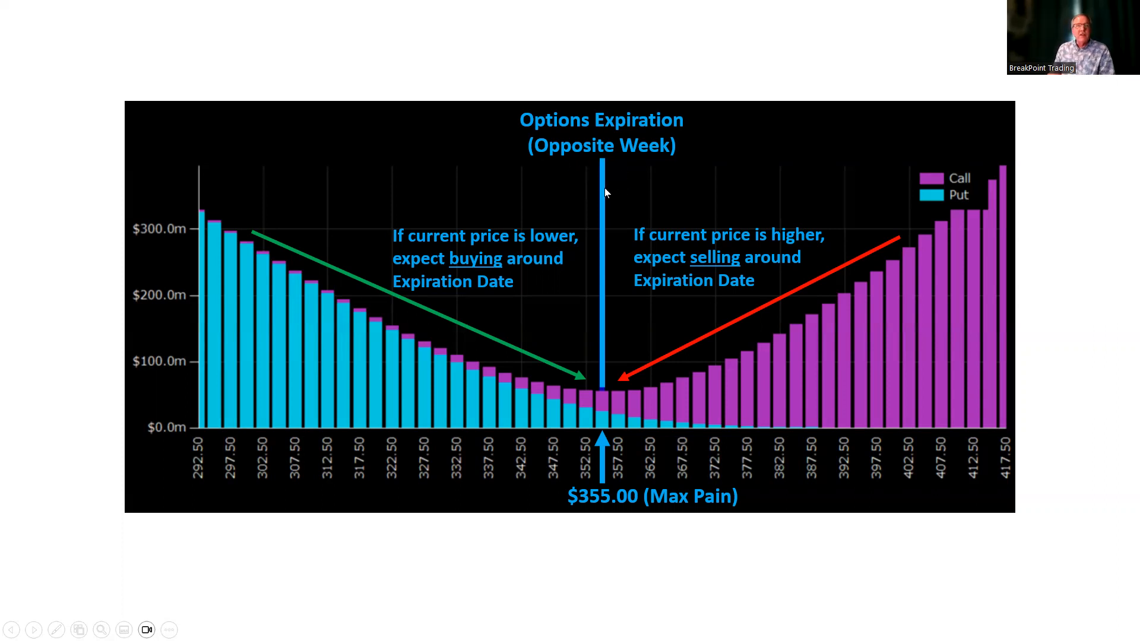
pyautogui.moveTo(764, 266)
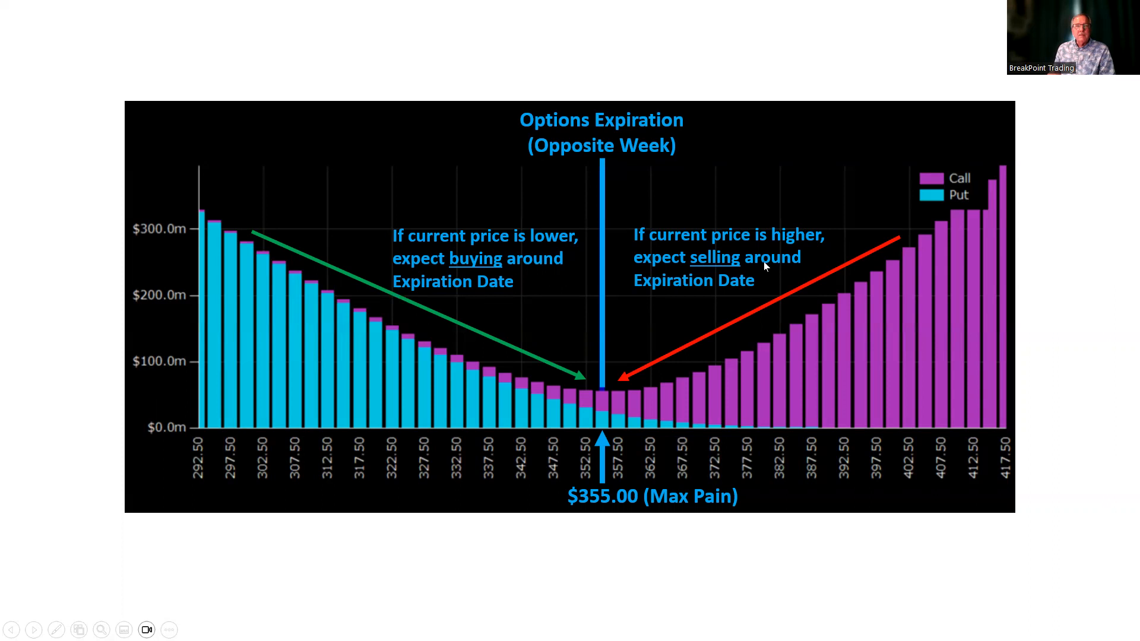
pyautogui.moveTo(495, 269)
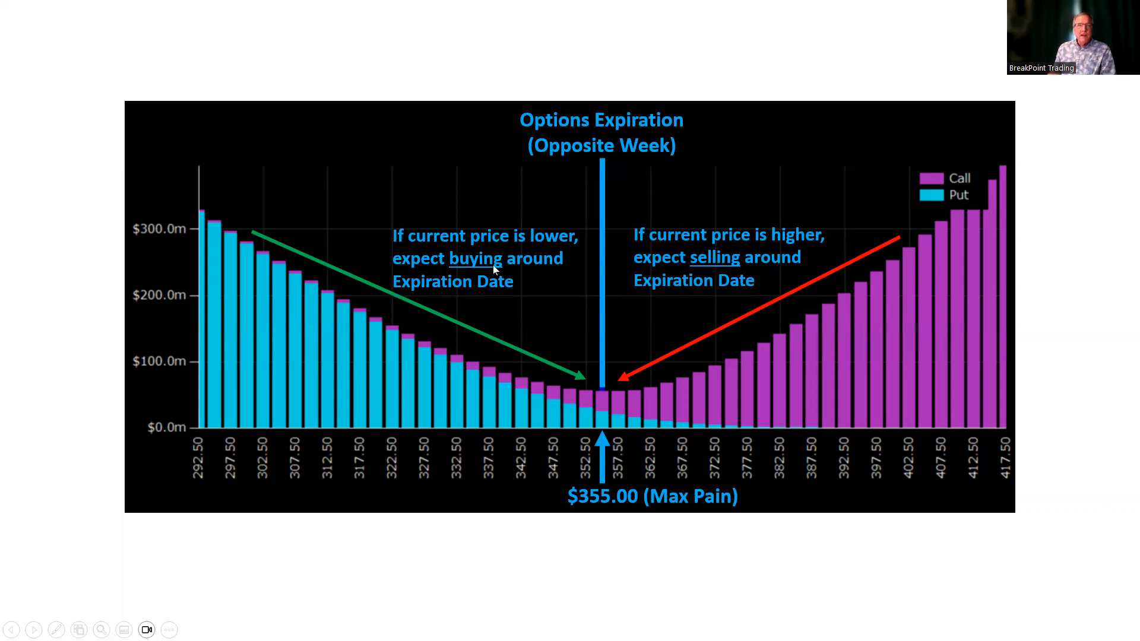
pyautogui.moveTo(531, 272)
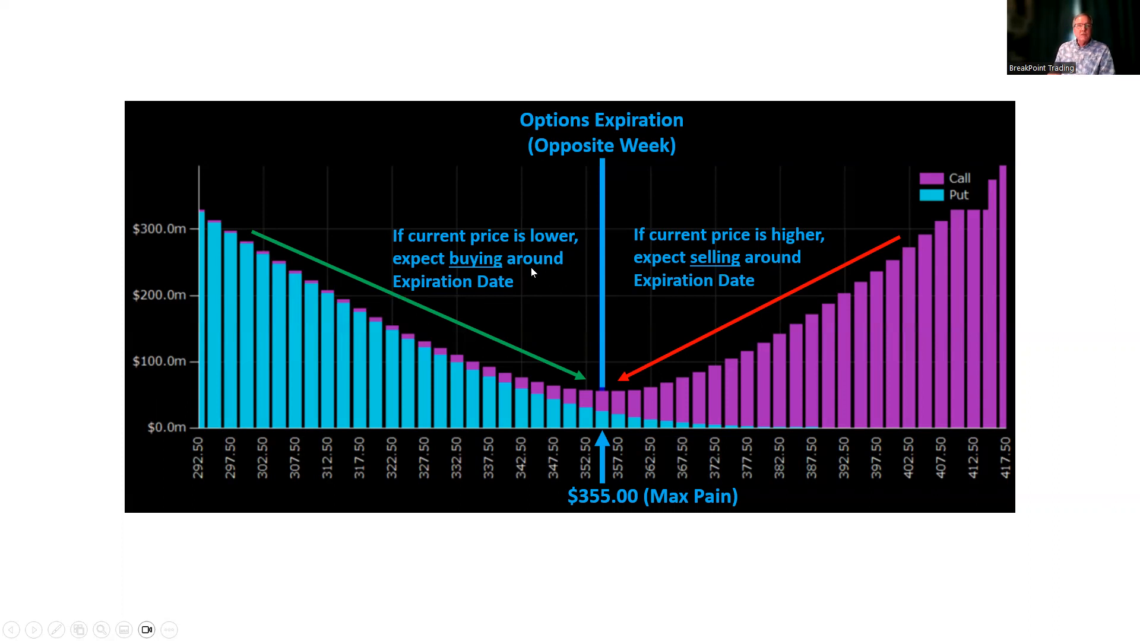
pyautogui.moveTo(551, 254)
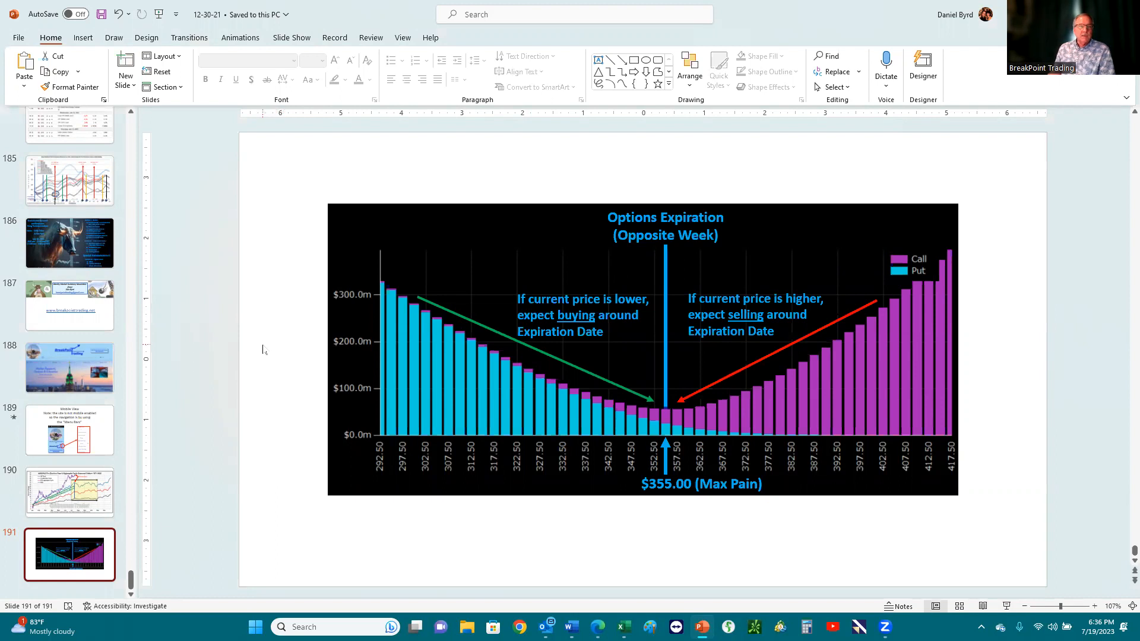
pyautogui.moveTo(558, 592)
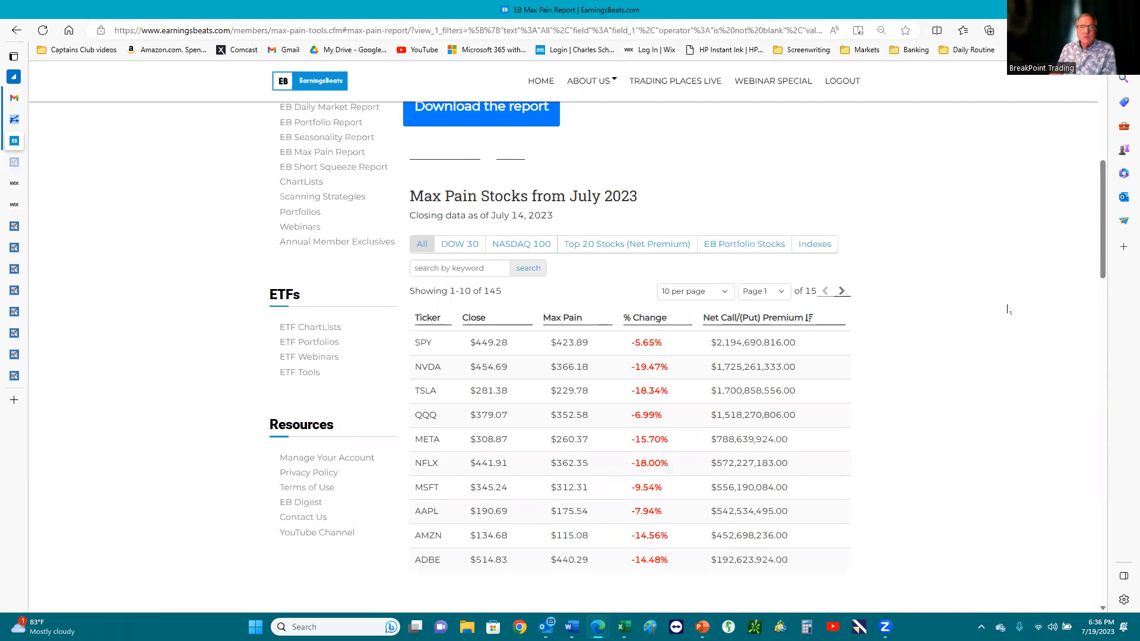
pyautogui.moveTo(1009, 345)
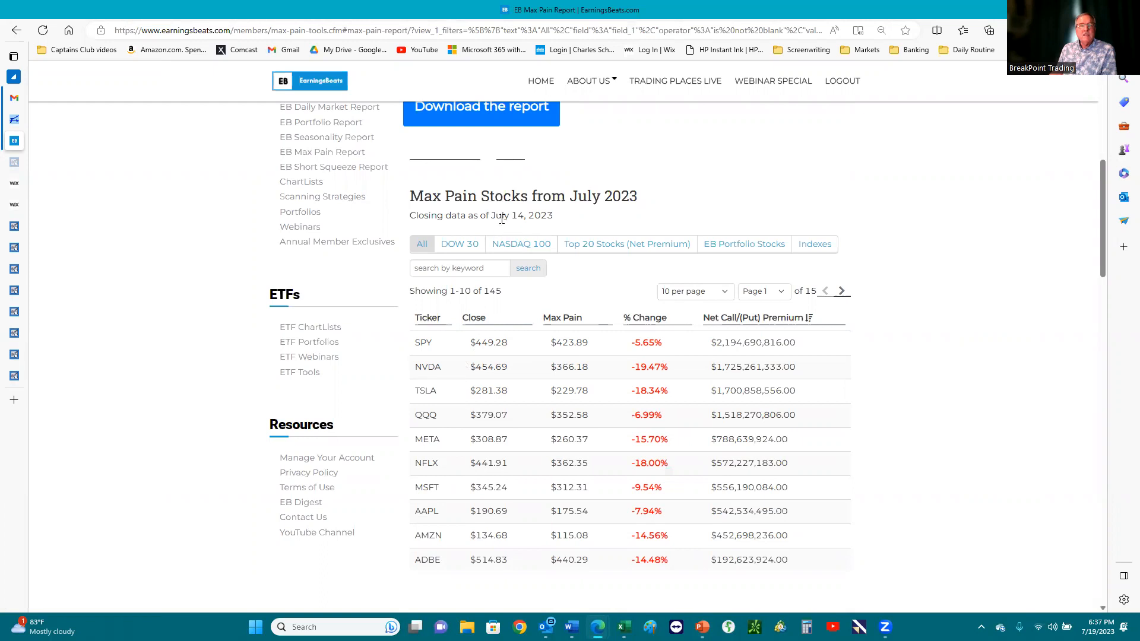
pyautogui.moveTo(521, 228)
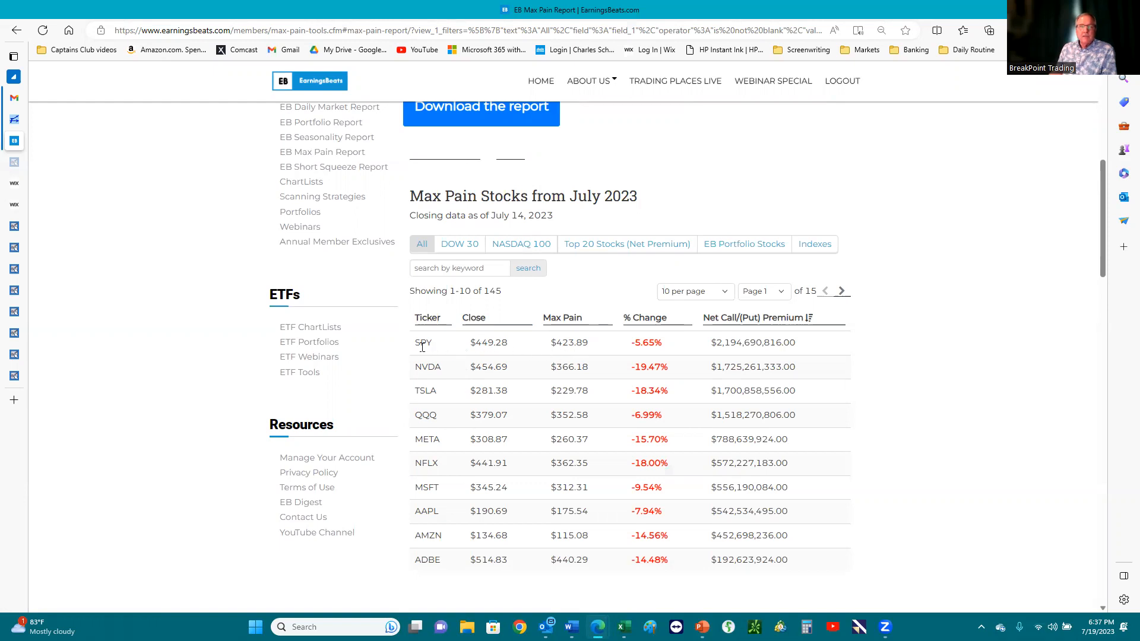
pyautogui.moveTo(501, 347)
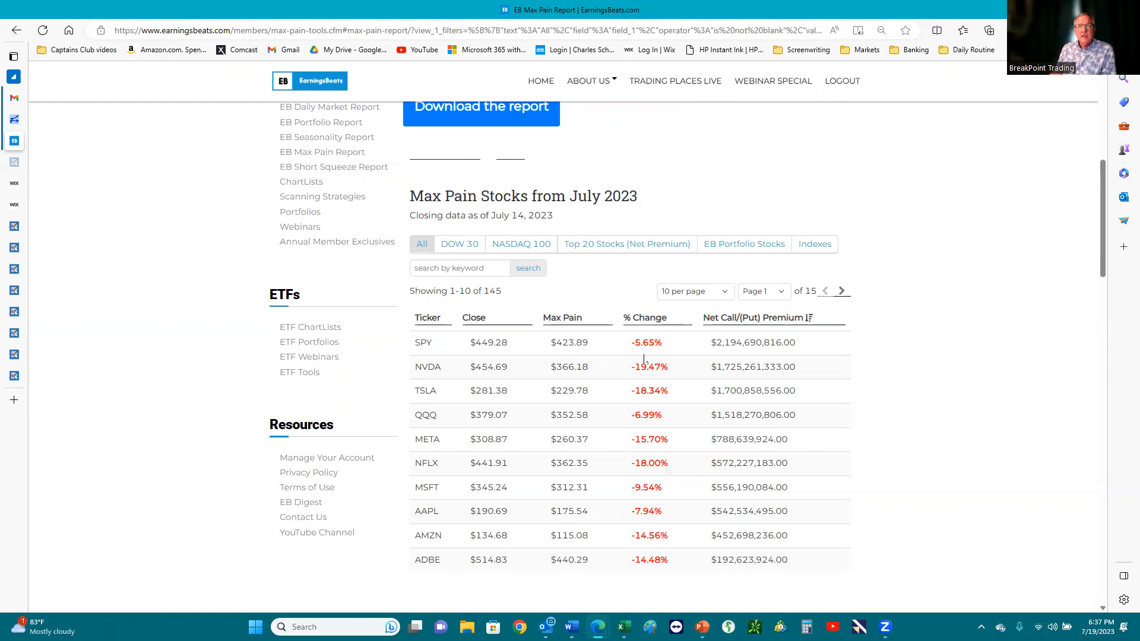
pyautogui.moveTo(620, 377)
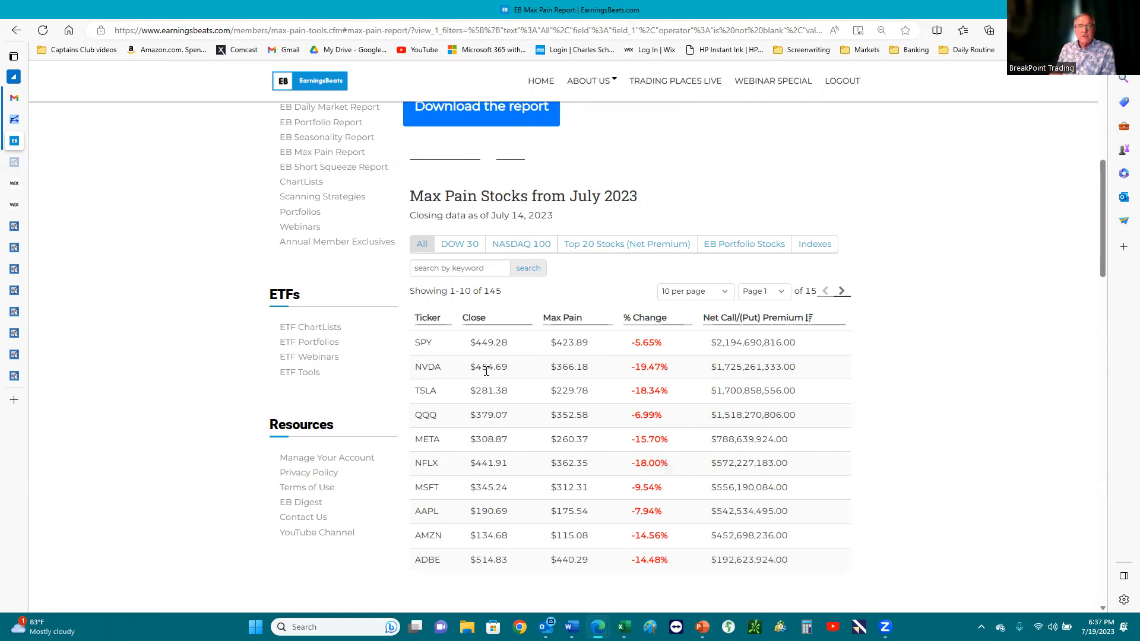
pyautogui.moveTo(644, 383)
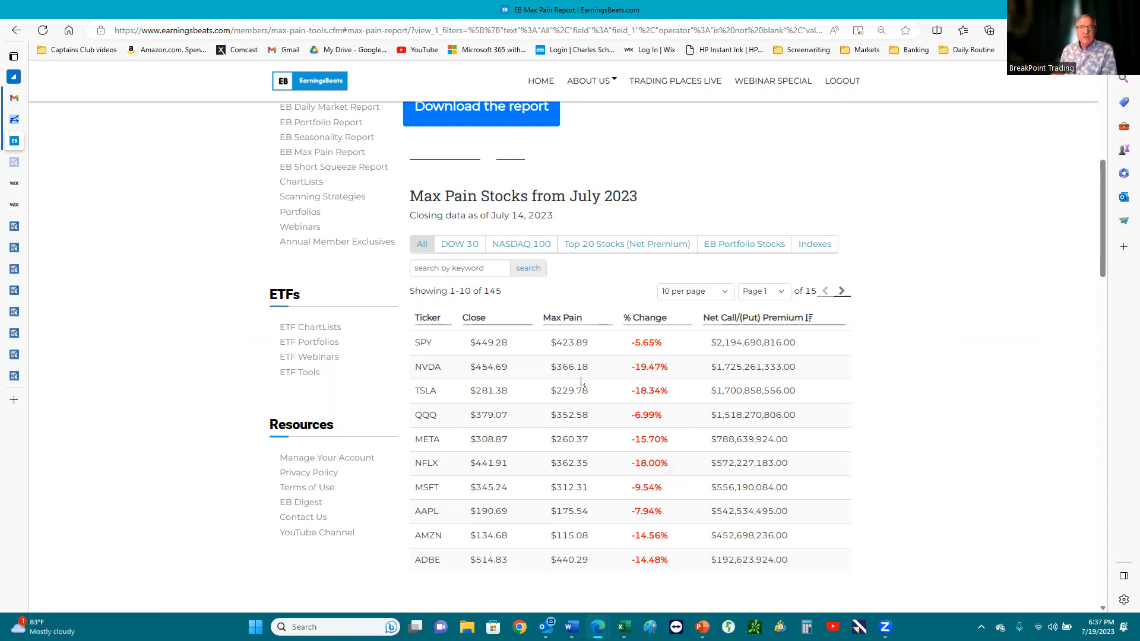
pyautogui.moveTo(514, 370)
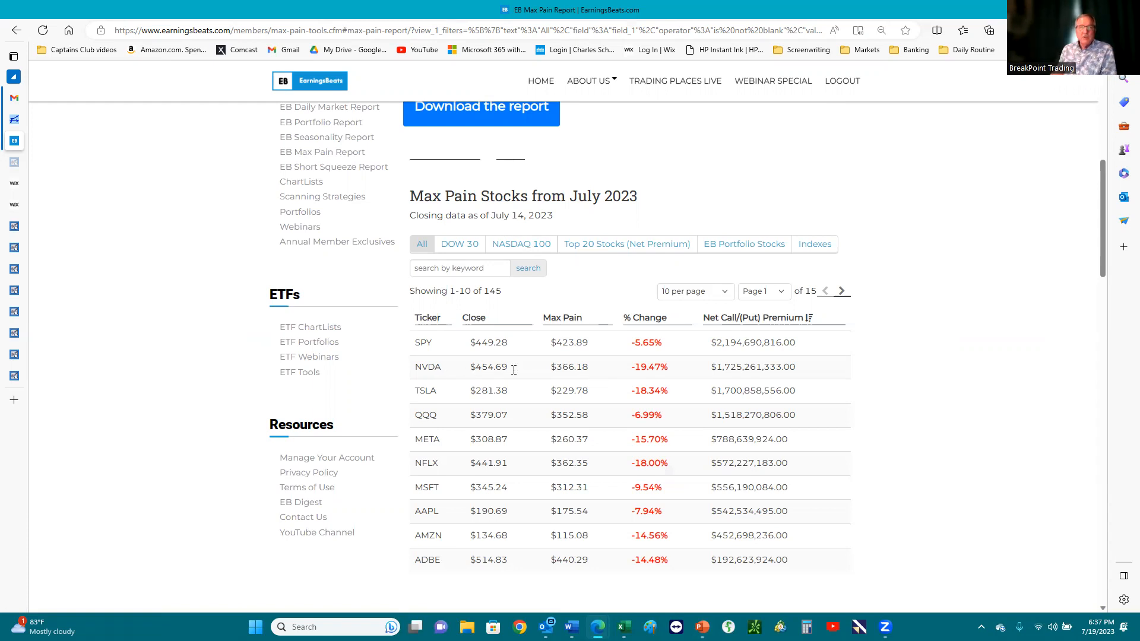
pyautogui.moveTo(648, 383)
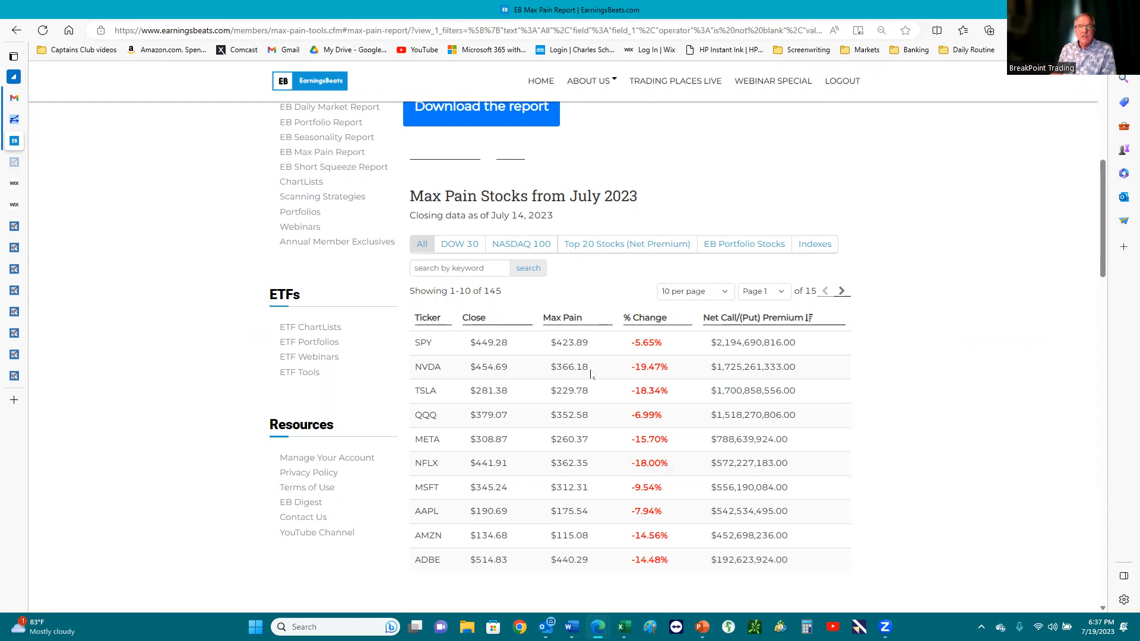
pyautogui.moveTo(546, 382)
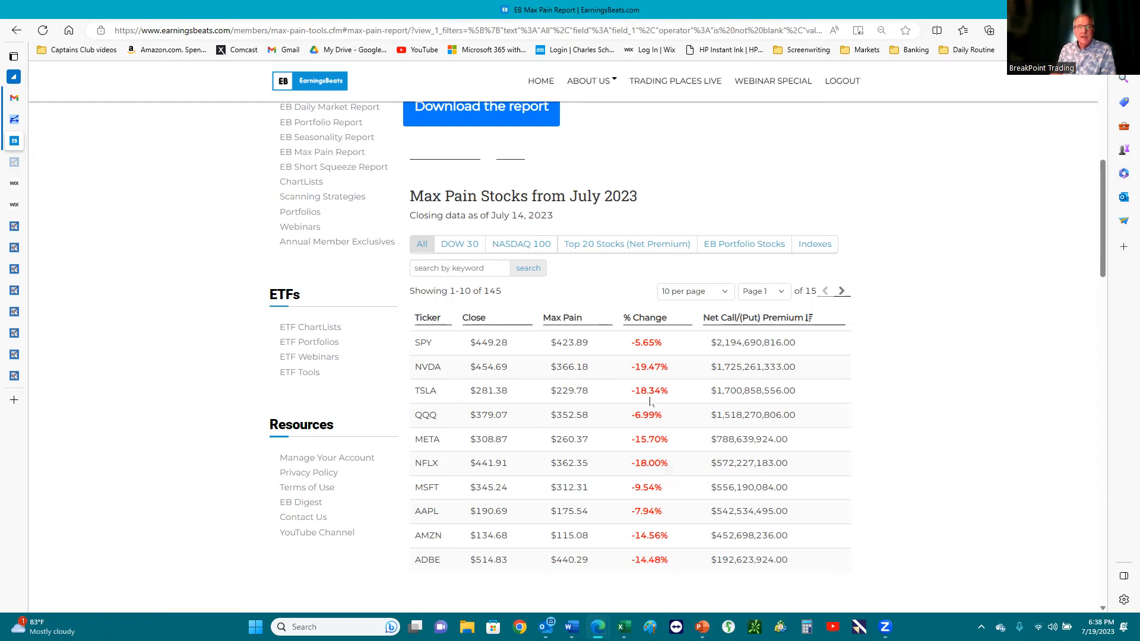
pyautogui.moveTo(443, 423)
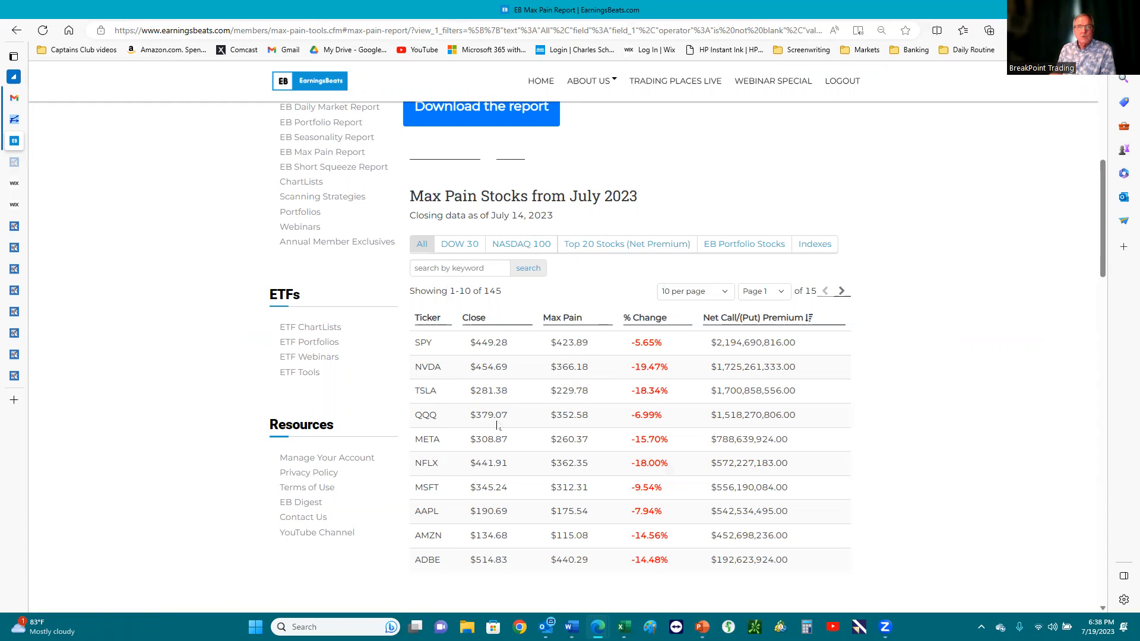
pyautogui.moveTo(488, 420)
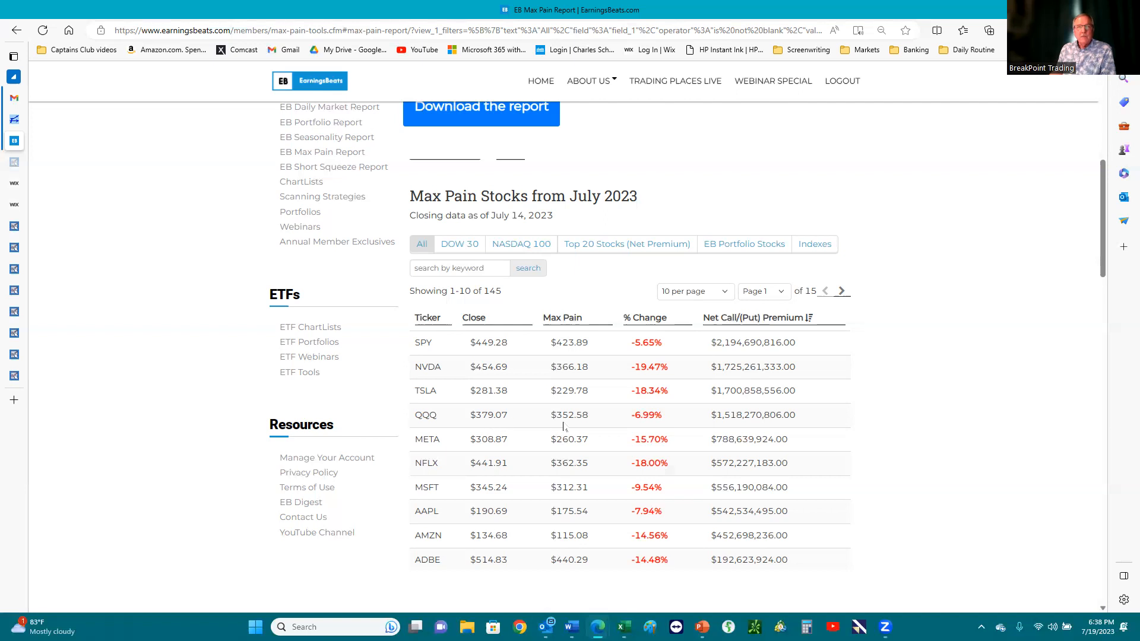
pyautogui.moveTo(600, 427)
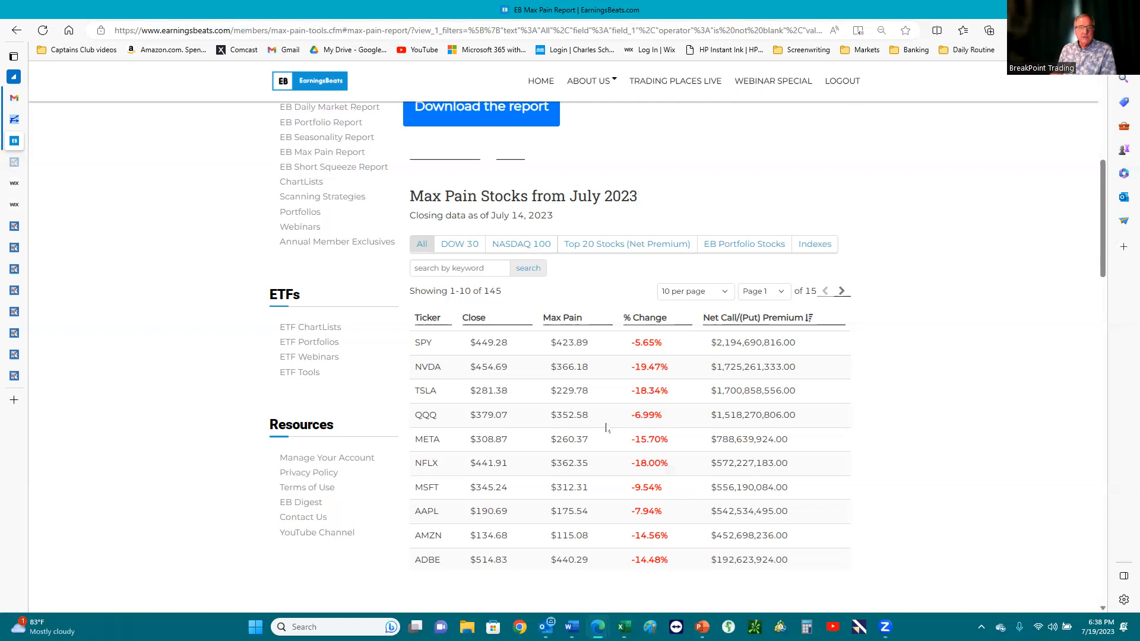
pyautogui.moveTo(130, 410)
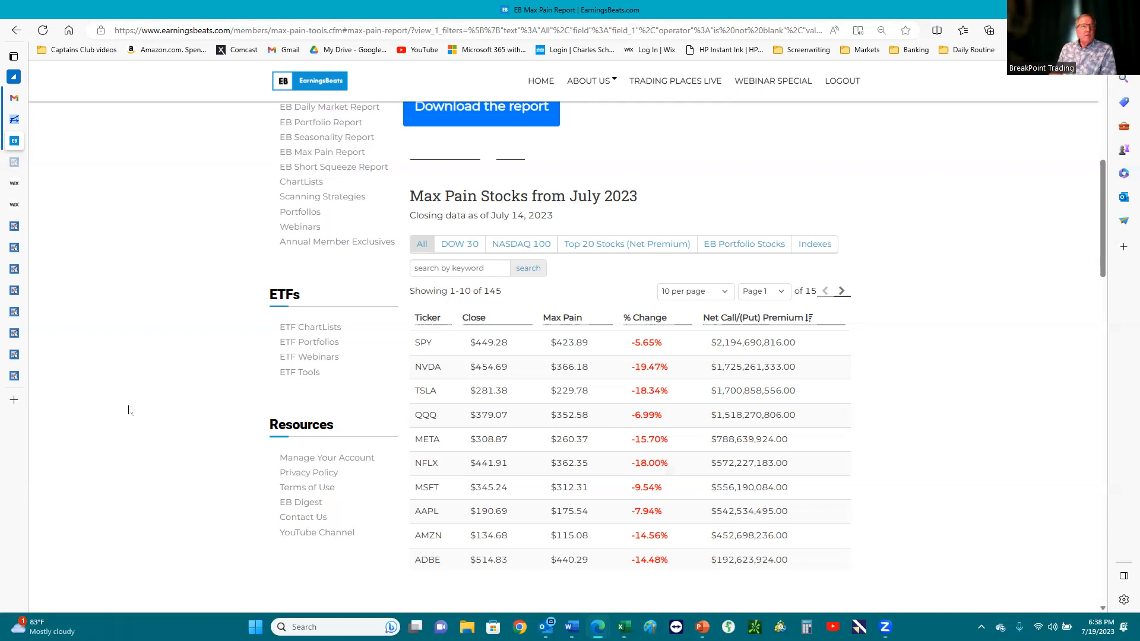
pyautogui.moveTo(621, 627)
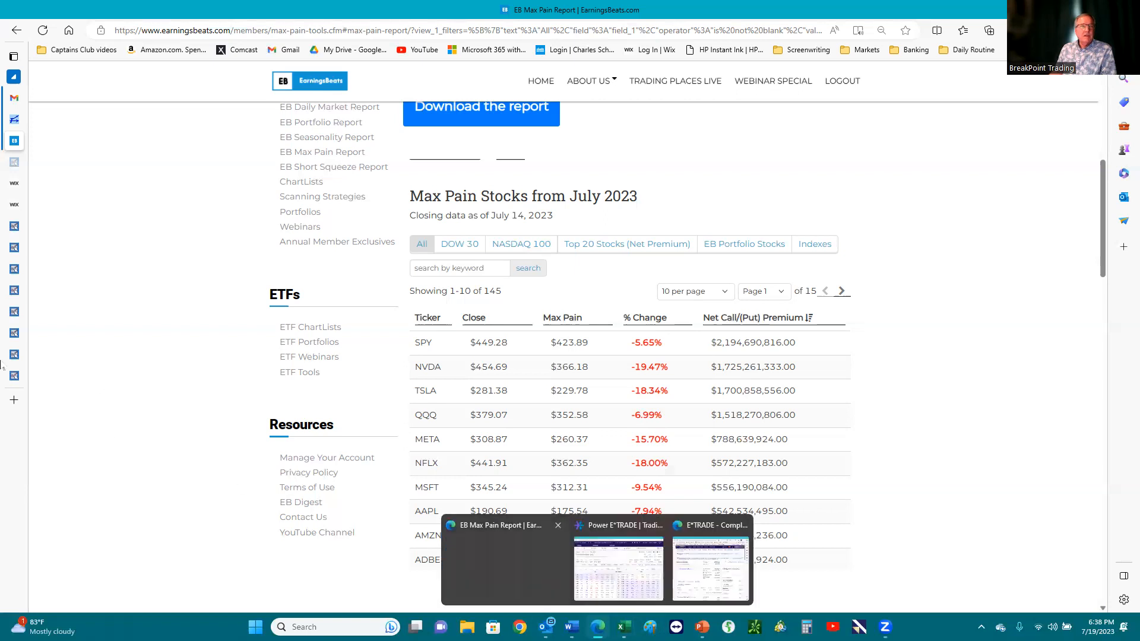
# Step: Leave the Max Pain Stocks report and open the browser tab list
pyautogui.click(13, 57)
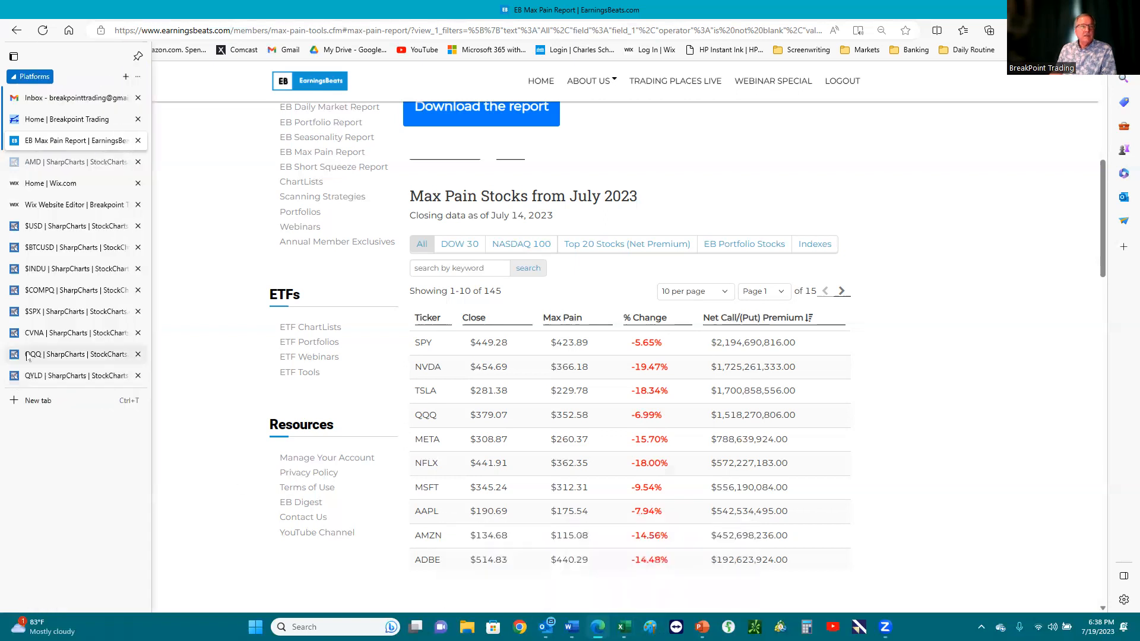
# Step: Switch between the QQQ daily chart and the EB Max Pain Report tabs
pyautogui.click(68, 354)
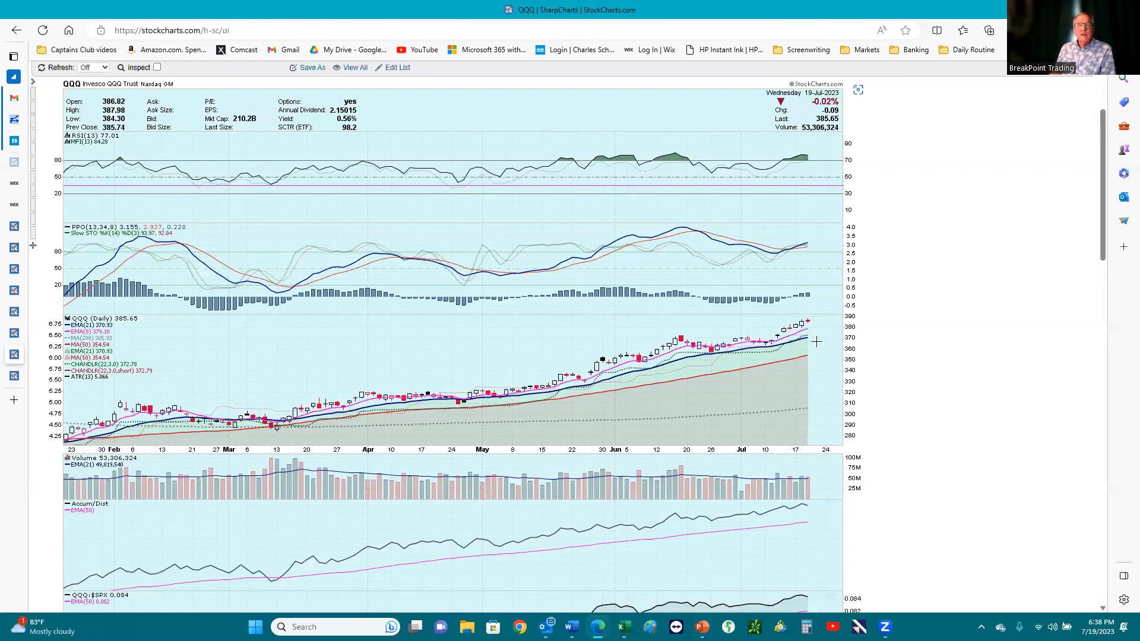
pyautogui.moveTo(814, 336)
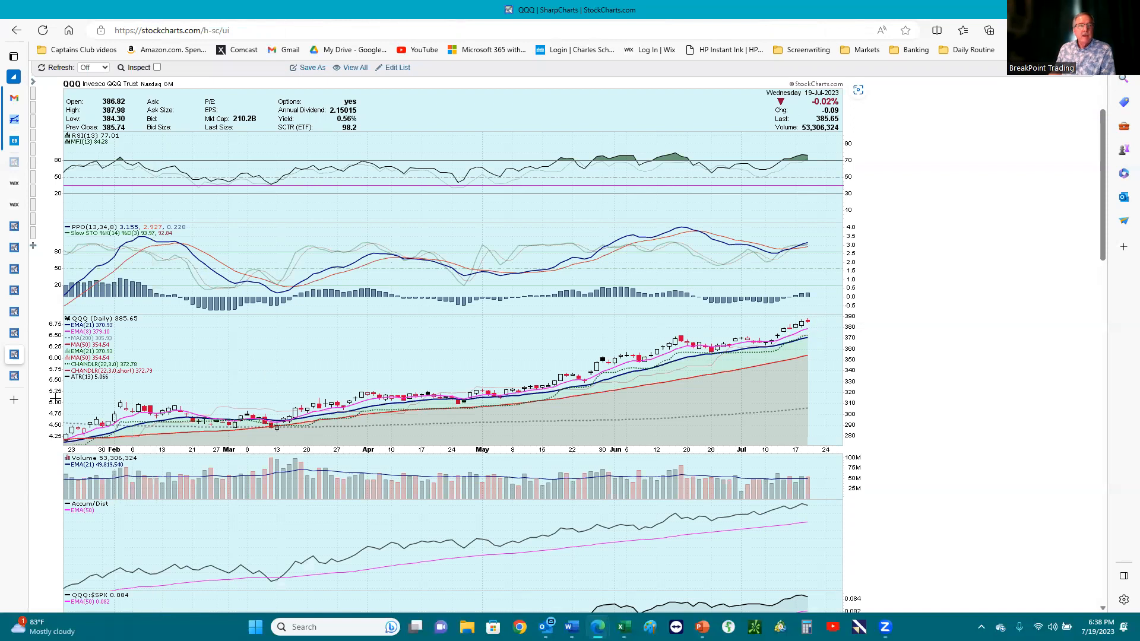
pyautogui.click(72, 140)
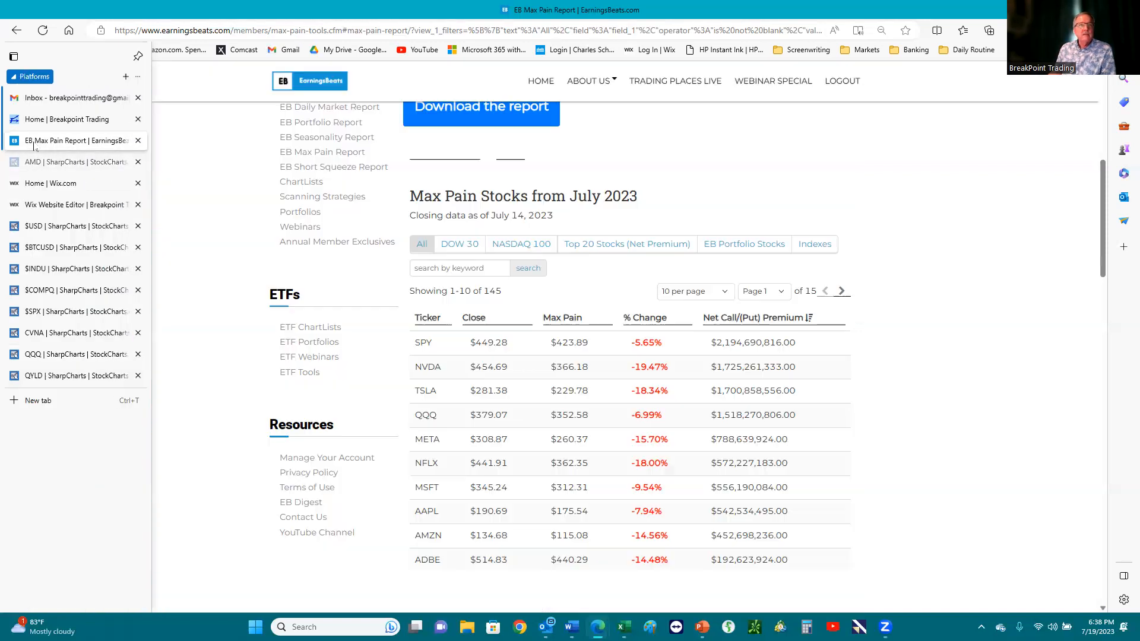
pyautogui.click(13, 56)
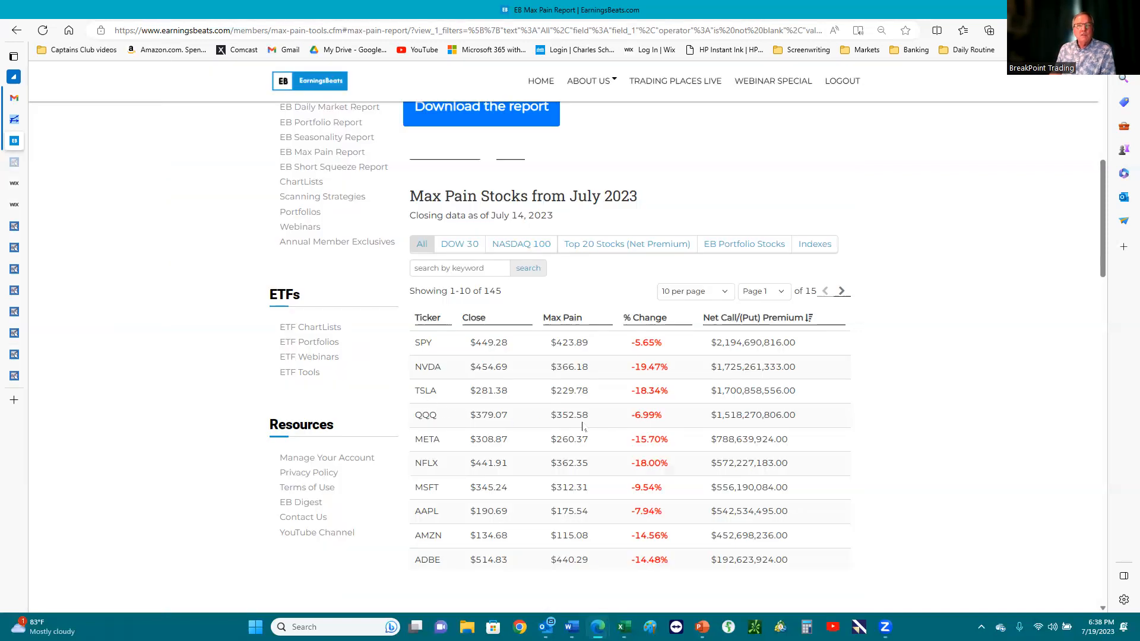
pyautogui.click(13, 56)
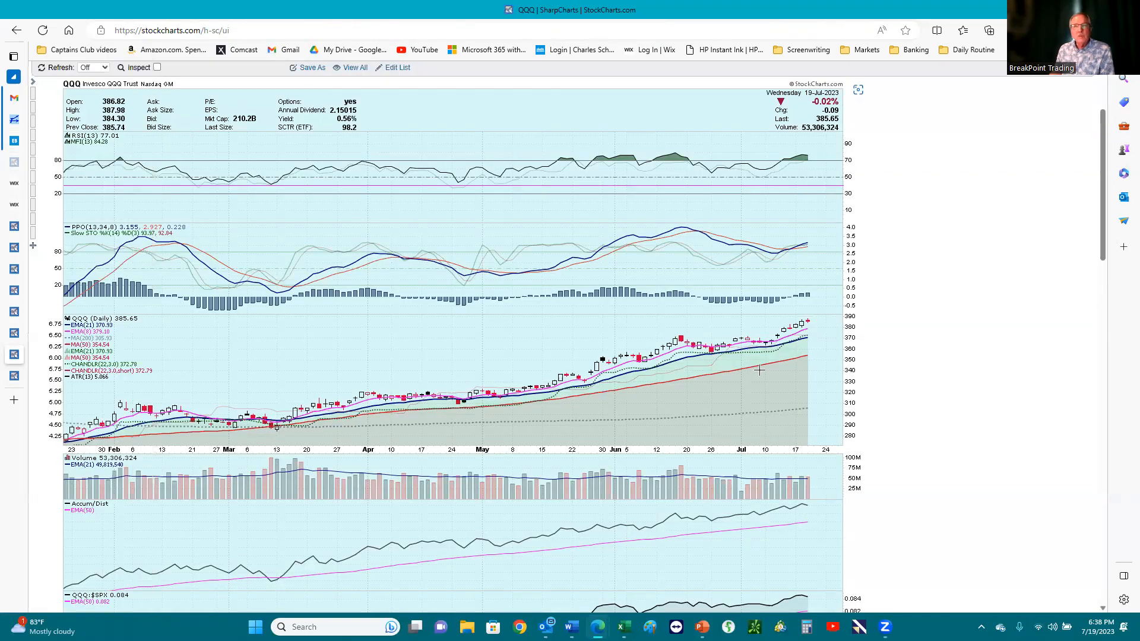
pyautogui.moveTo(816, 355)
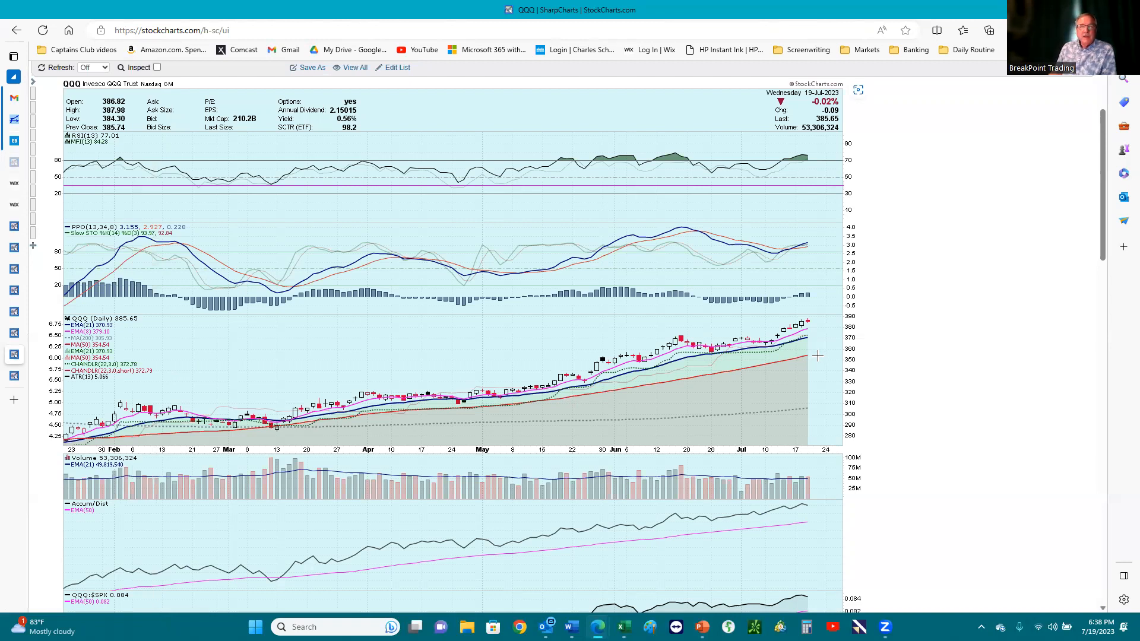
pyautogui.moveTo(745, 356)
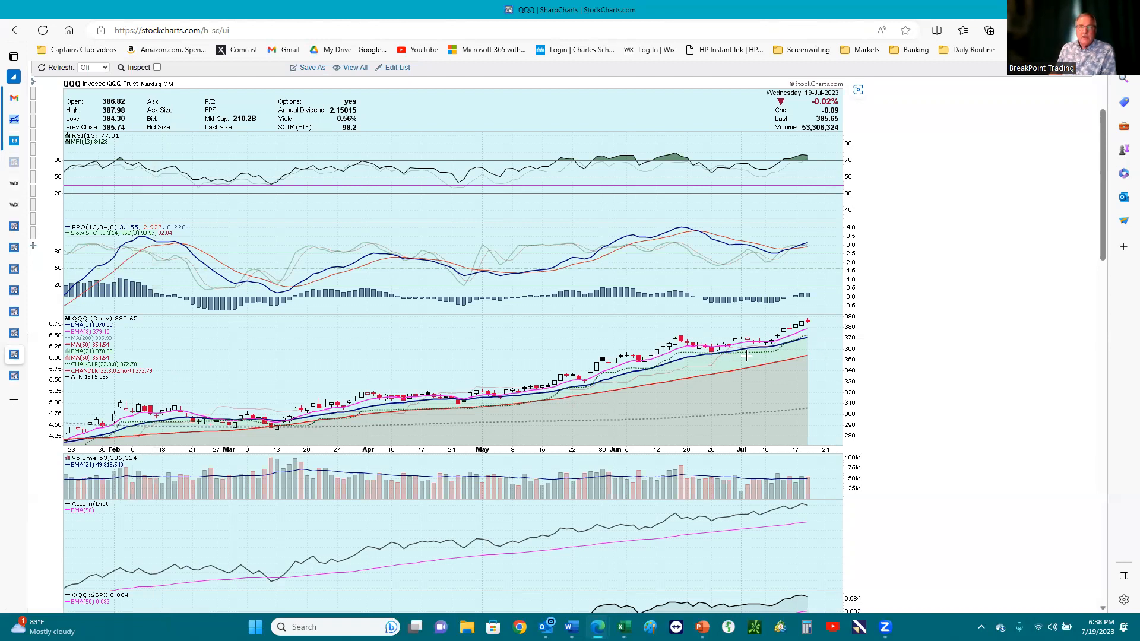
pyautogui.moveTo(681, 335)
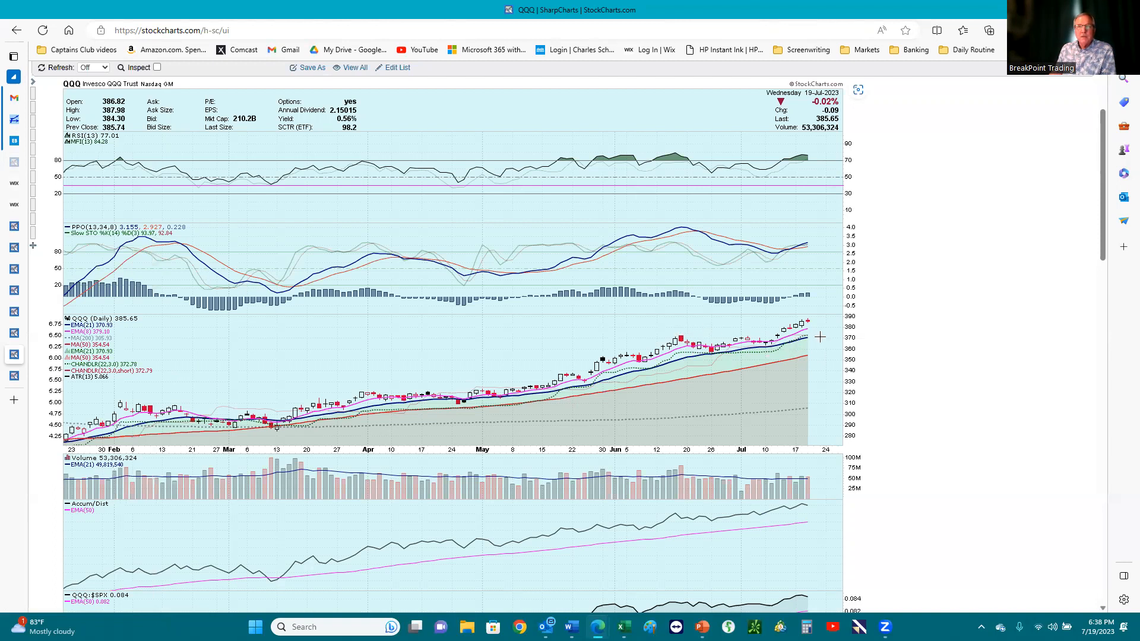
pyautogui.moveTo(669, 337)
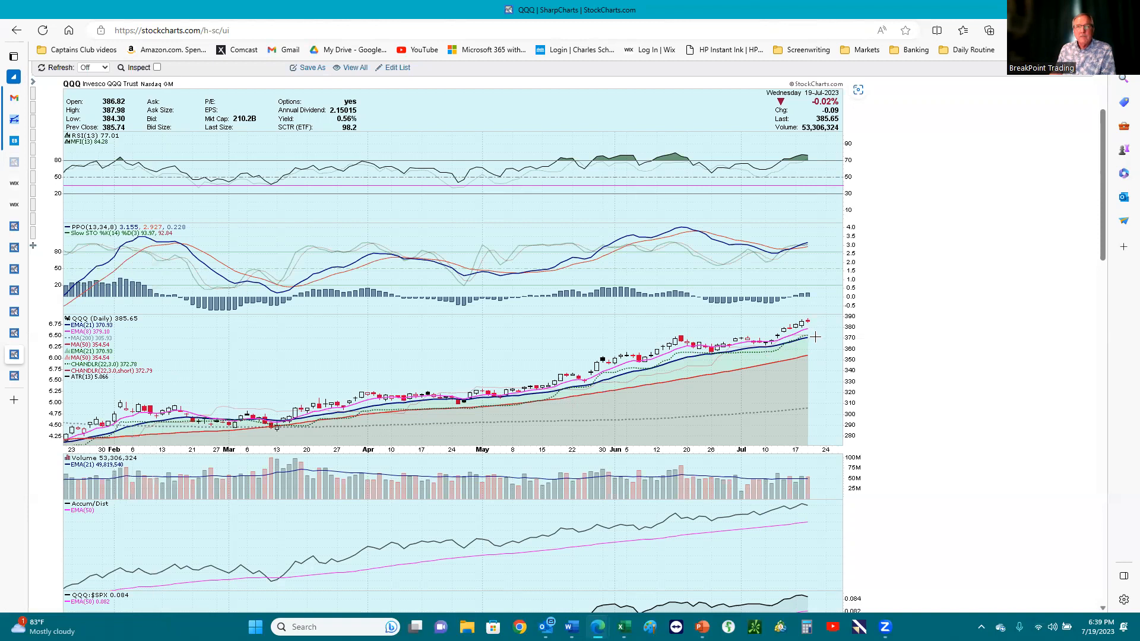
pyautogui.moveTo(812, 338)
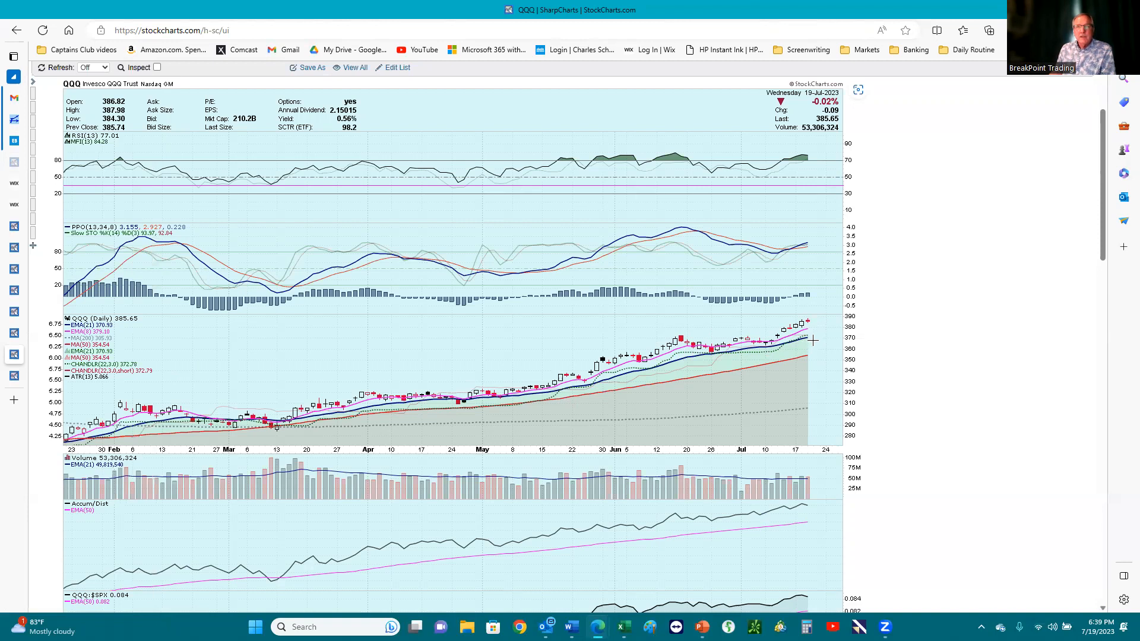
pyautogui.moveTo(792, 347)
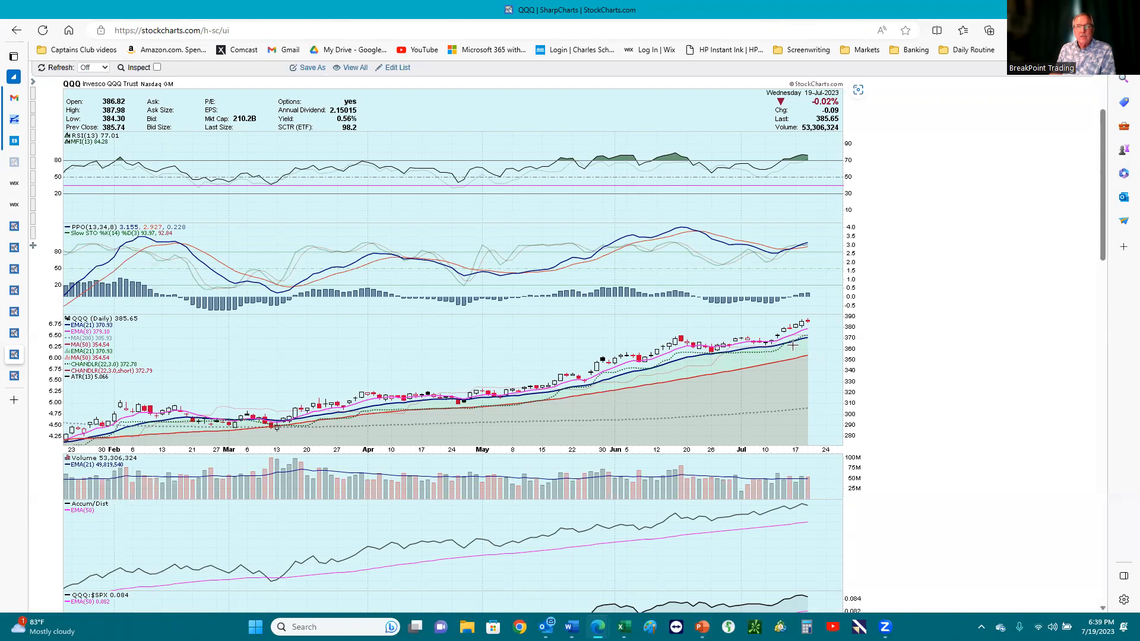
pyautogui.moveTo(480, 334)
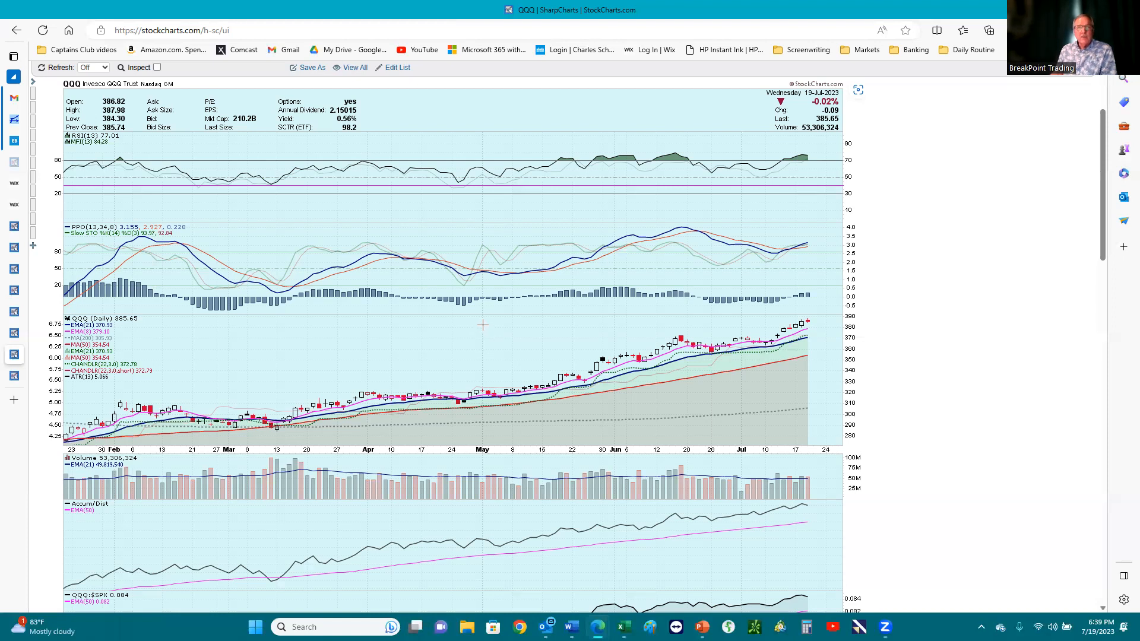
pyautogui.moveTo(779, 336)
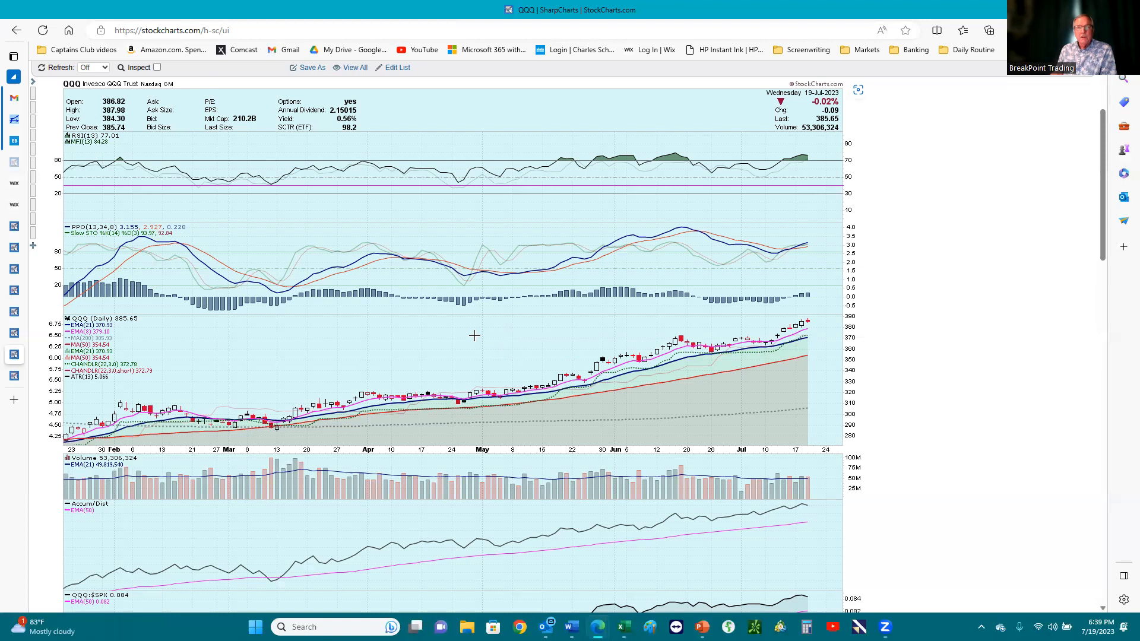
pyautogui.moveTo(819, 337)
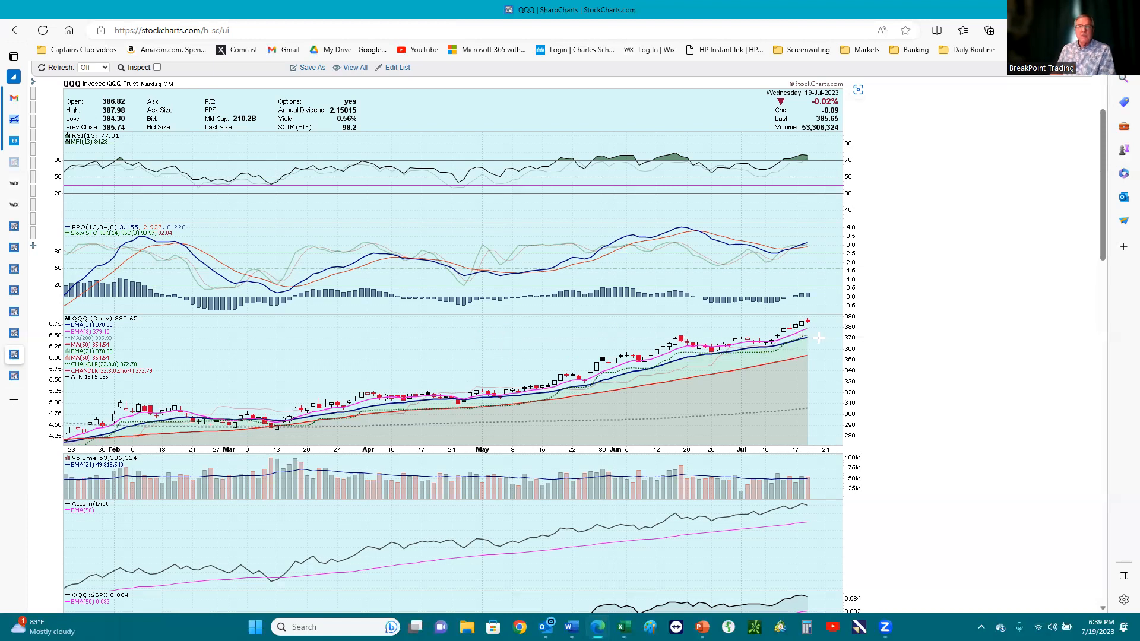
pyautogui.moveTo(480, 356)
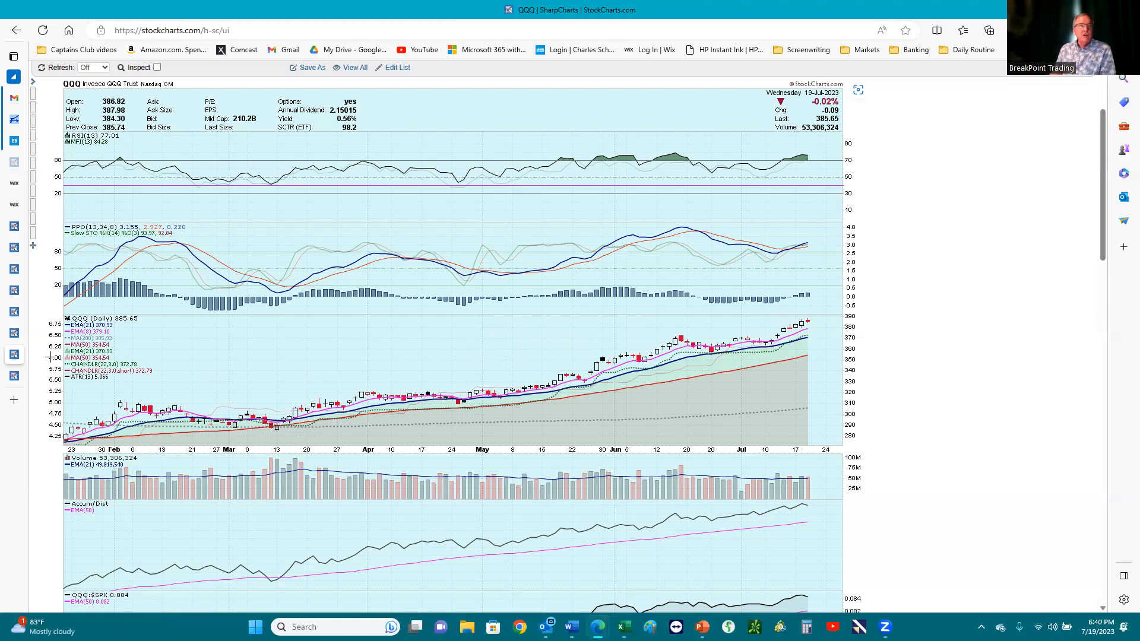
pyautogui.click(13, 56)
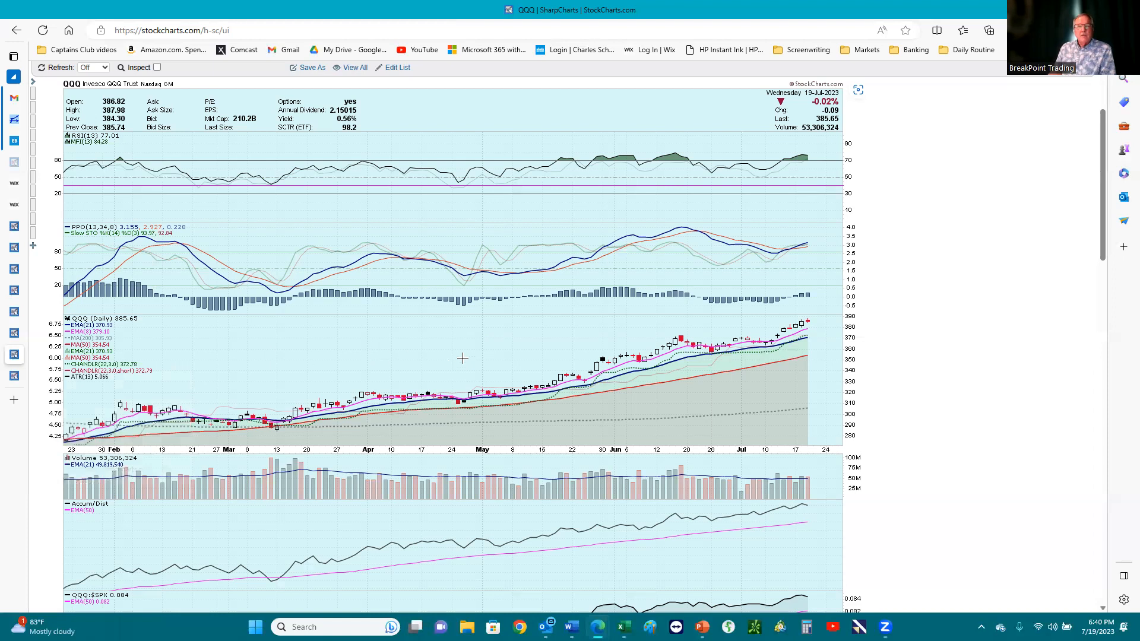
pyautogui.moveTo(612, 570)
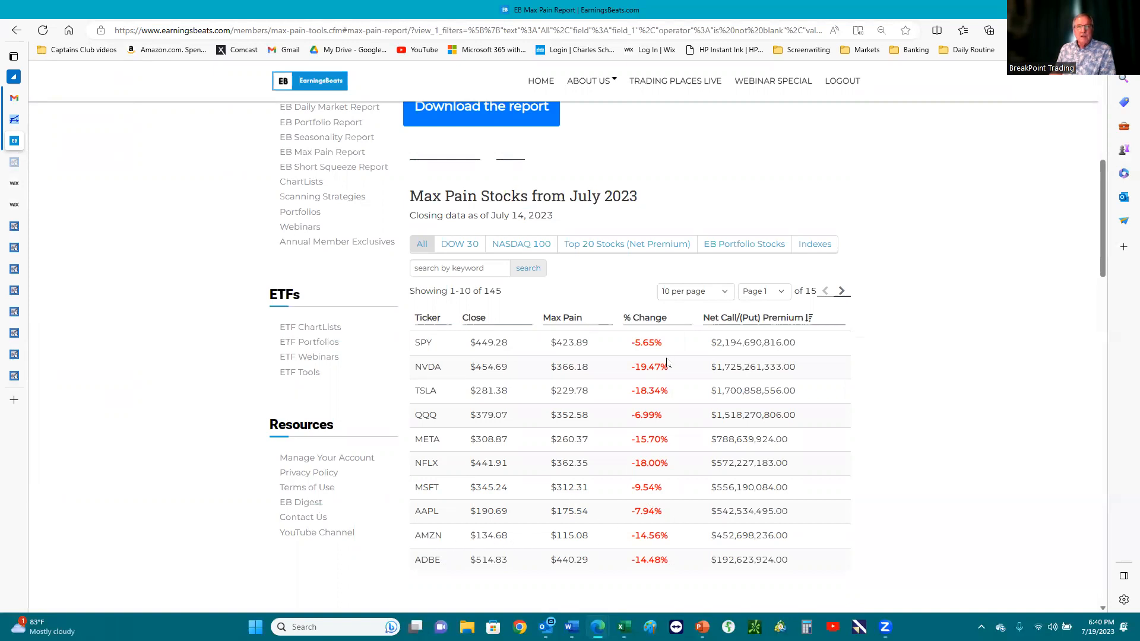
# Step: Sort max pain stocks by % Change, biggest drops first, and advance to page 3
pyautogui.click(644, 318)
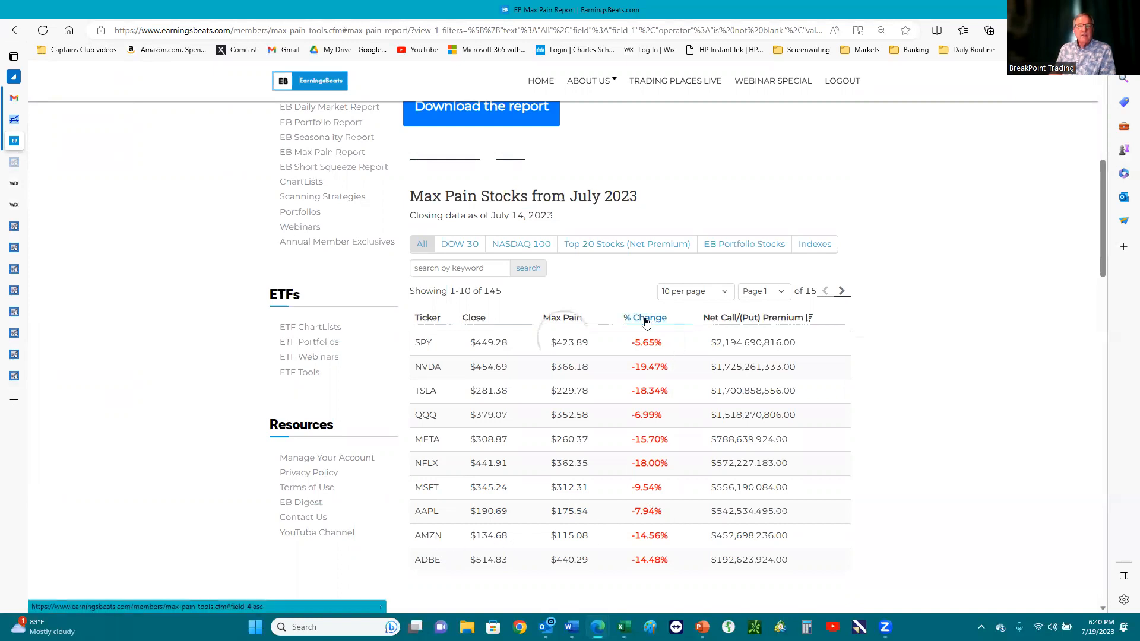
pyautogui.click(644, 317)
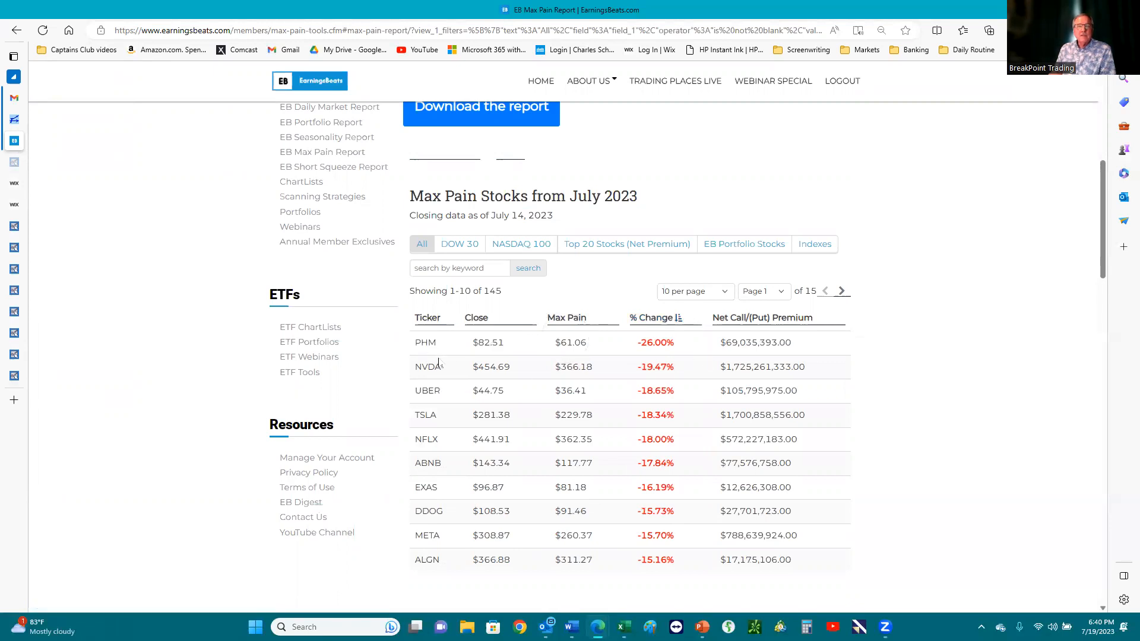
pyautogui.moveTo(663, 389)
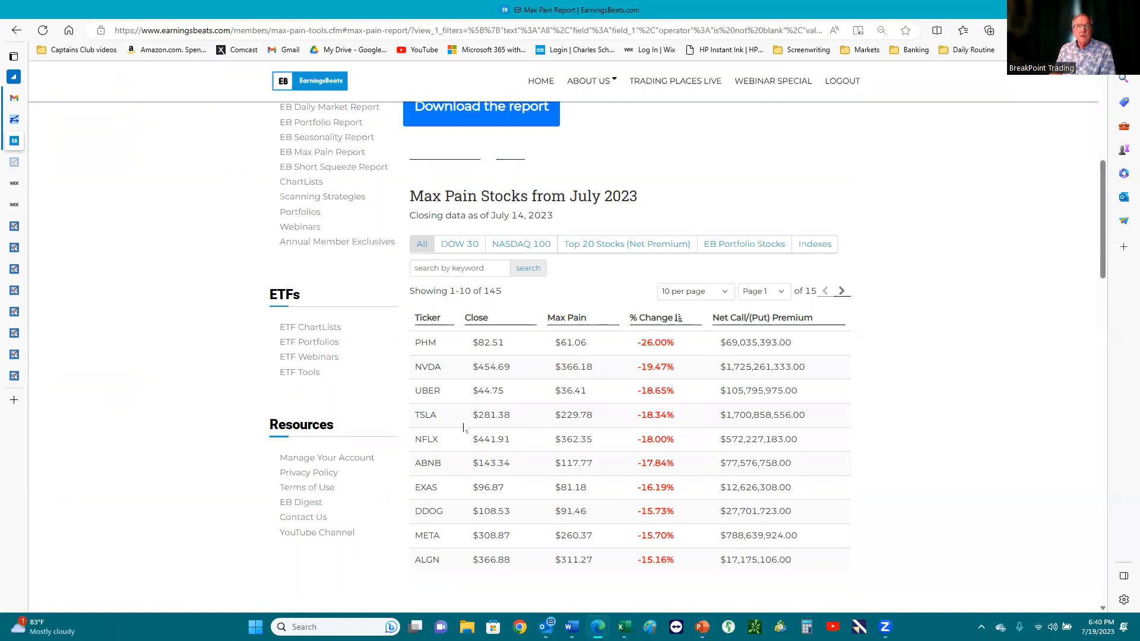
pyautogui.moveTo(687, 473)
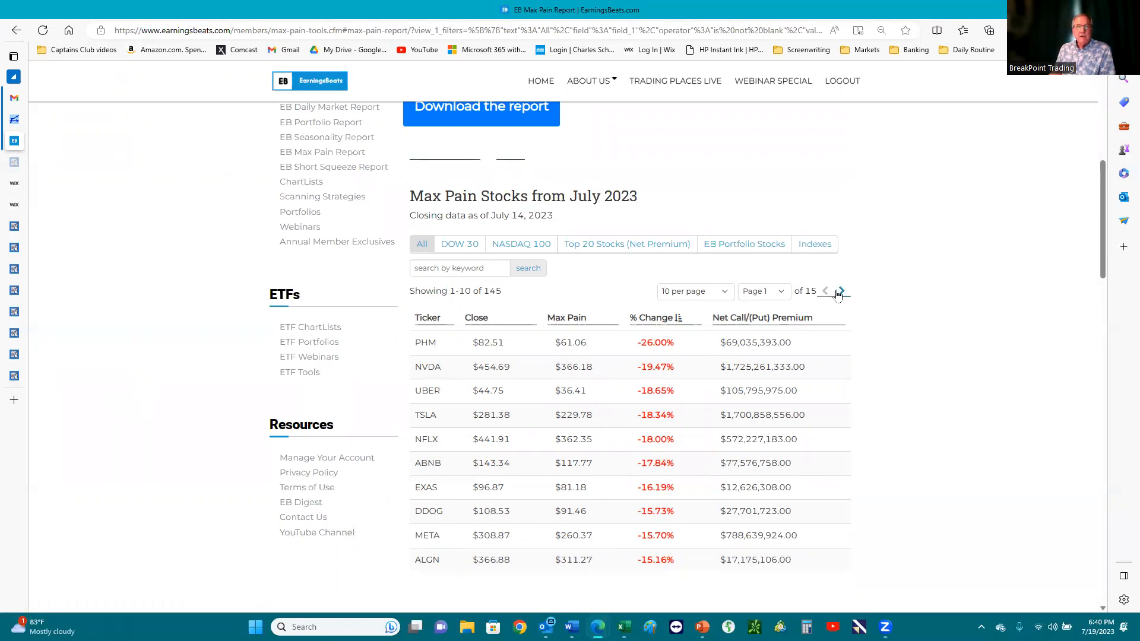
pyautogui.click(841, 291)
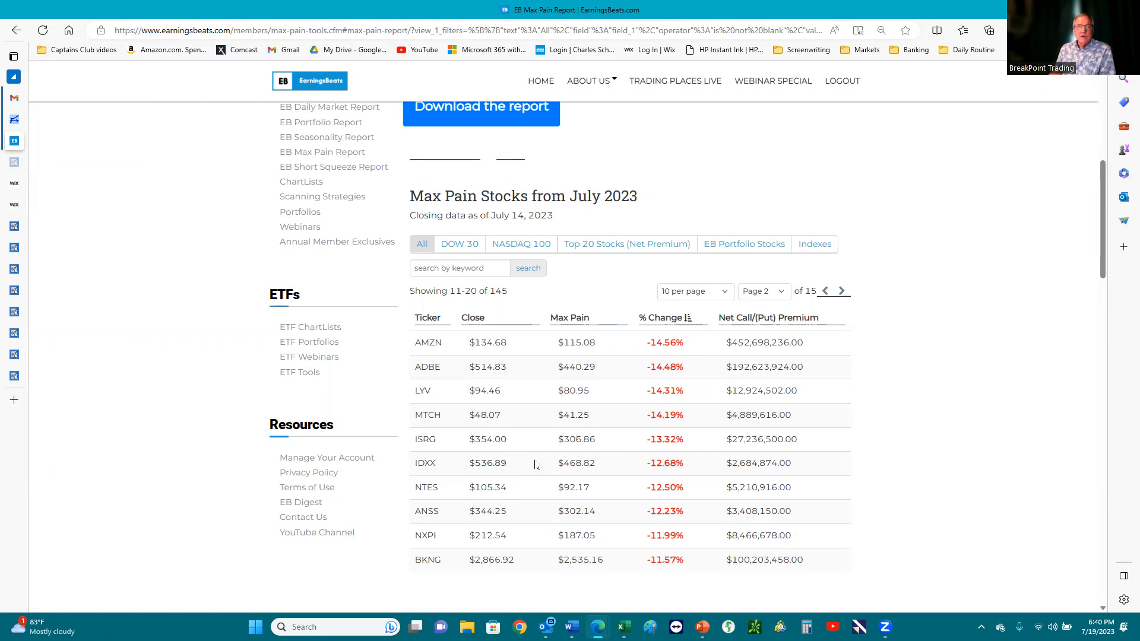
pyautogui.moveTo(765, 357)
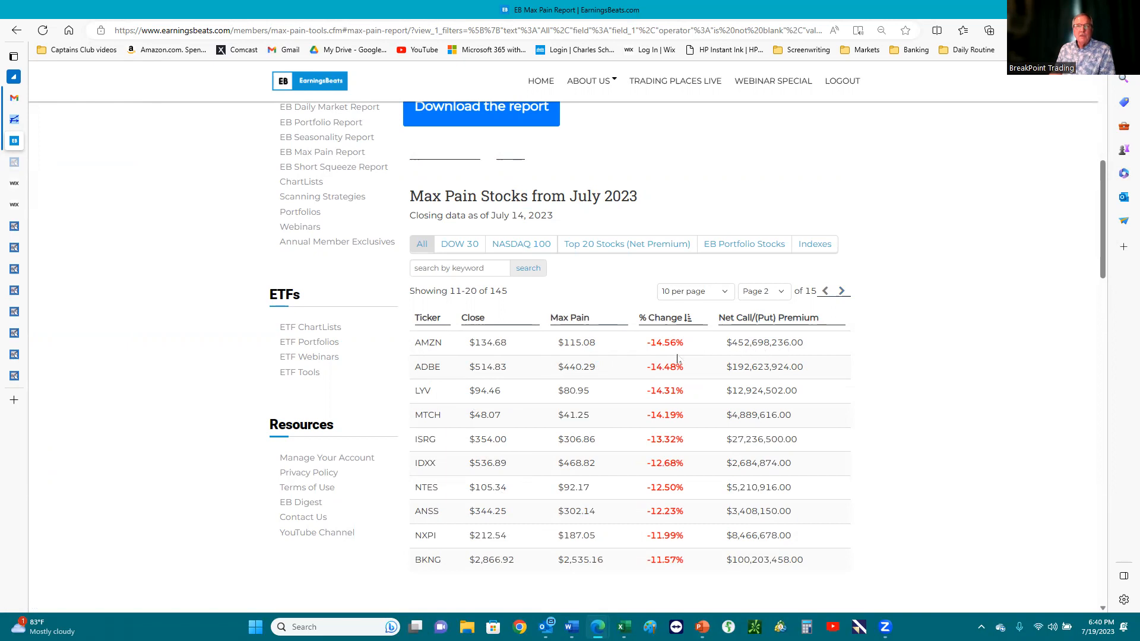
pyautogui.moveTo(735, 356)
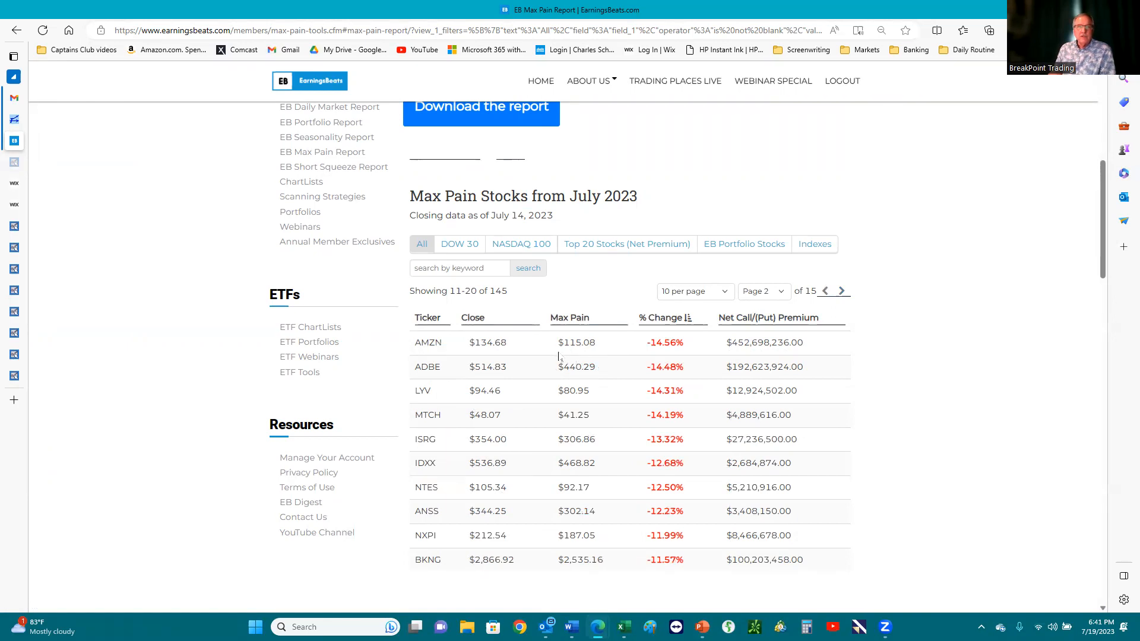
pyautogui.moveTo(573, 461)
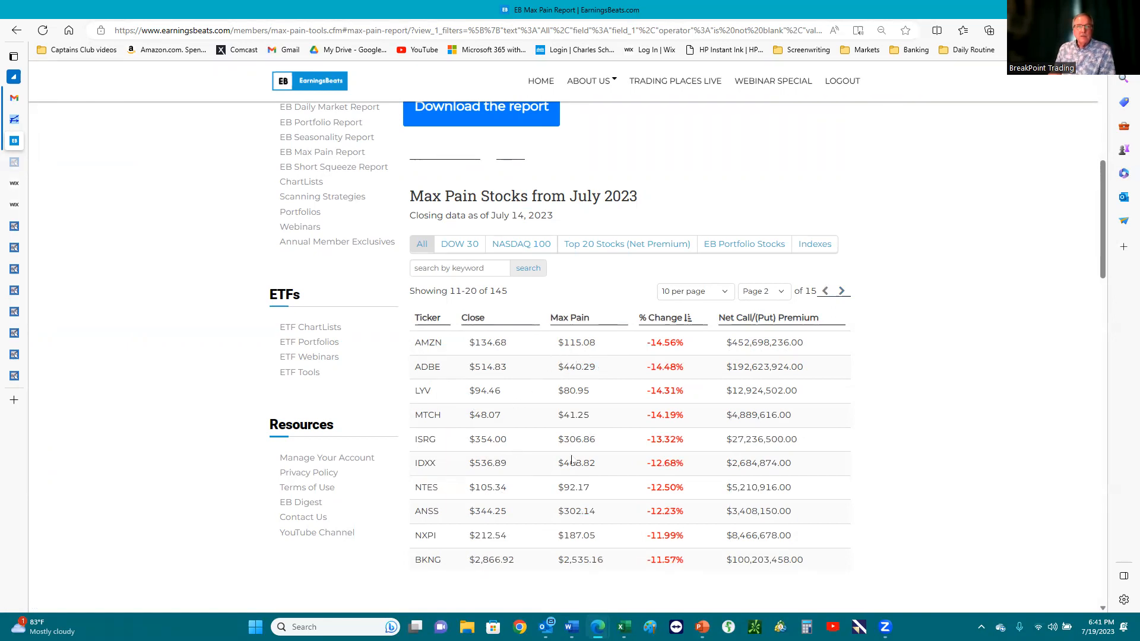
pyautogui.click(842, 291)
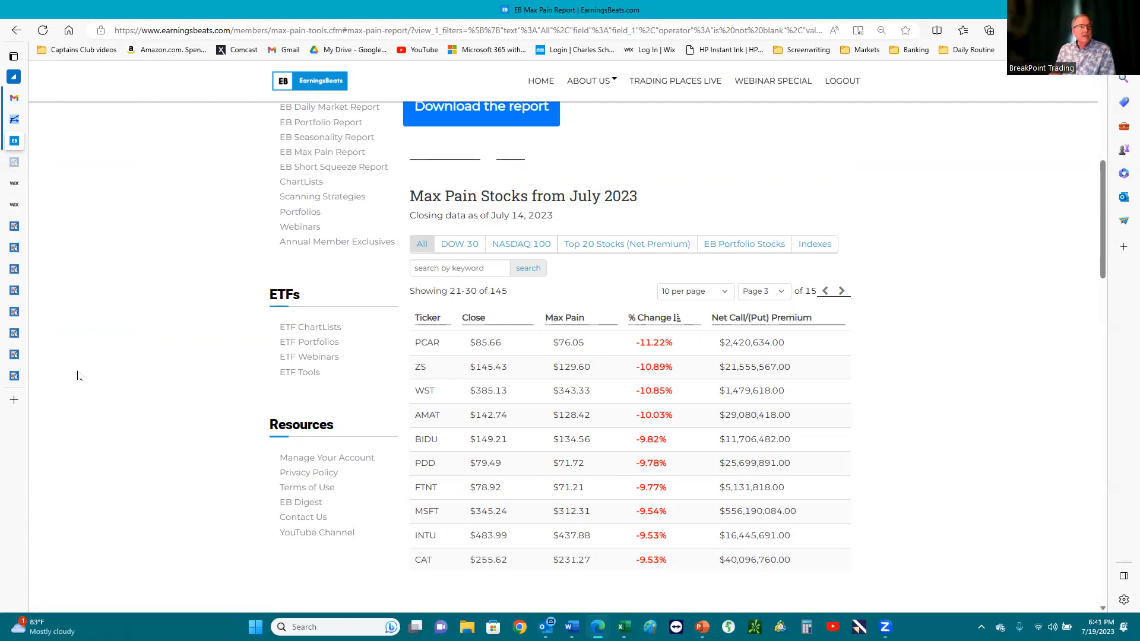
pyautogui.moveTo(357, 496)
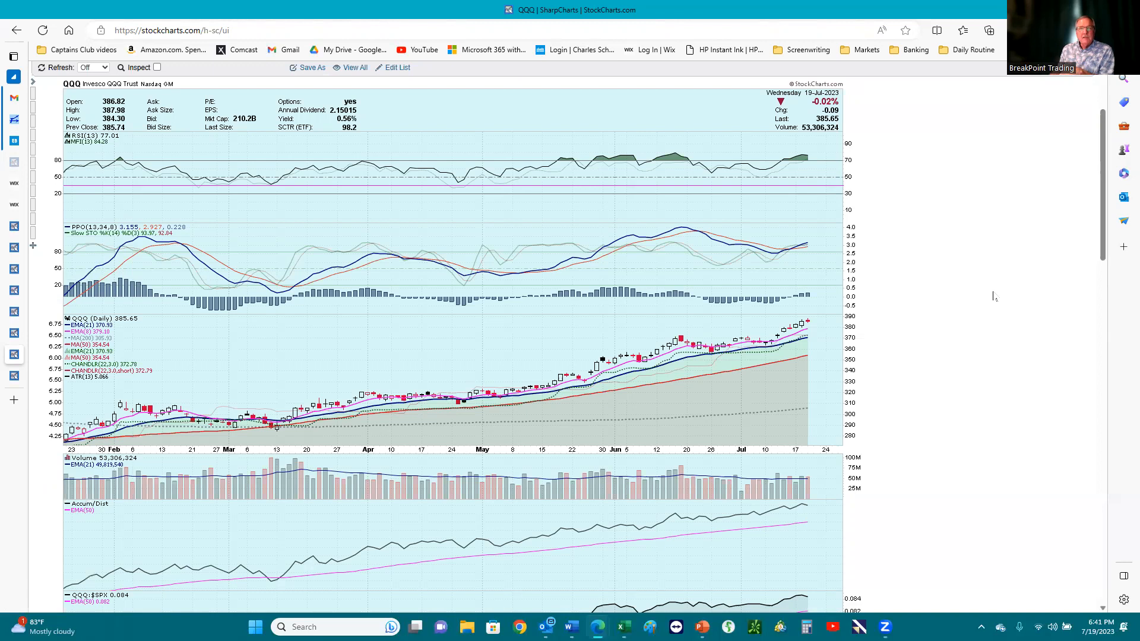
pyautogui.moveTo(680, 360)
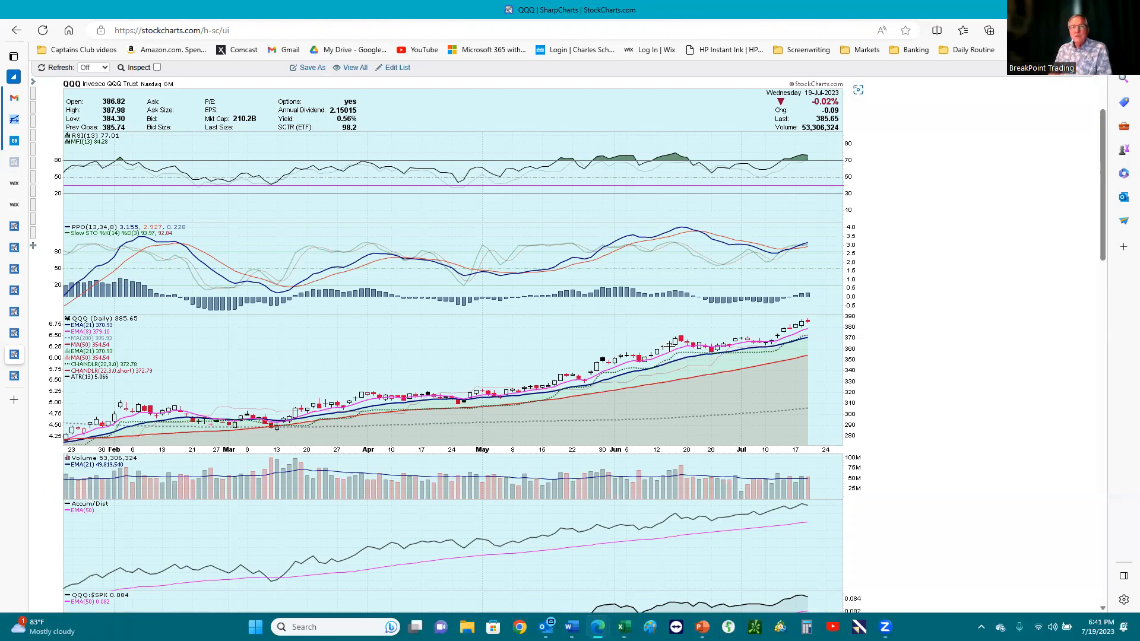
pyautogui.moveTo(660, 334)
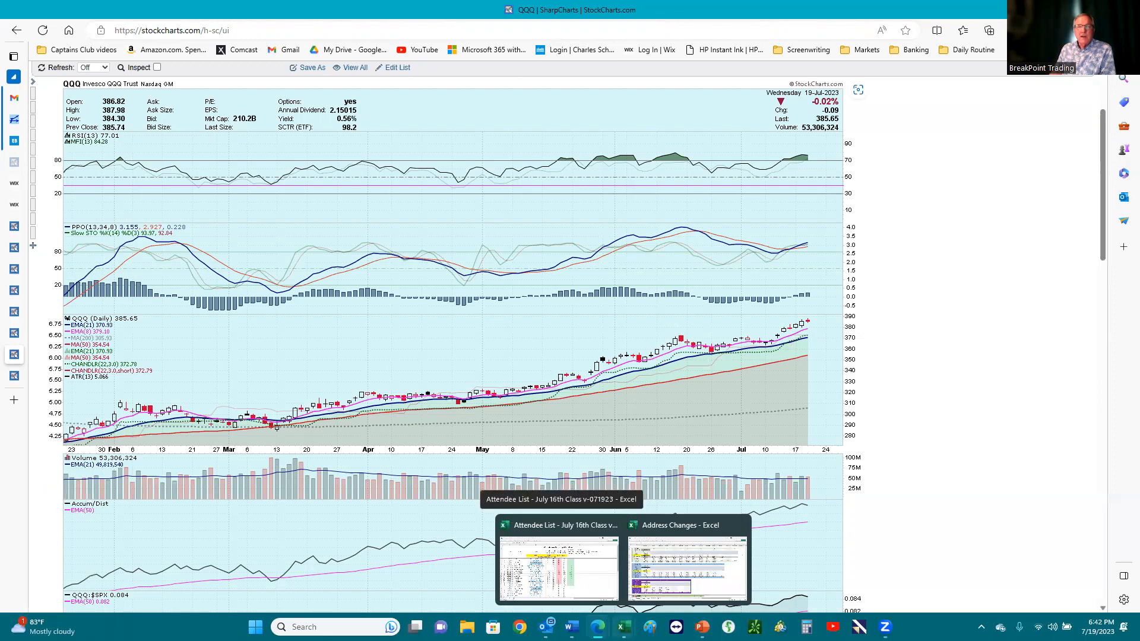
pyautogui.moveTo(742, 525)
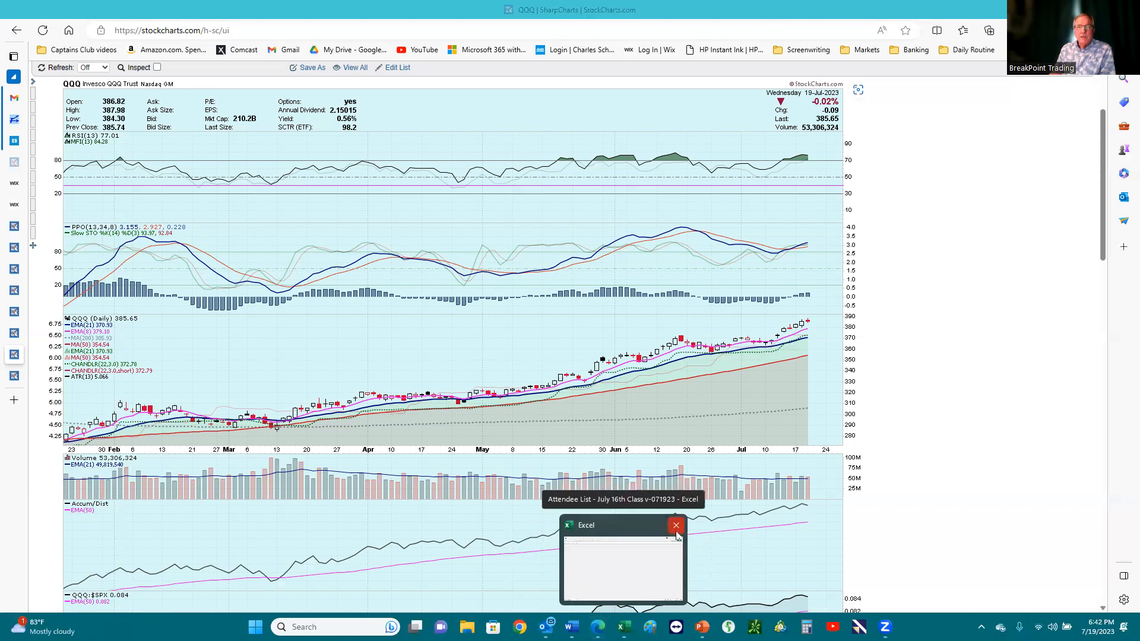
# Step: Close the Attendee List workbook and maximize the My Risk Calculator workbook
pyautogui.click(675, 525)
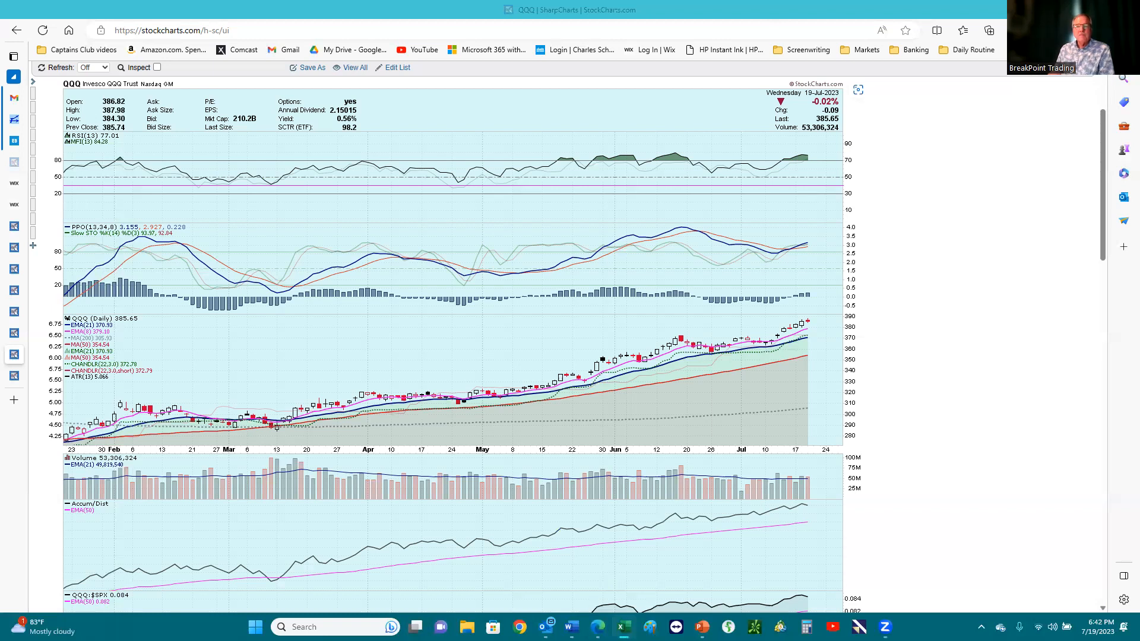
pyautogui.click(619, 627)
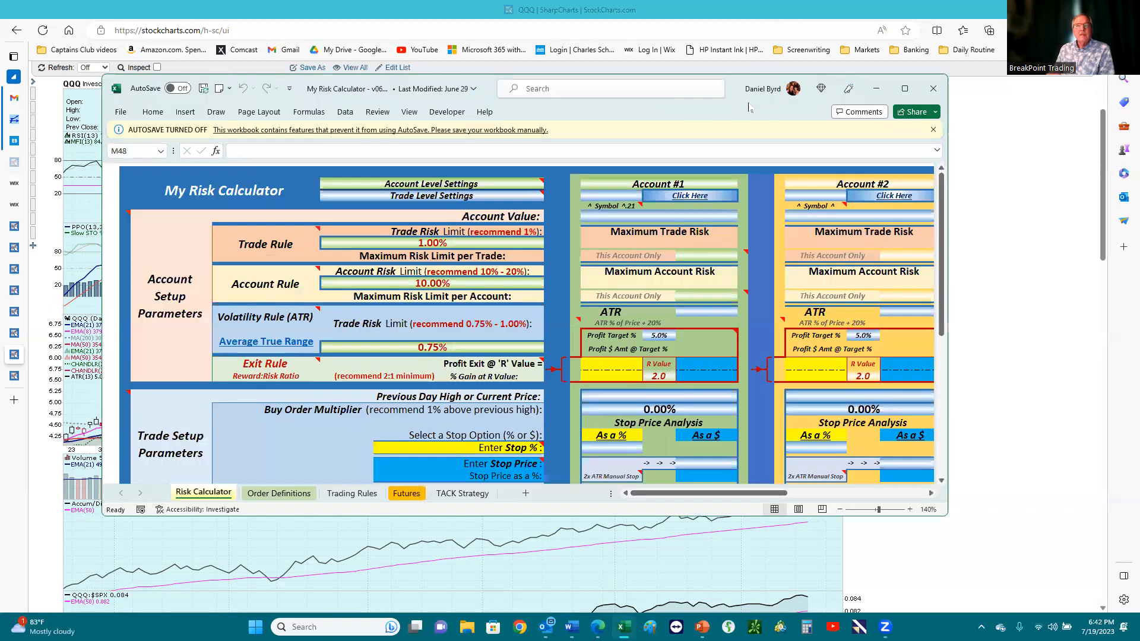
pyautogui.click(904, 88)
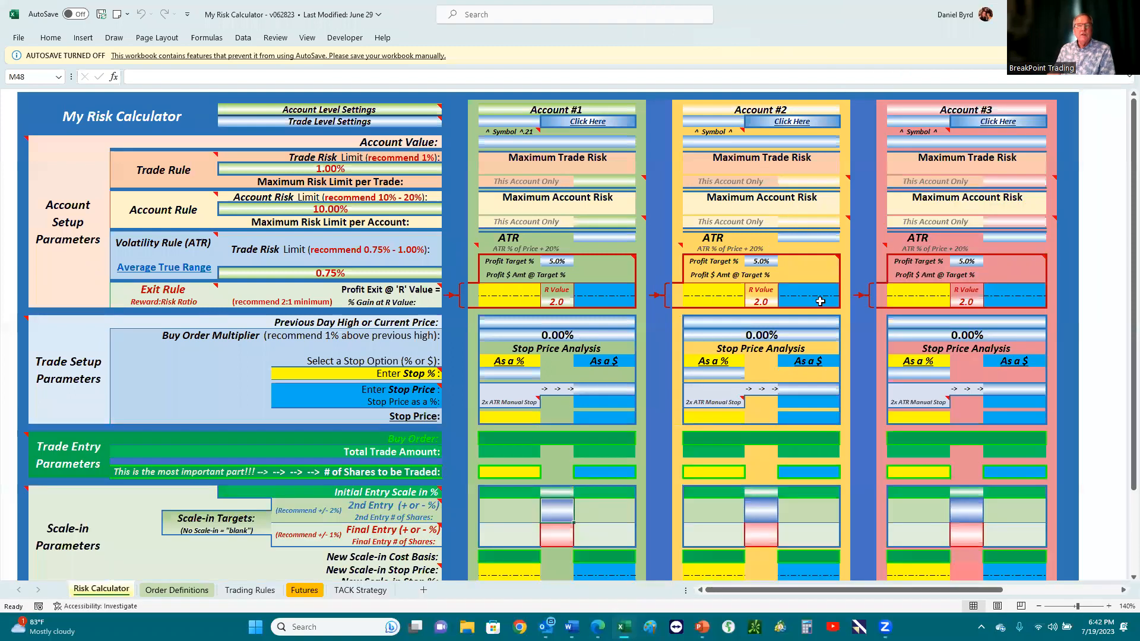
pyautogui.moveTo(694, 216)
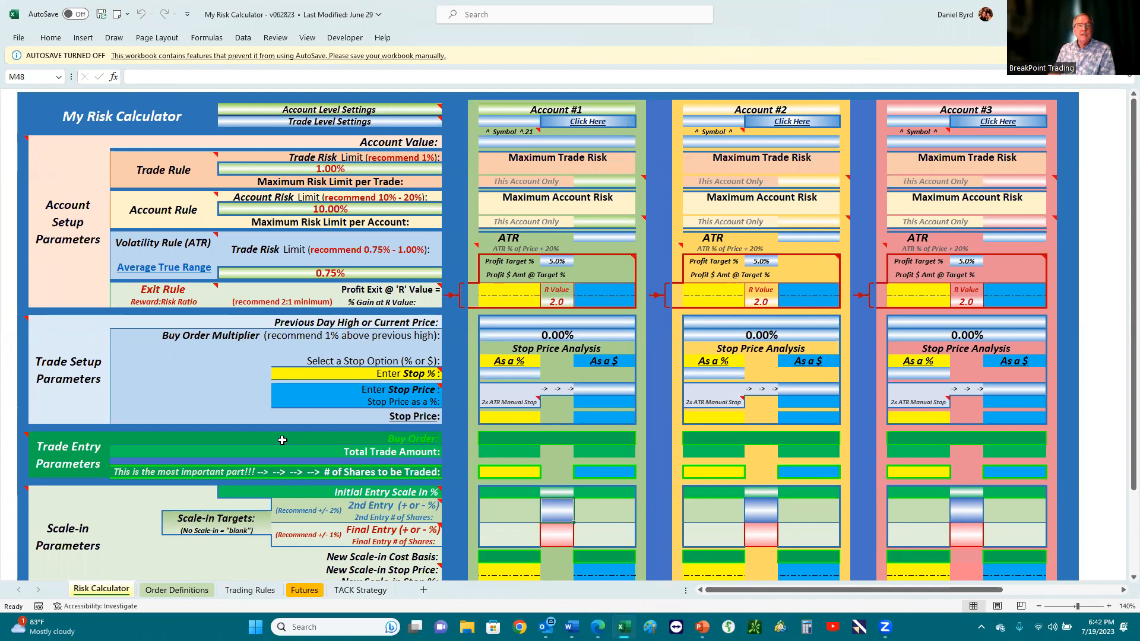
# Step: Show the Order Definitions sheet, scrolled to the options put/call rules and time-decay chart
pyautogui.click(176, 590)
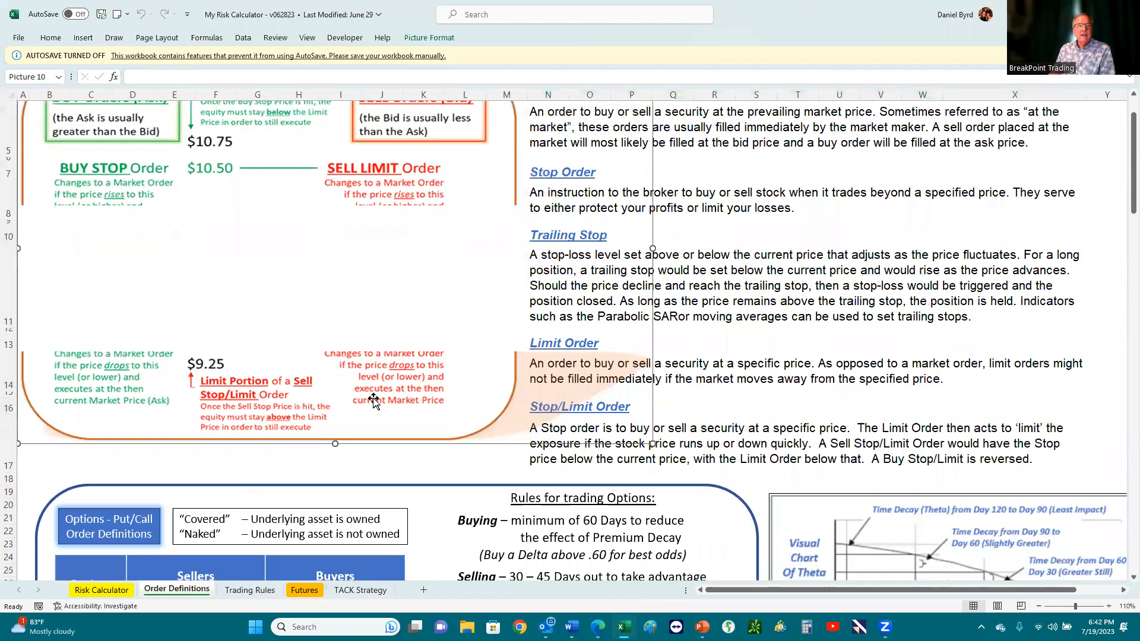
pyautogui.scroll(-3)
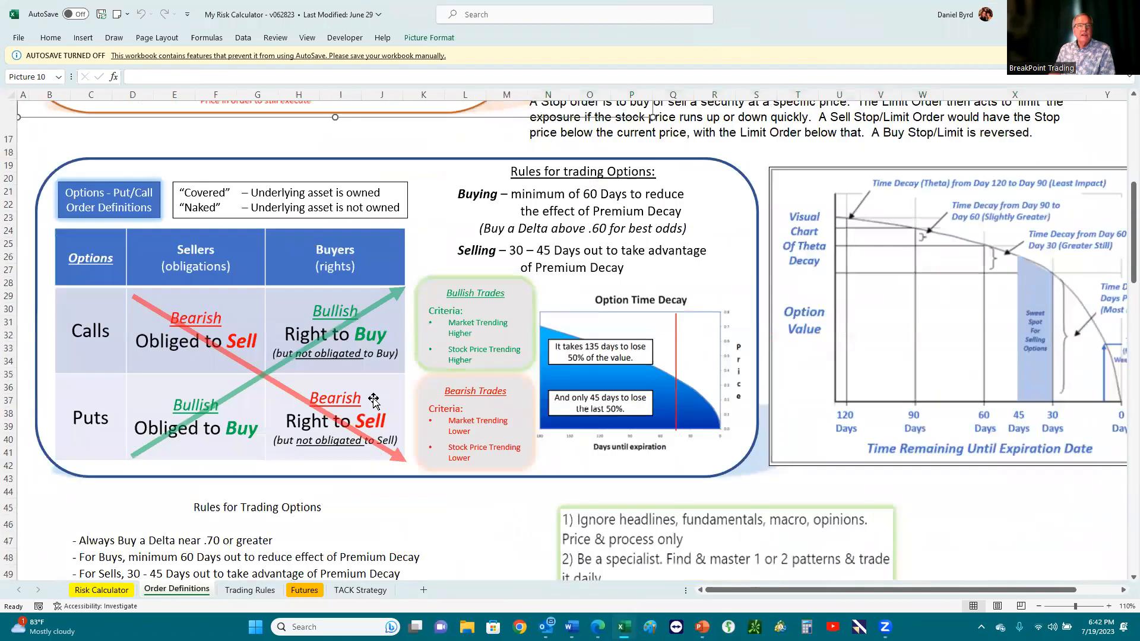
pyautogui.moveTo(148, 361)
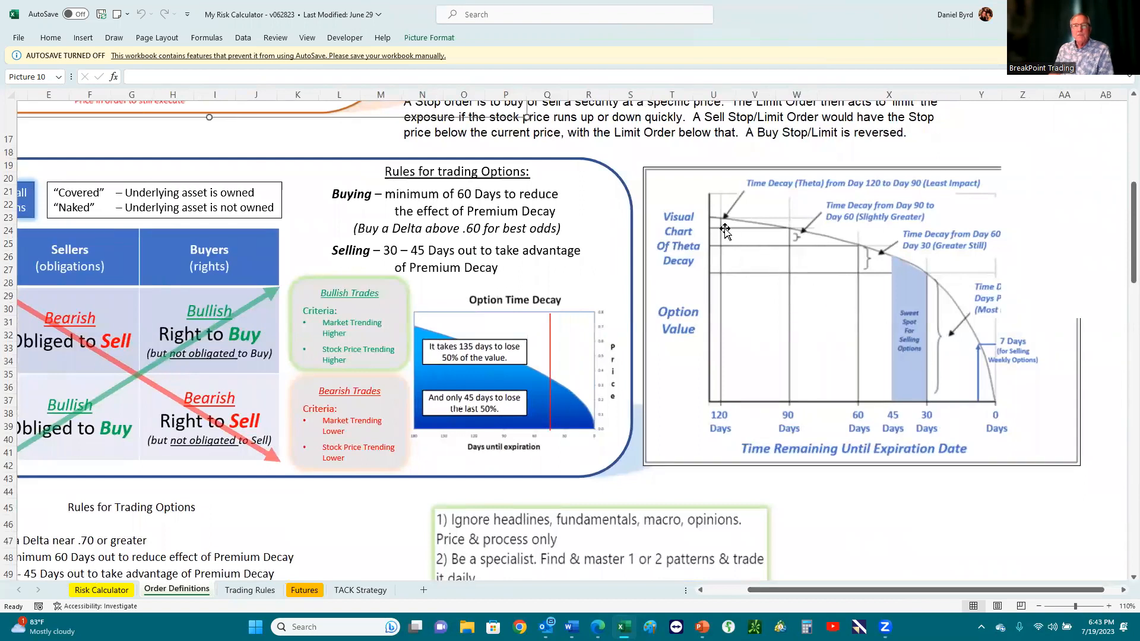
pyautogui.moveTo(959, 357)
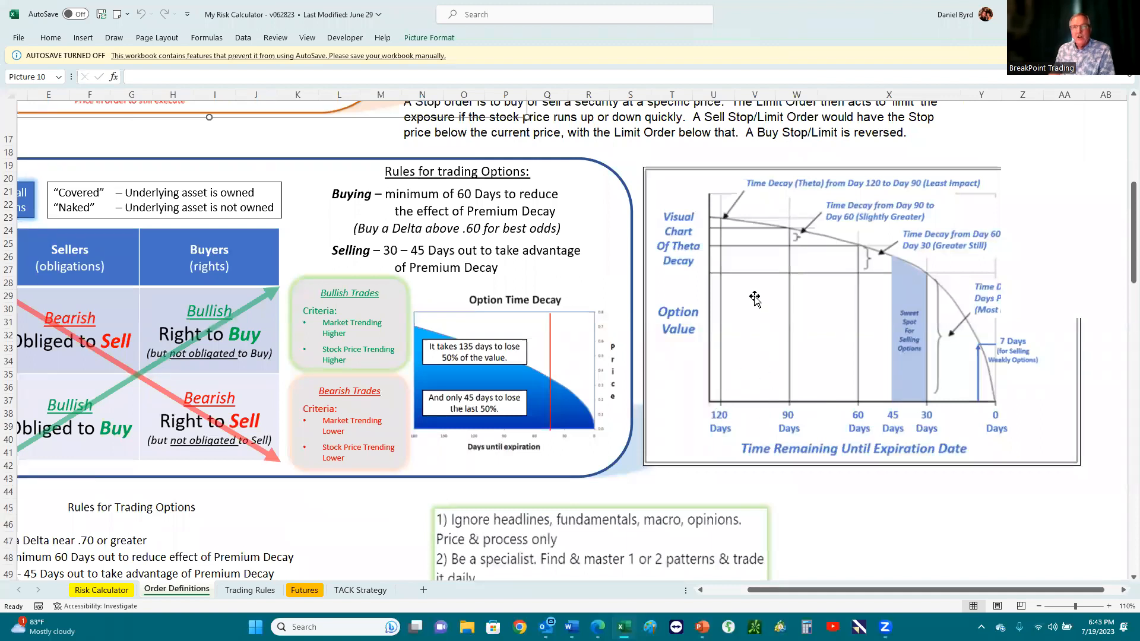
pyautogui.moveTo(732, 260)
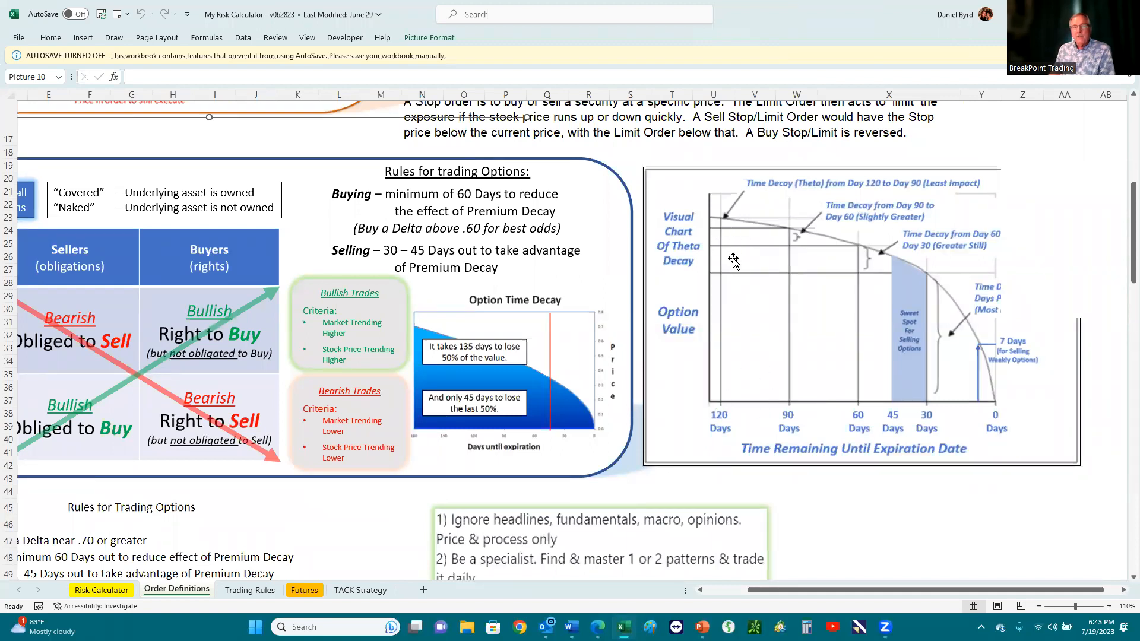
pyautogui.moveTo(676, 238)
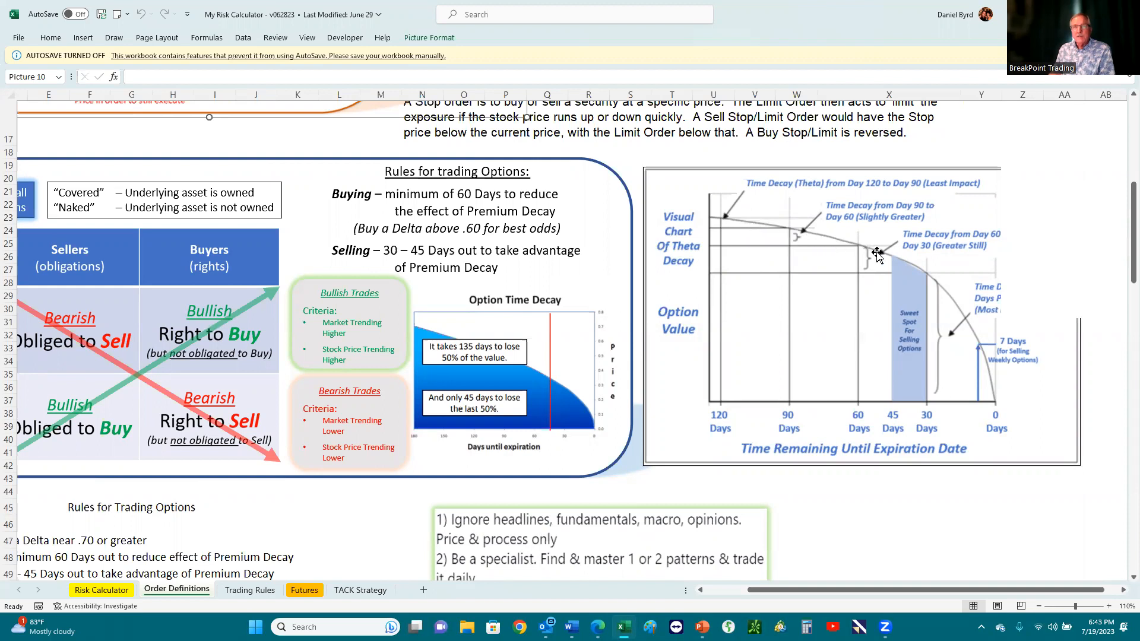
pyautogui.moveTo(932, 275)
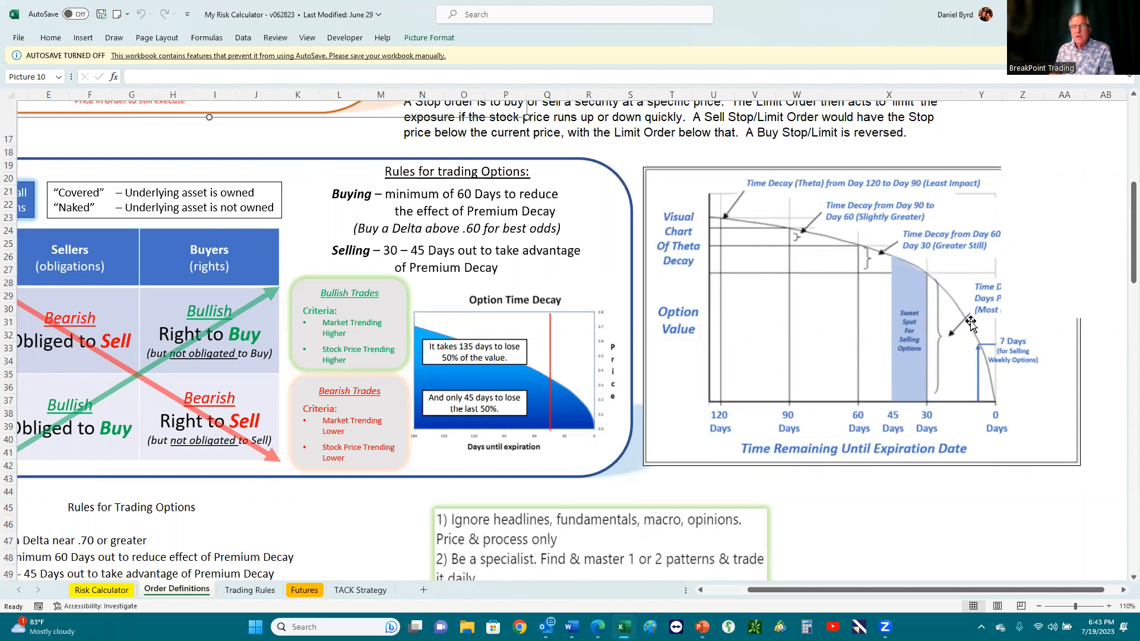
pyautogui.moveTo(974, 344)
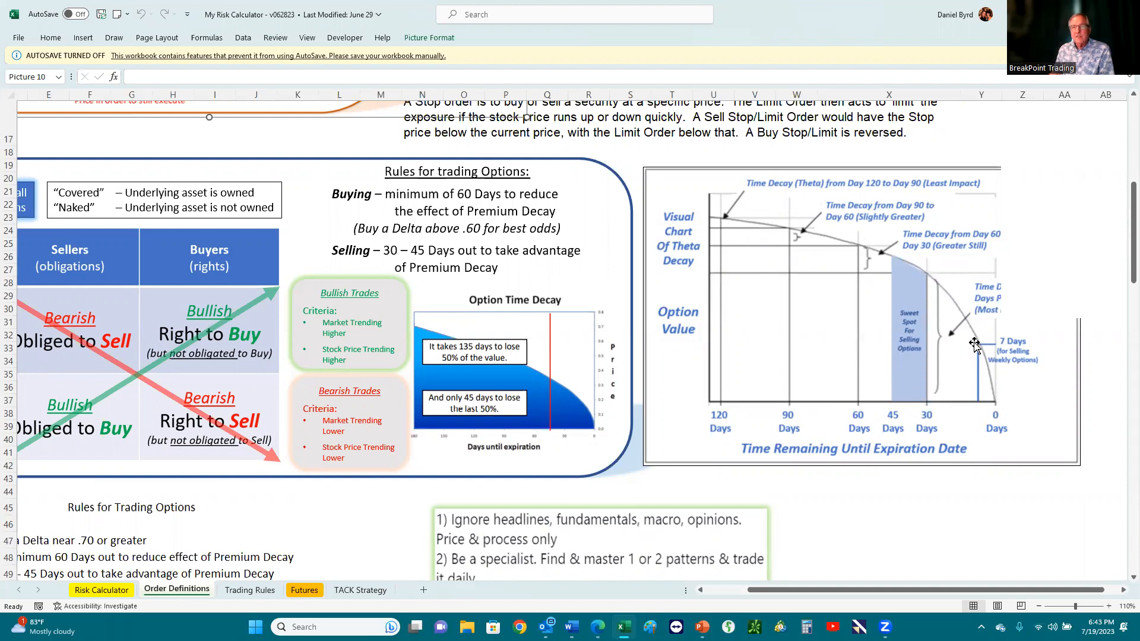
pyautogui.moveTo(907, 298)
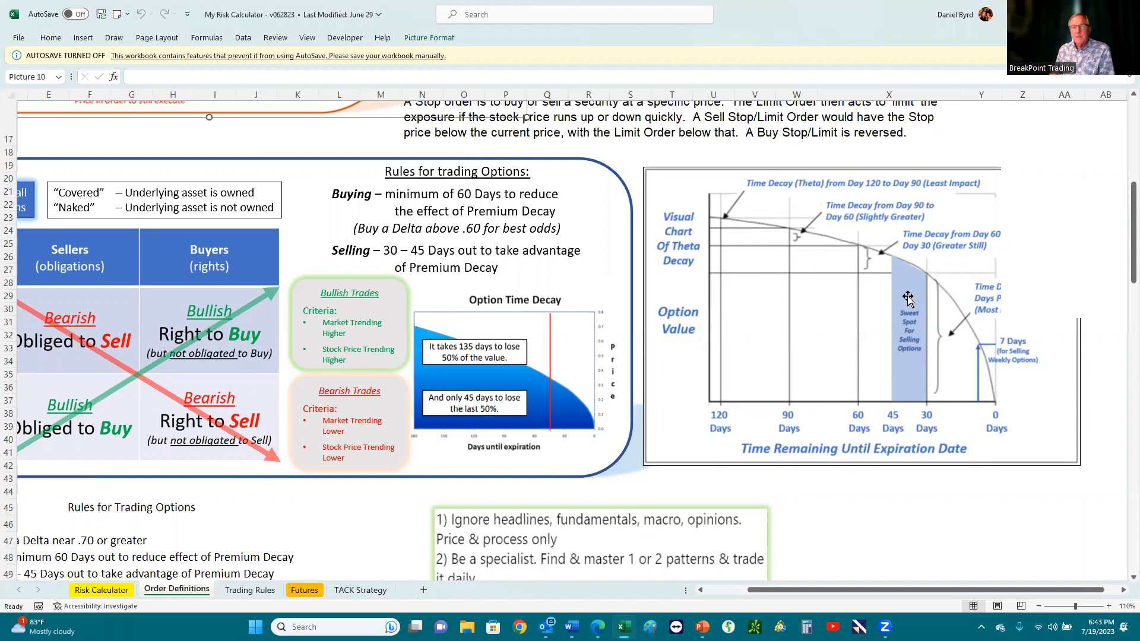
pyautogui.moveTo(700, 220)
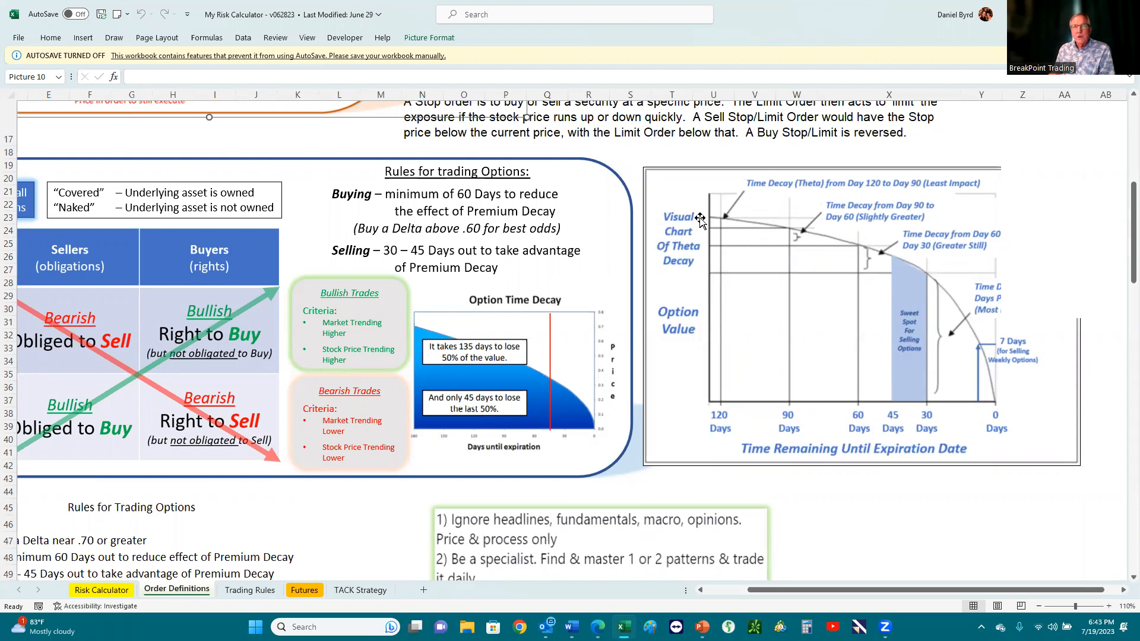
pyautogui.moveTo(718, 224)
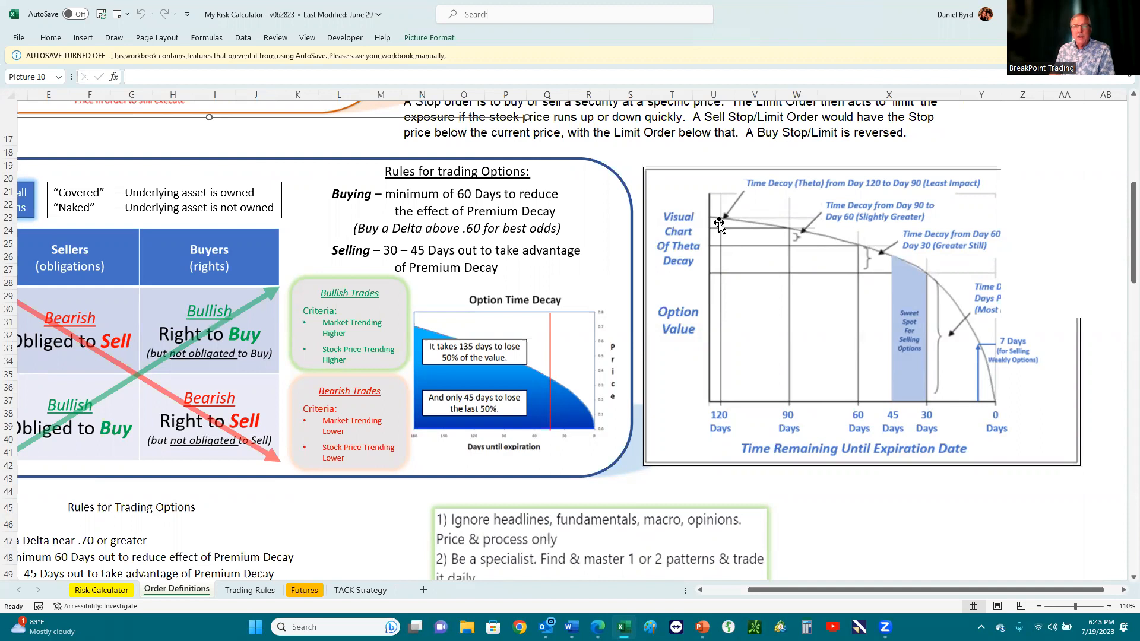
pyautogui.moveTo(783, 280)
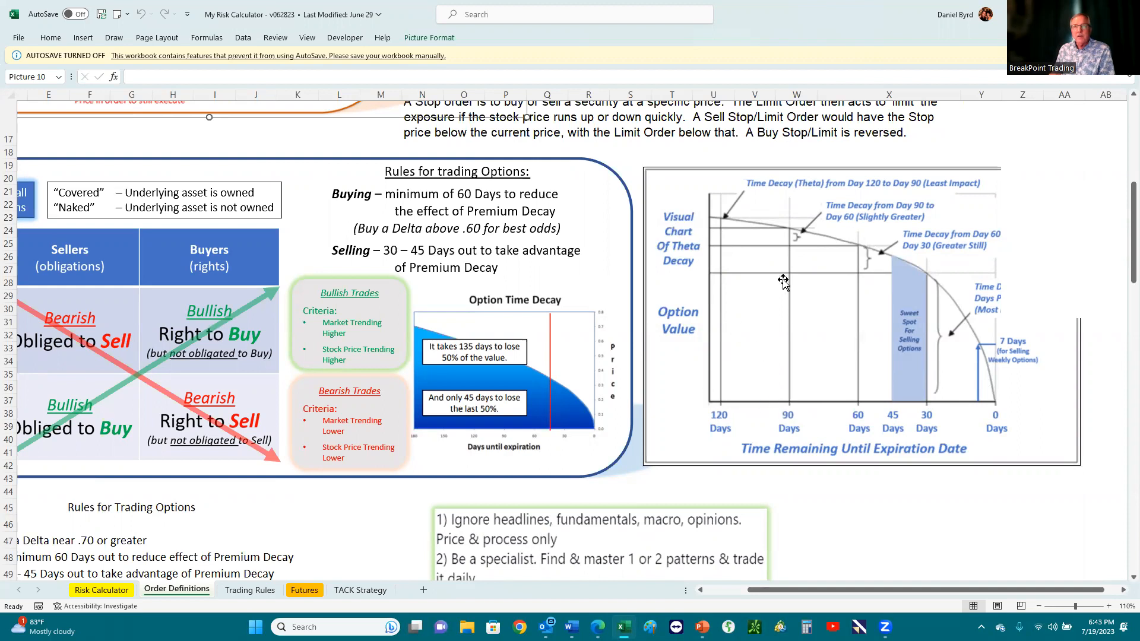
pyautogui.moveTo(767, 333)
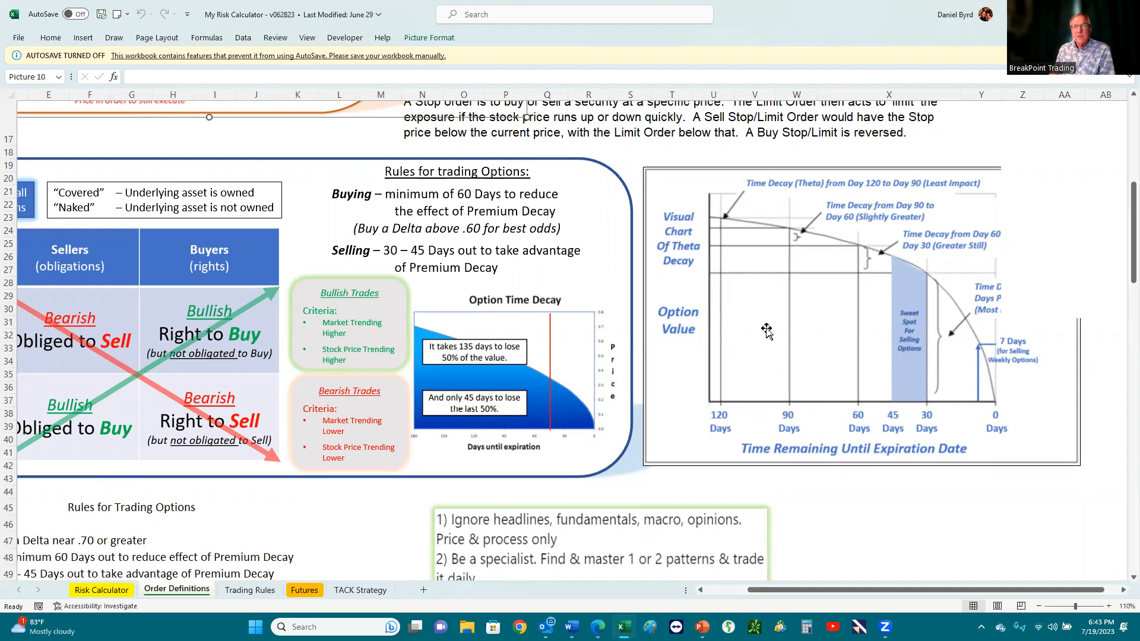
pyautogui.moveTo(800, 247)
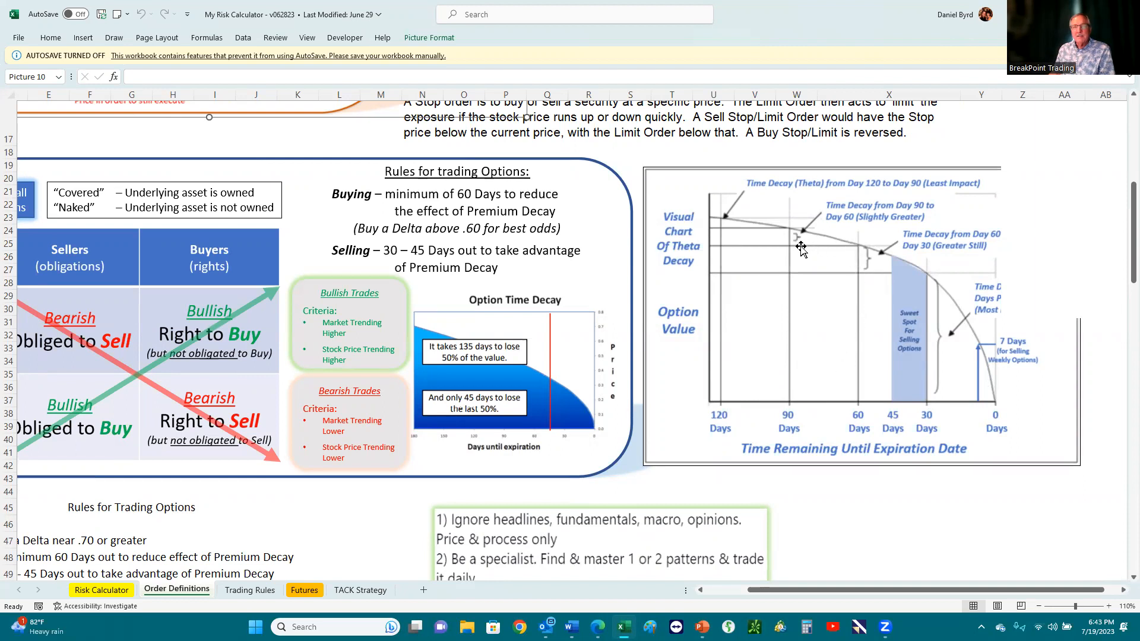
pyautogui.moveTo(805, 317)
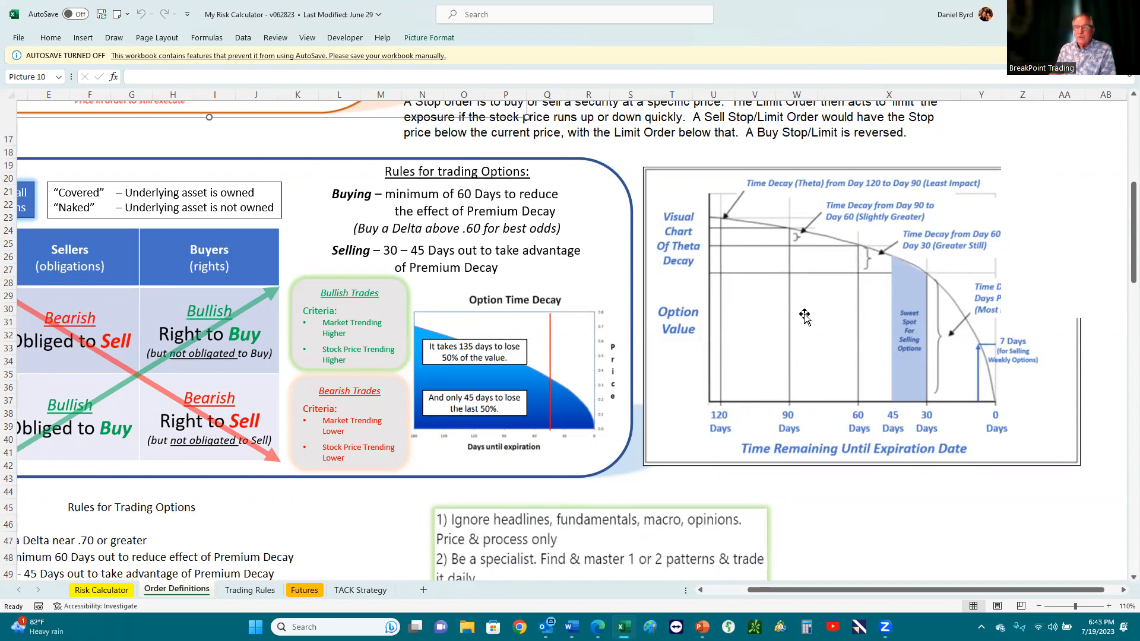
pyautogui.moveTo(814, 313)
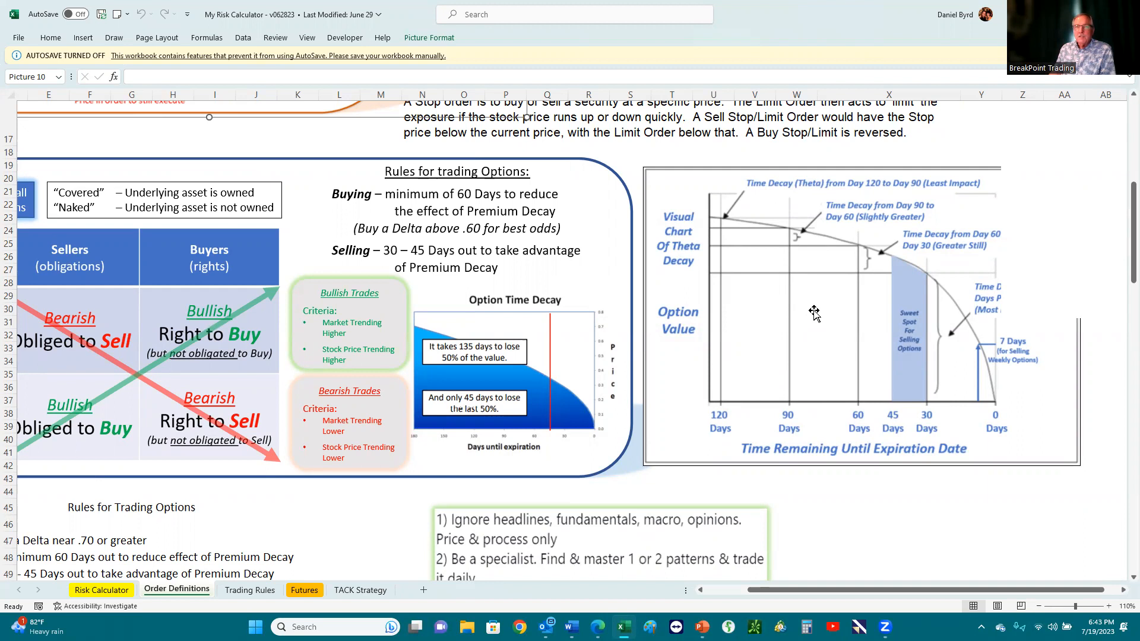
pyautogui.moveTo(835, 255)
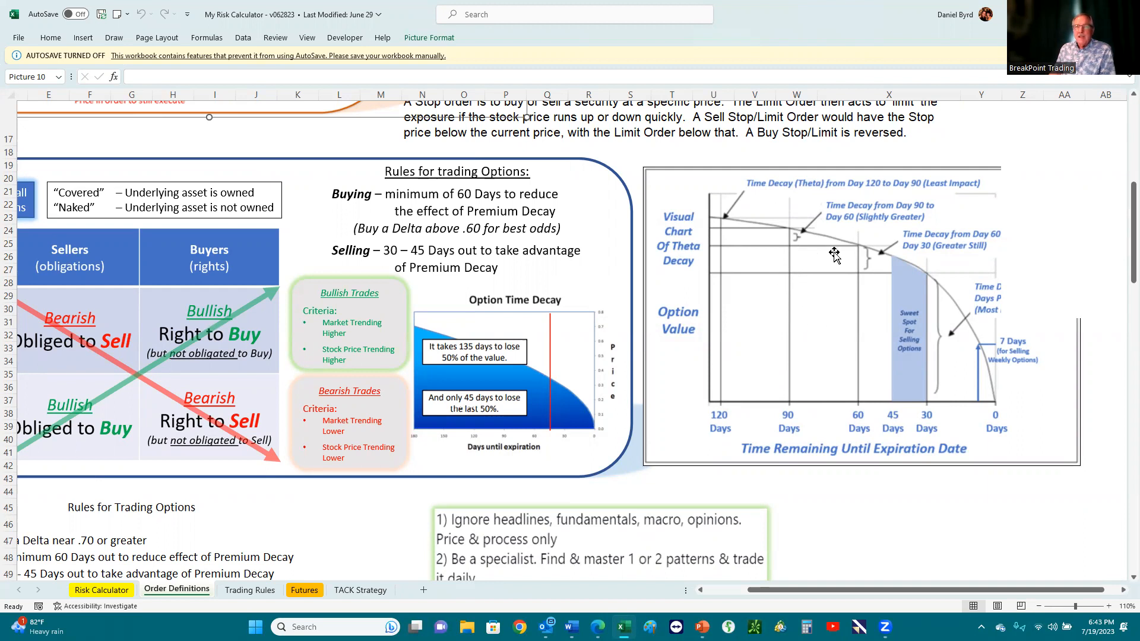
pyautogui.moveTo(969, 352)
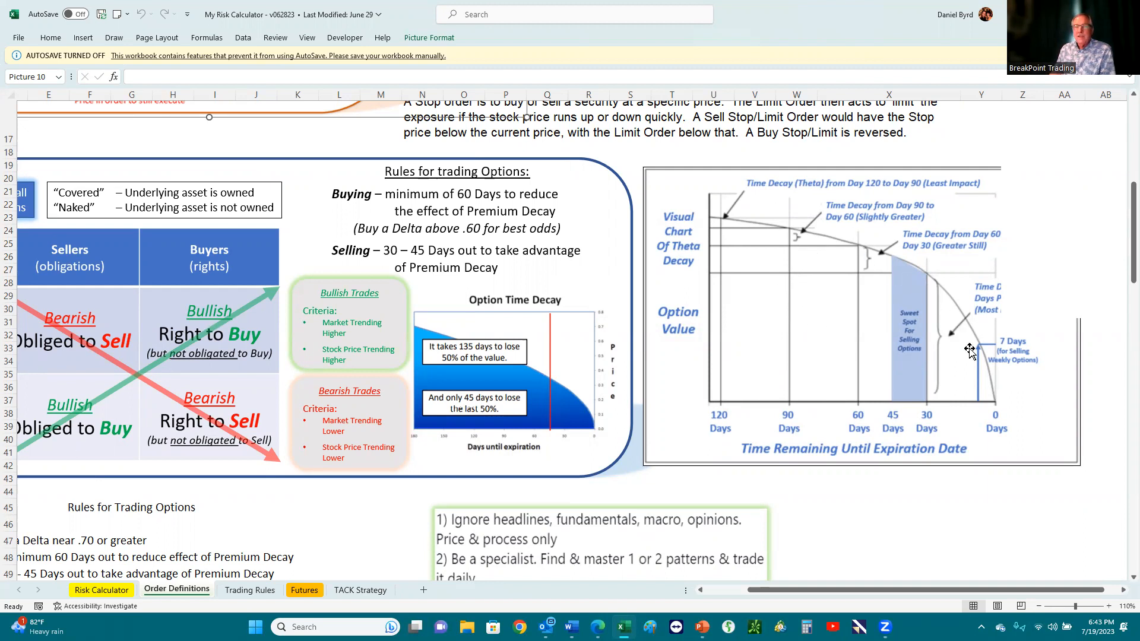
pyautogui.moveTo(886, 266)
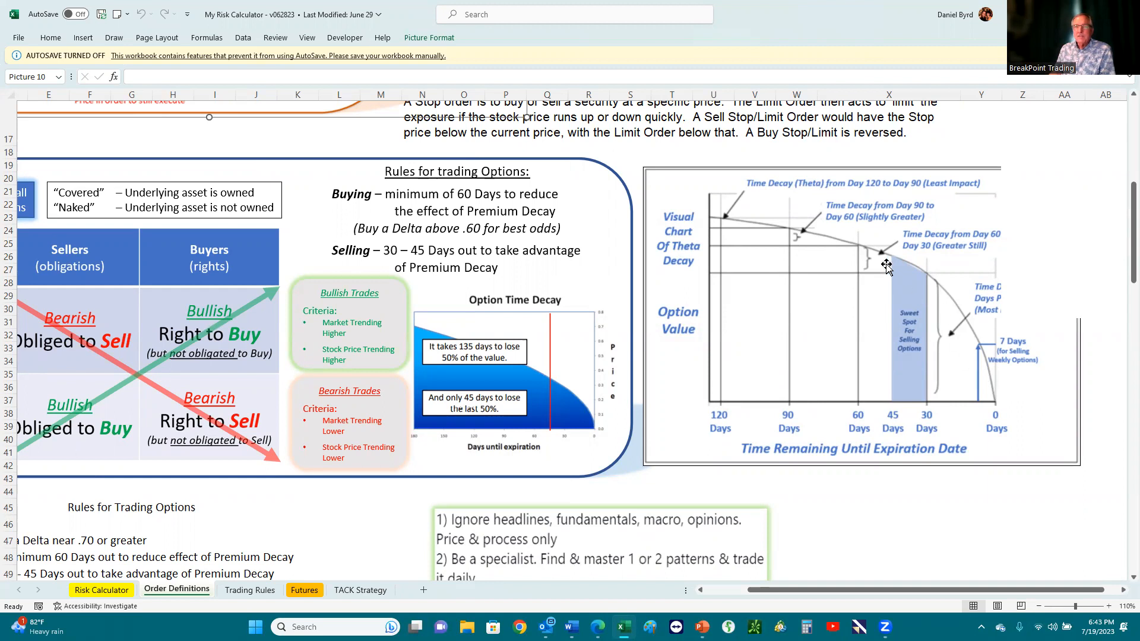
pyautogui.moveTo(976, 365)
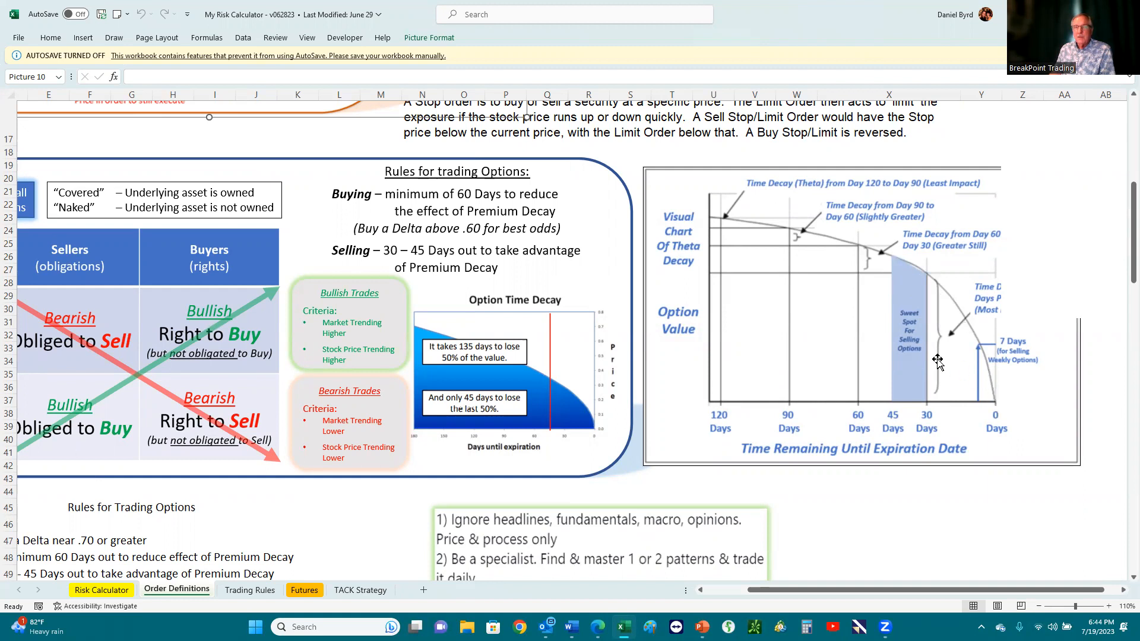
pyautogui.moveTo(921, 315)
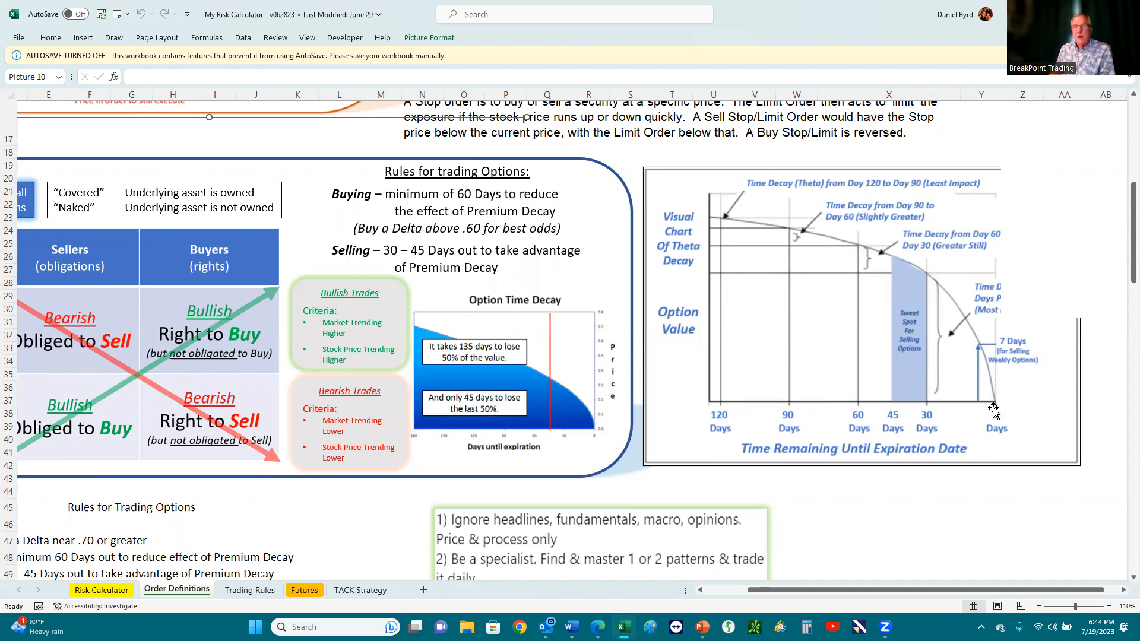
pyautogui.moveTo(988, 411)
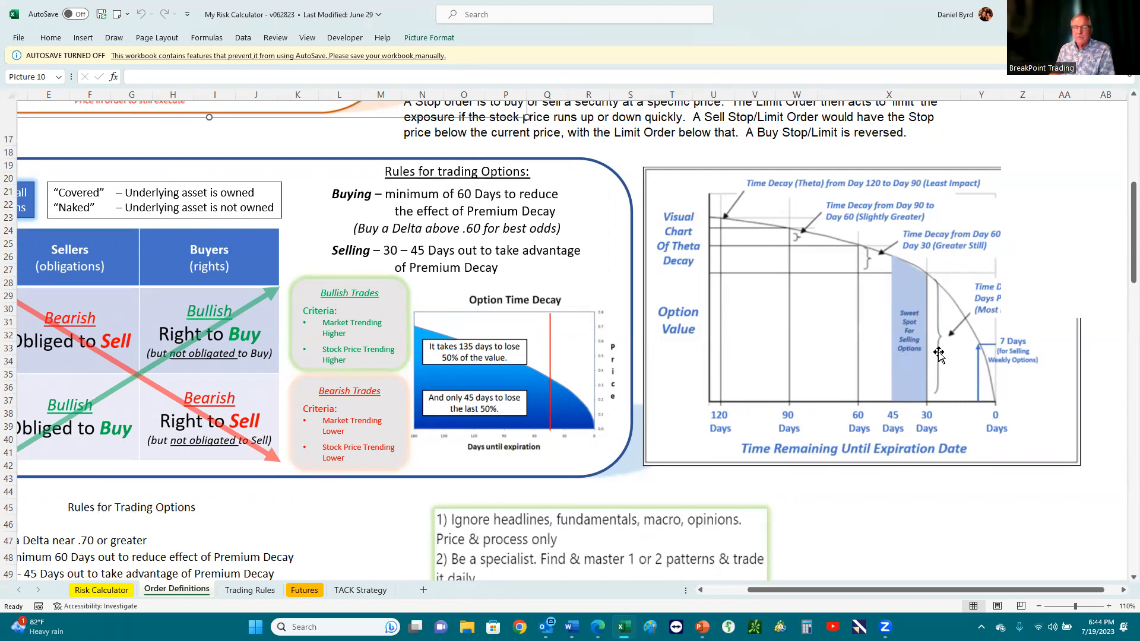
pyautogui.moveTo(807, 304)
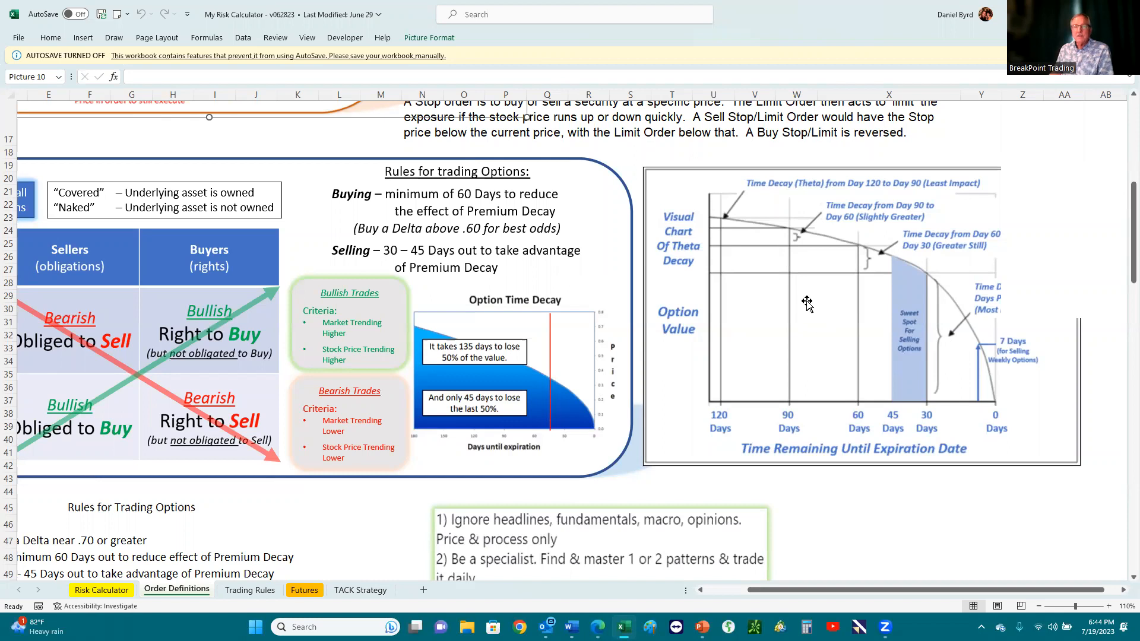
pyautogui.moveTo(1005, 402)
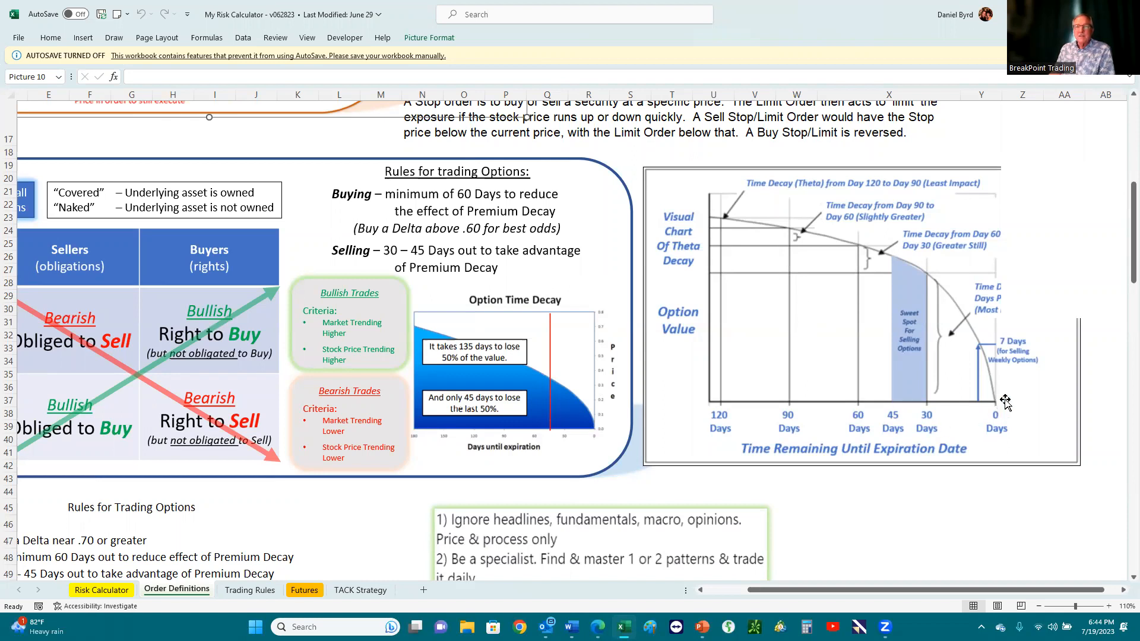
pyautogui.moveTo(852, 362)
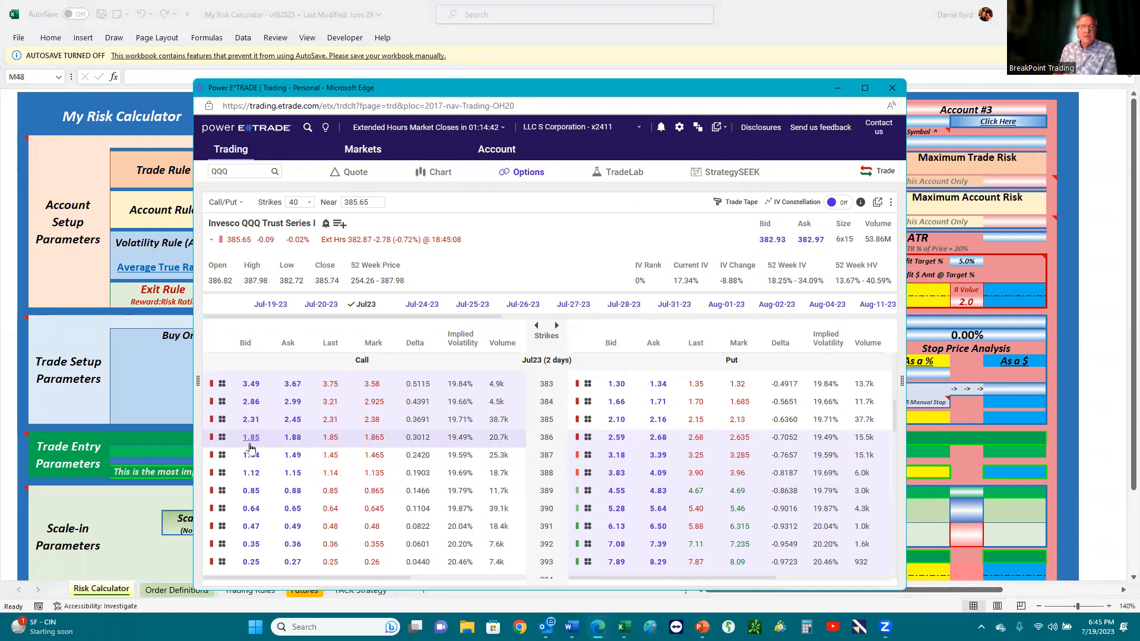
pyautogui.moveTo(251, 419)
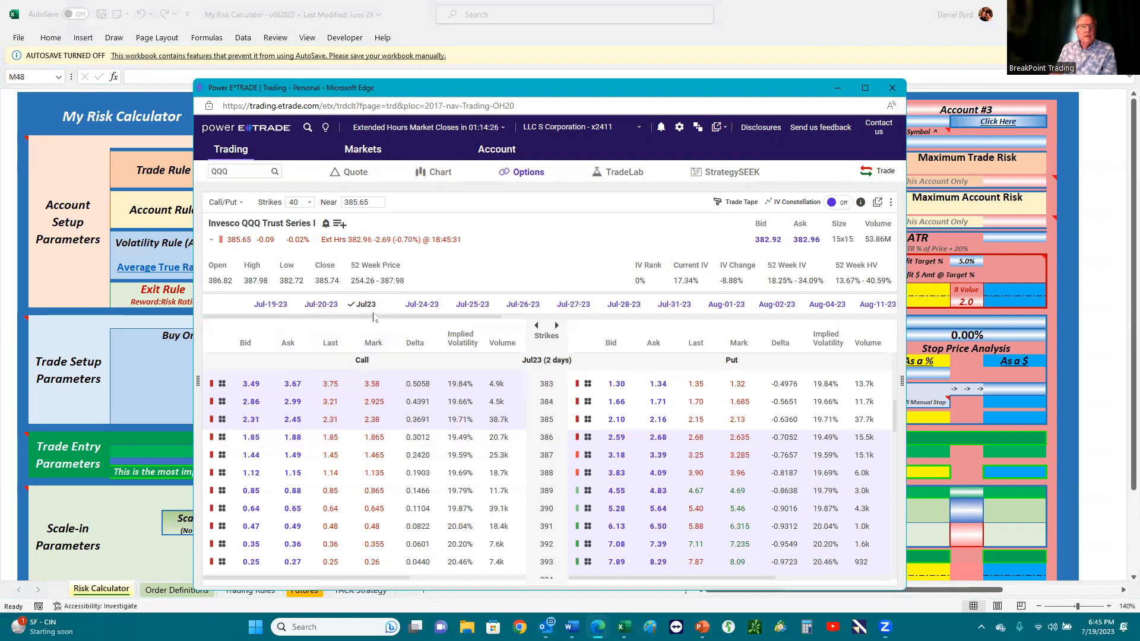
pyautogui.moveTo(364, 304)
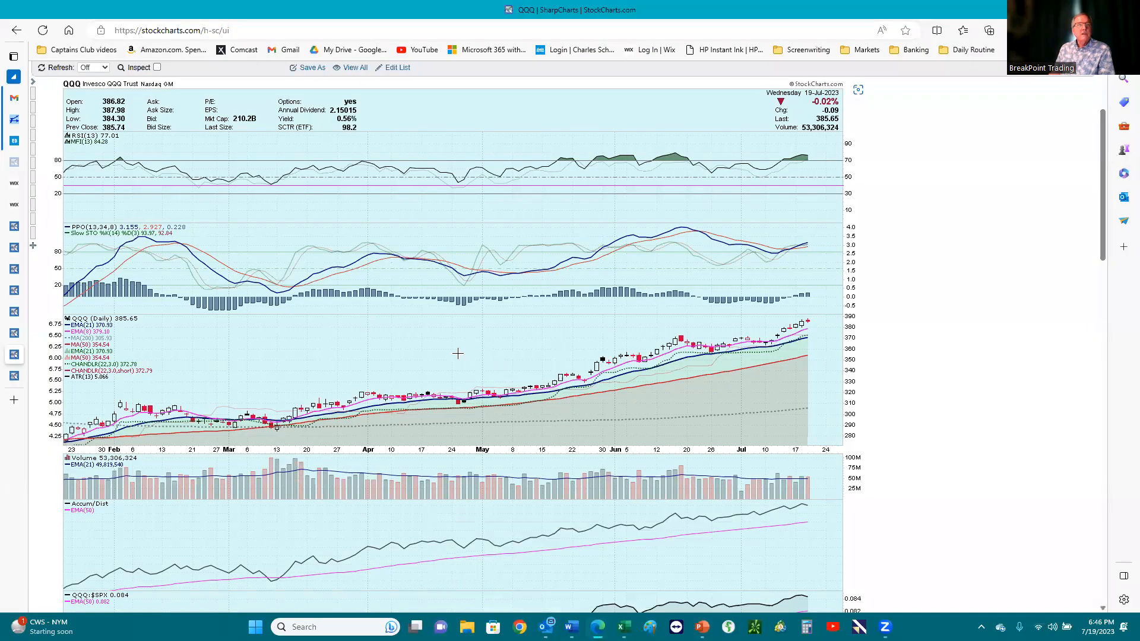
pyautogui.moveTo(781, 334)
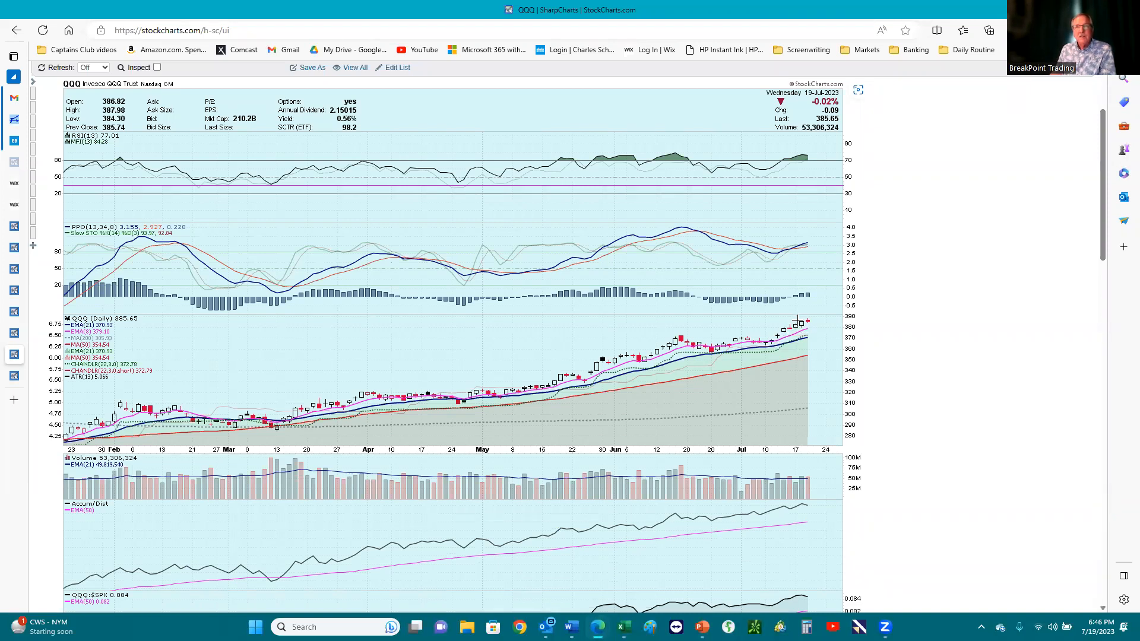
pyautogui.moveTo(794, 153)
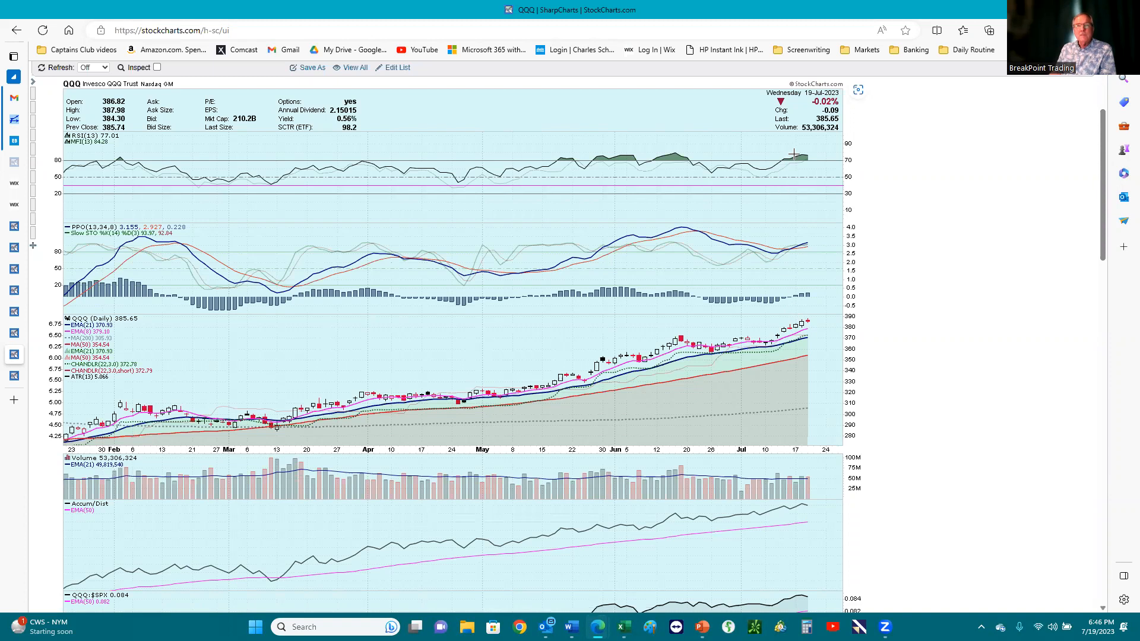
pyautogui.moveTo(806, 152)
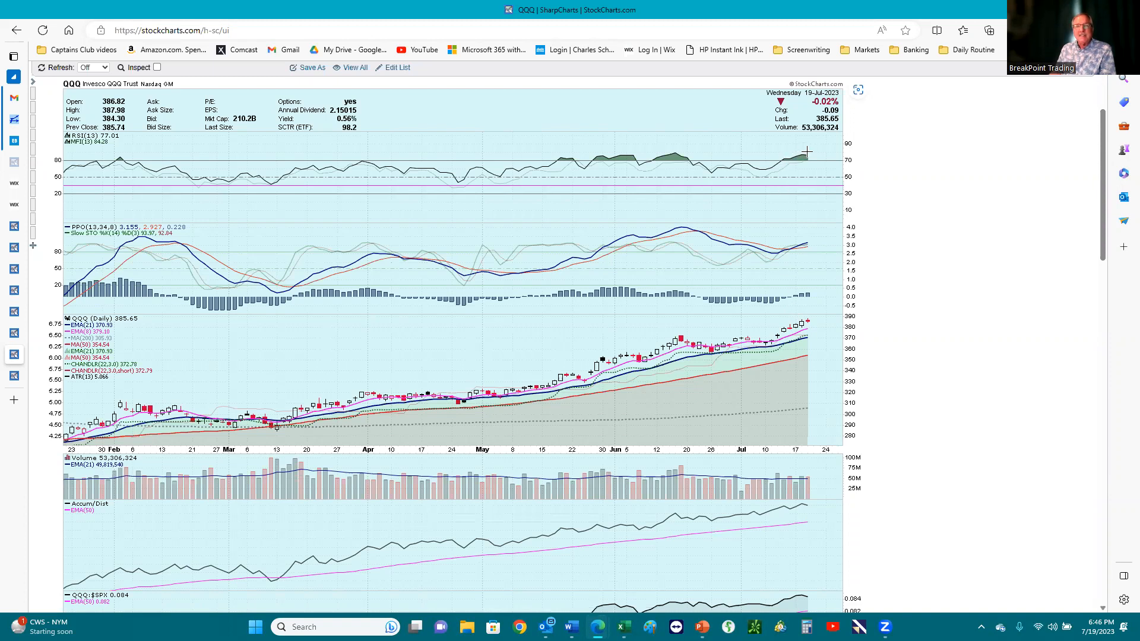
pyautogui.moveTo(798, 256)
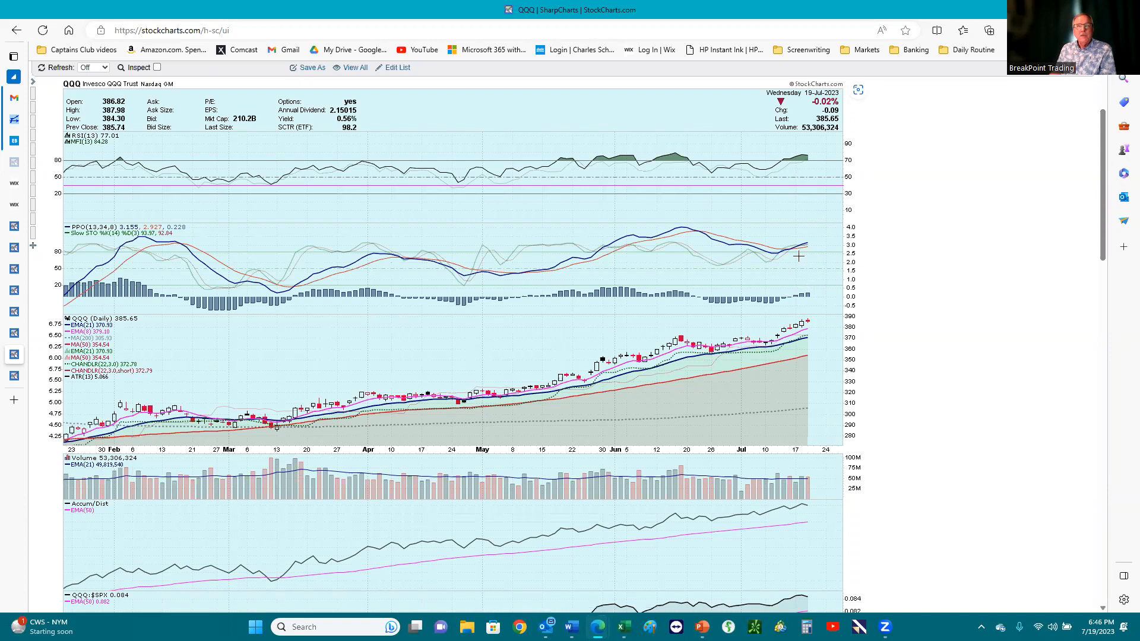
pyautogui.moveTo(785, 163)
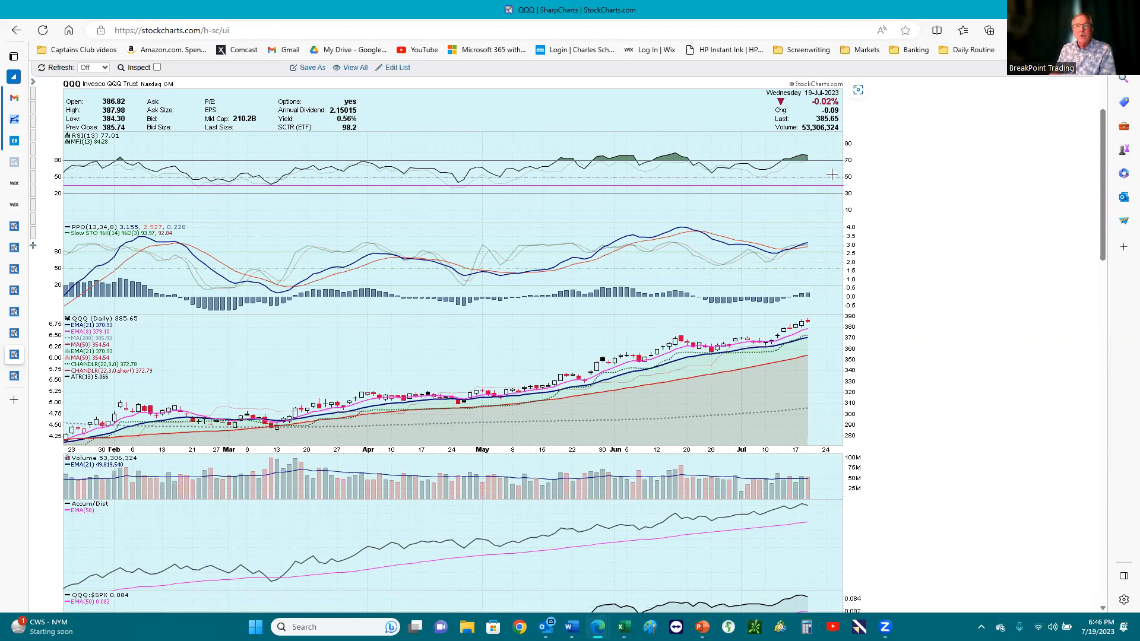
pyautogui.moveTo(814, 243)
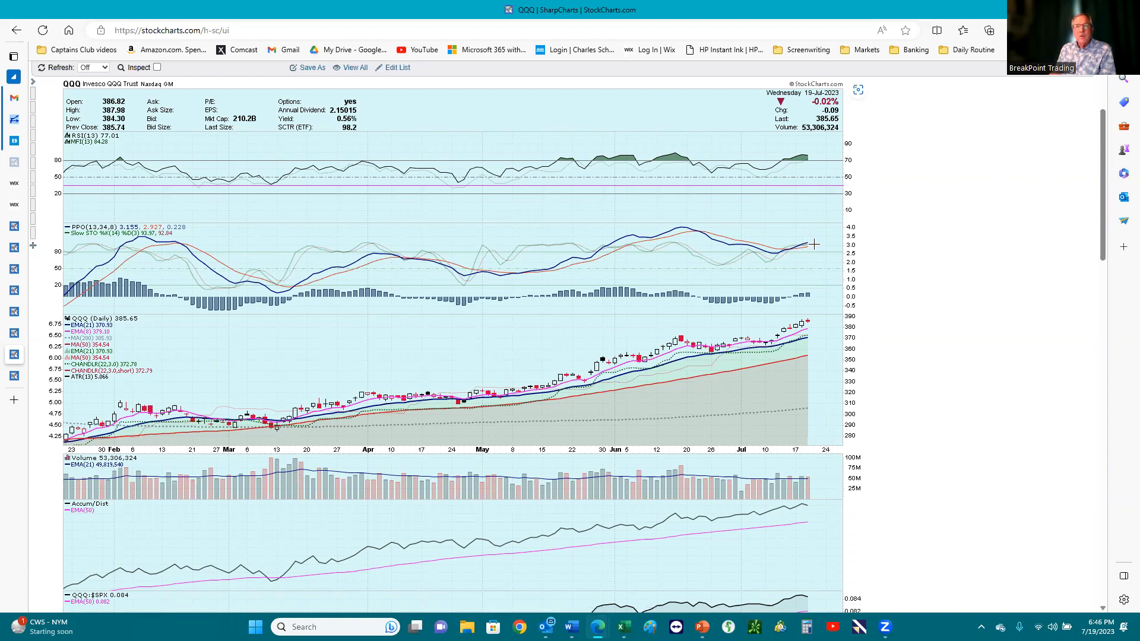
pyautogui.moveTo(834, 263)
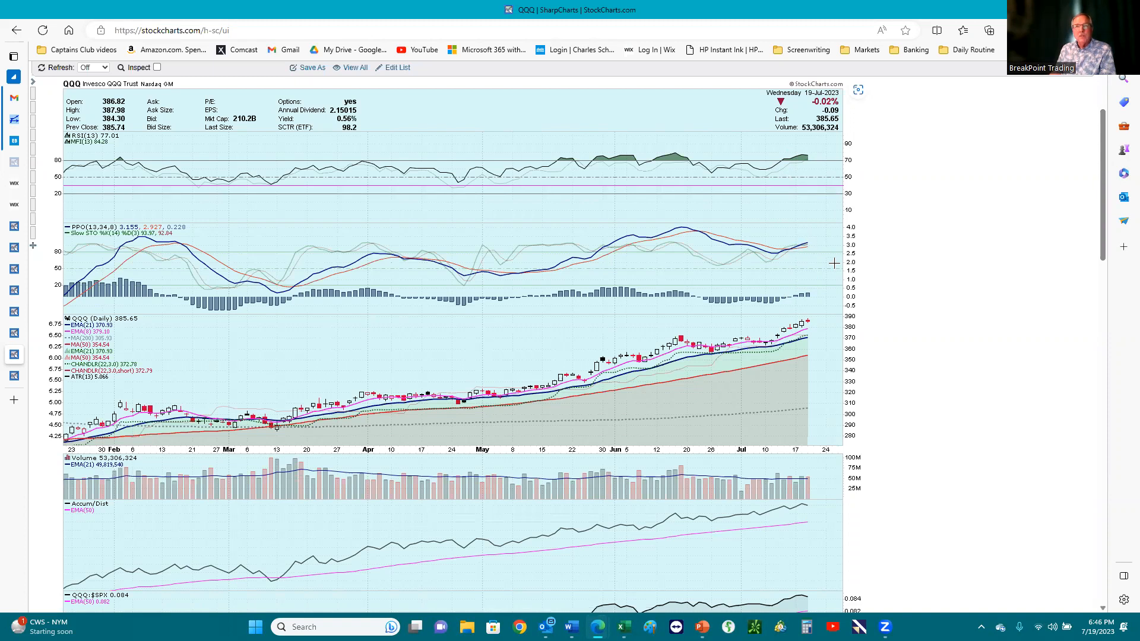
pyautogui.moveTo(658, 244)
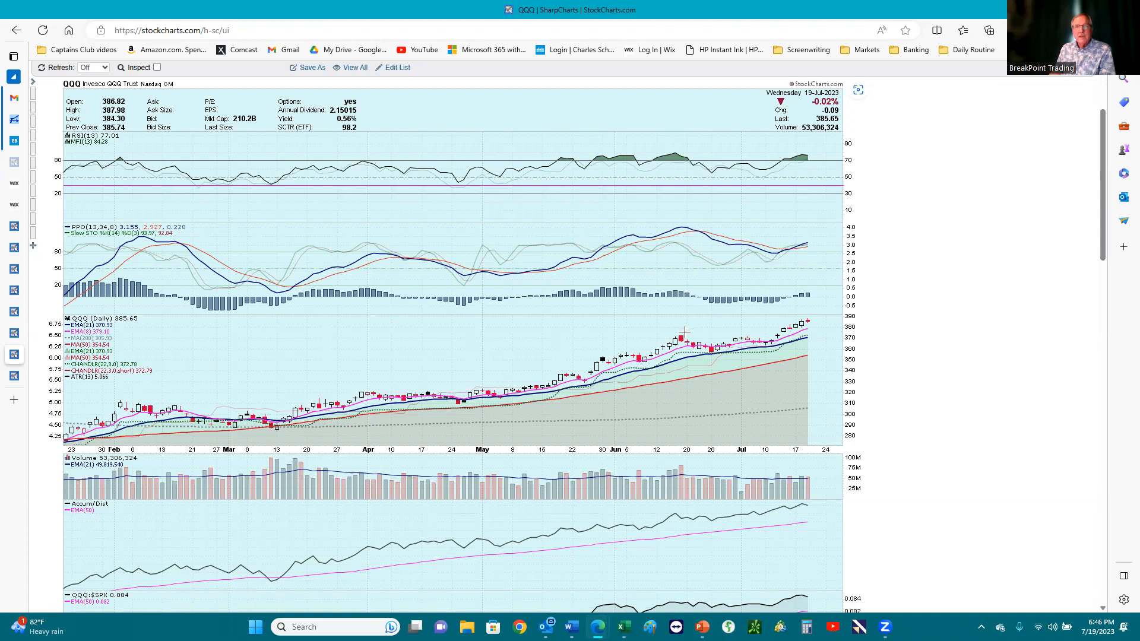
pyautogui.moveTo(706, 337)
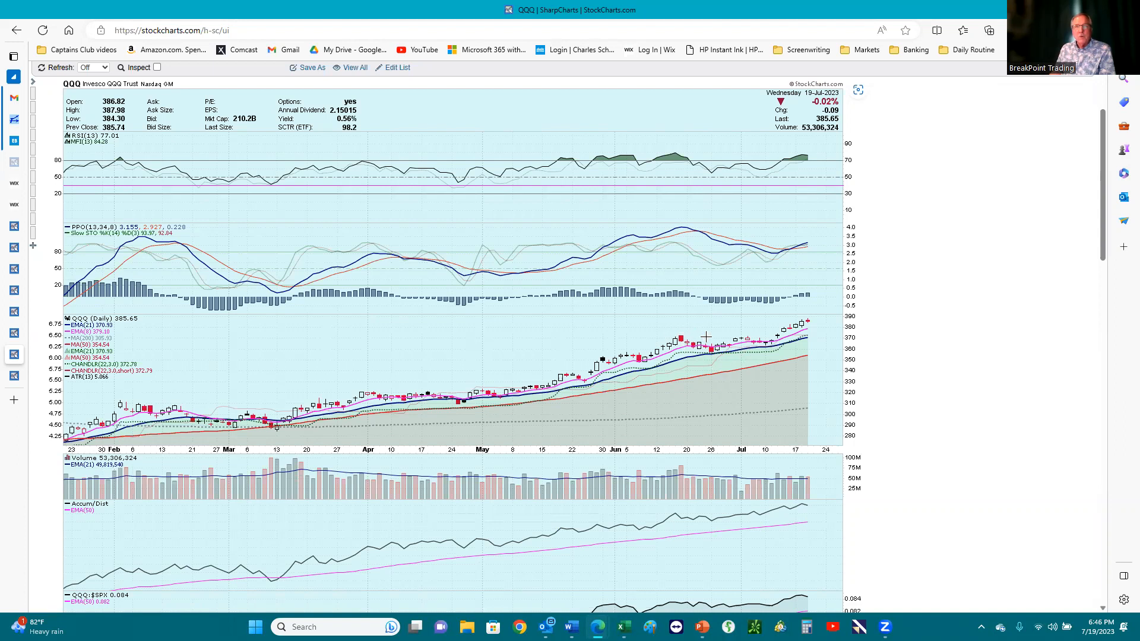
pyautogui.moveTo(723, 334)
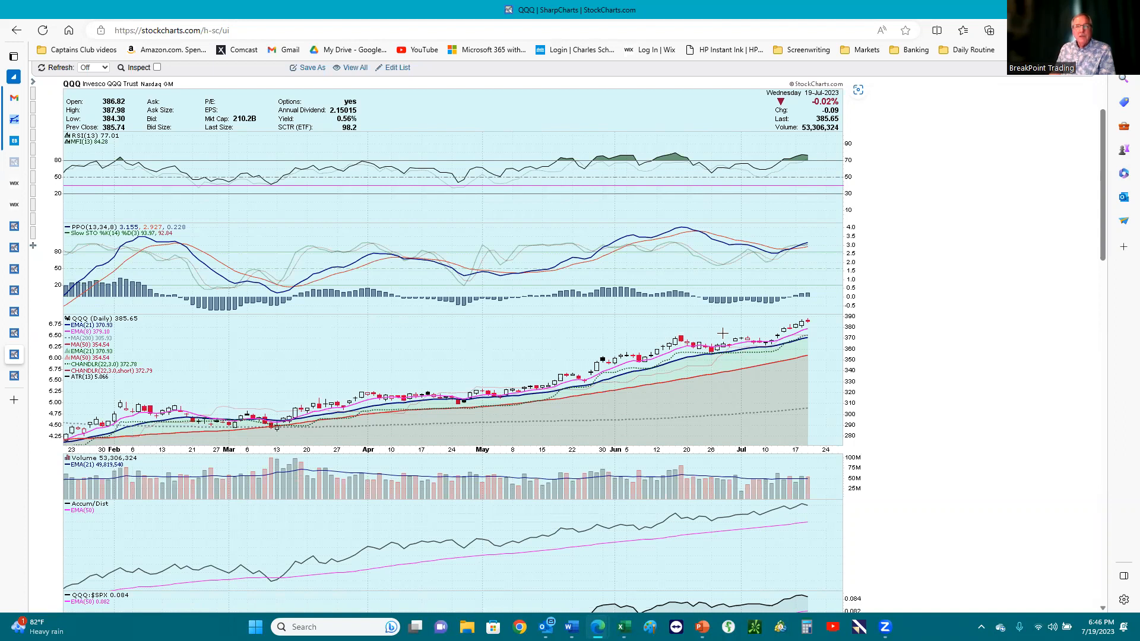
pyautogui.moveTo(698, 318)
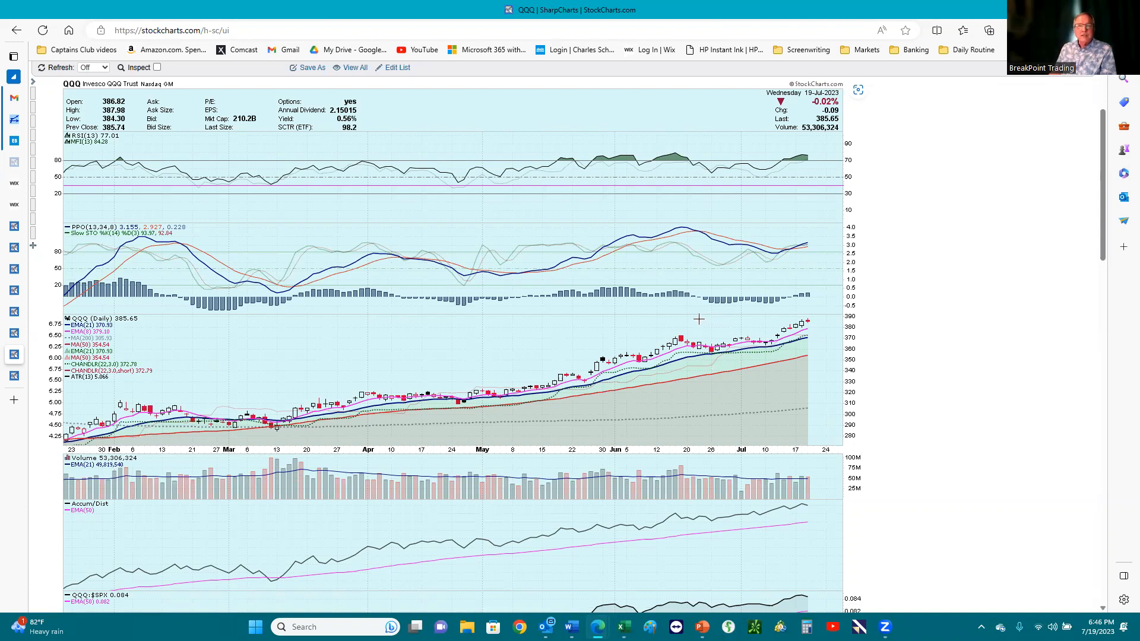
pyautogui.moveTo(637, 323)
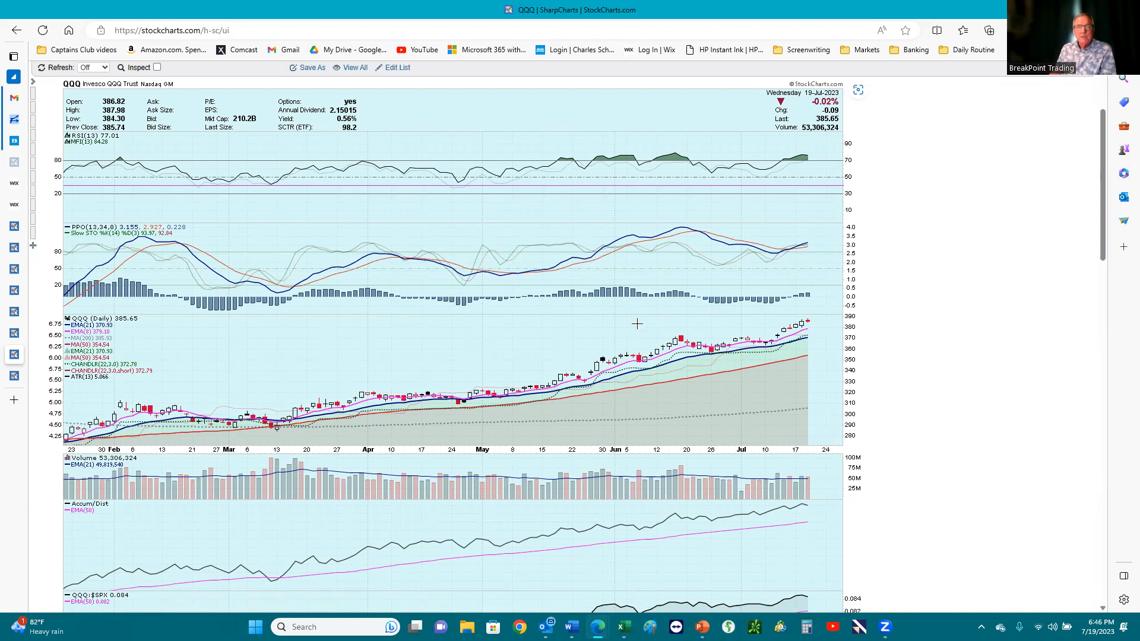
pyautogui.moveTo(634, 327)
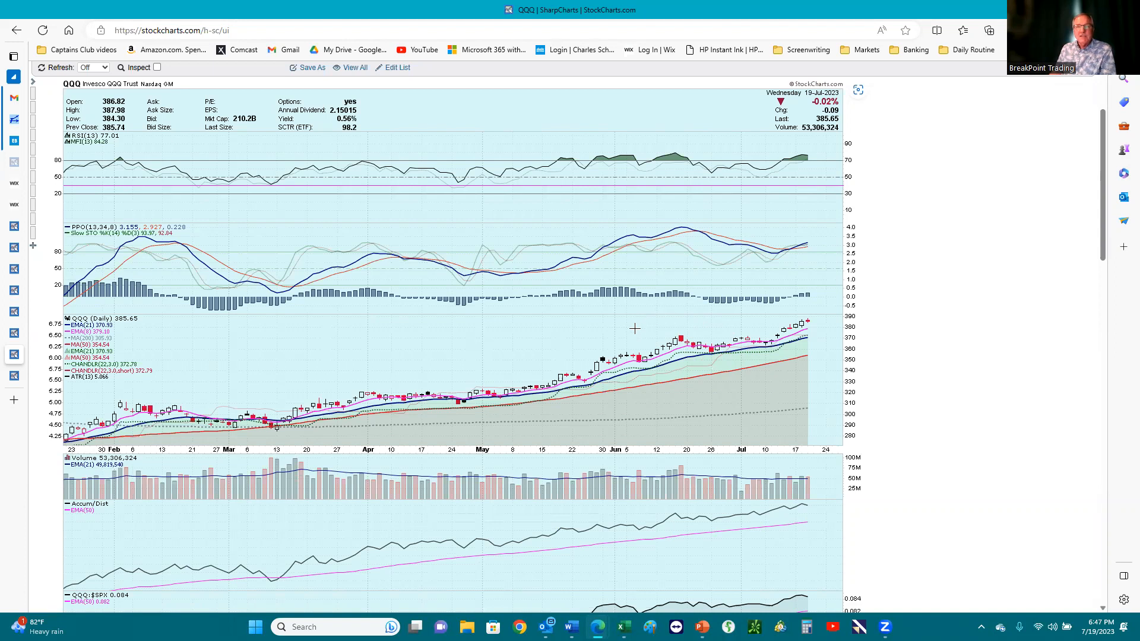
pyautogui.moveTo(631, 323)
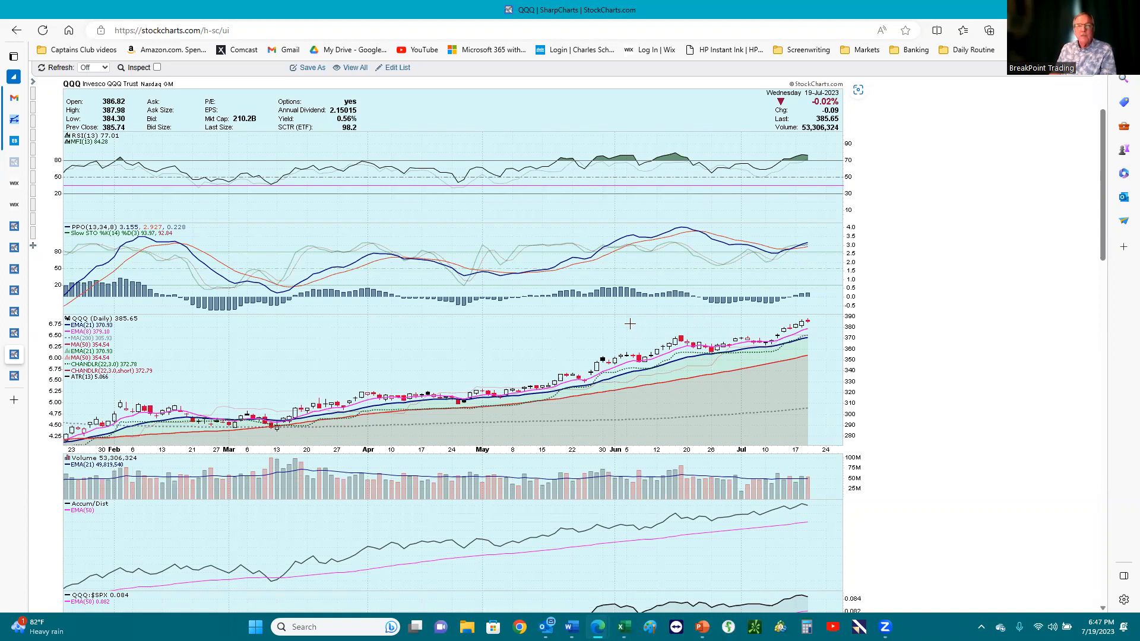
pyautogui.moveTo(721, 356)
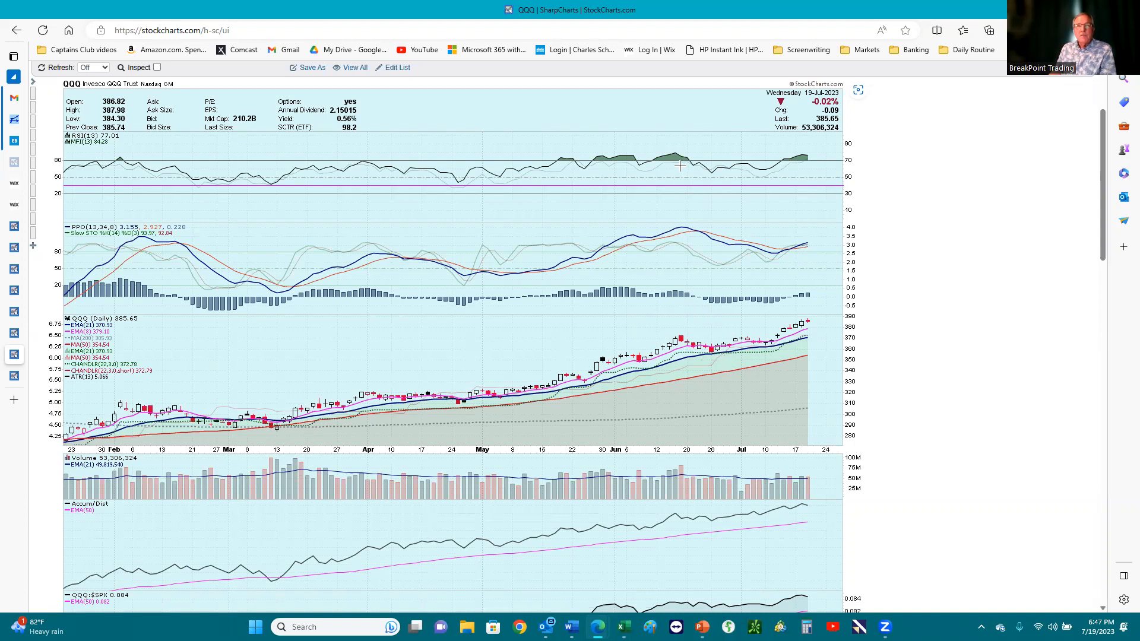
pyautogui.moveTo(716, 265)
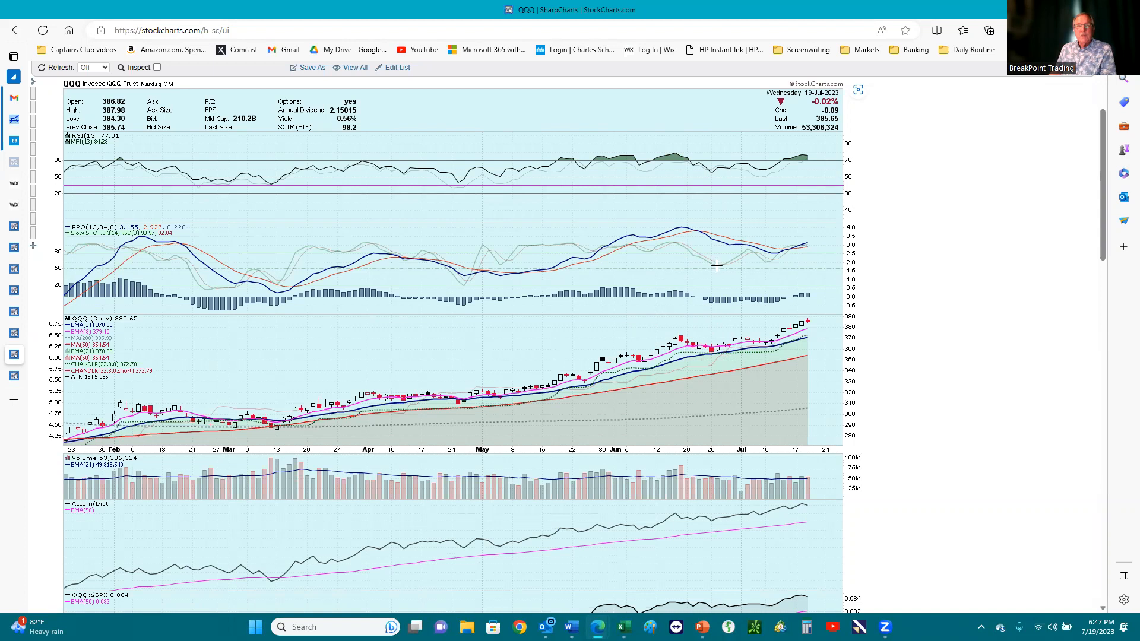
pyautogui.moveTo(734, 259)
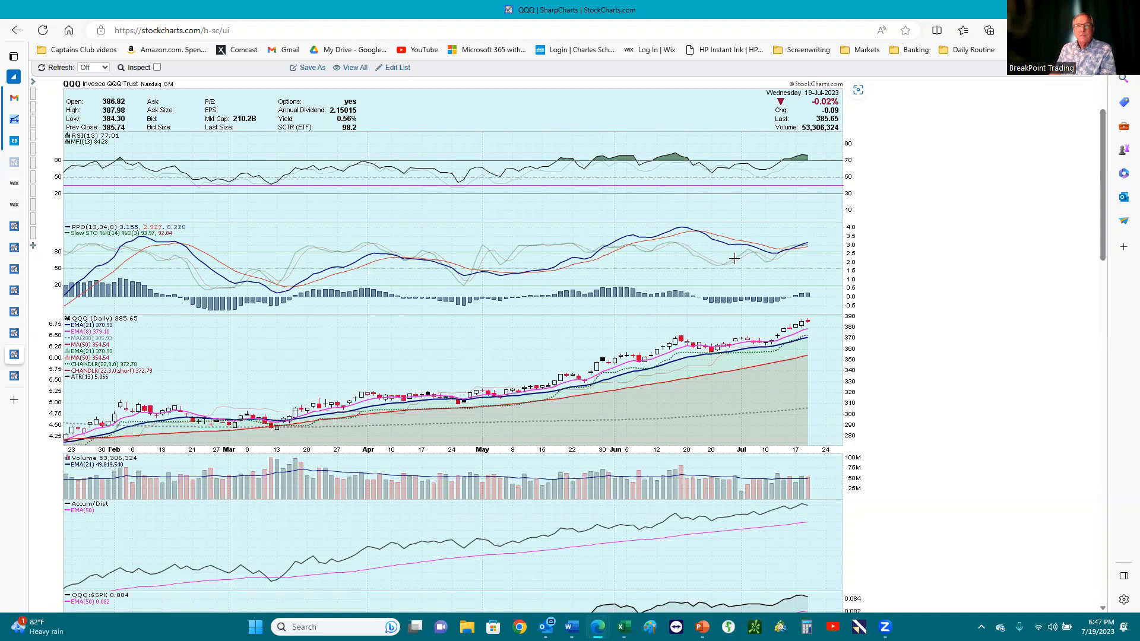
pyautogui.moveTo(726, 344)
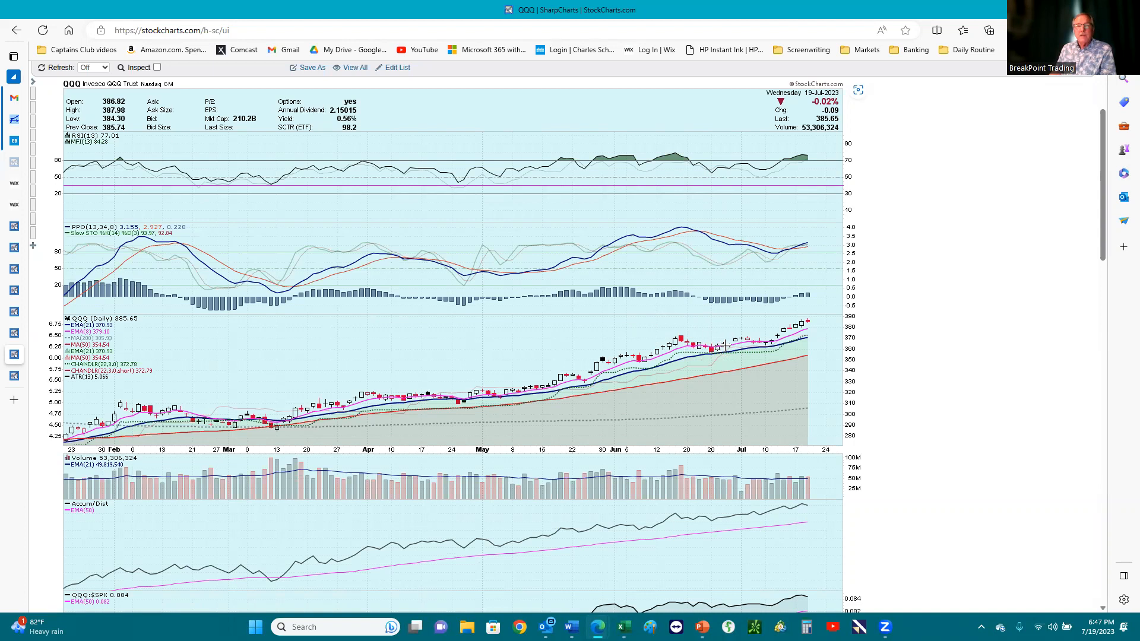
pyautogui.moveTo(725, 256)
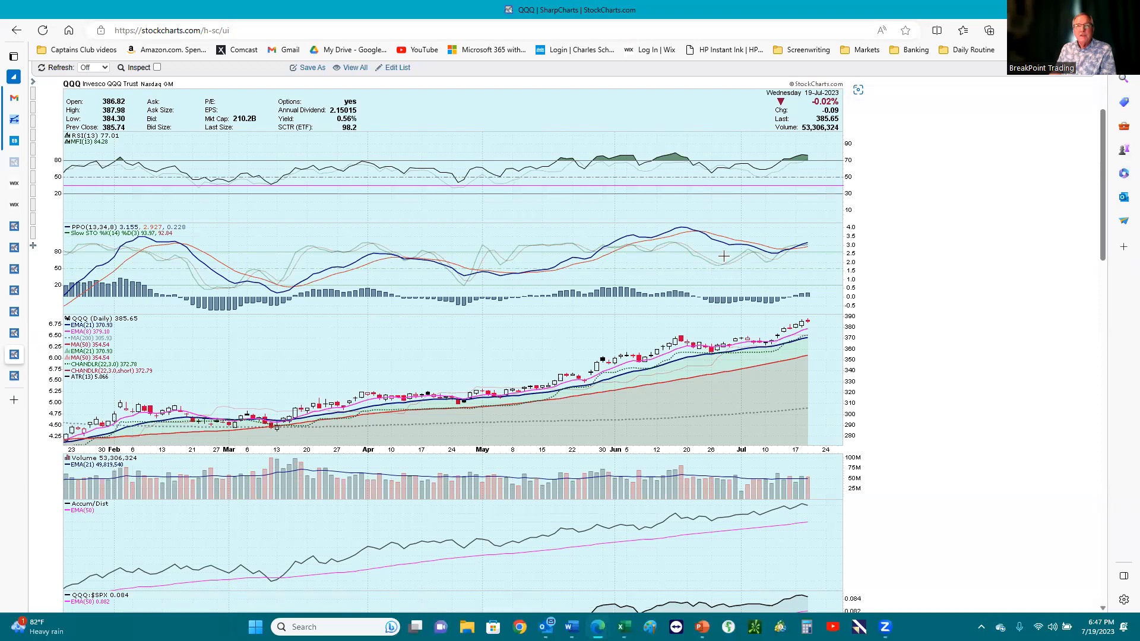
pyautogui.moveTo(723, 263)
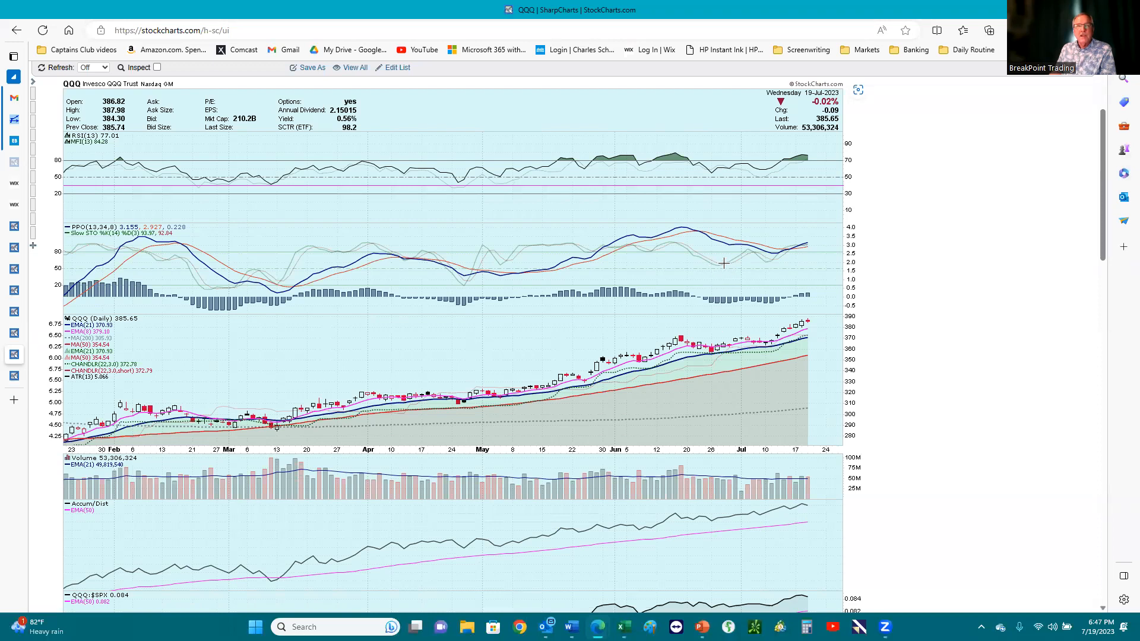
pyautogui.moveTo(714, 337)
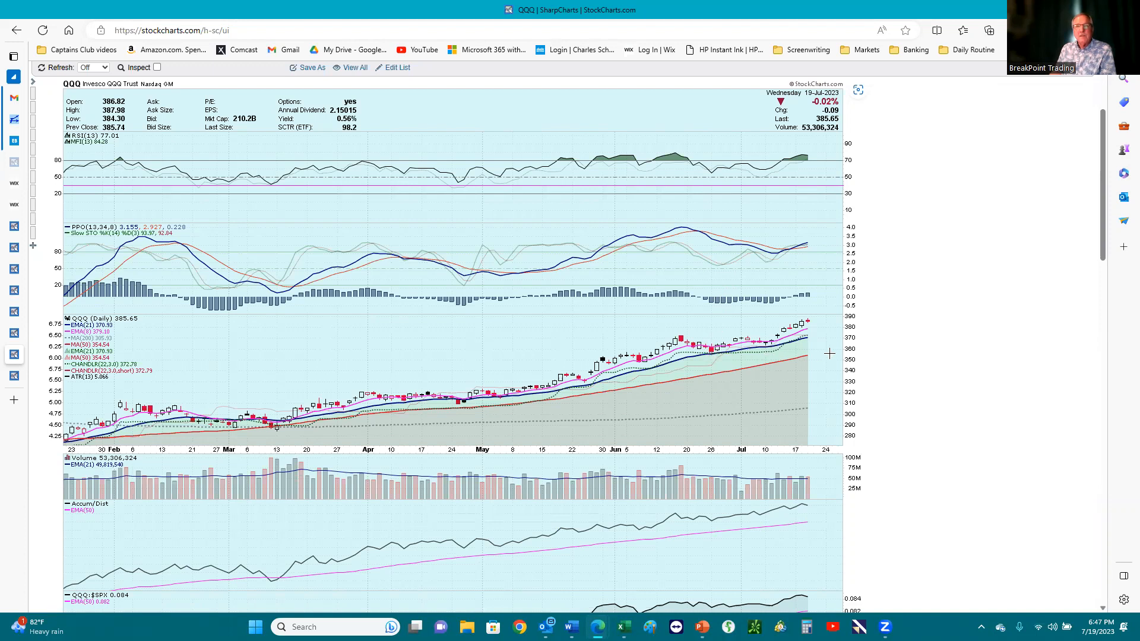
pyautogui.moveTo(723, 353)
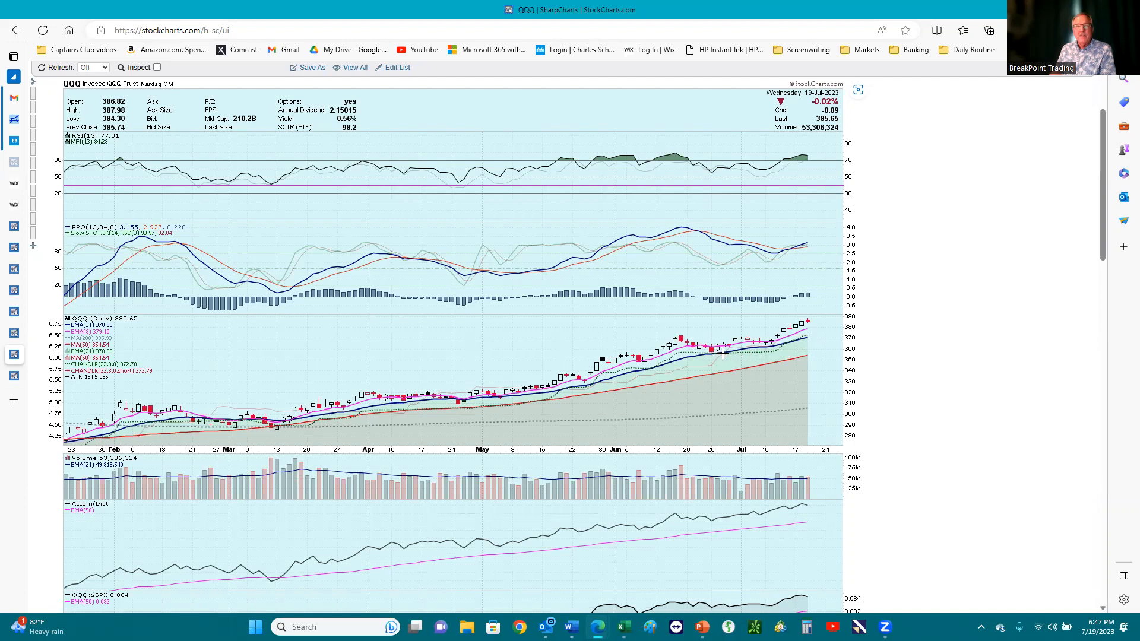
pyautogui.moveTo(721, 351)
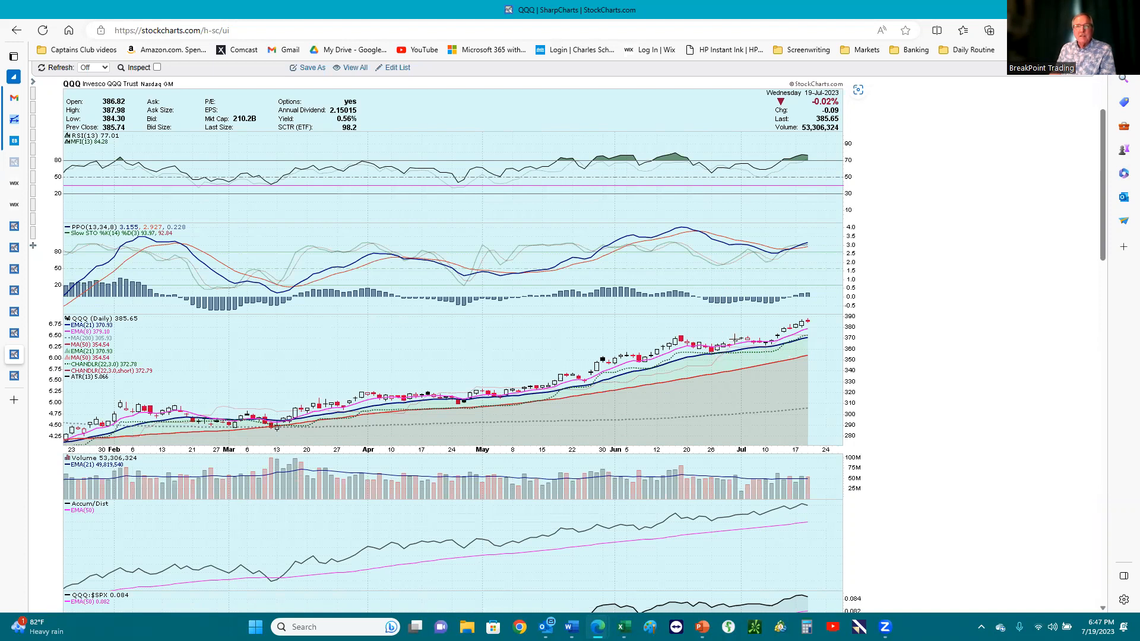
pyautogui.moveTo(725, 320)
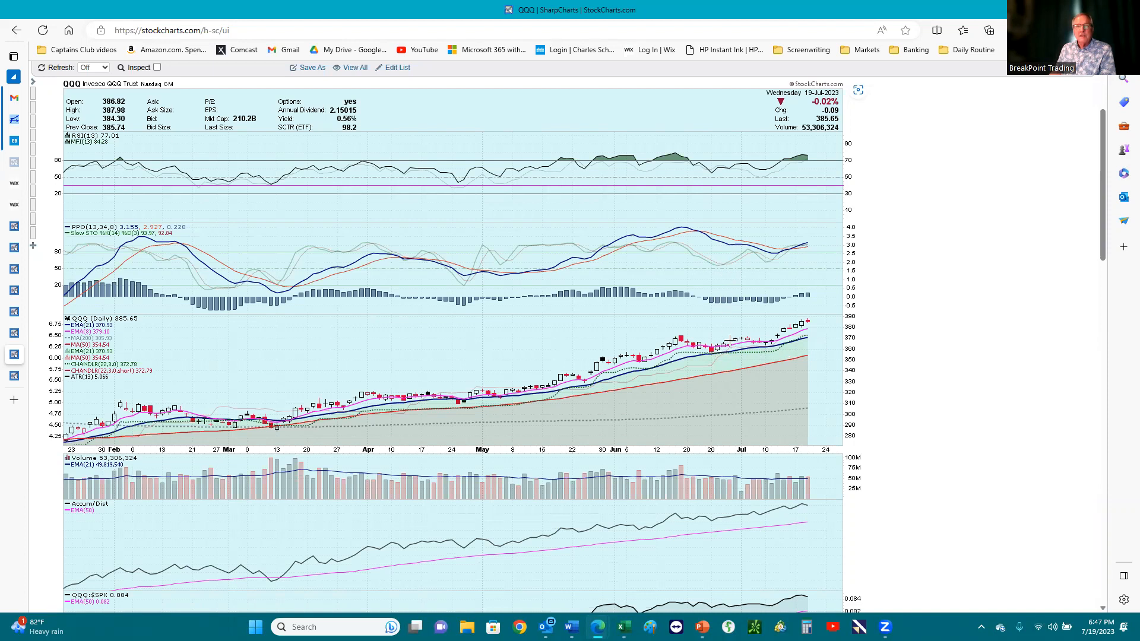
pyautogui.moveTo(720, 353)
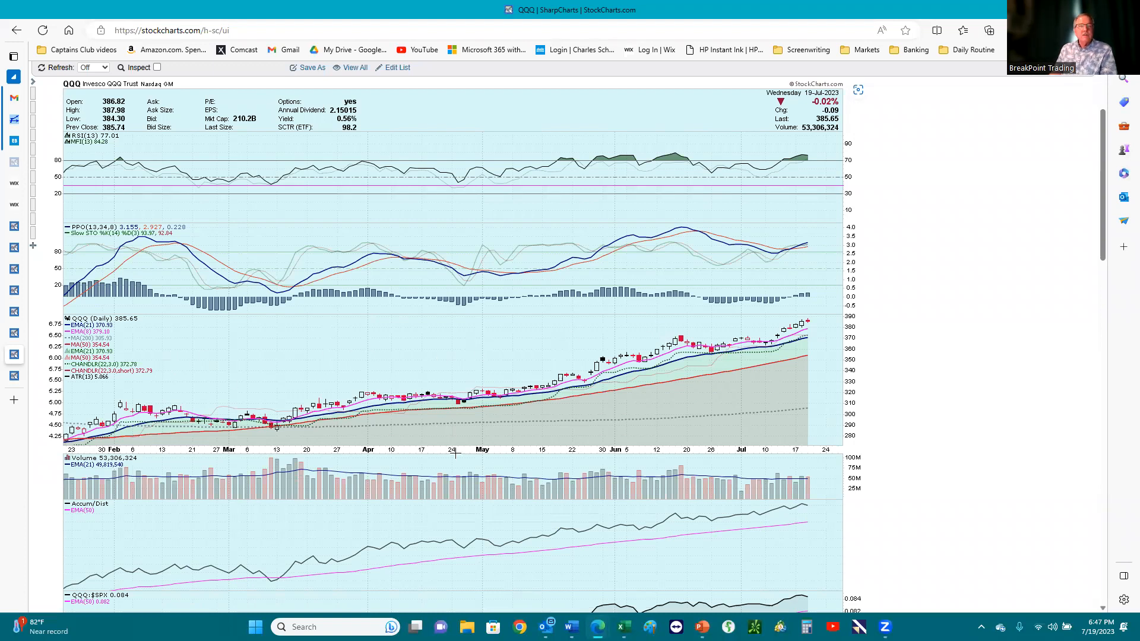
pyautogui.moveTo(224, 371)
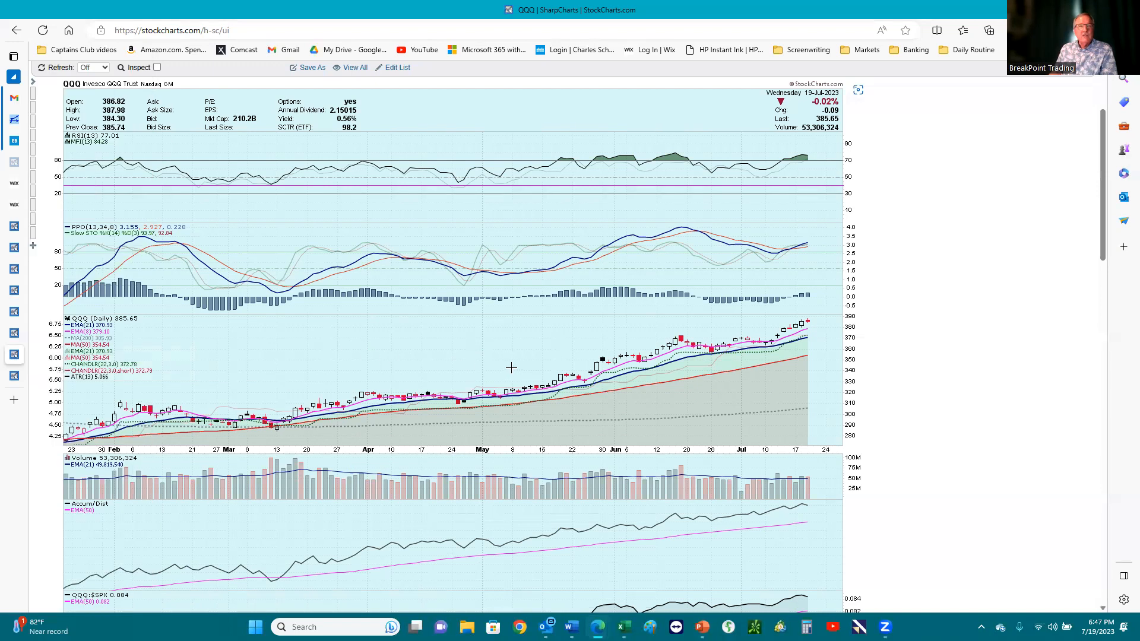
pyautogui.moveTo(556, 360)
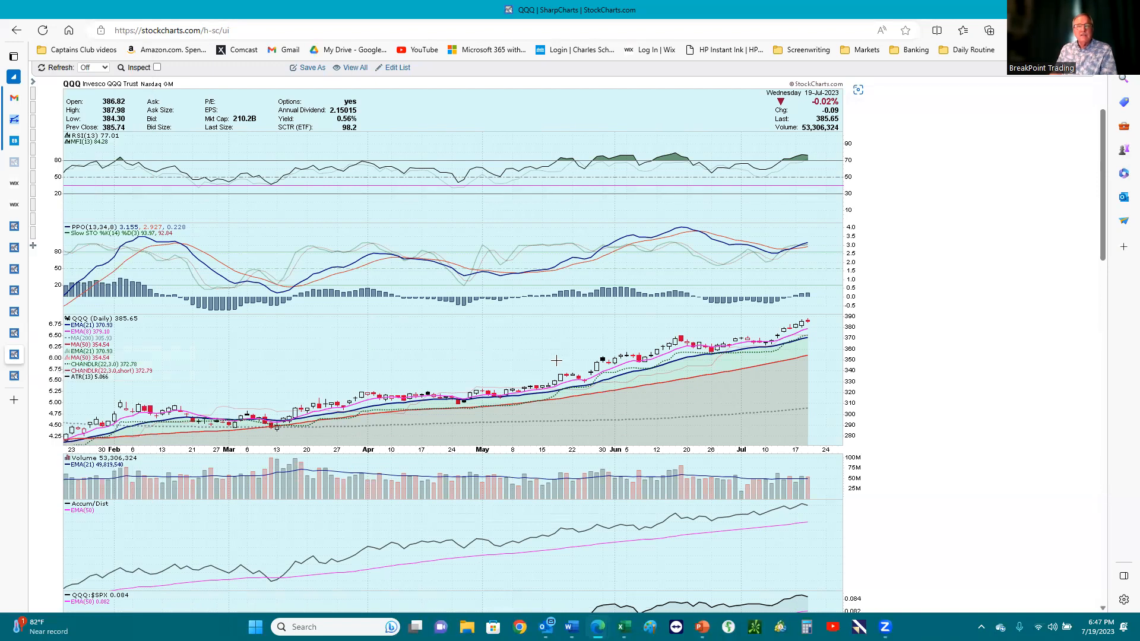
pyautogui.moveTo(498, 357)
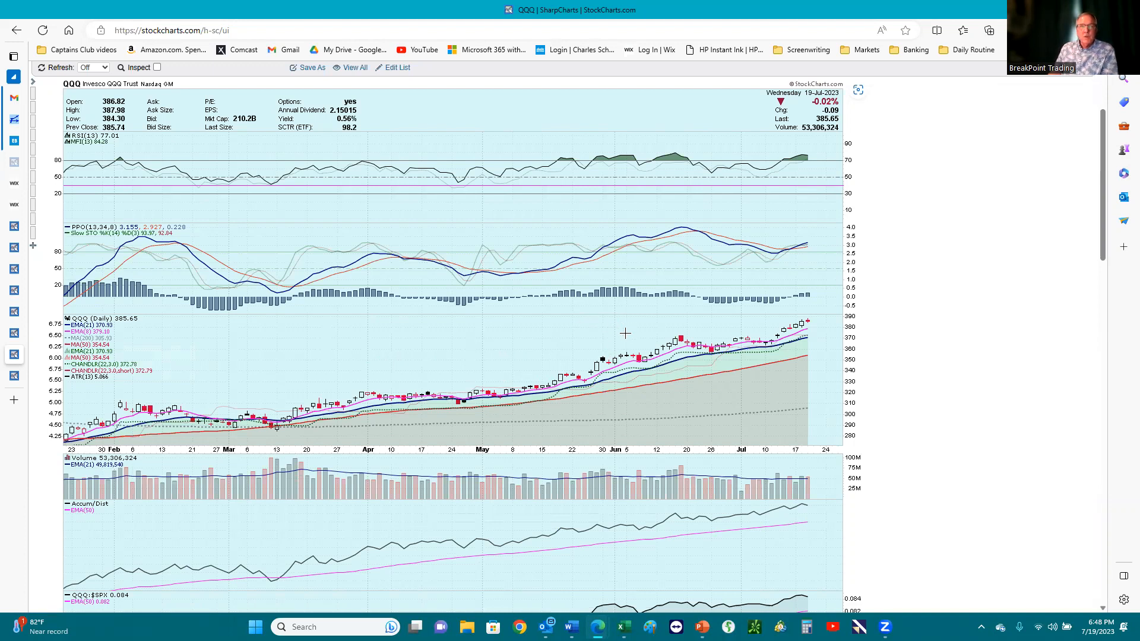
pyautogui.moveTo(698, 356)
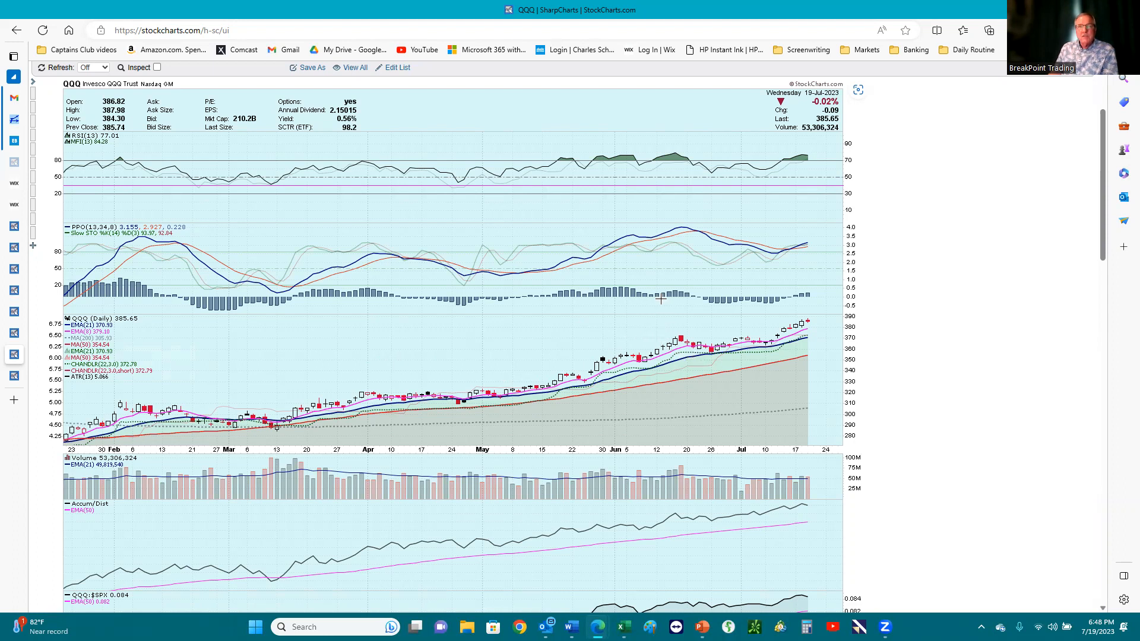
pyautogui.moveTo(699, 314)
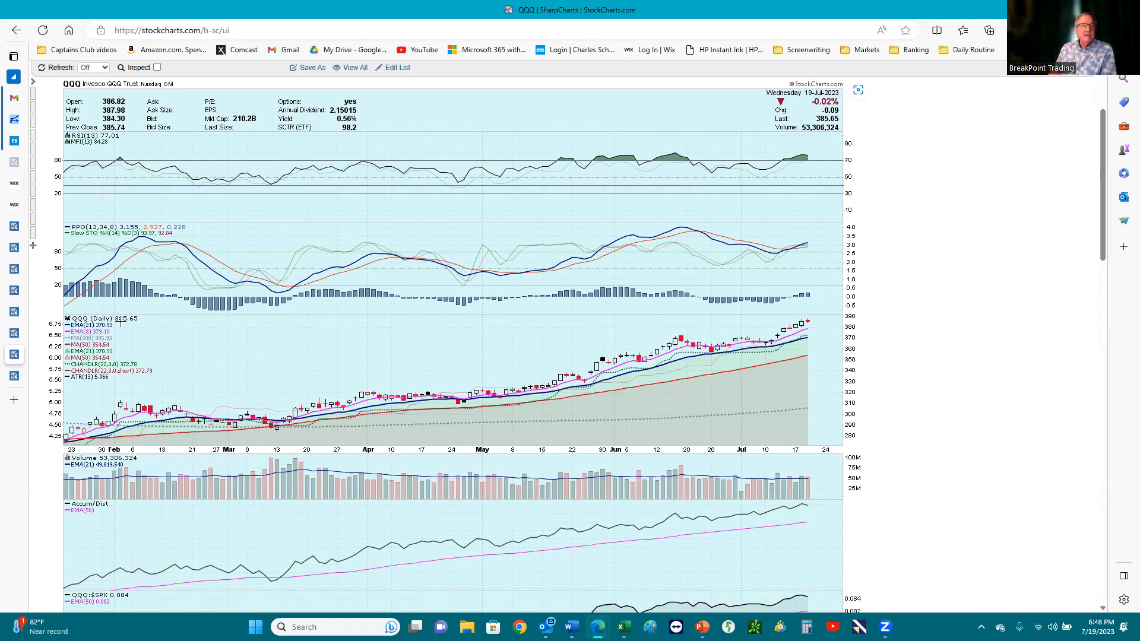
pyautogui.click(13, 56)
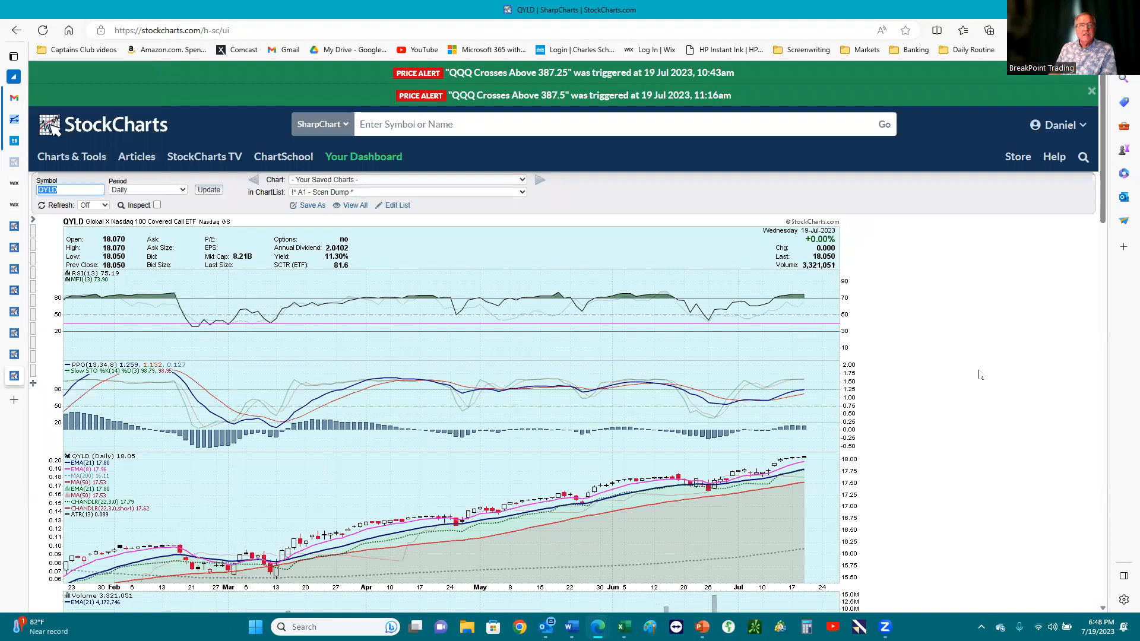
pyautogui.moveTo(984, 360)
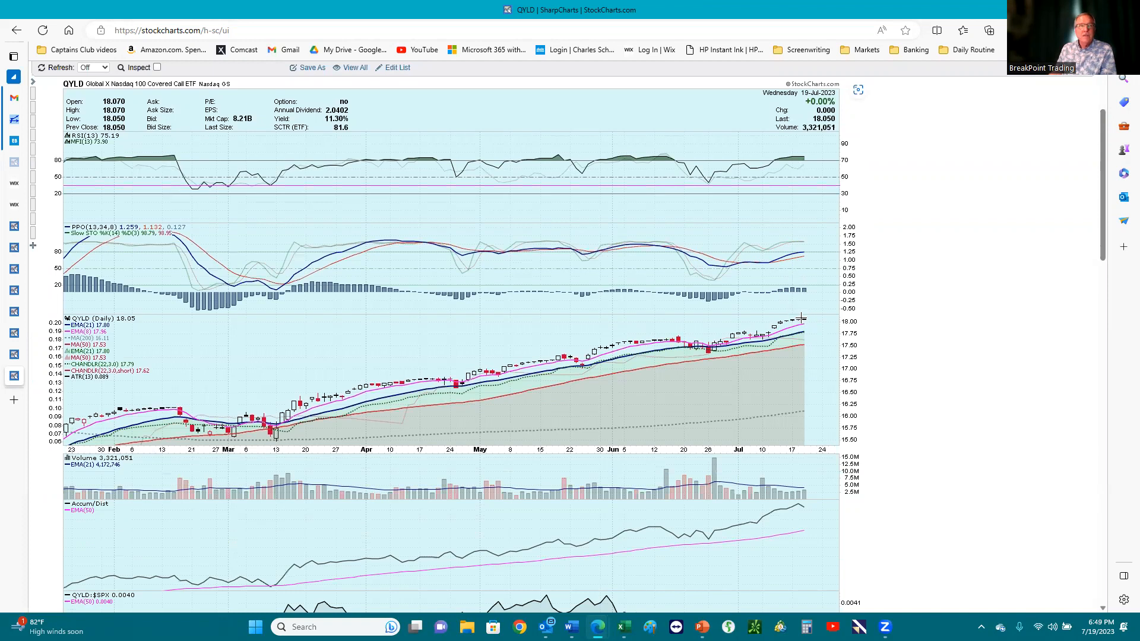
pyautogui.moveTo(813, 321)
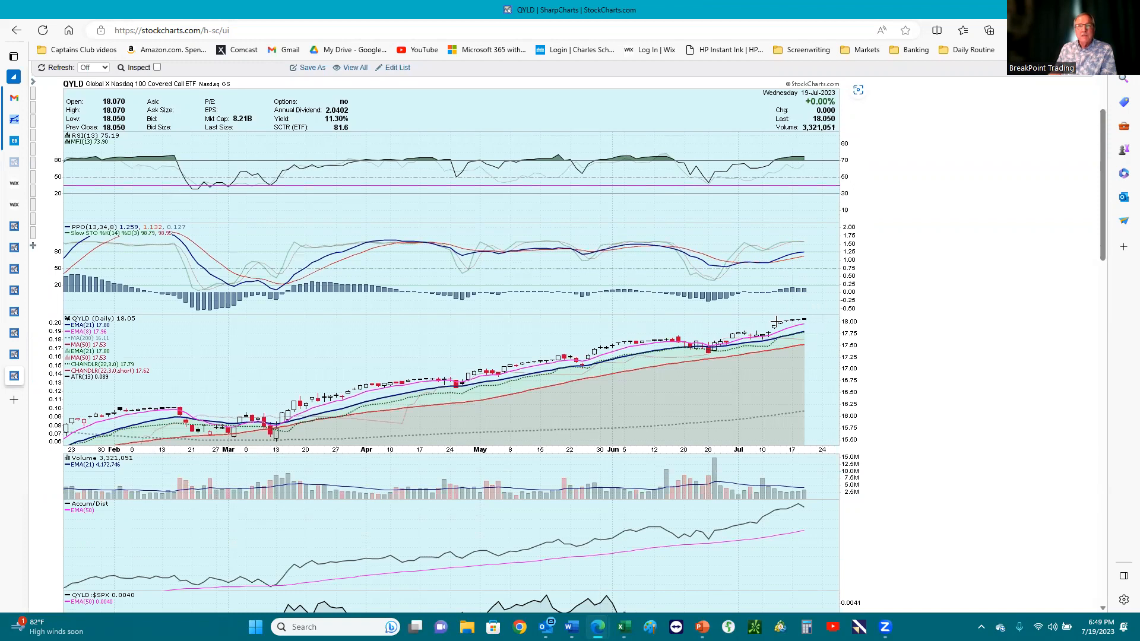
pyautogui.moveTo(807, 324)
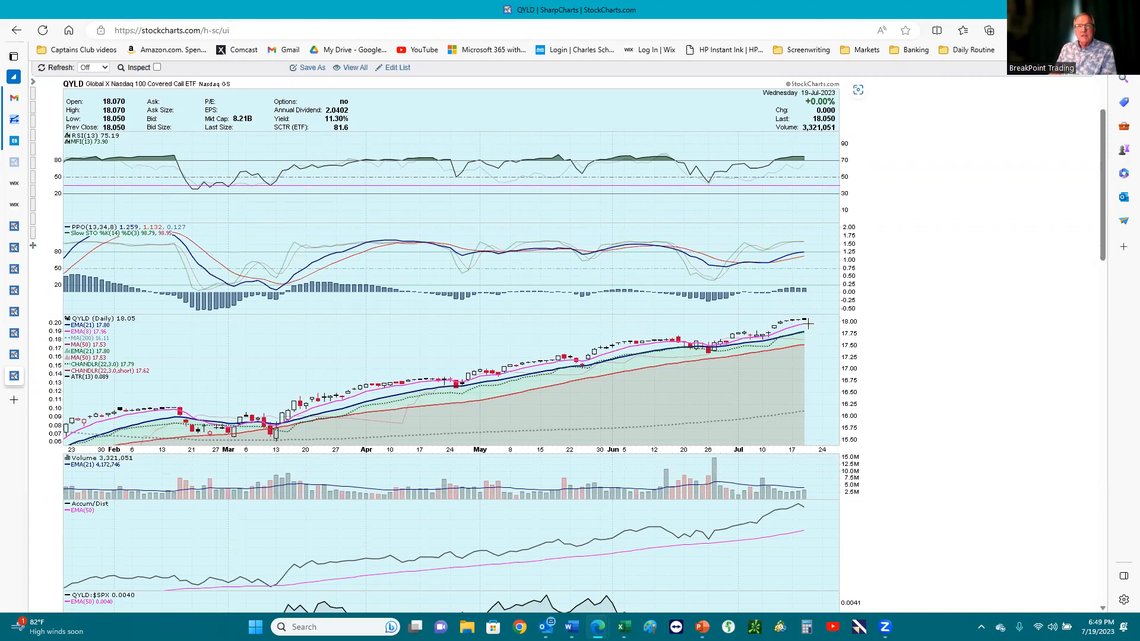
# Step: Scroll down the QYLD chart to the price, volume and relative-to-S&P panels
pyautogui.scroll(-3)
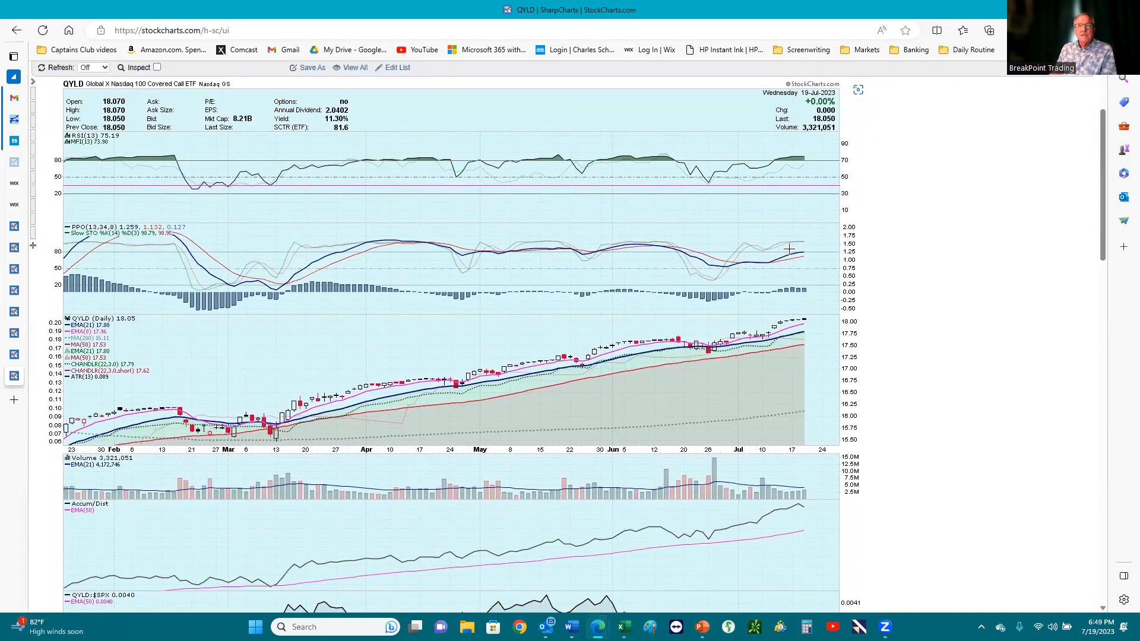
pyautogui.moveTo(570, 261)
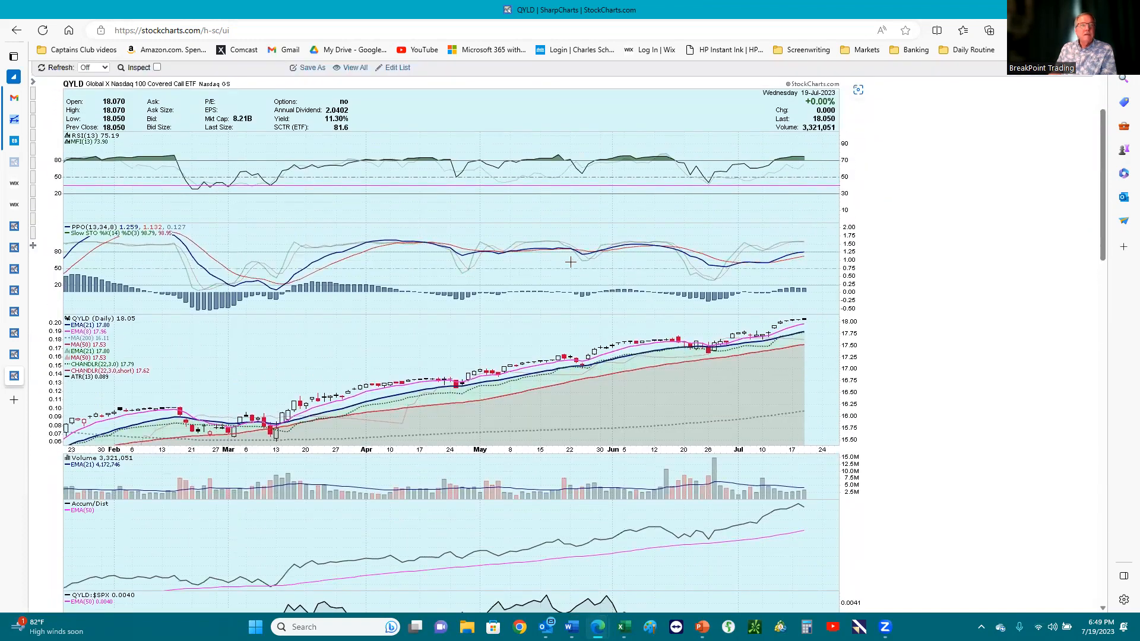
pyautogui.moveTo(816, 342)
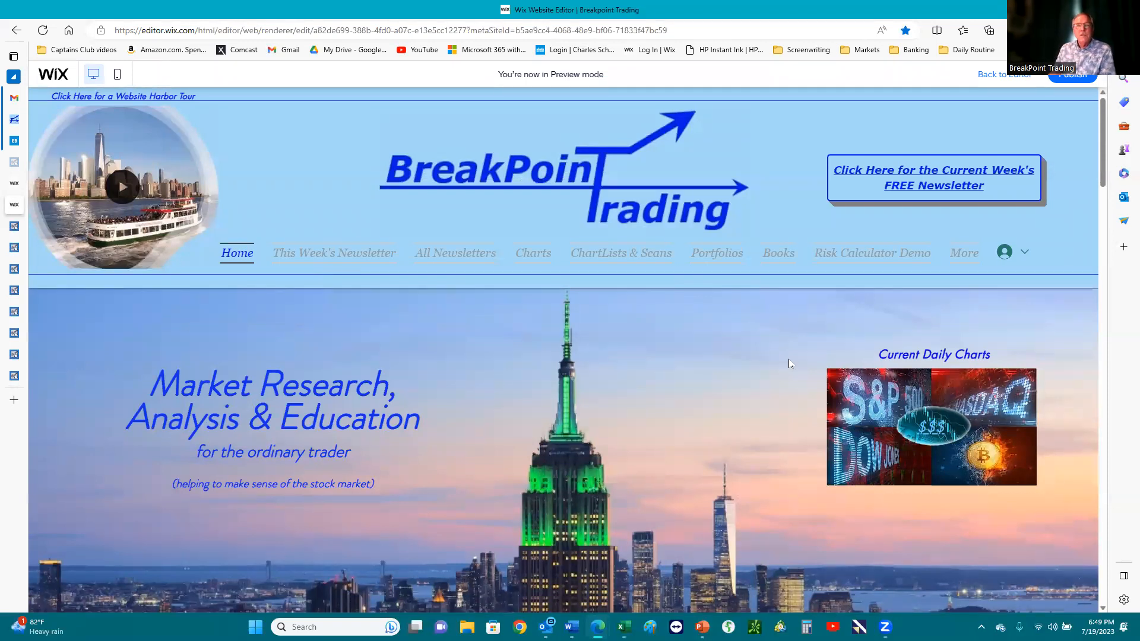
pyautogui.moveTo(785, 361)
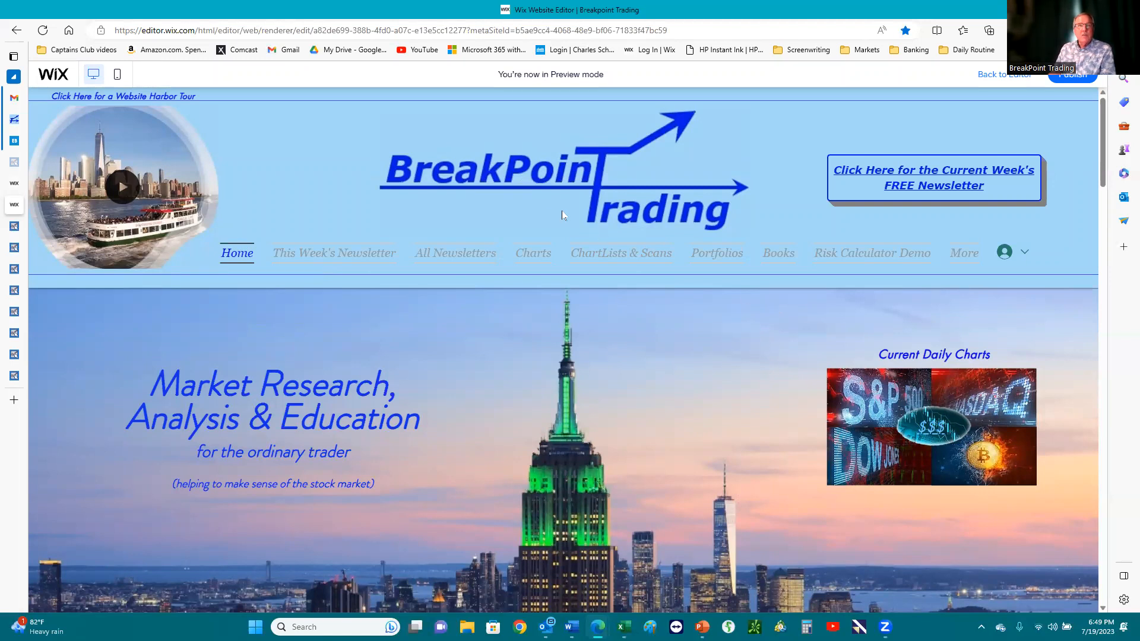
pyautogui.moveTo(722, 342)
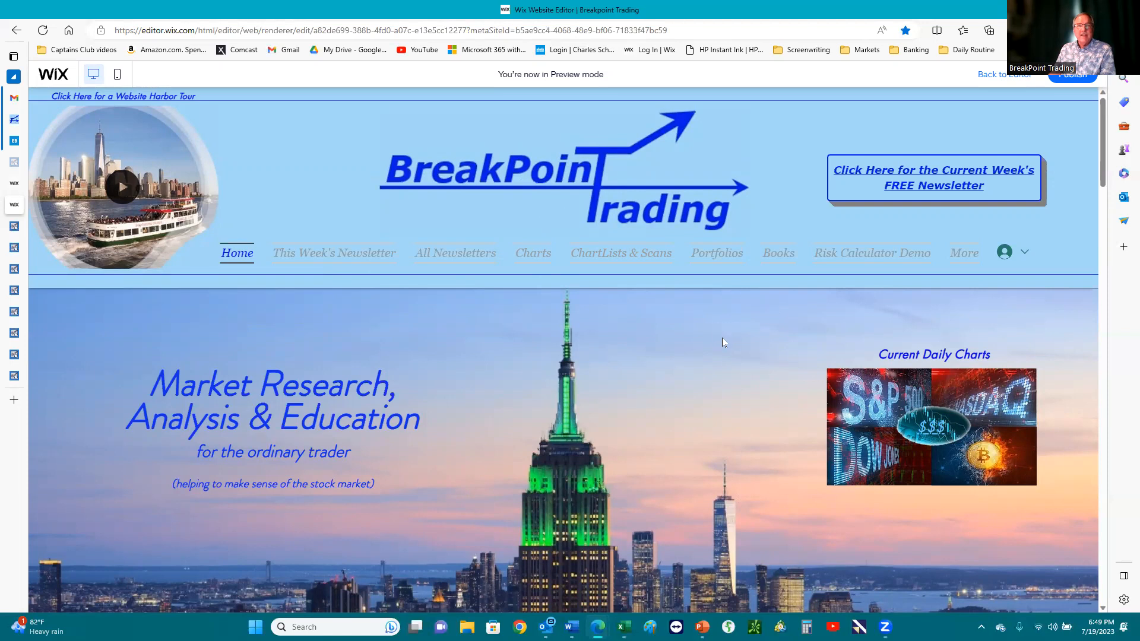
pyautogui.moveTo(736, 353)
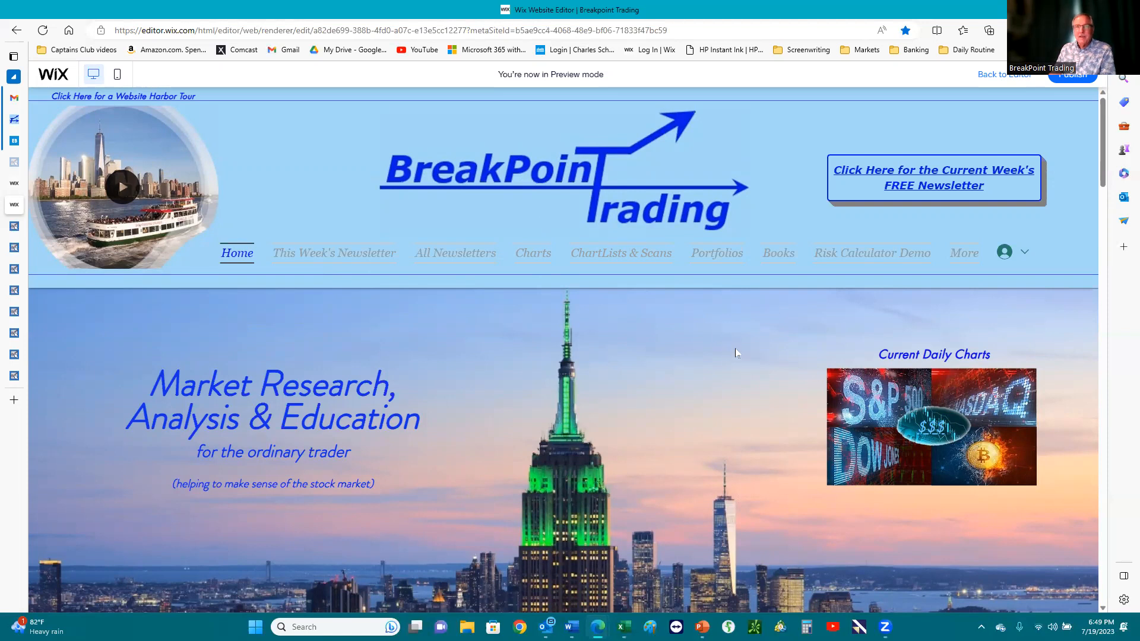
pyautogui.moveTo(702, 347)
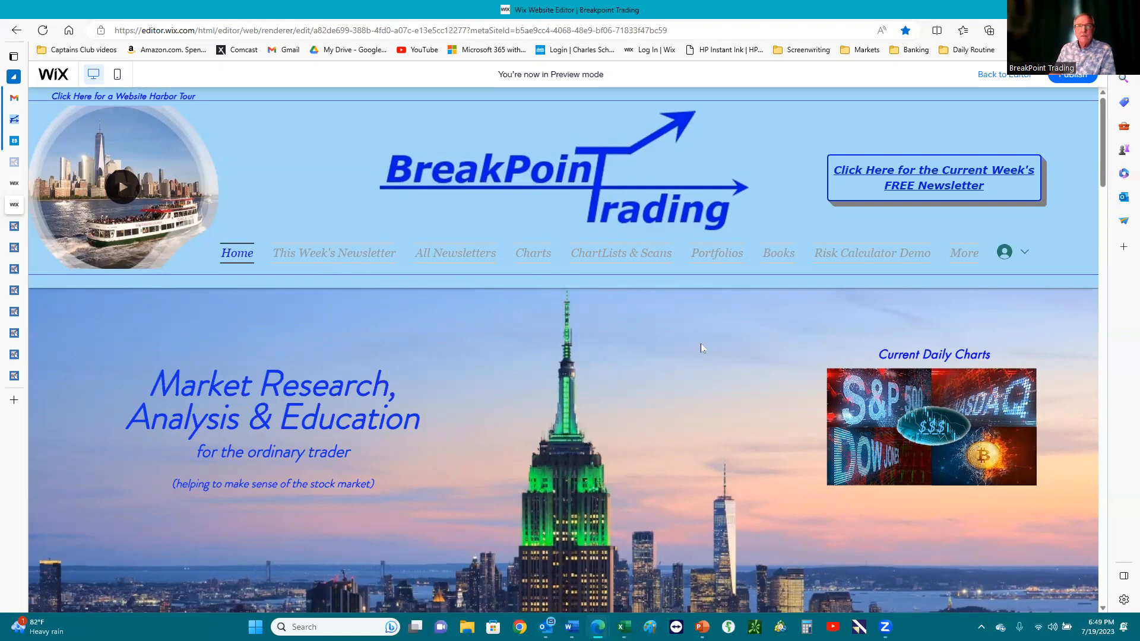
pyautogui.moveTo(823, 284)
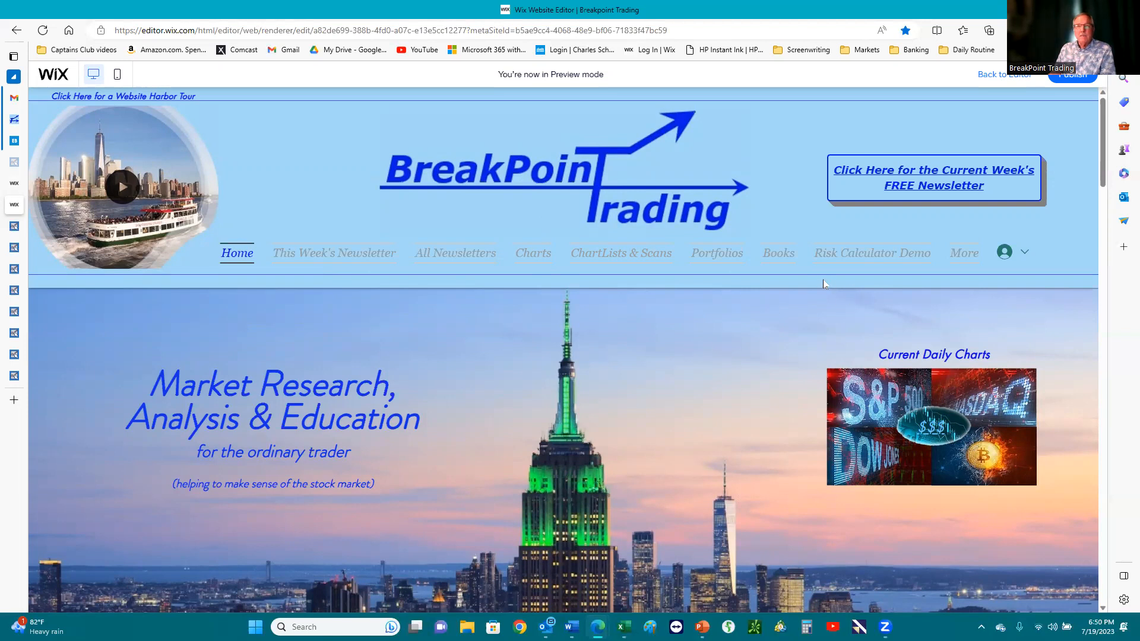
pyautogui.moveTo(902, 175)
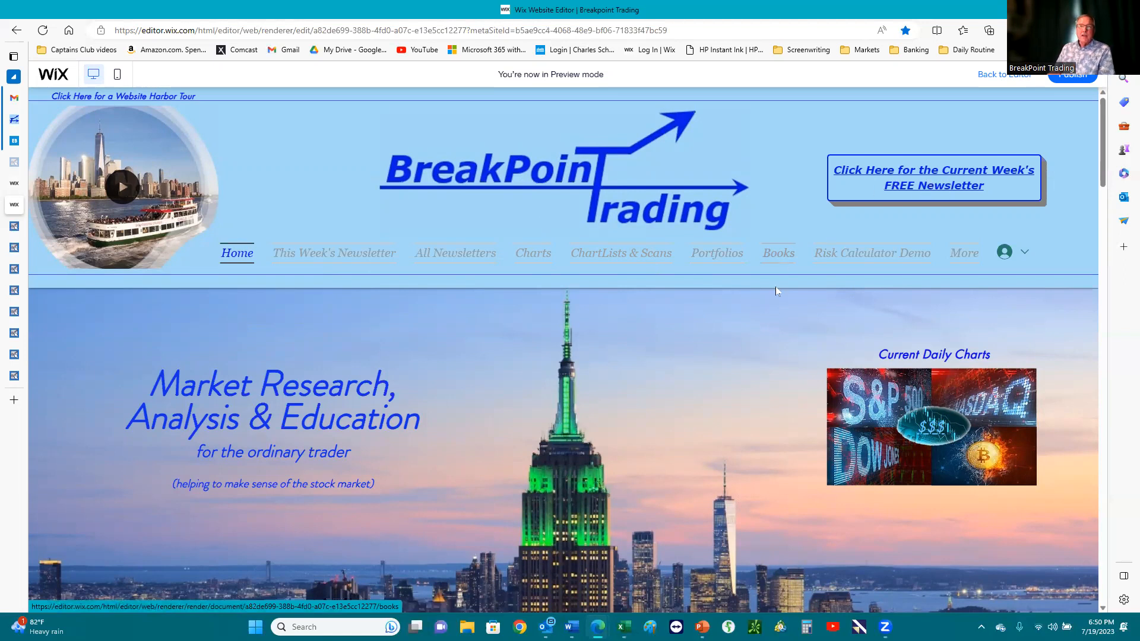
pyautogui.moveTo(741, 356)
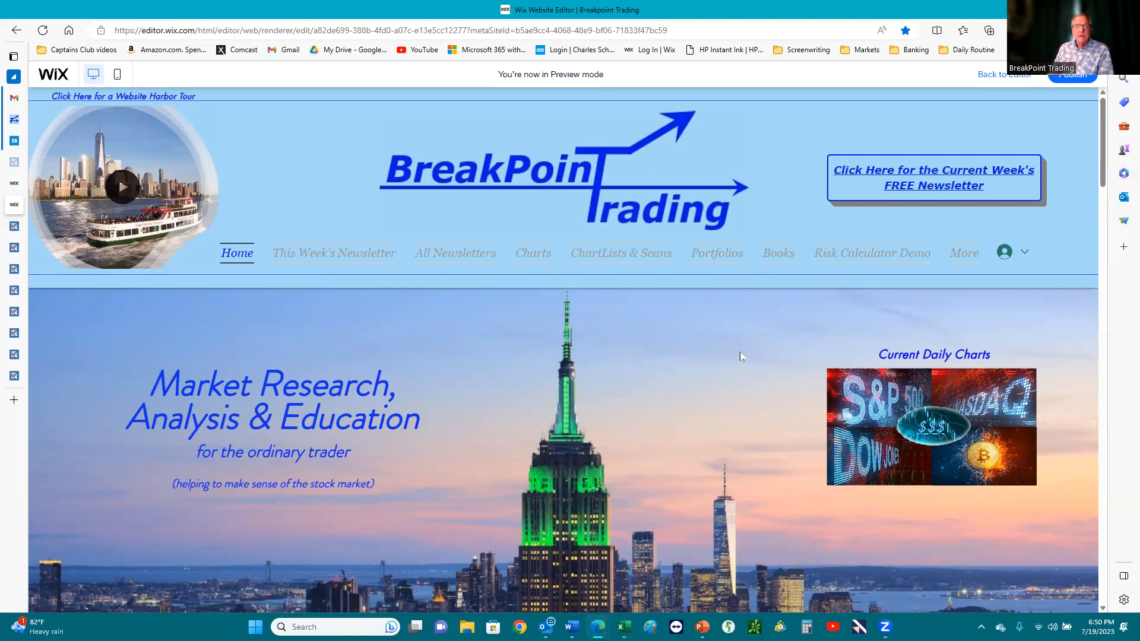
pyautogui.moveTo(734, 364)
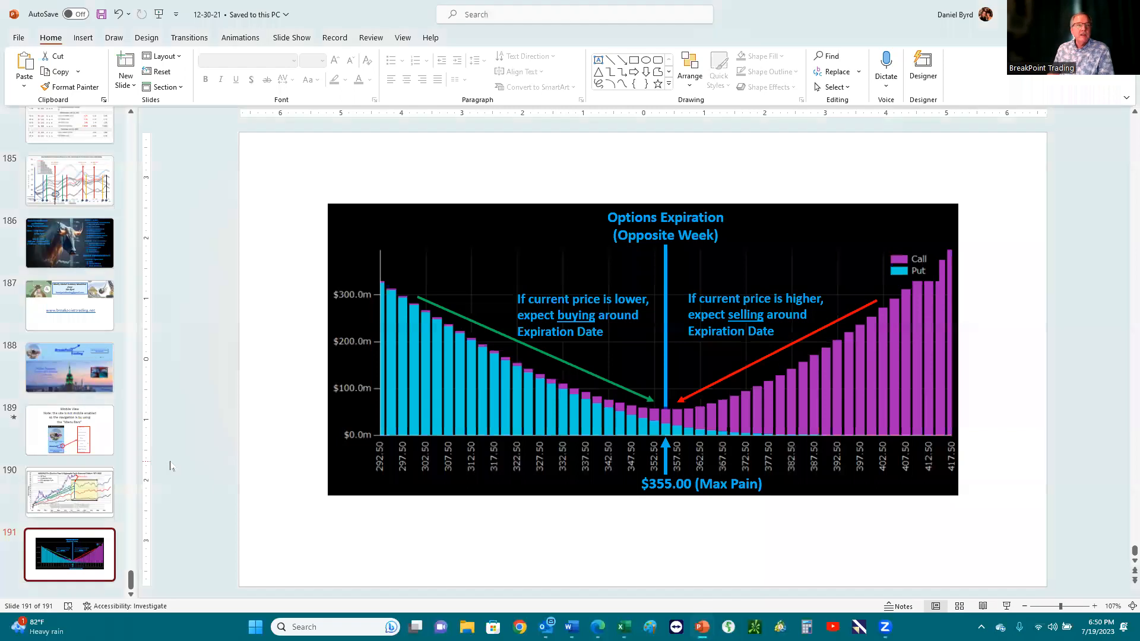
# Step: Step through the home page and Mobile View slides, ending on newsletter slide 187
pyautogui.click(69, 368)
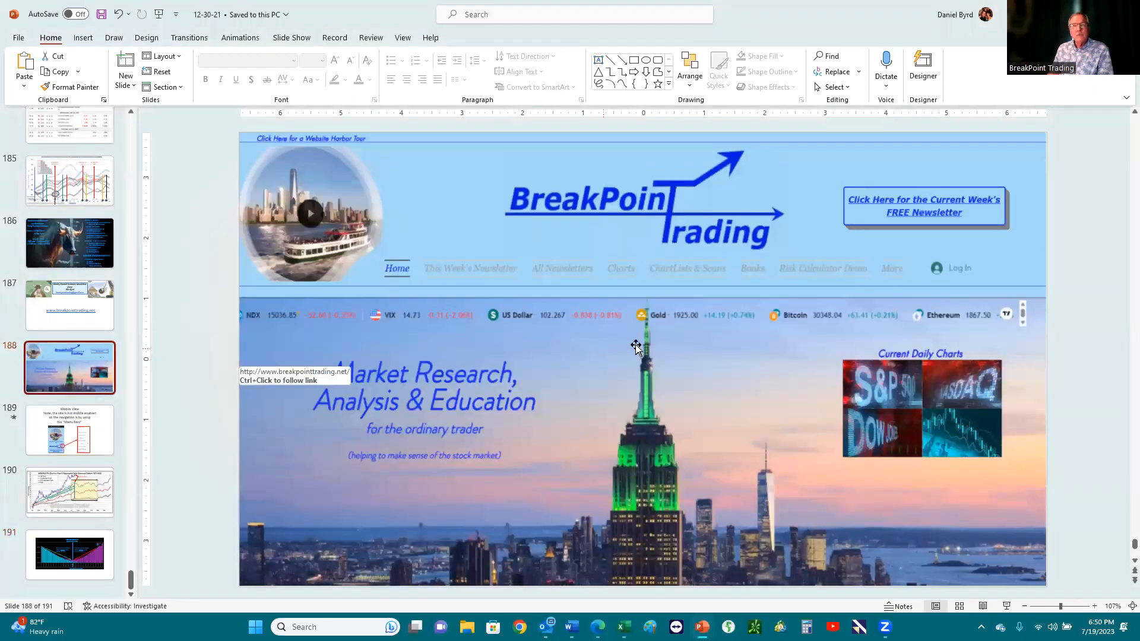
pyautogui.moveTo(751, 371)
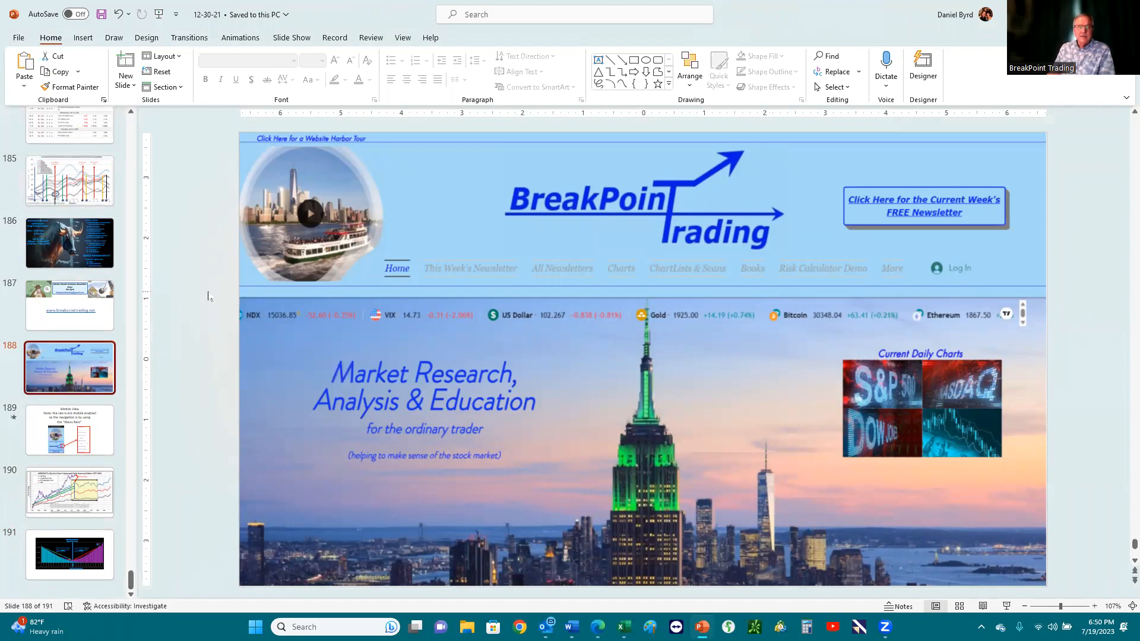
pyautogui.moveTo(214, 340)
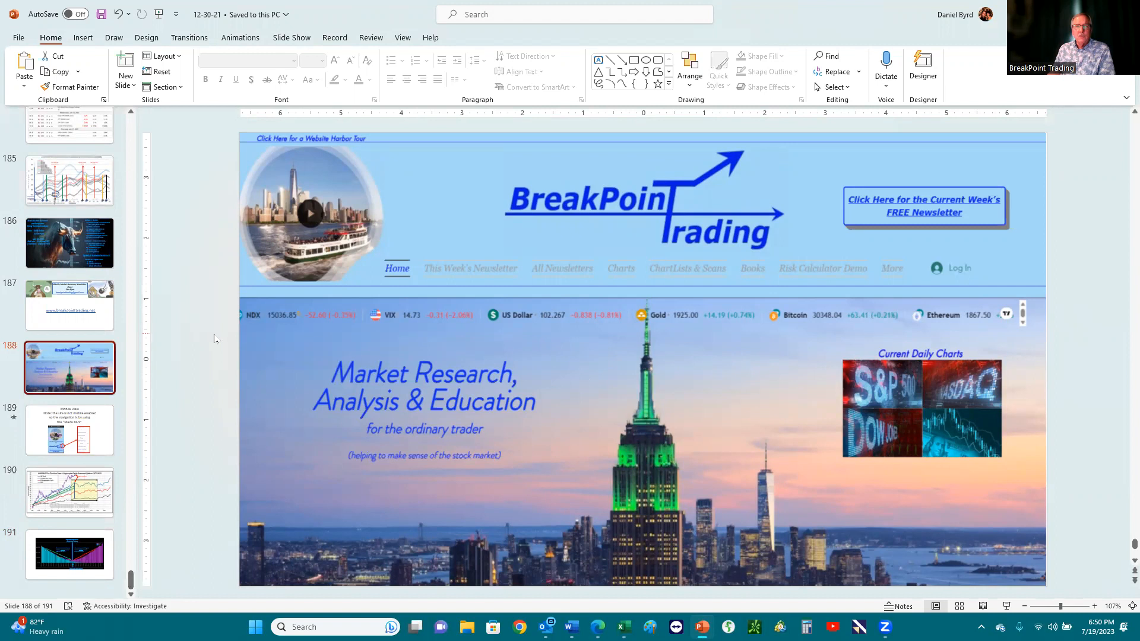
pyautogui.moveTo(700, 275)
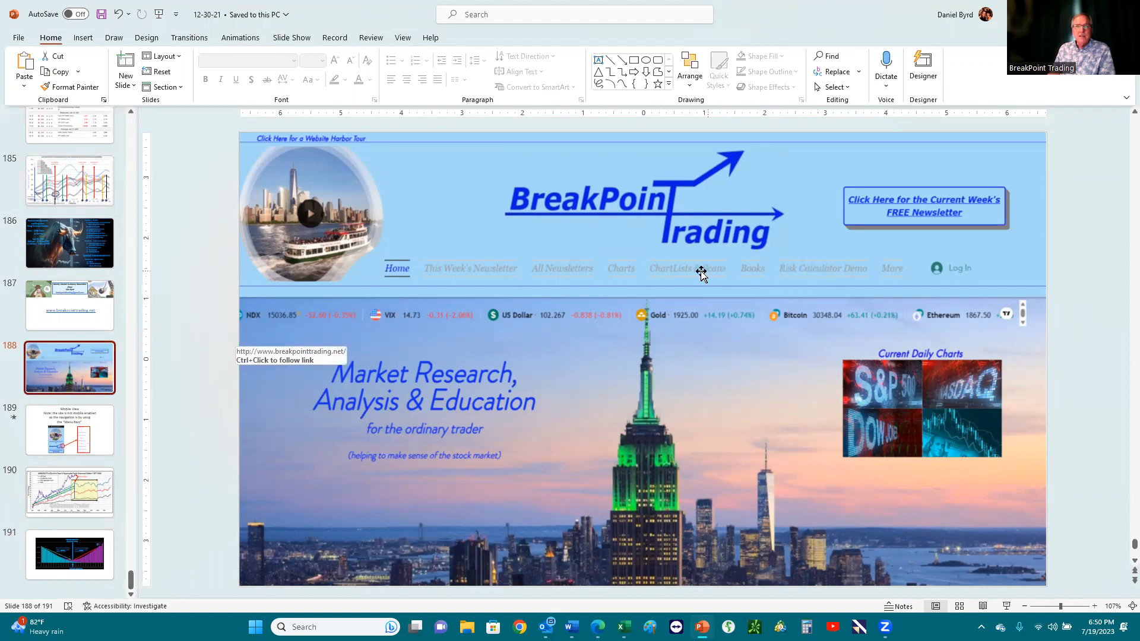
pyautogui.moveTo(844, 275)
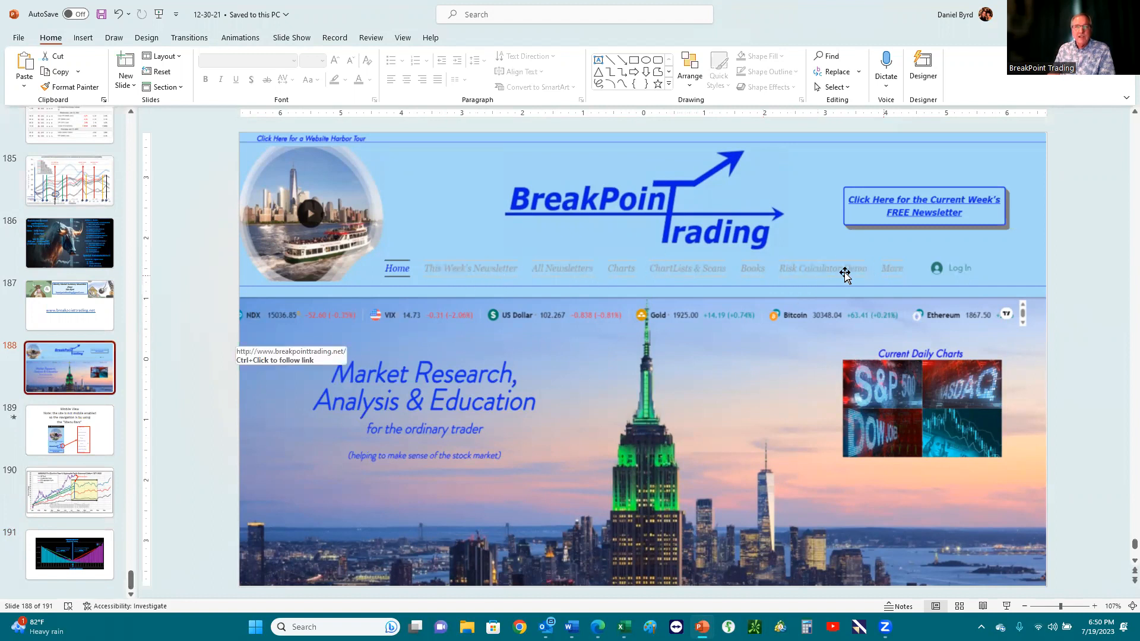
pyautogui.click(69, 430)
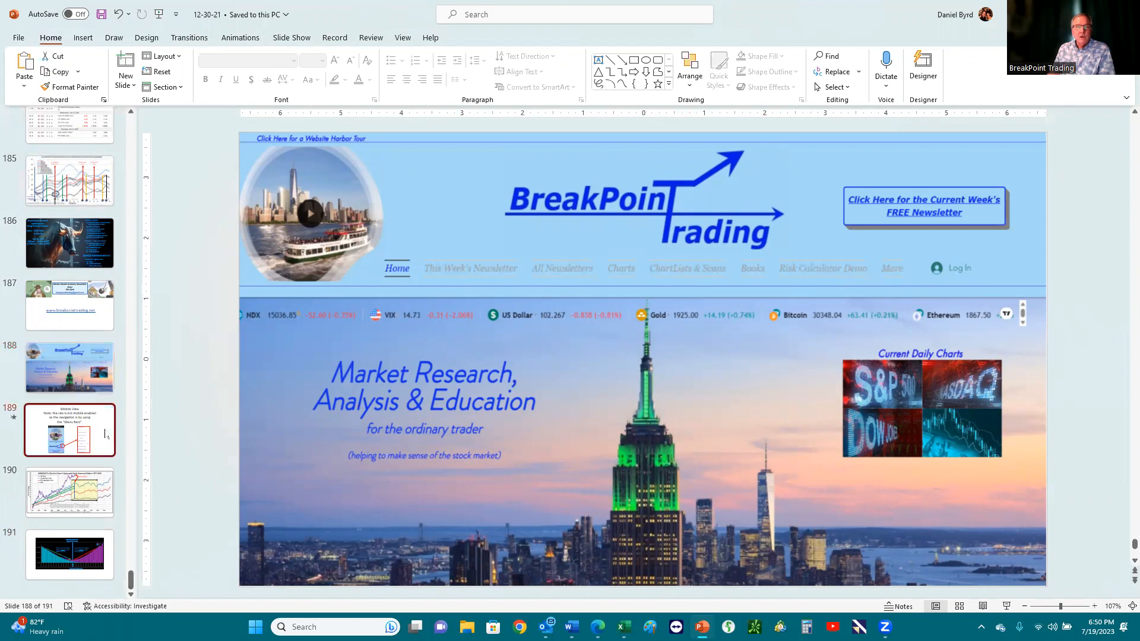
pyautogui.click(68, 430)
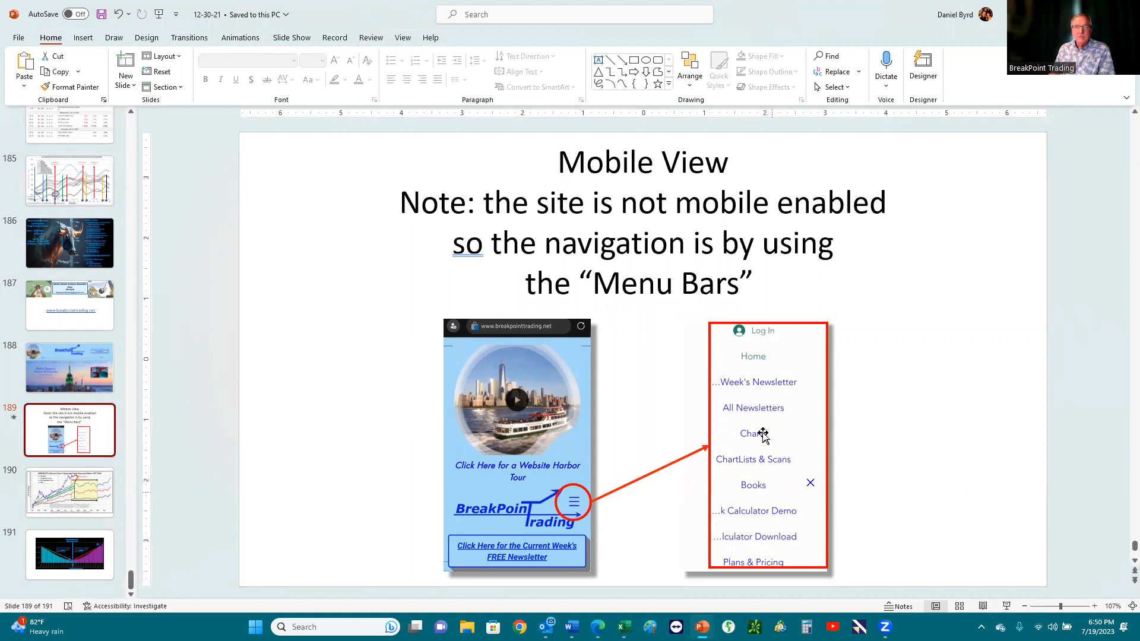
pyautogui.moveTo(761, 408)
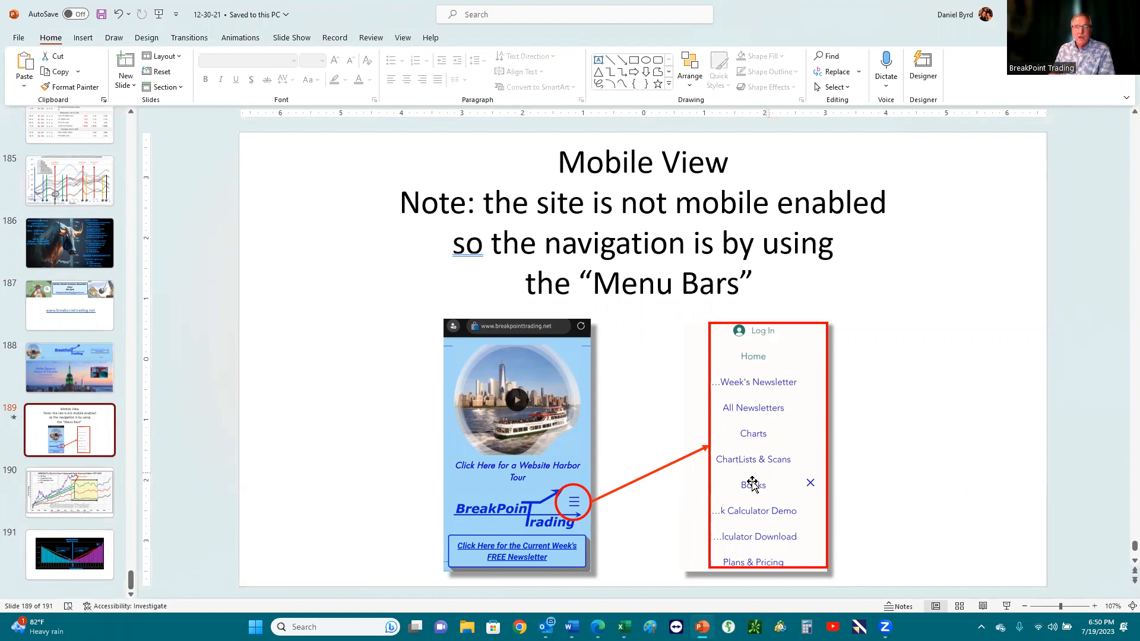
pyautogui.moveTo(760, 409)
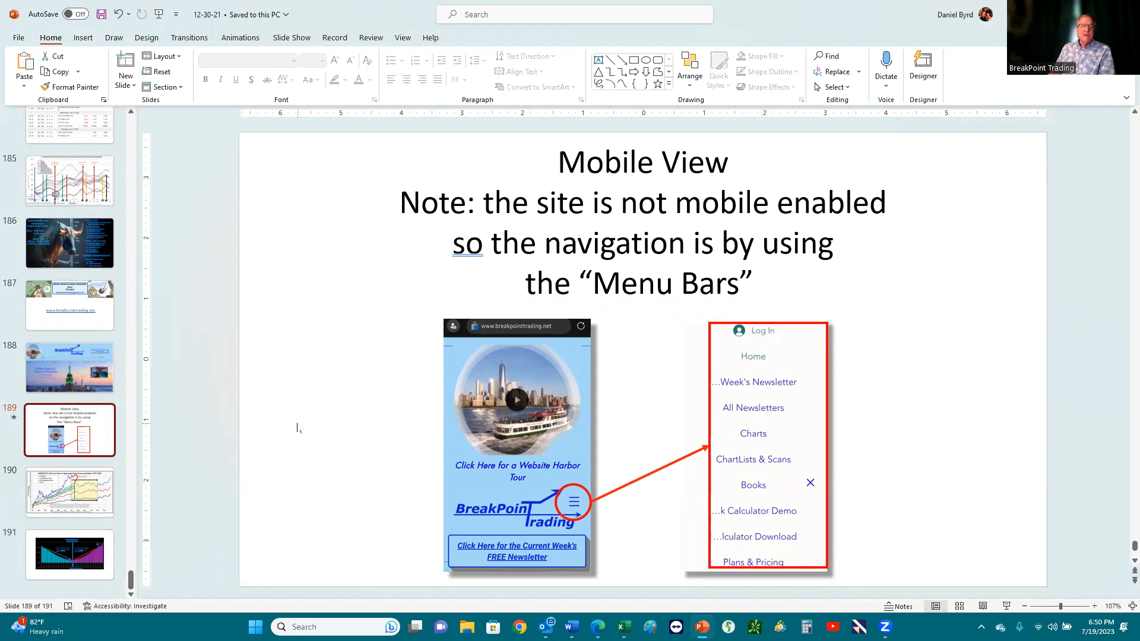
pyautogui.click(69, 305)
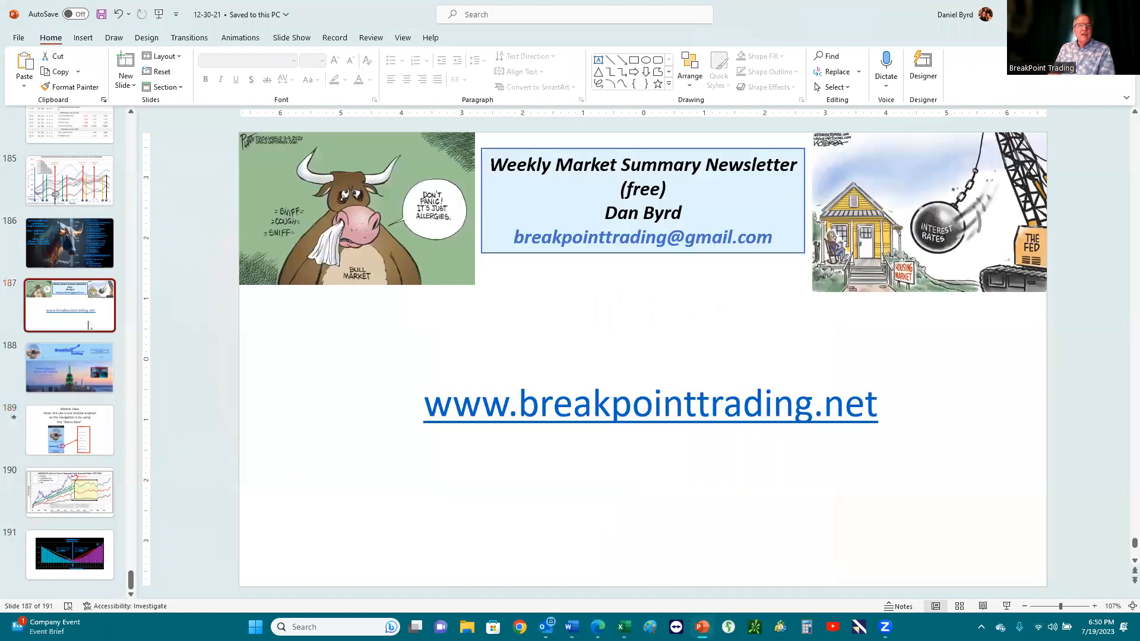